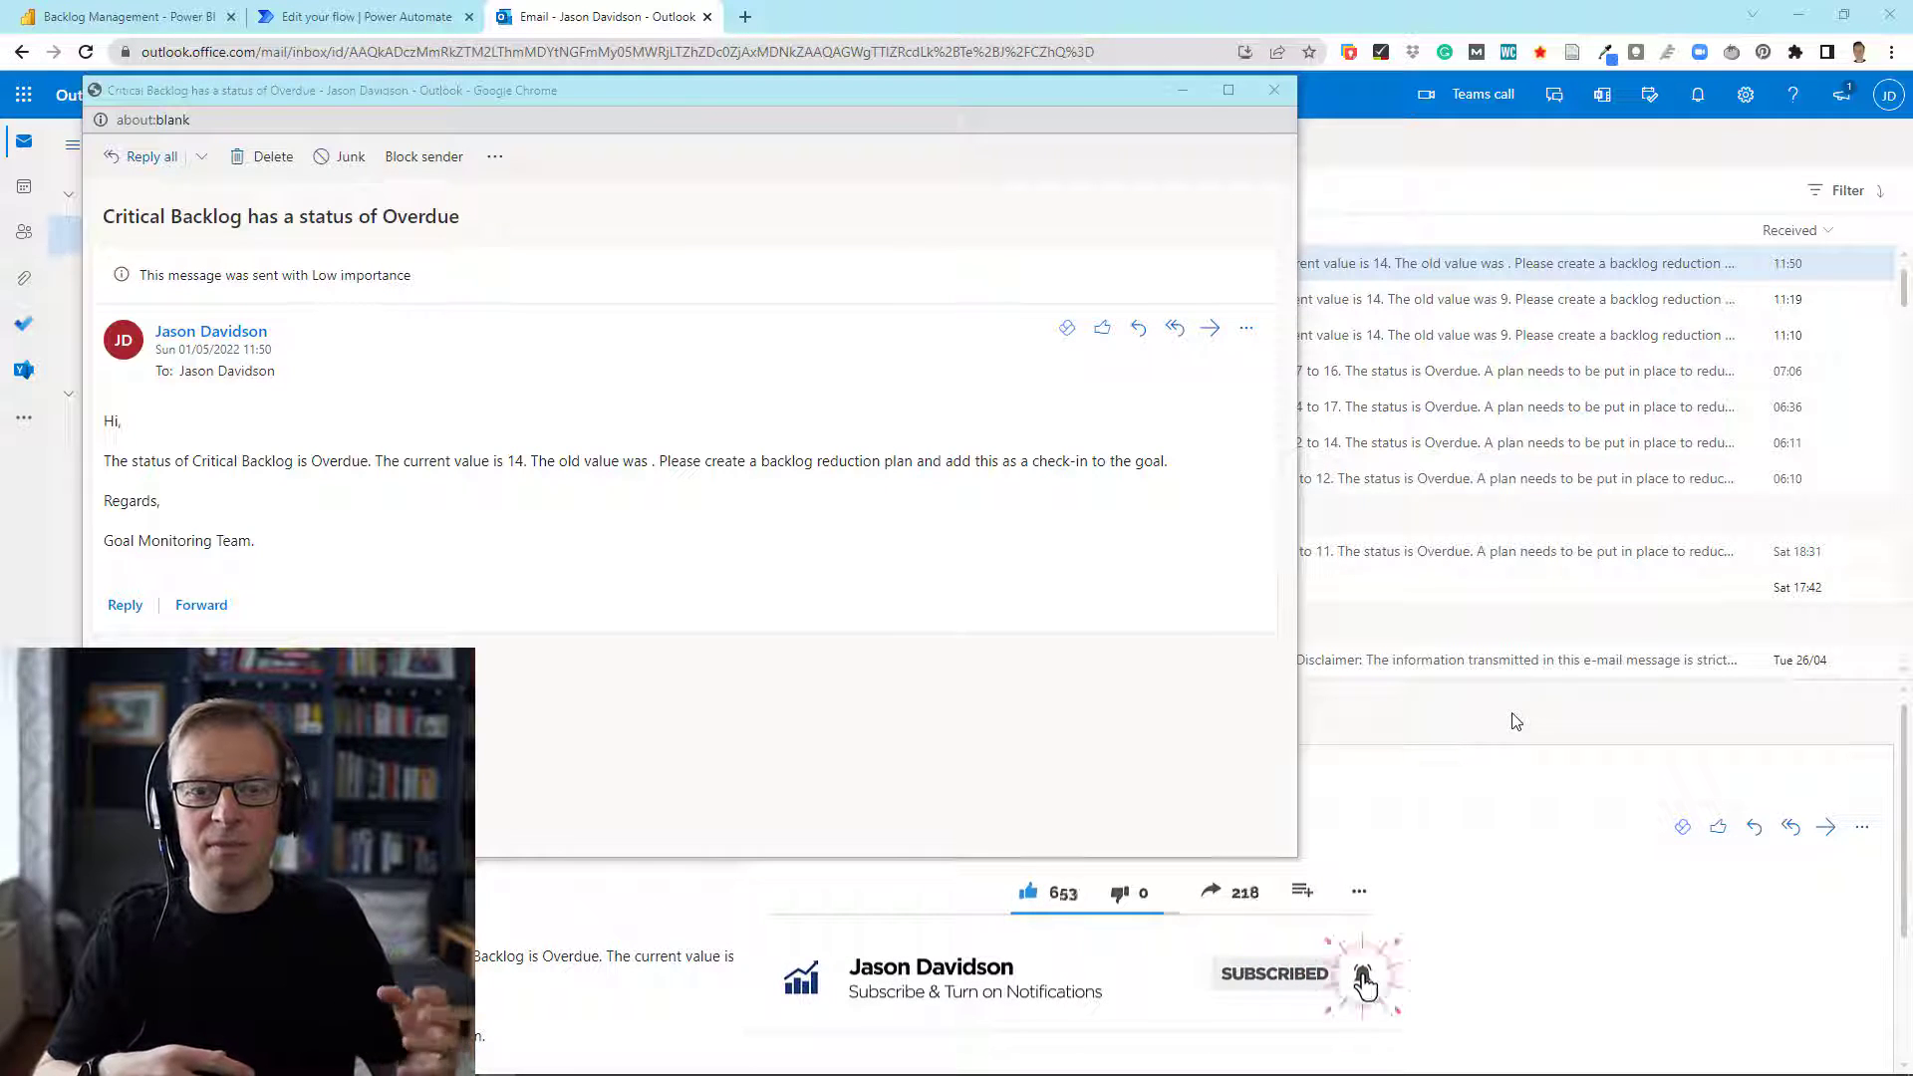
mouse_move(887, 506)
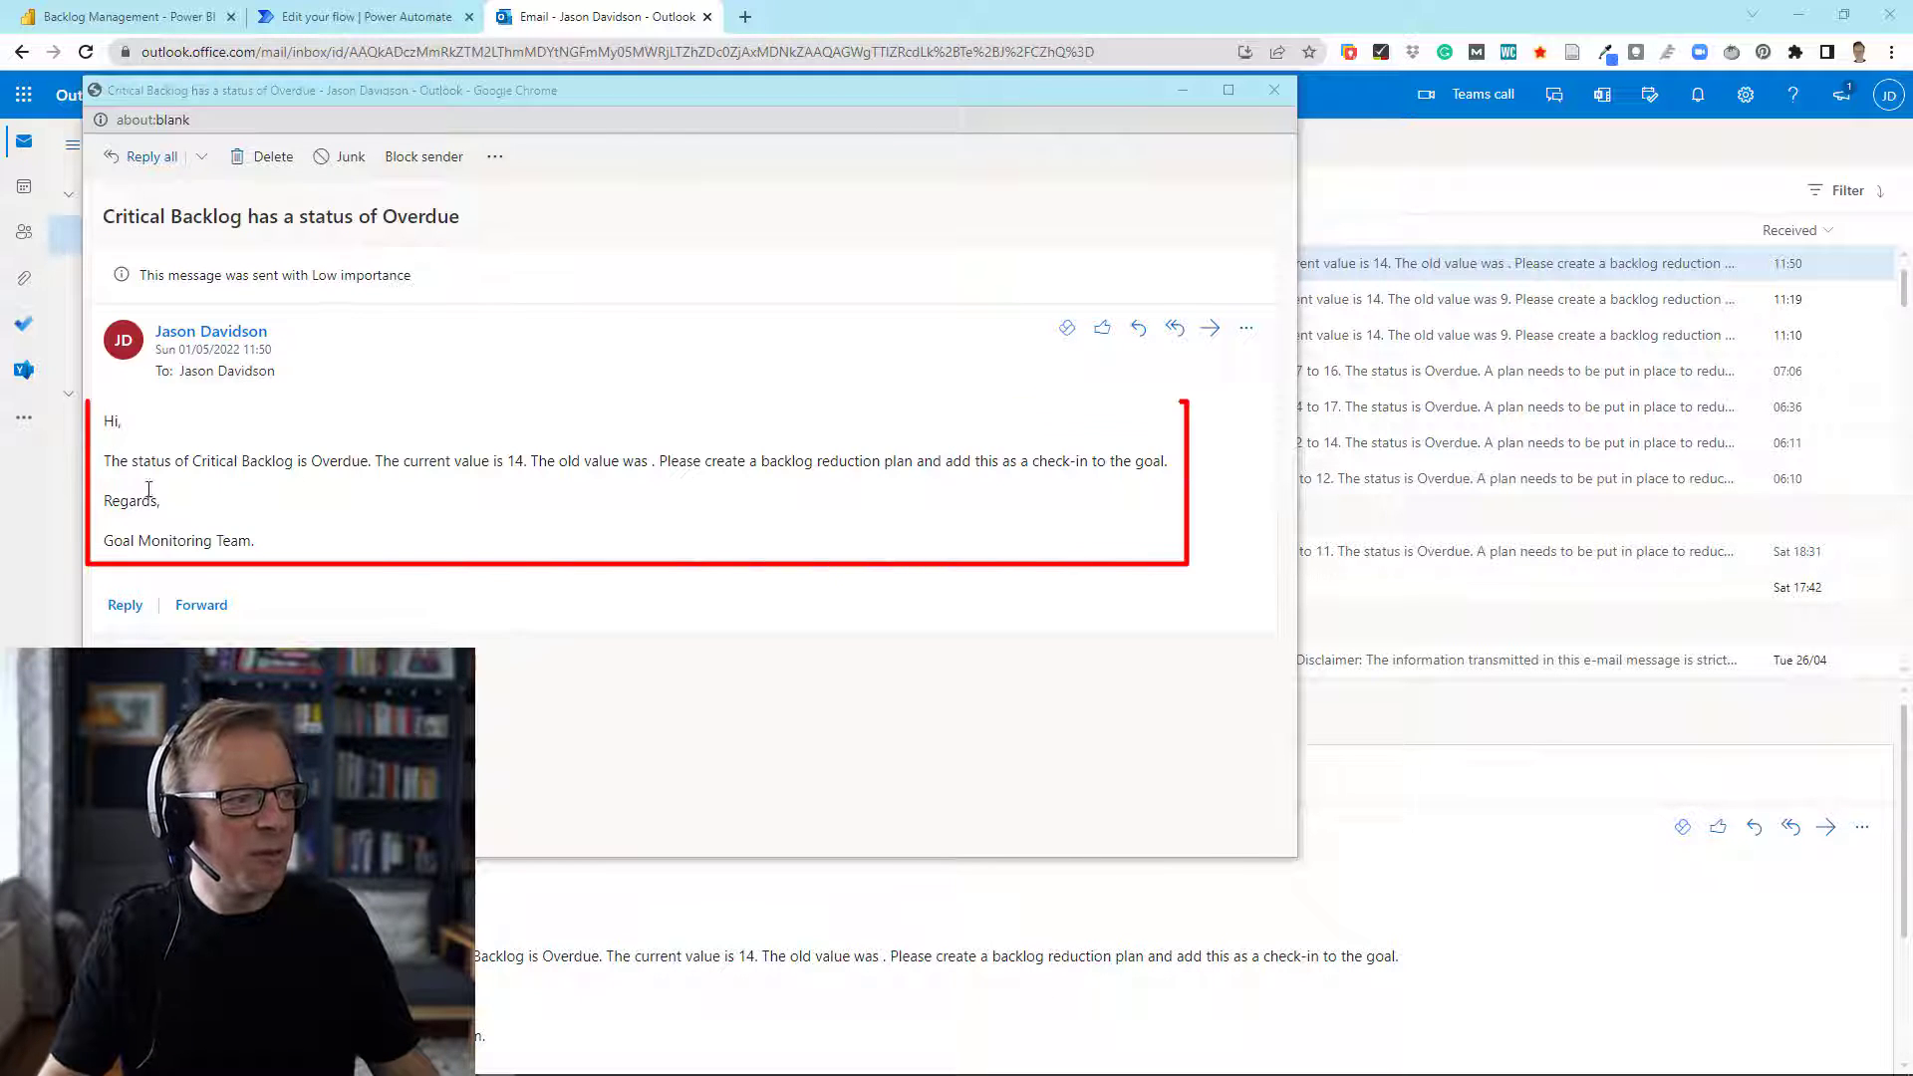
Create an automated cloud flow named 'Check Goal for Check-ins' and skip choosing a trigger.
double_click(682, 461)
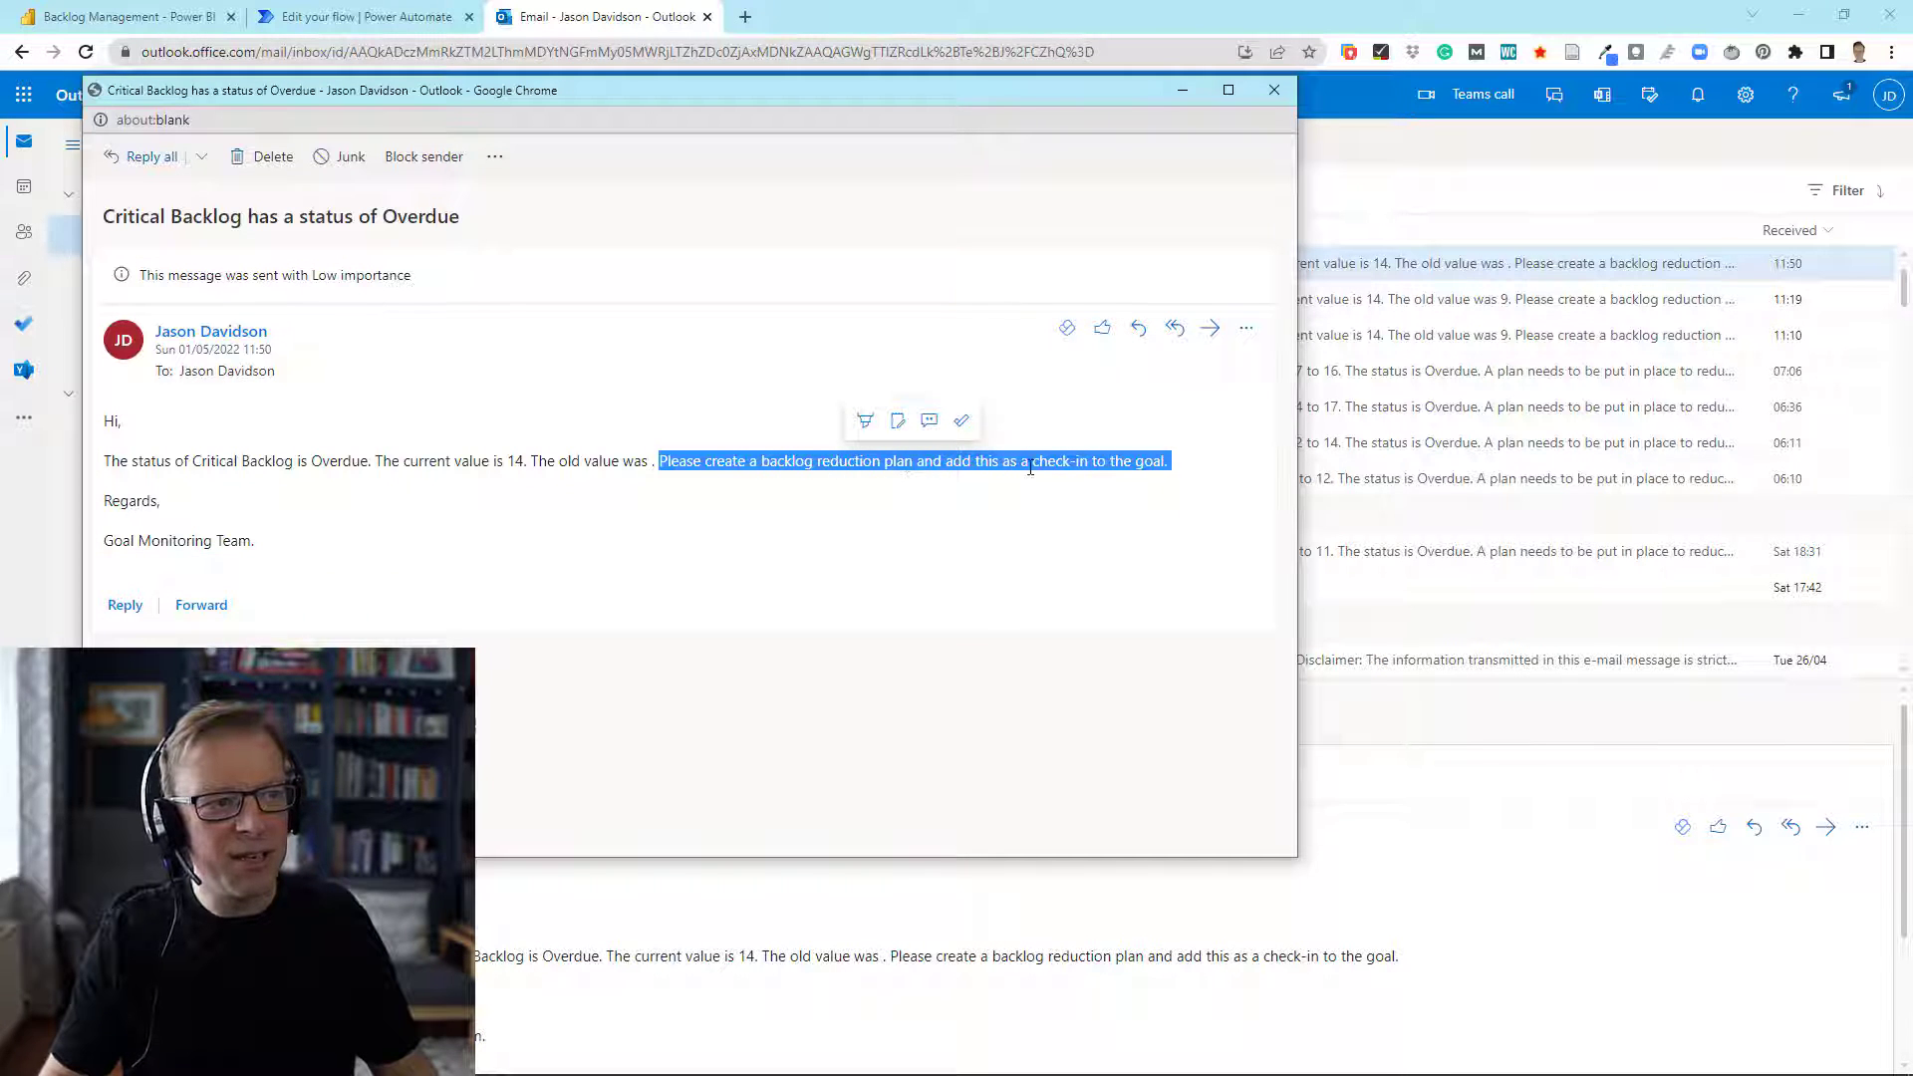
mouse_move(1172, 473)
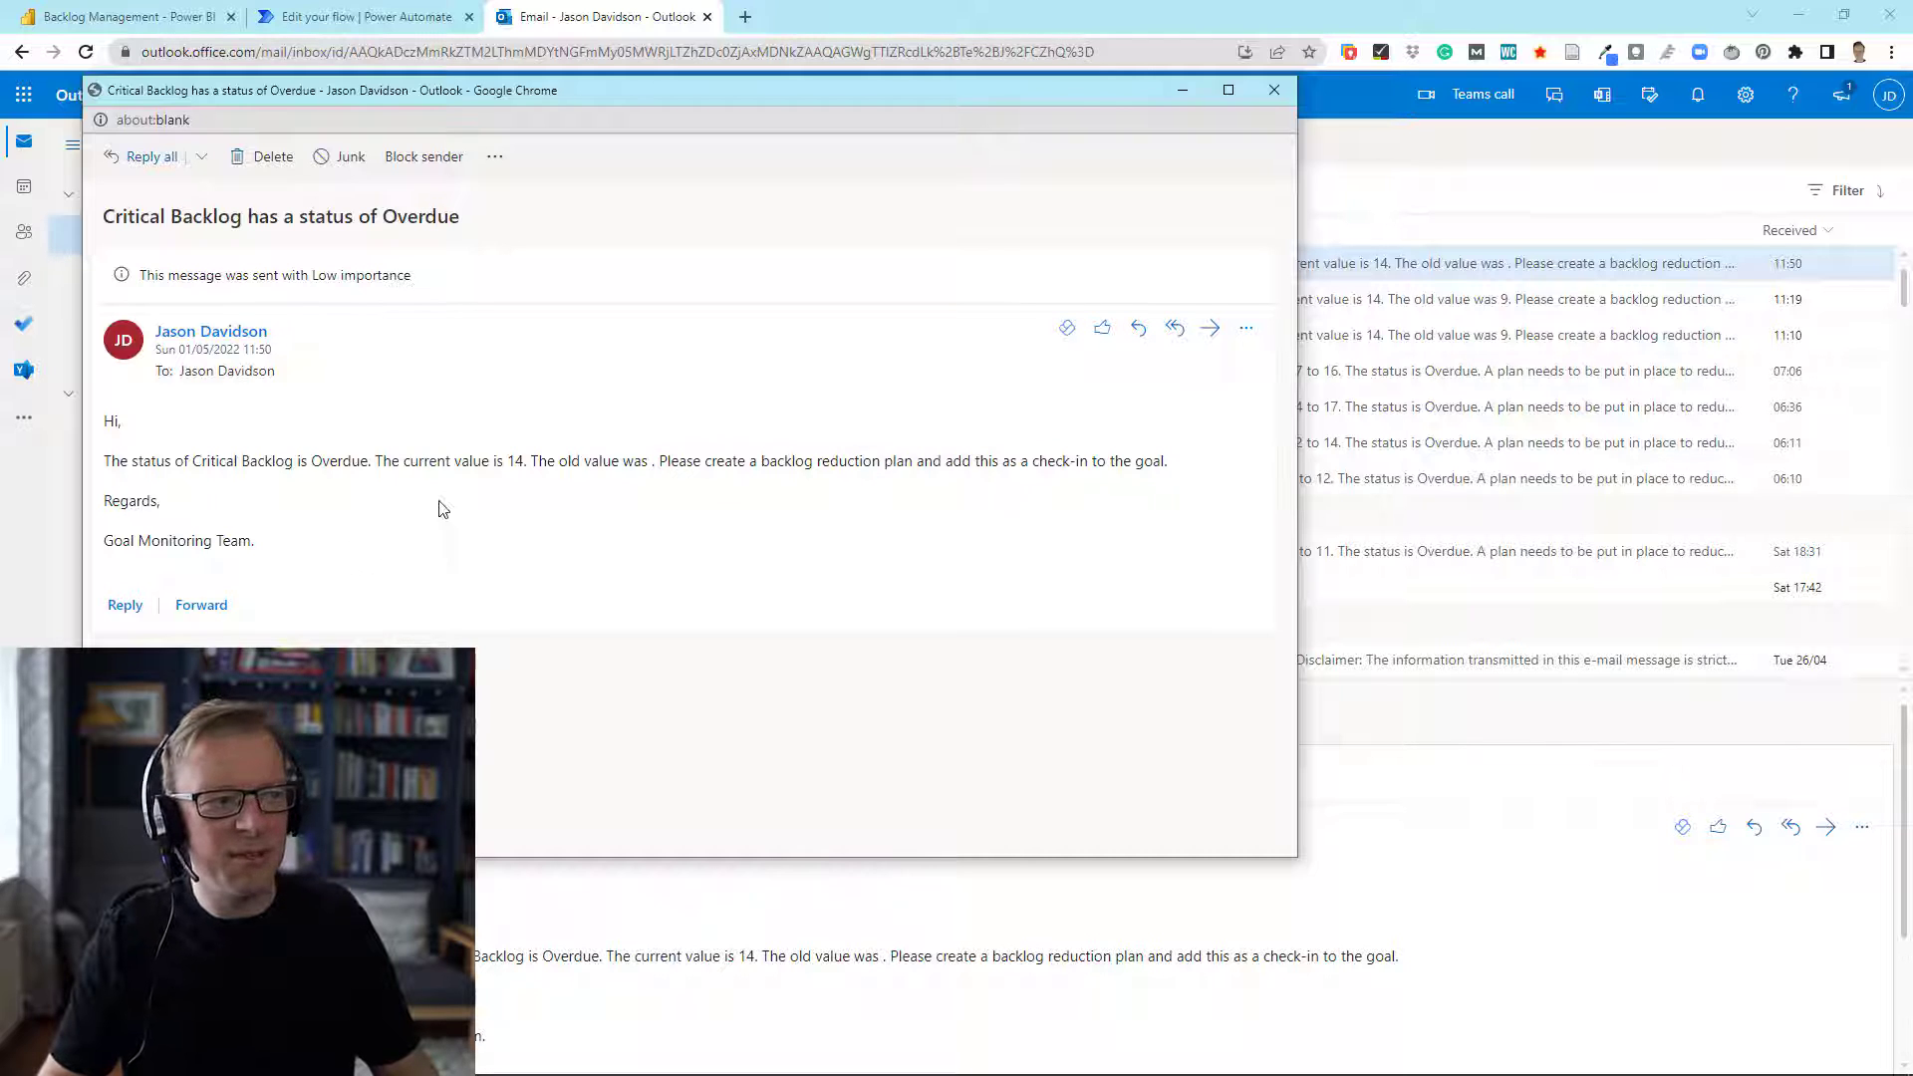
mouse_move(1097, 320)
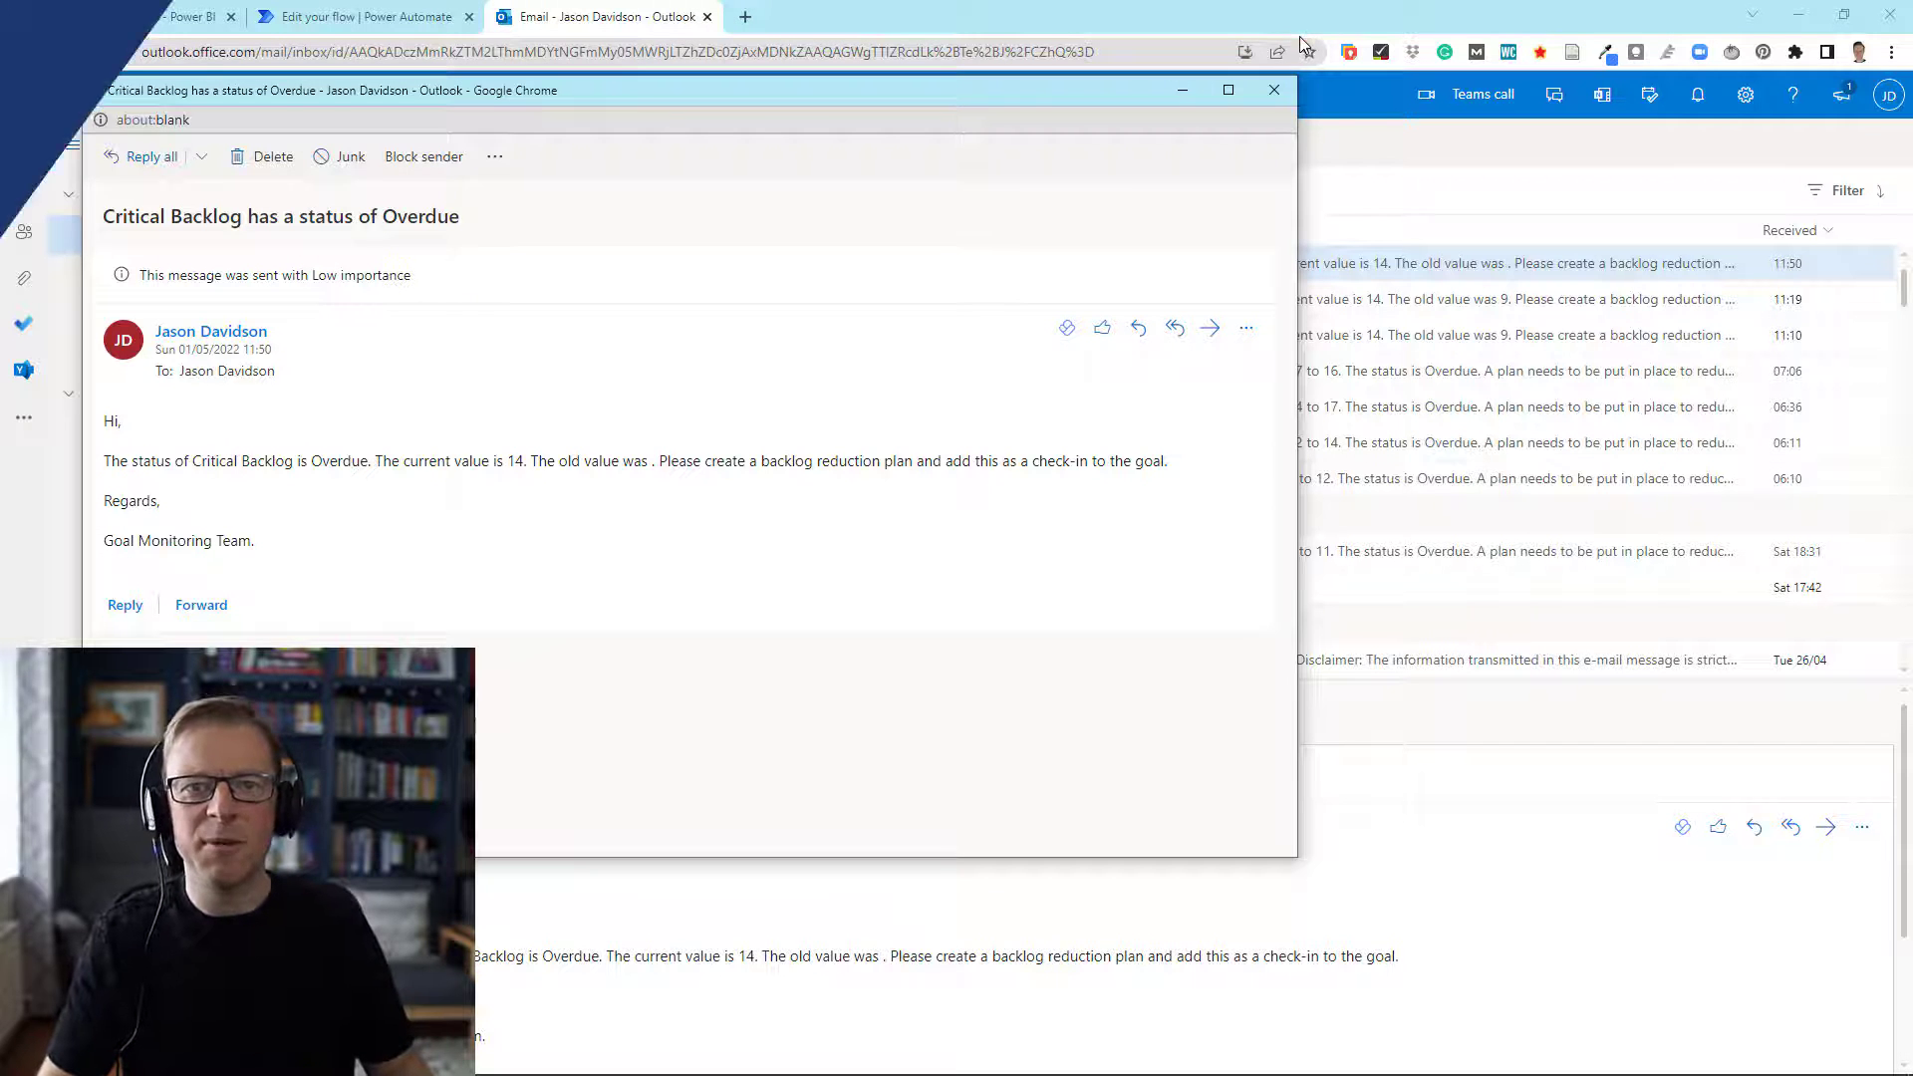
left_click(1274, 88)
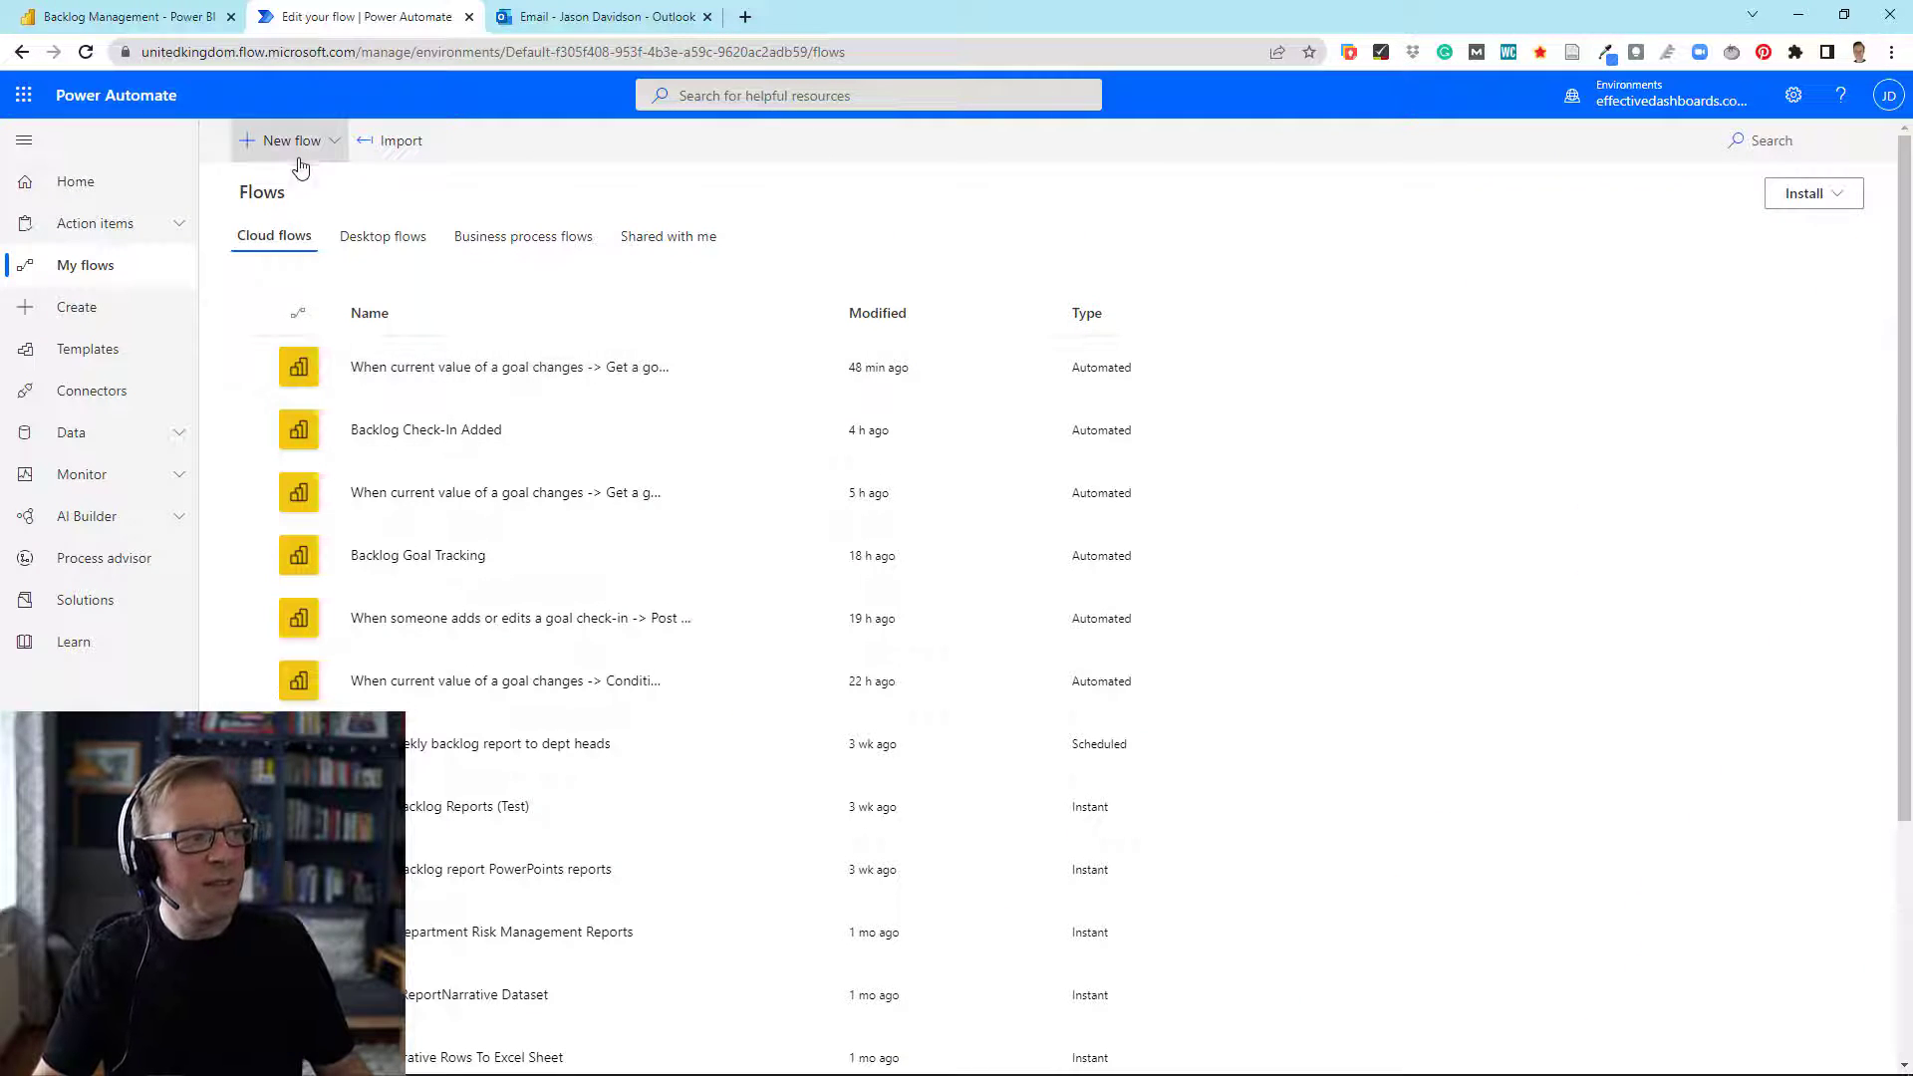
mouse_move(76, 306)
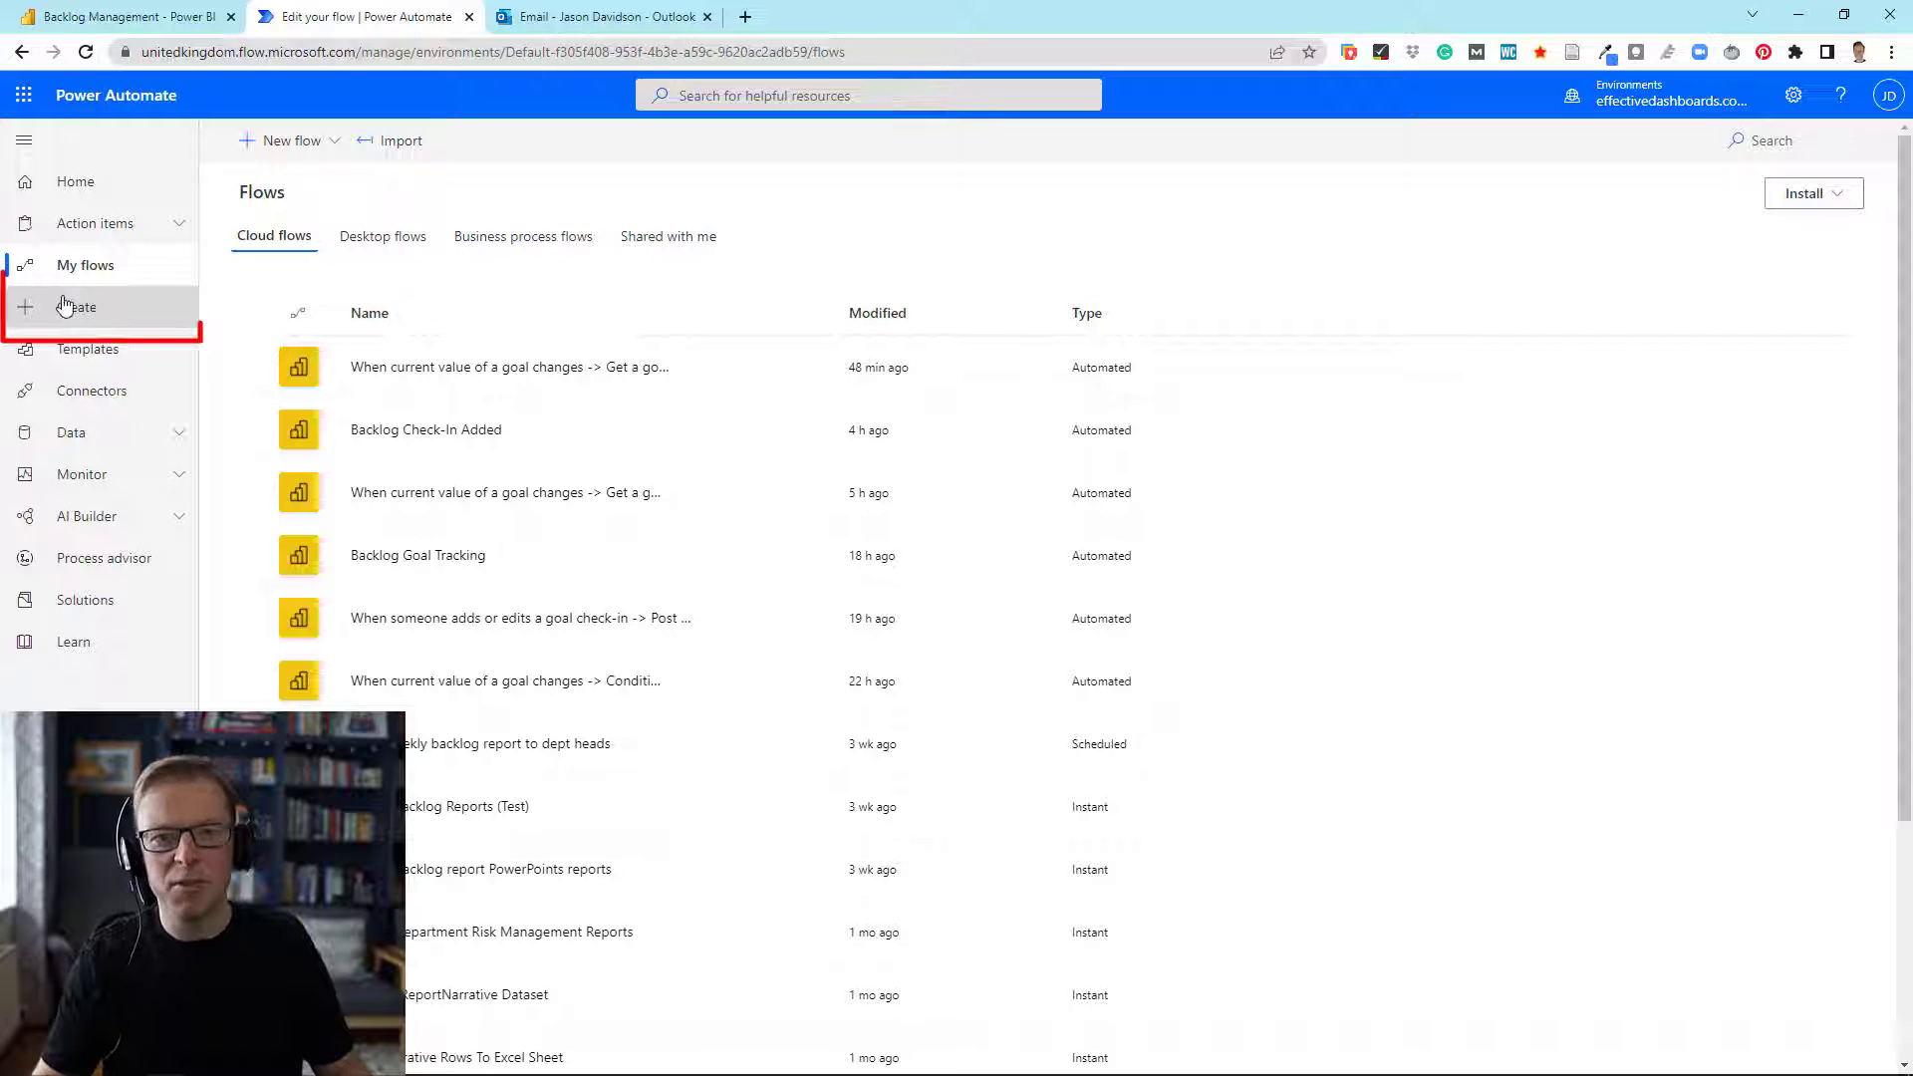
left_click(77, 306)
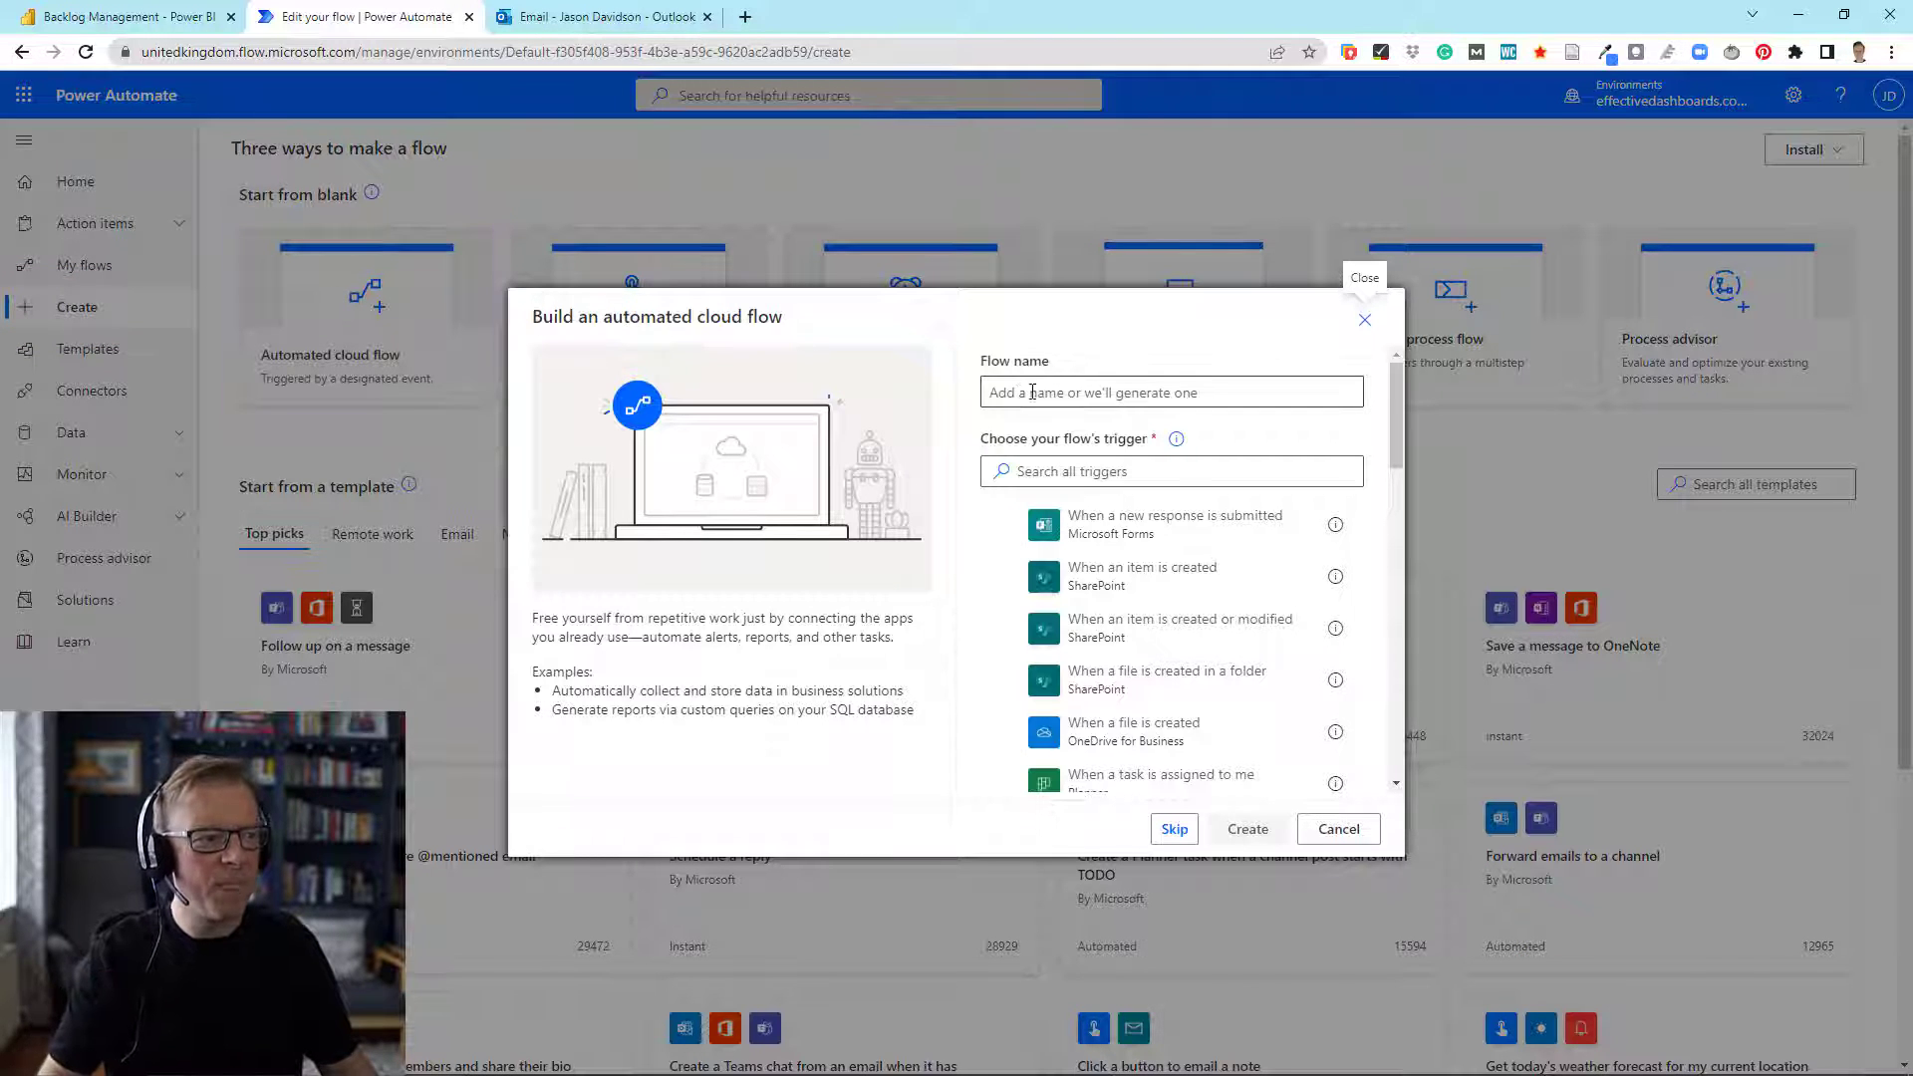
type("power bi goal")
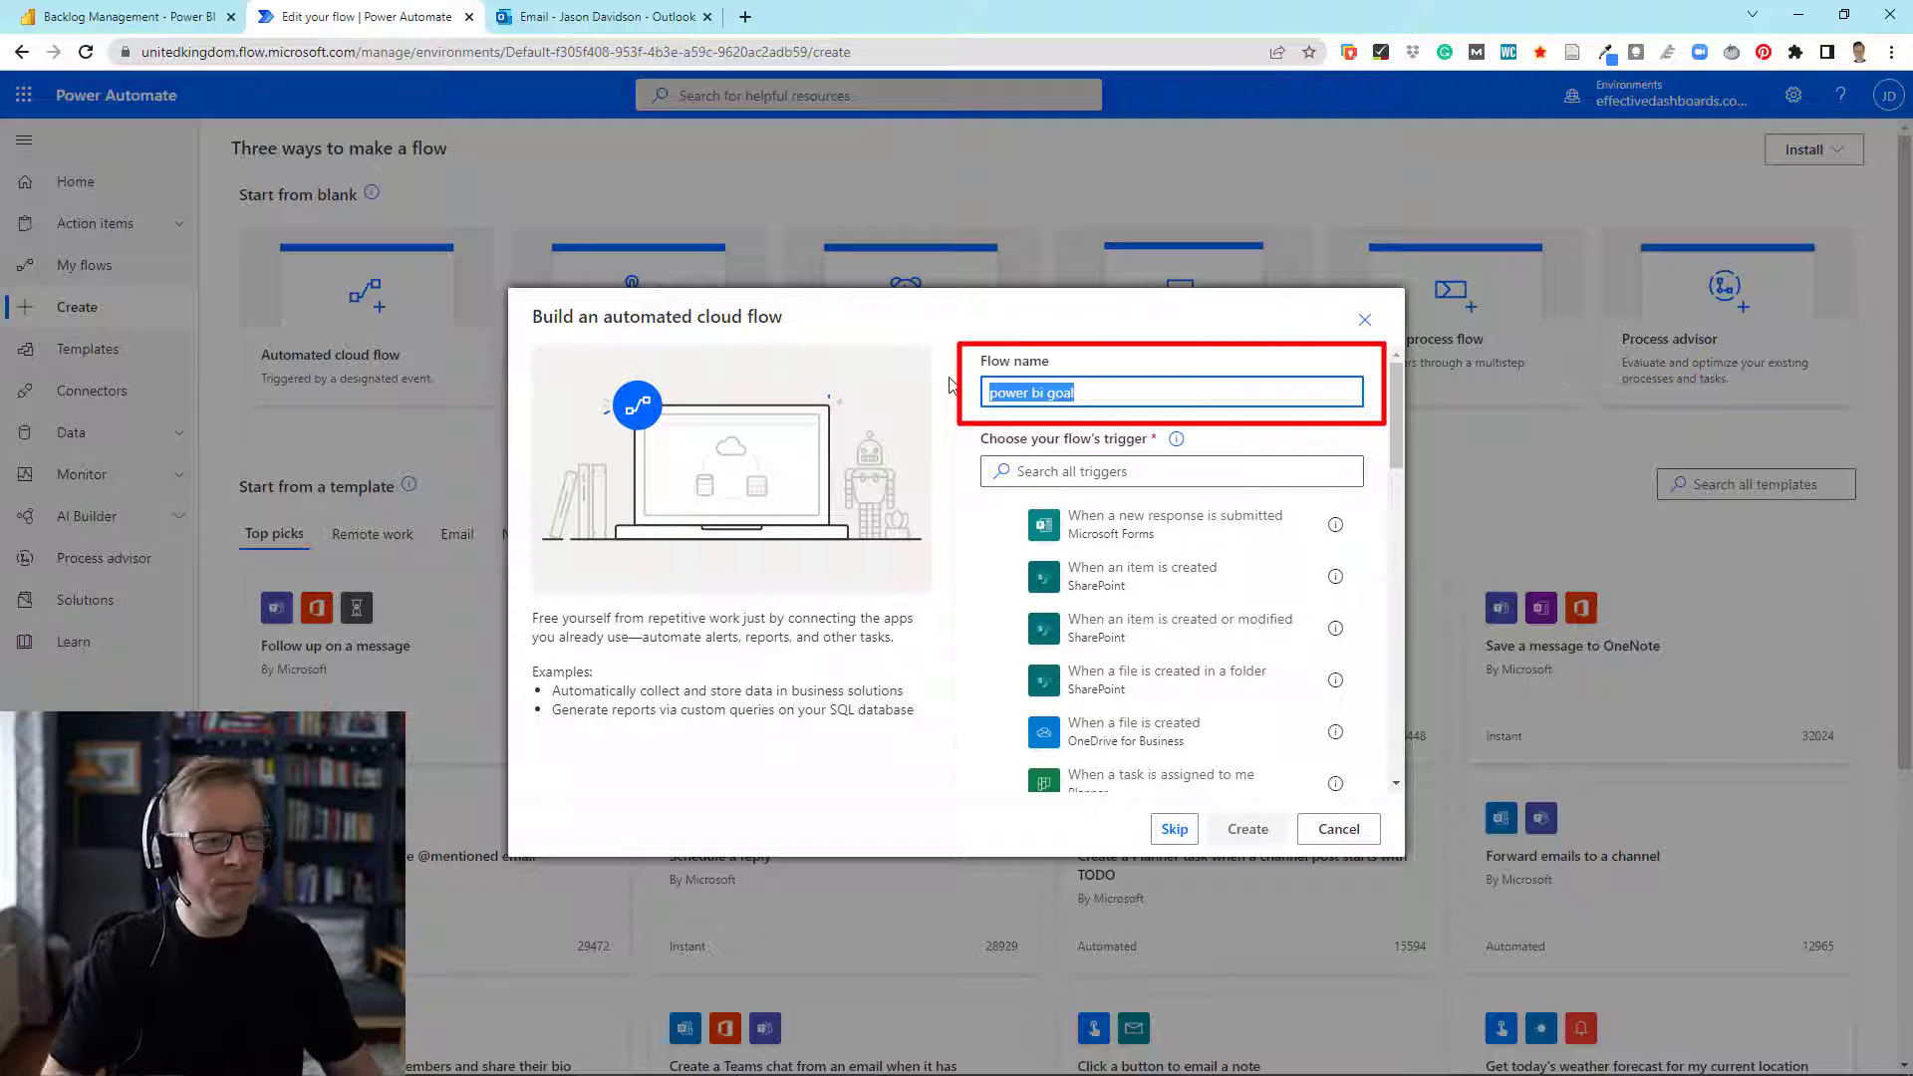
type("Check Goal for Check-ins")
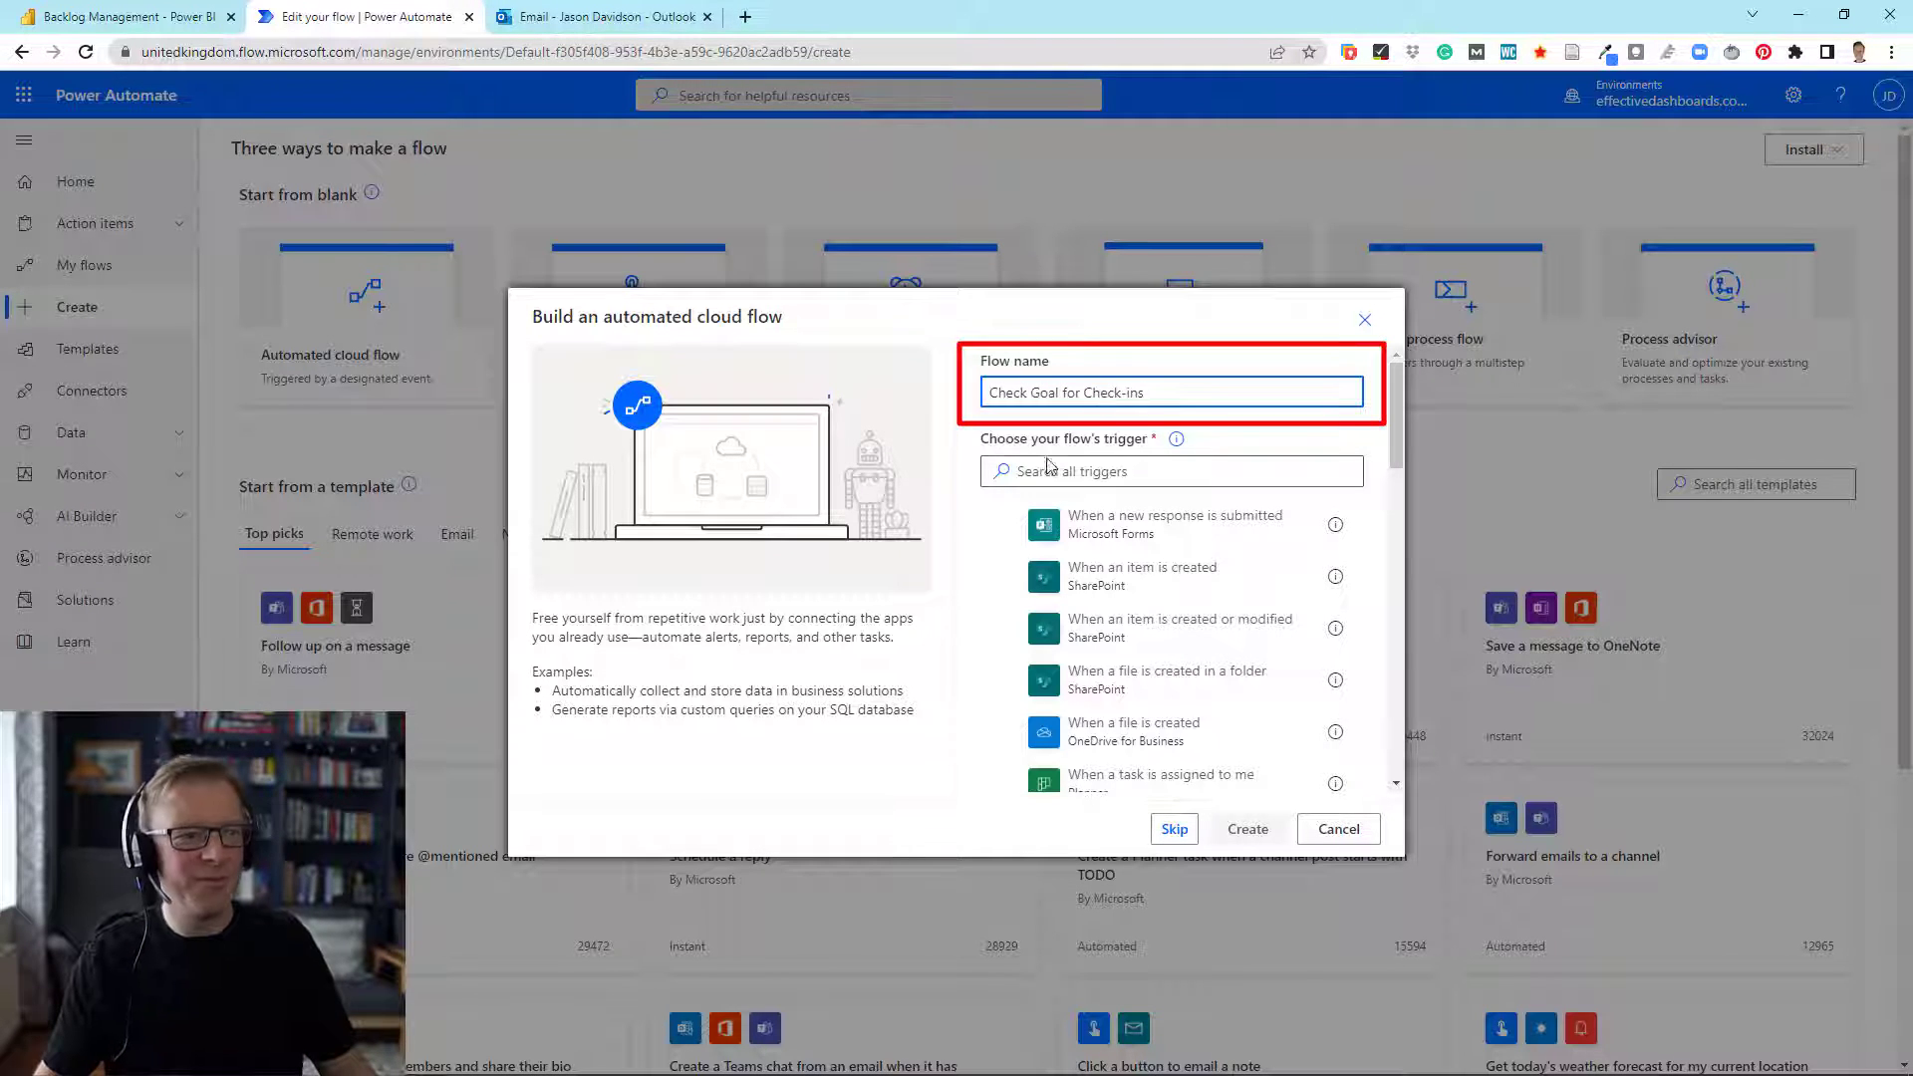
left_click(1169, 471)
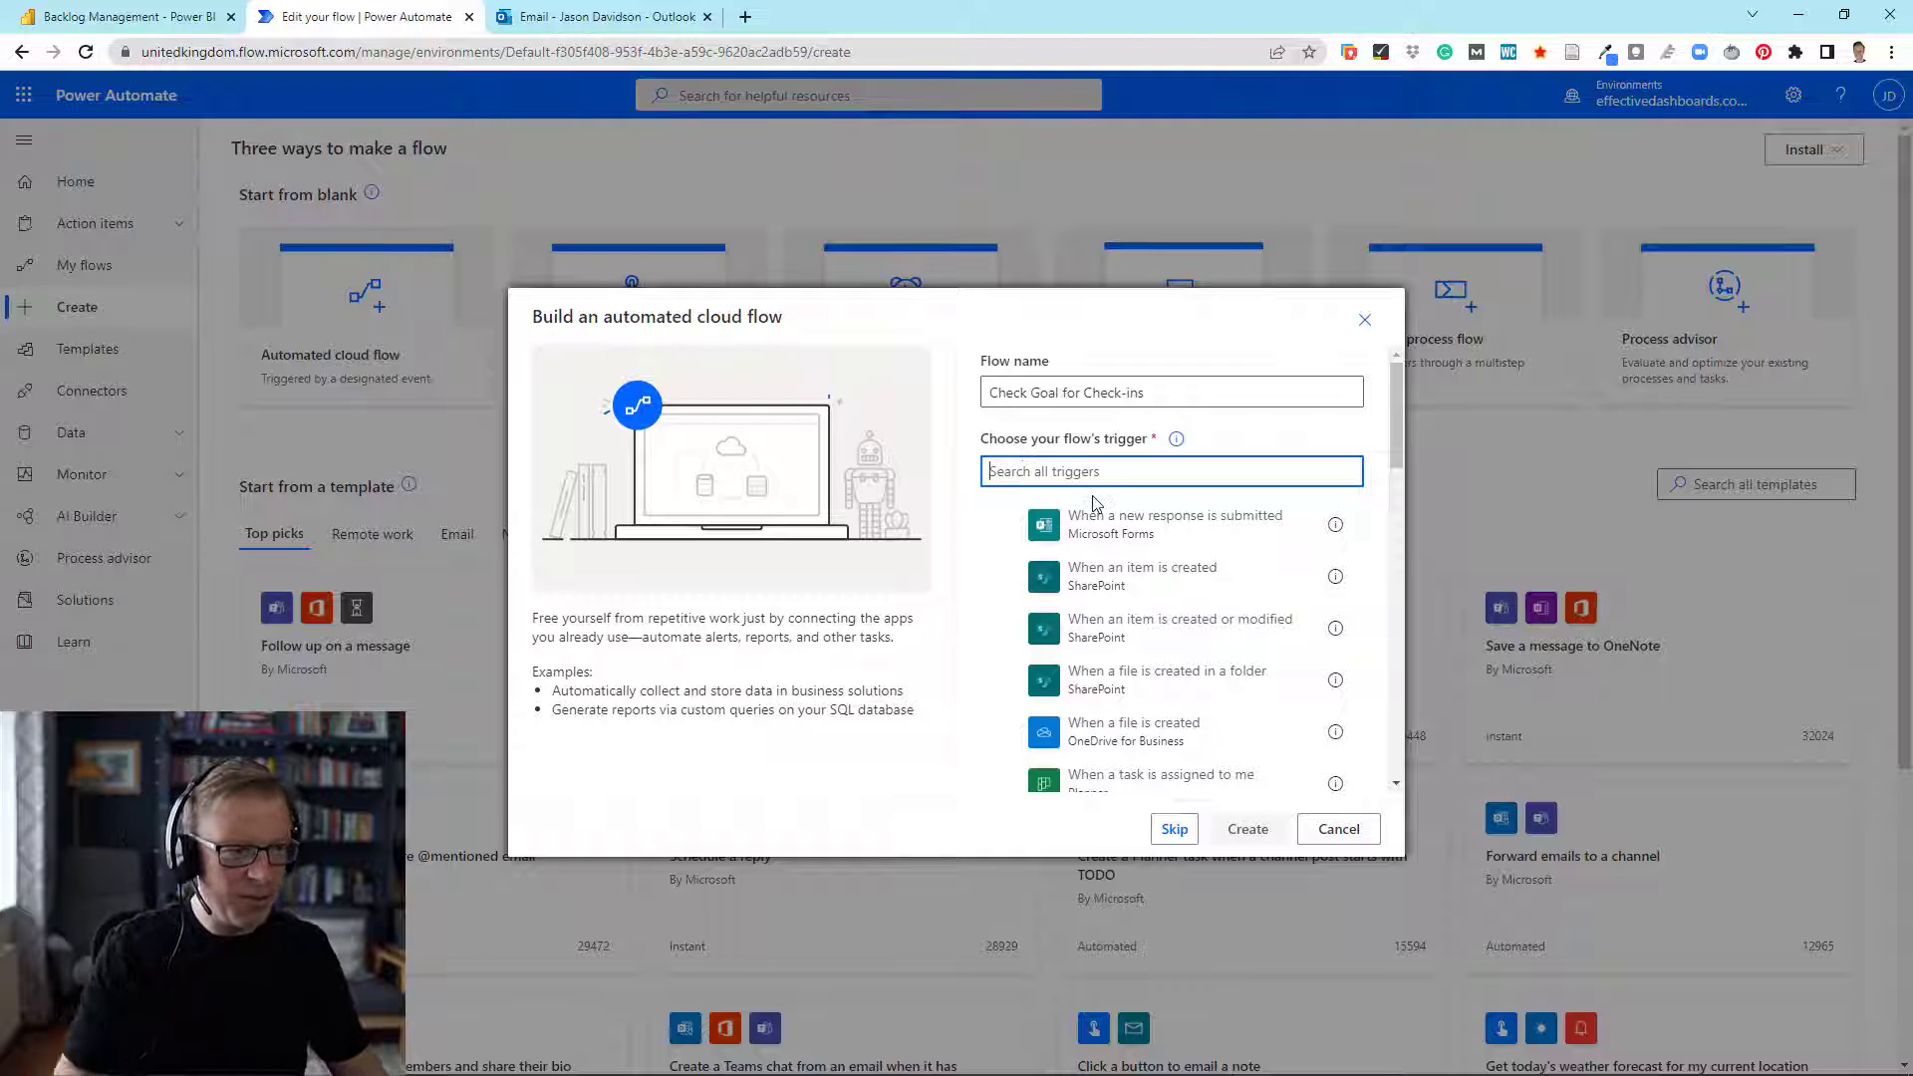
left_click(1173, 828)
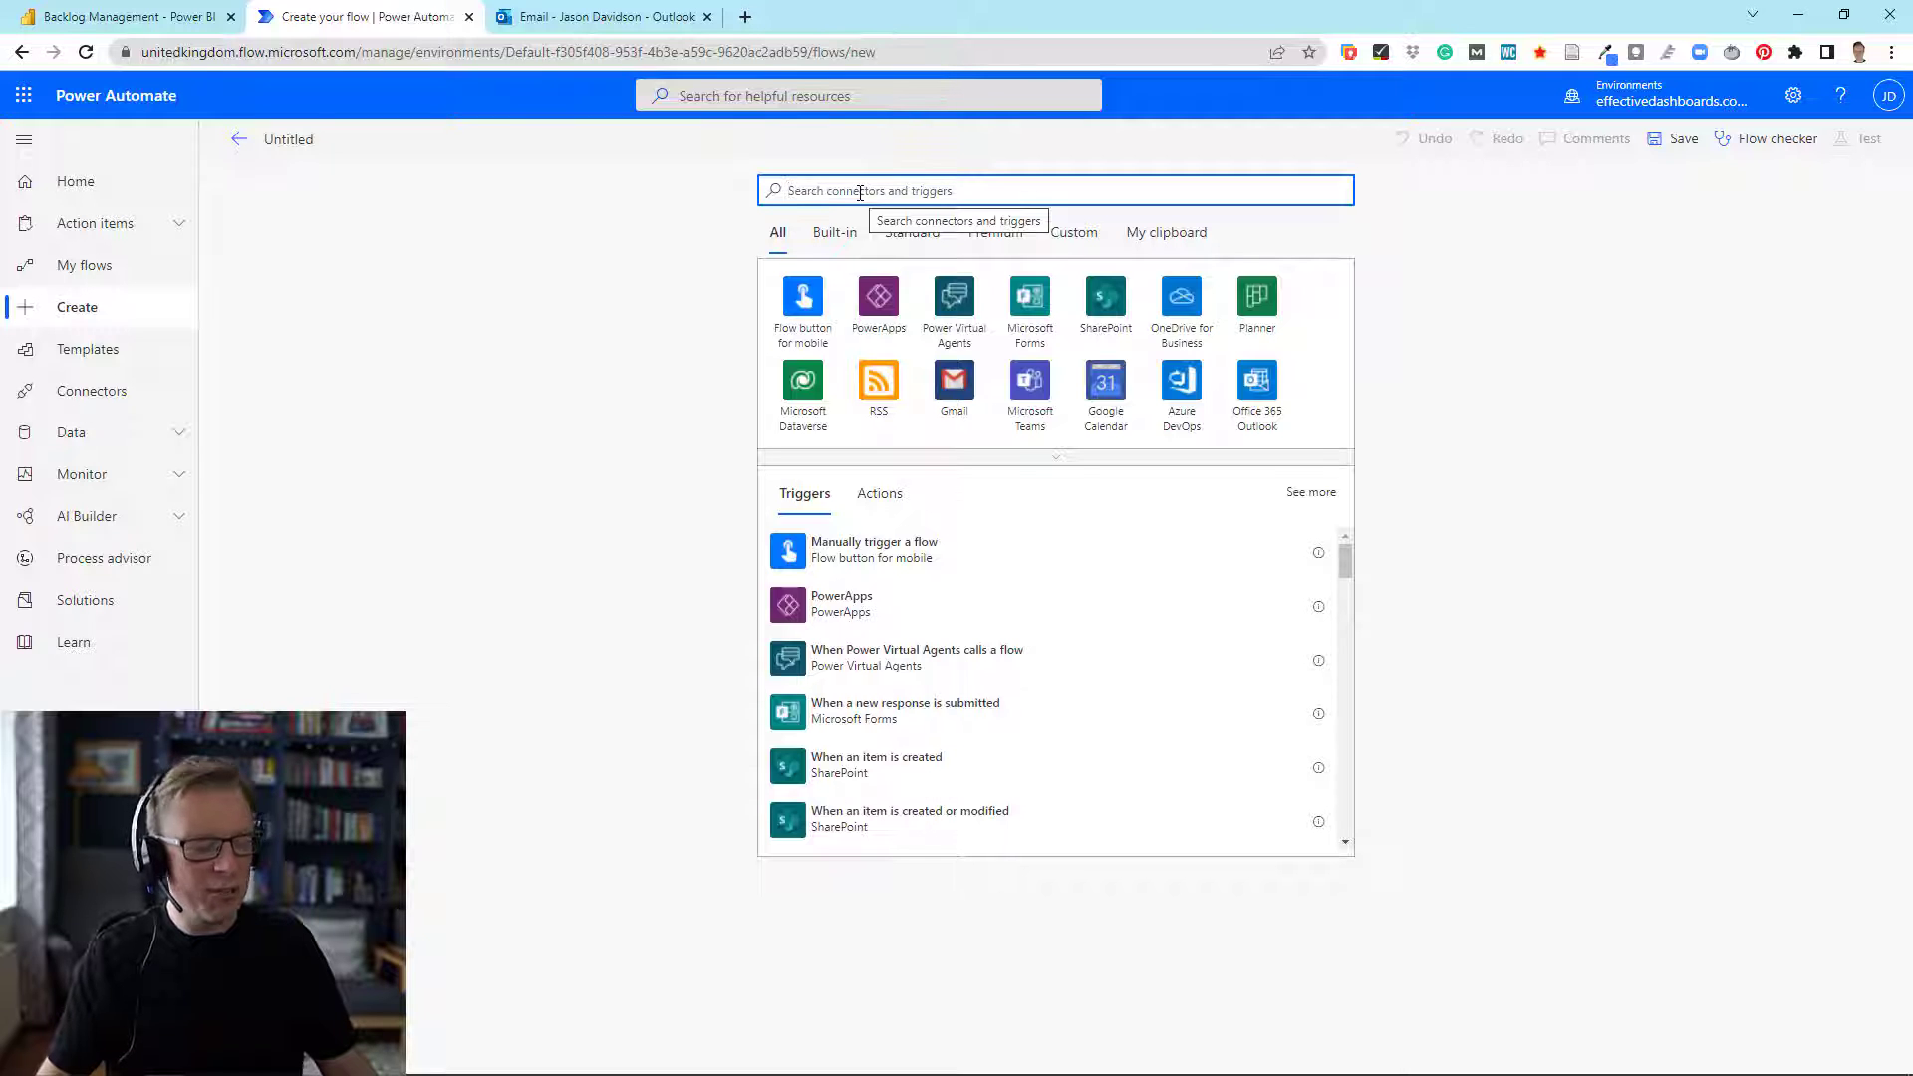
Search triggers for 'check-in' and pick Power BI's 'When someone adds or edits a goal check-in'.
type("check")
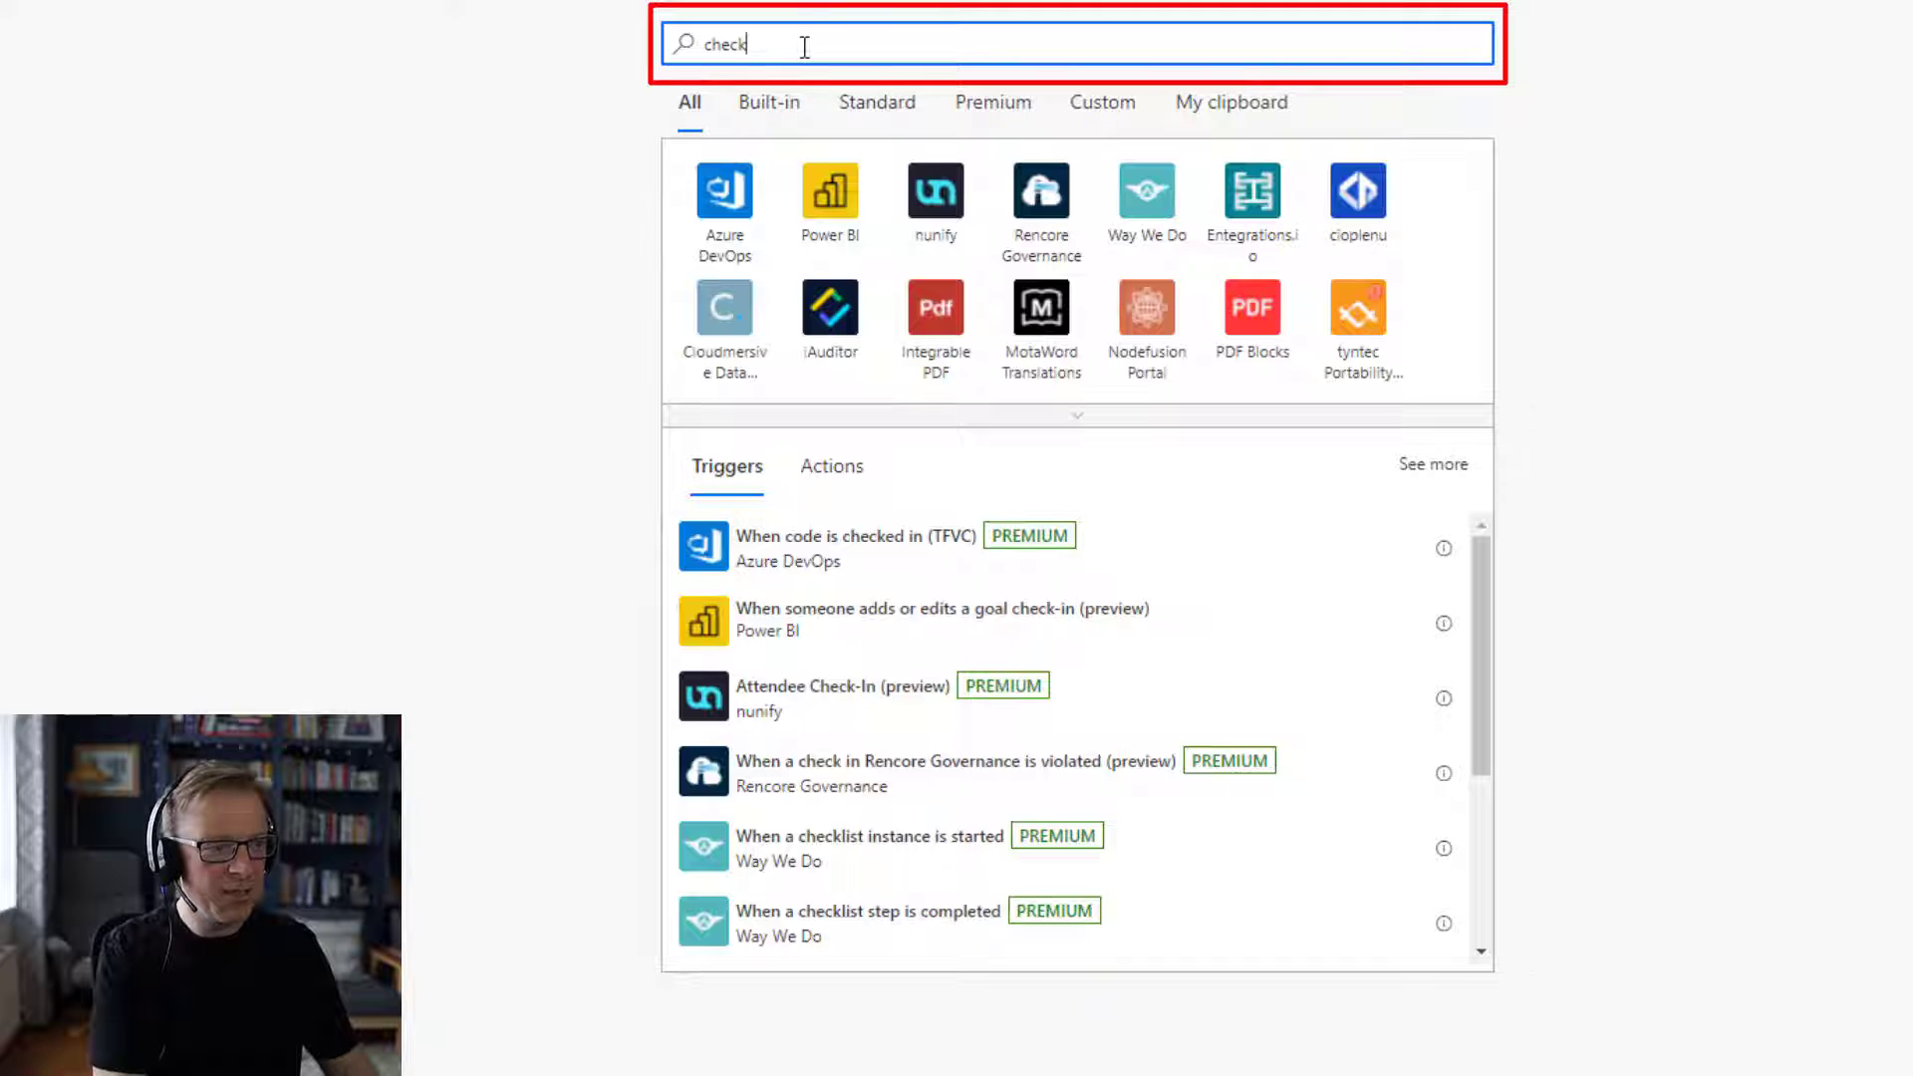
type("-in")
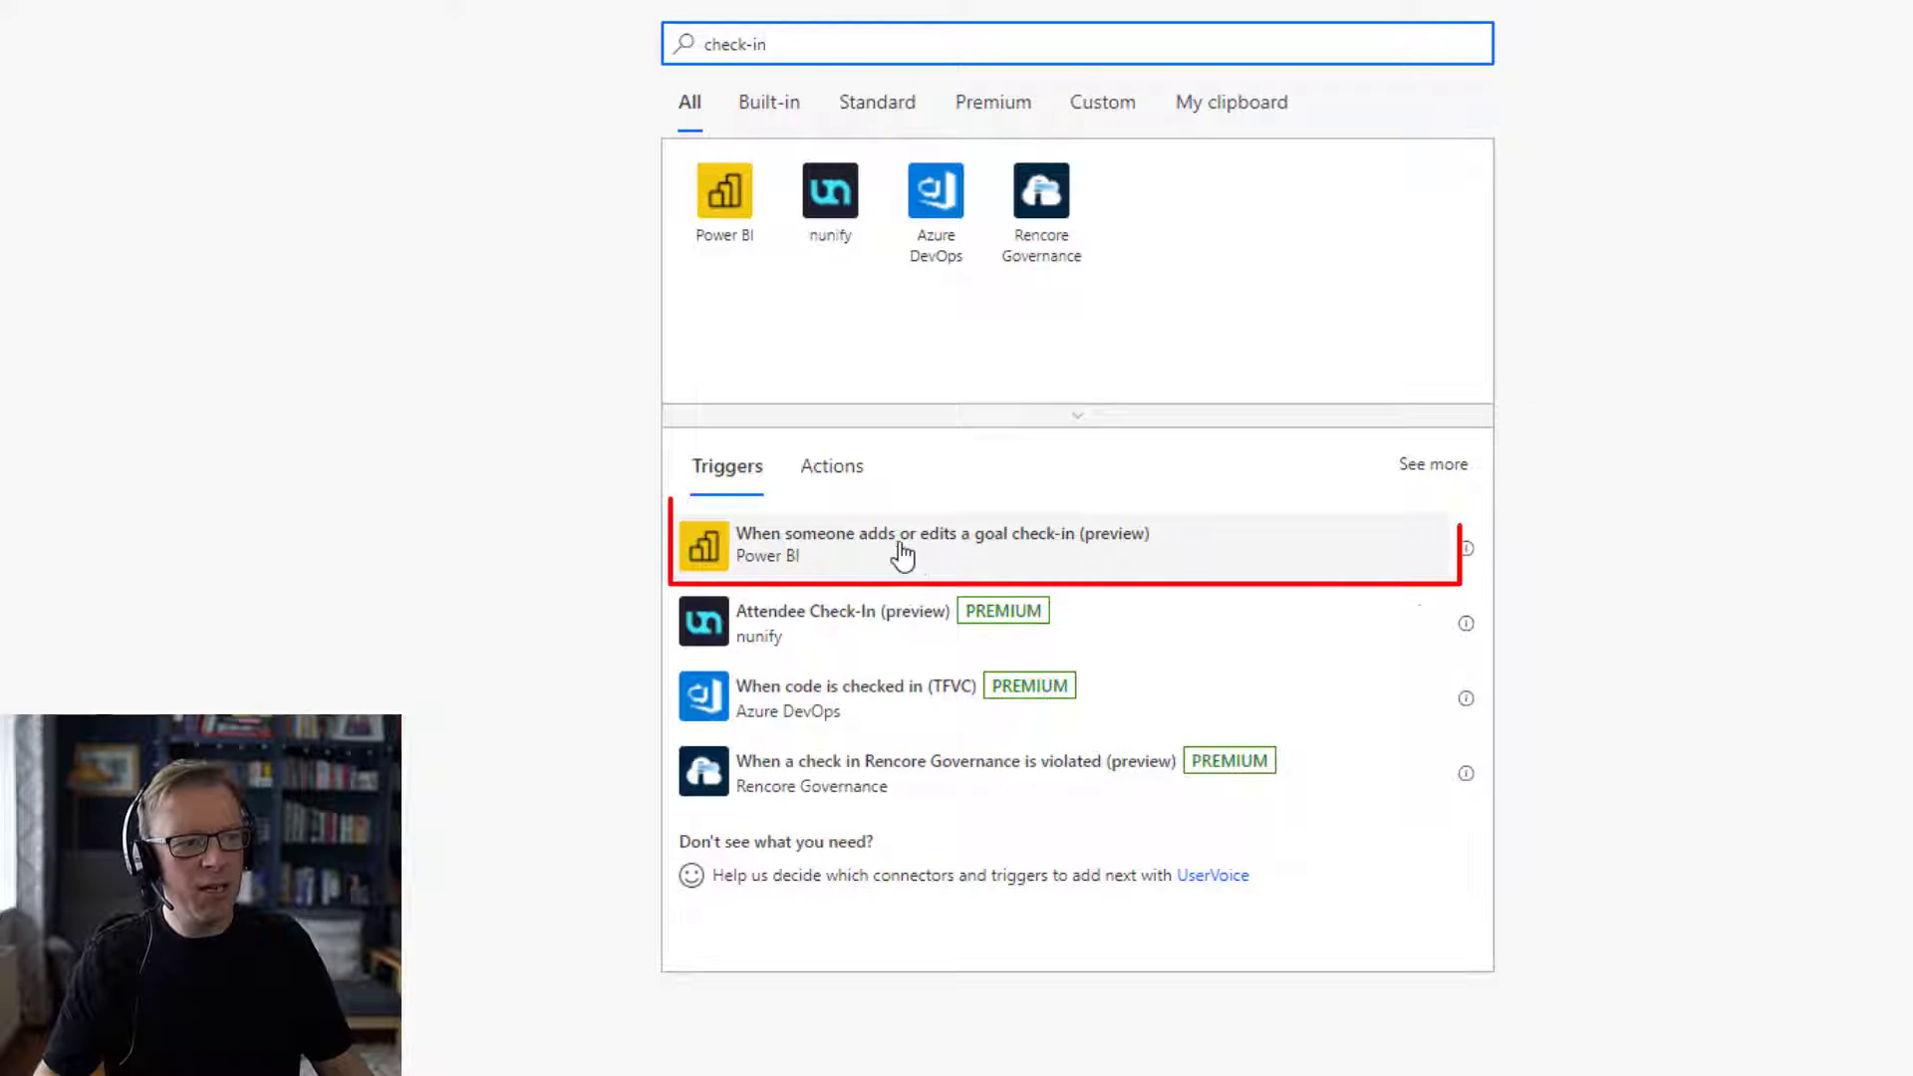
mouse_move(1052, 559)
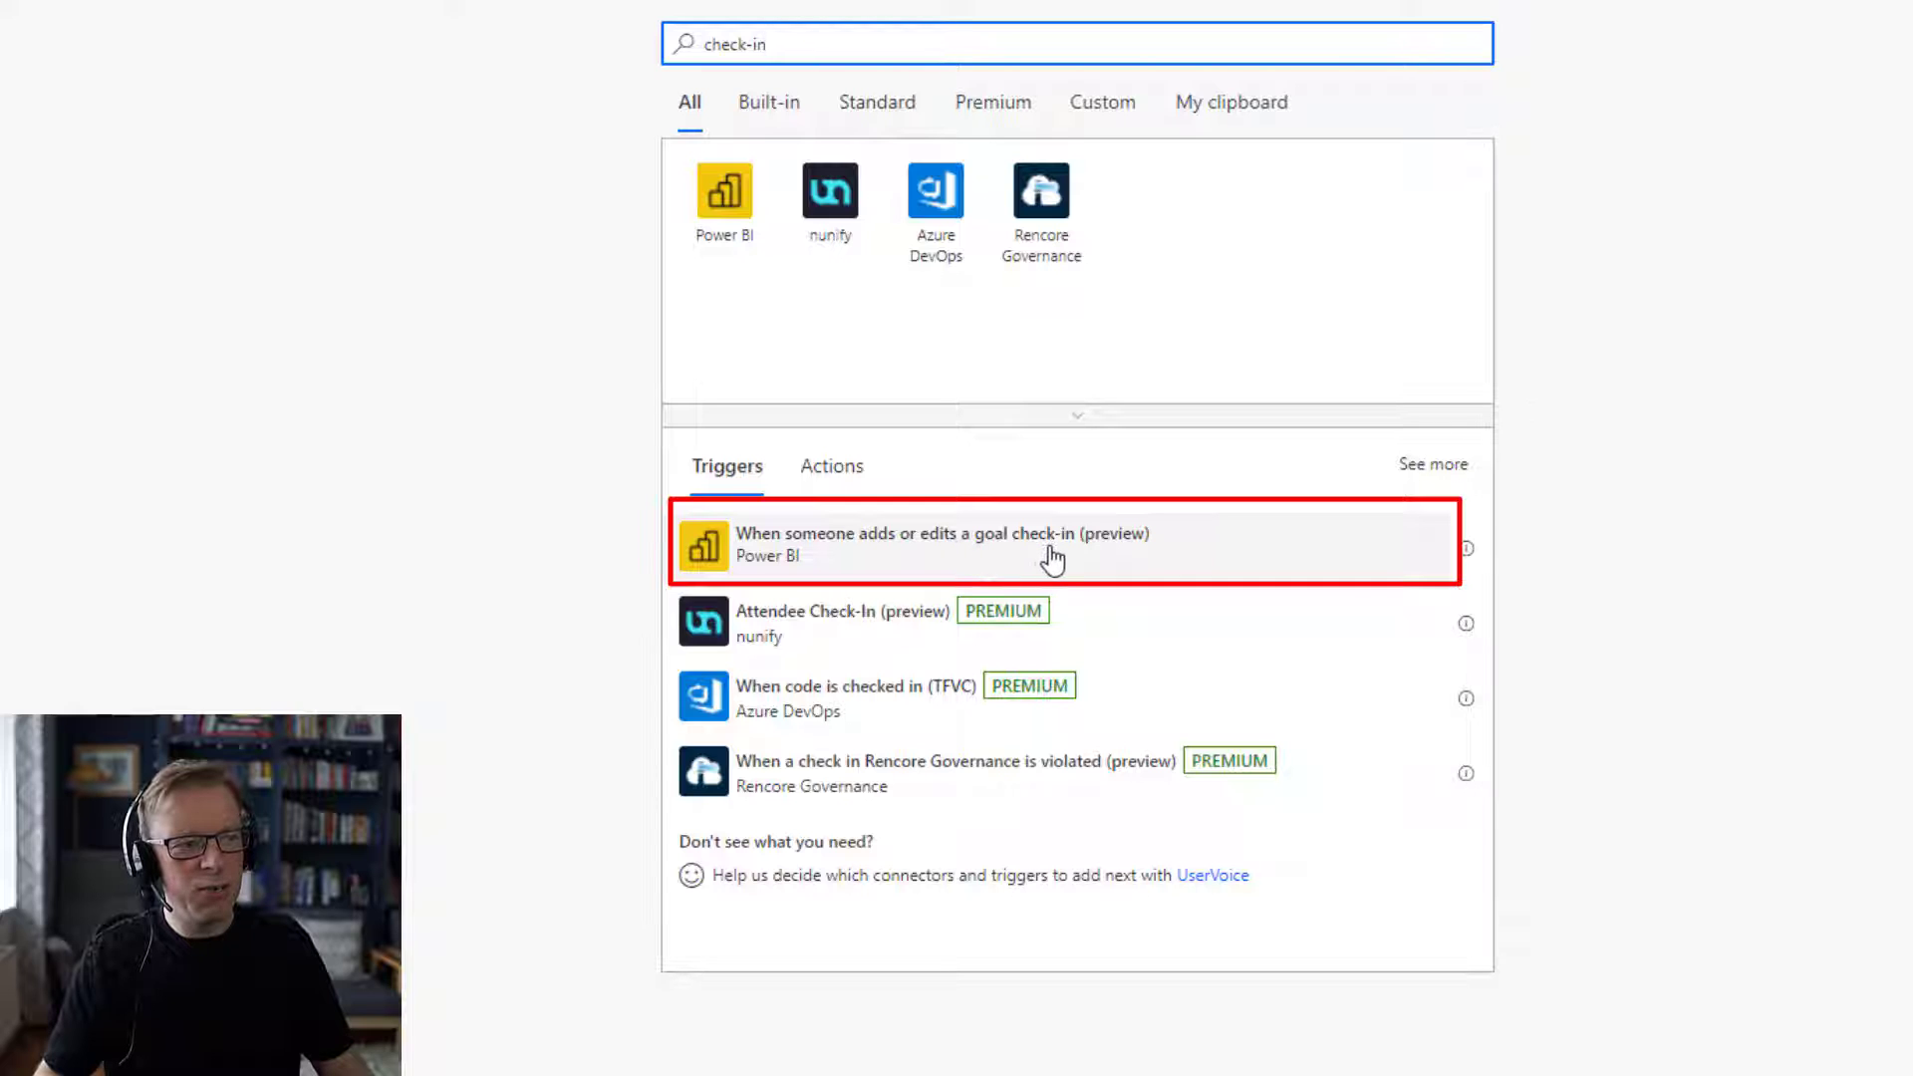
mouse_move(991, 556)
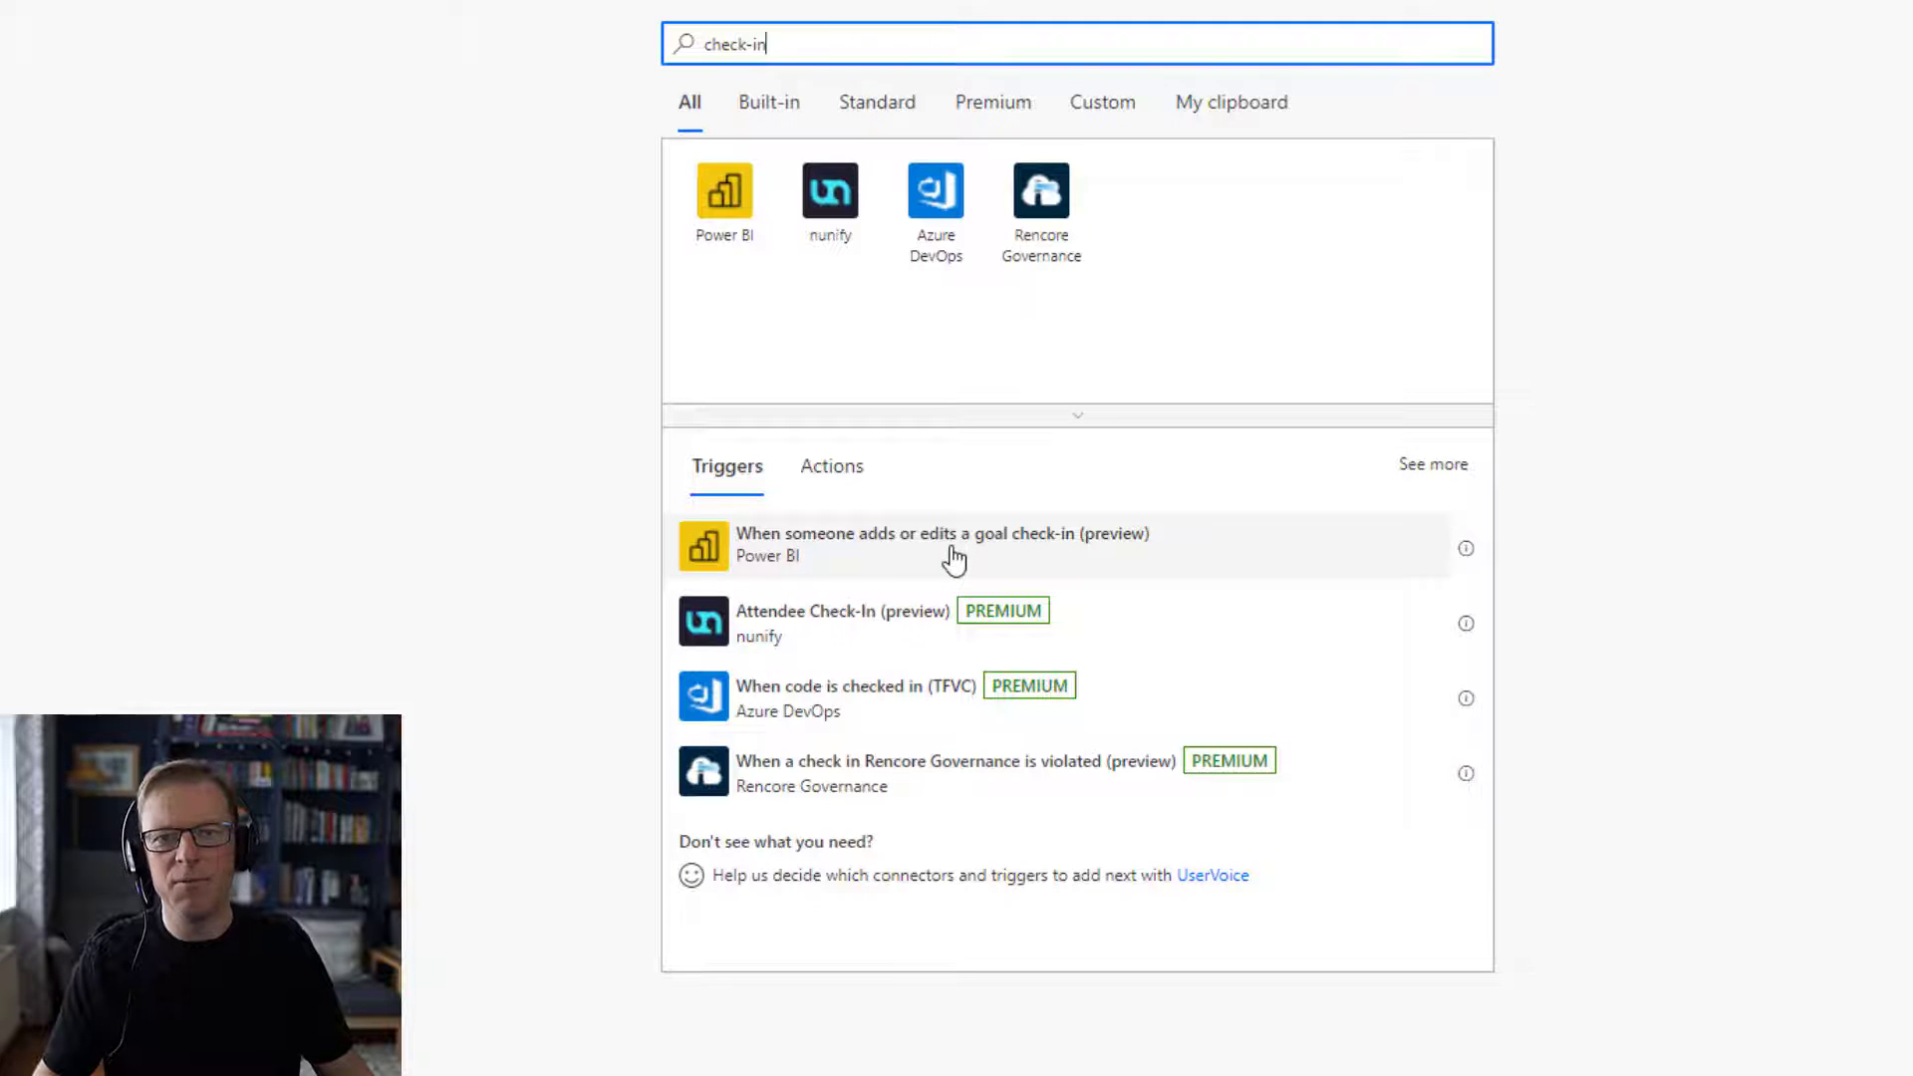
mouse_move(974, 570)
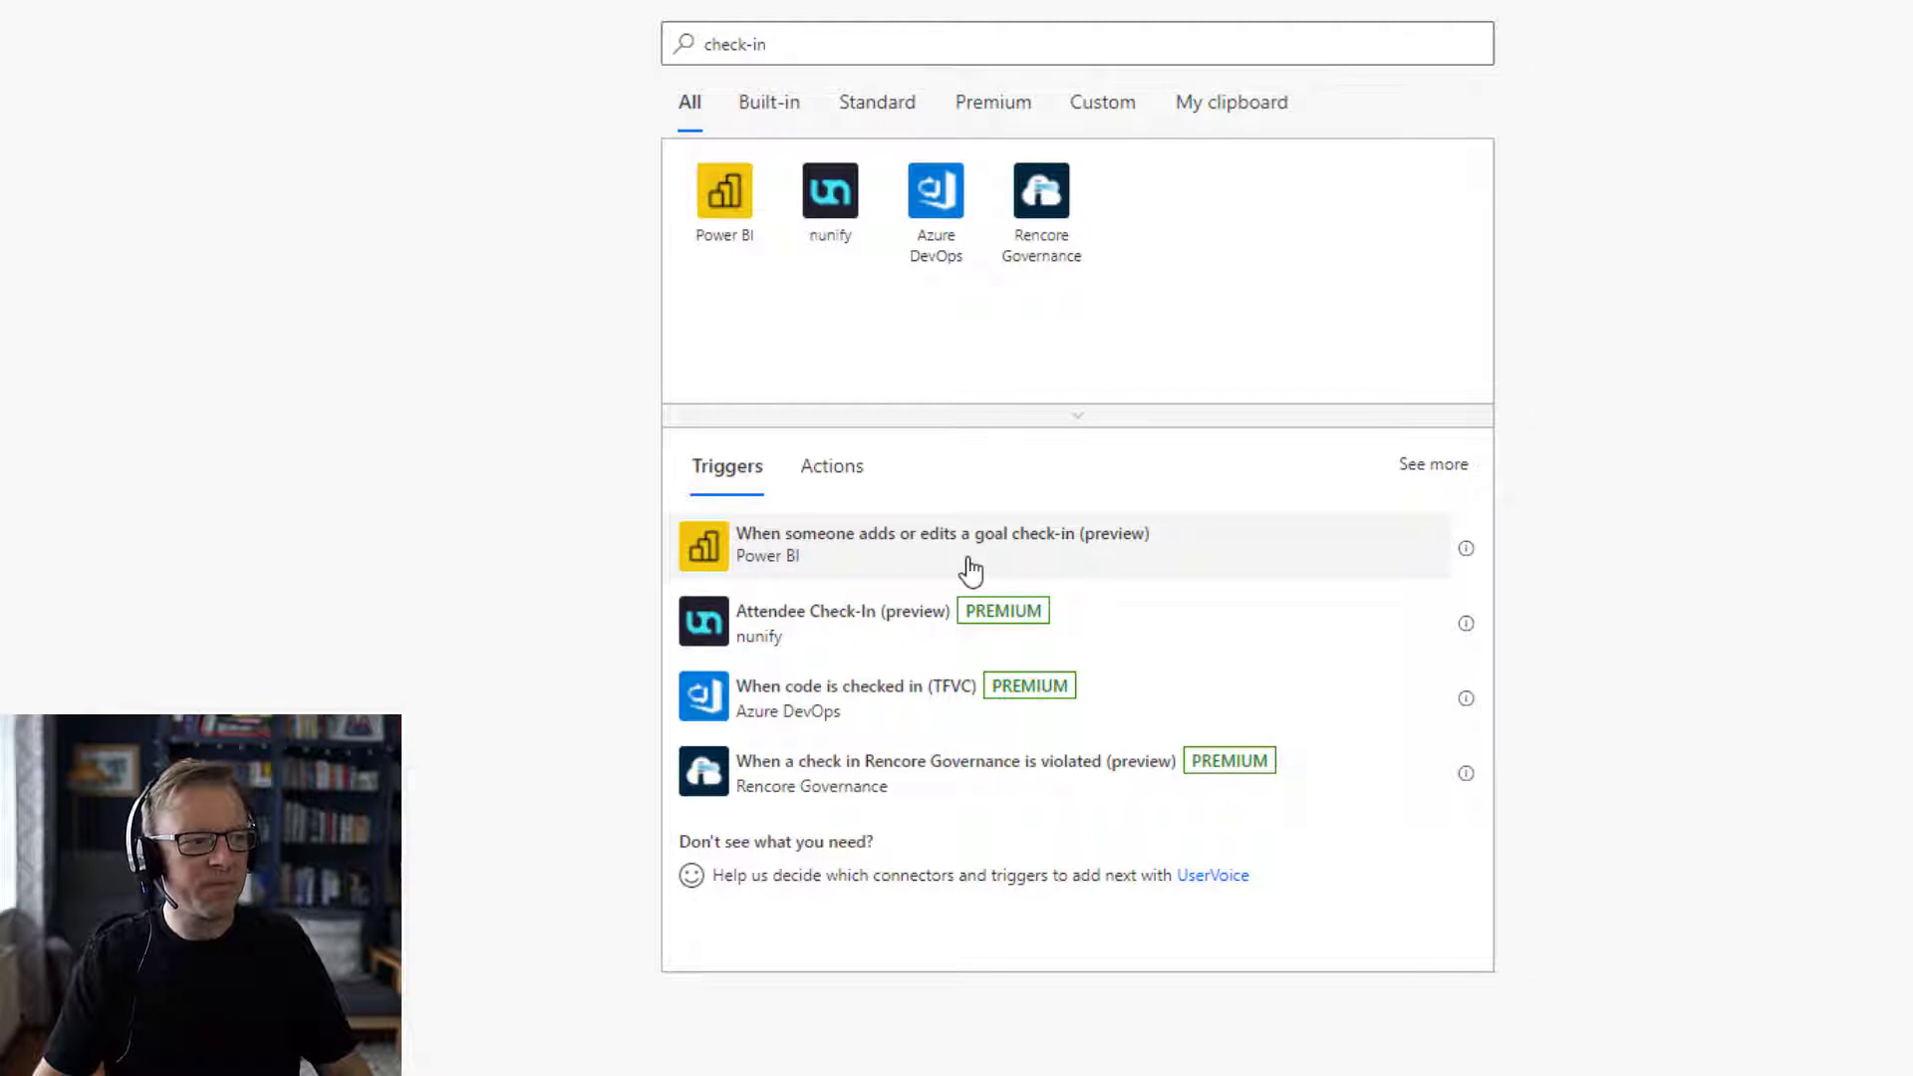
left_click(940, 543)
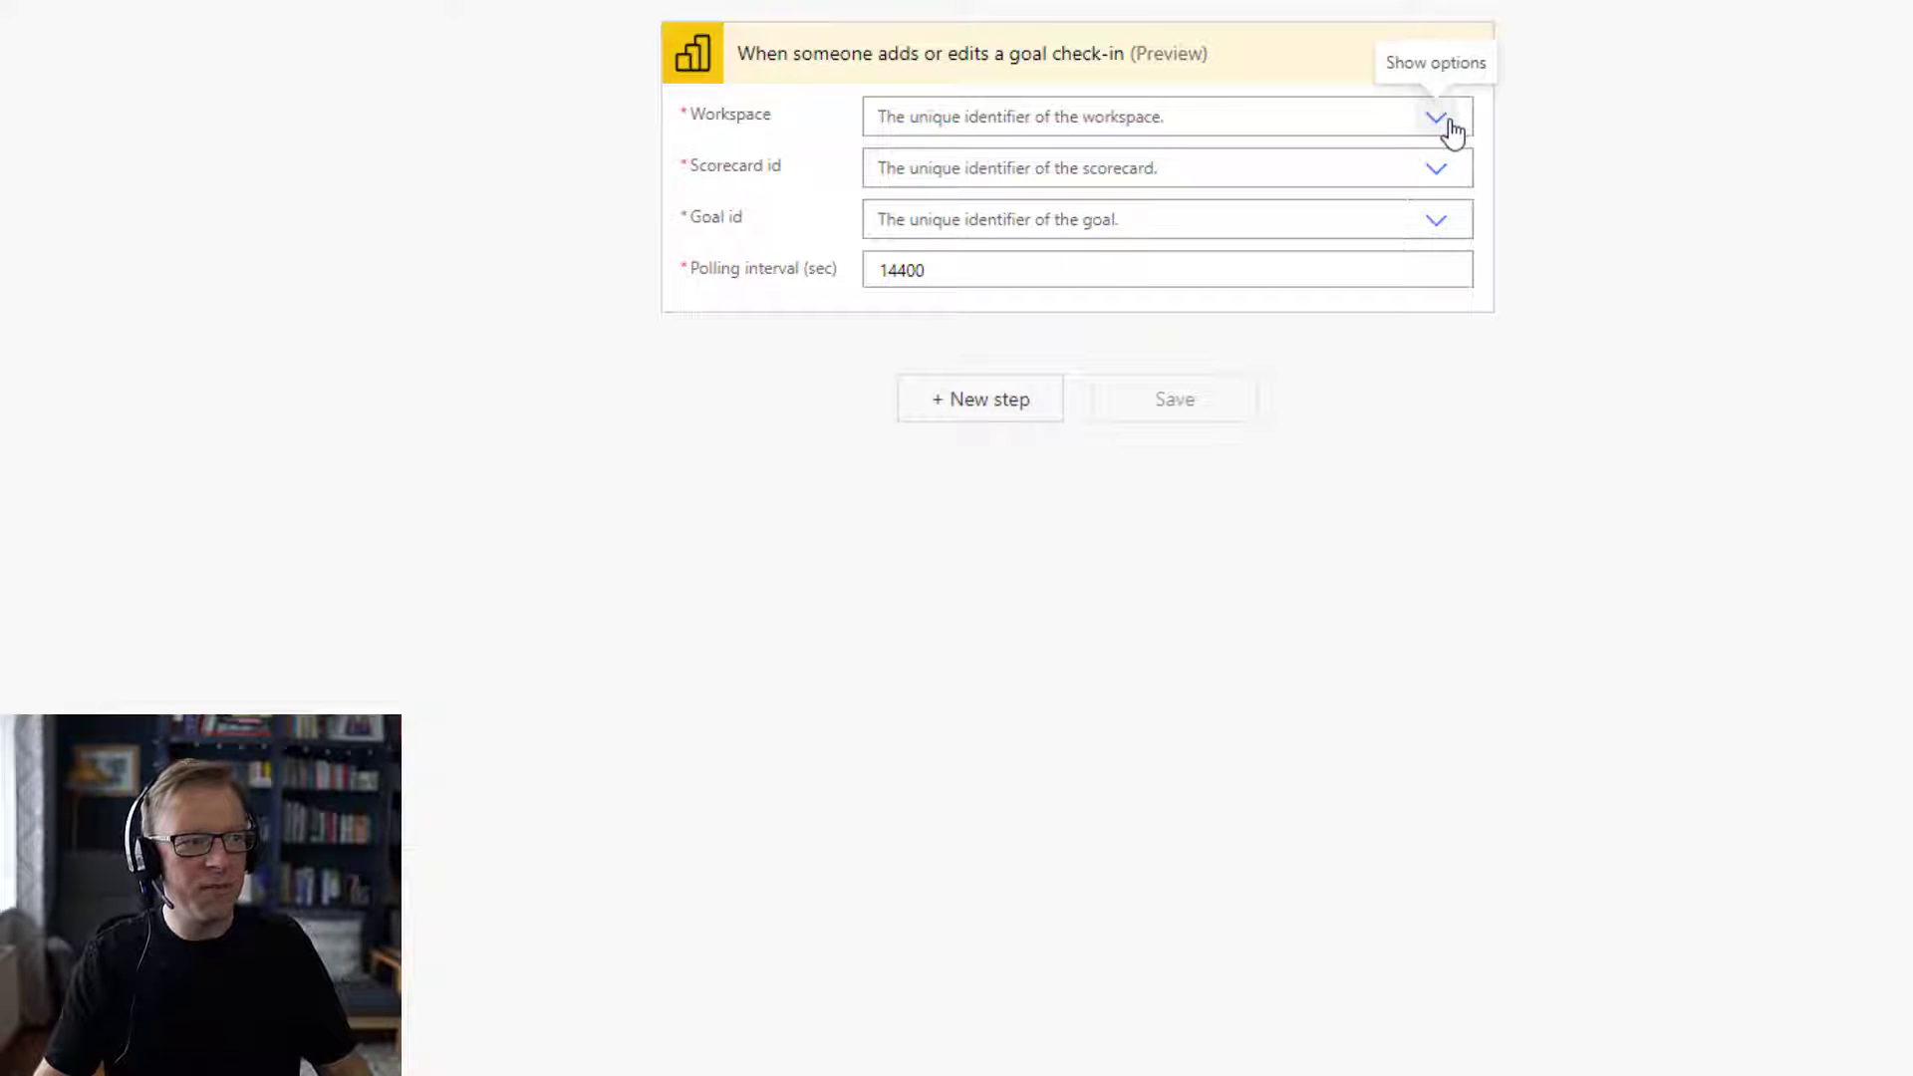
Point the trigger at the Maintenance KPI Scorecard workspace, Critical Backlog goal, 300-second polling.
left_click(1437, 116)
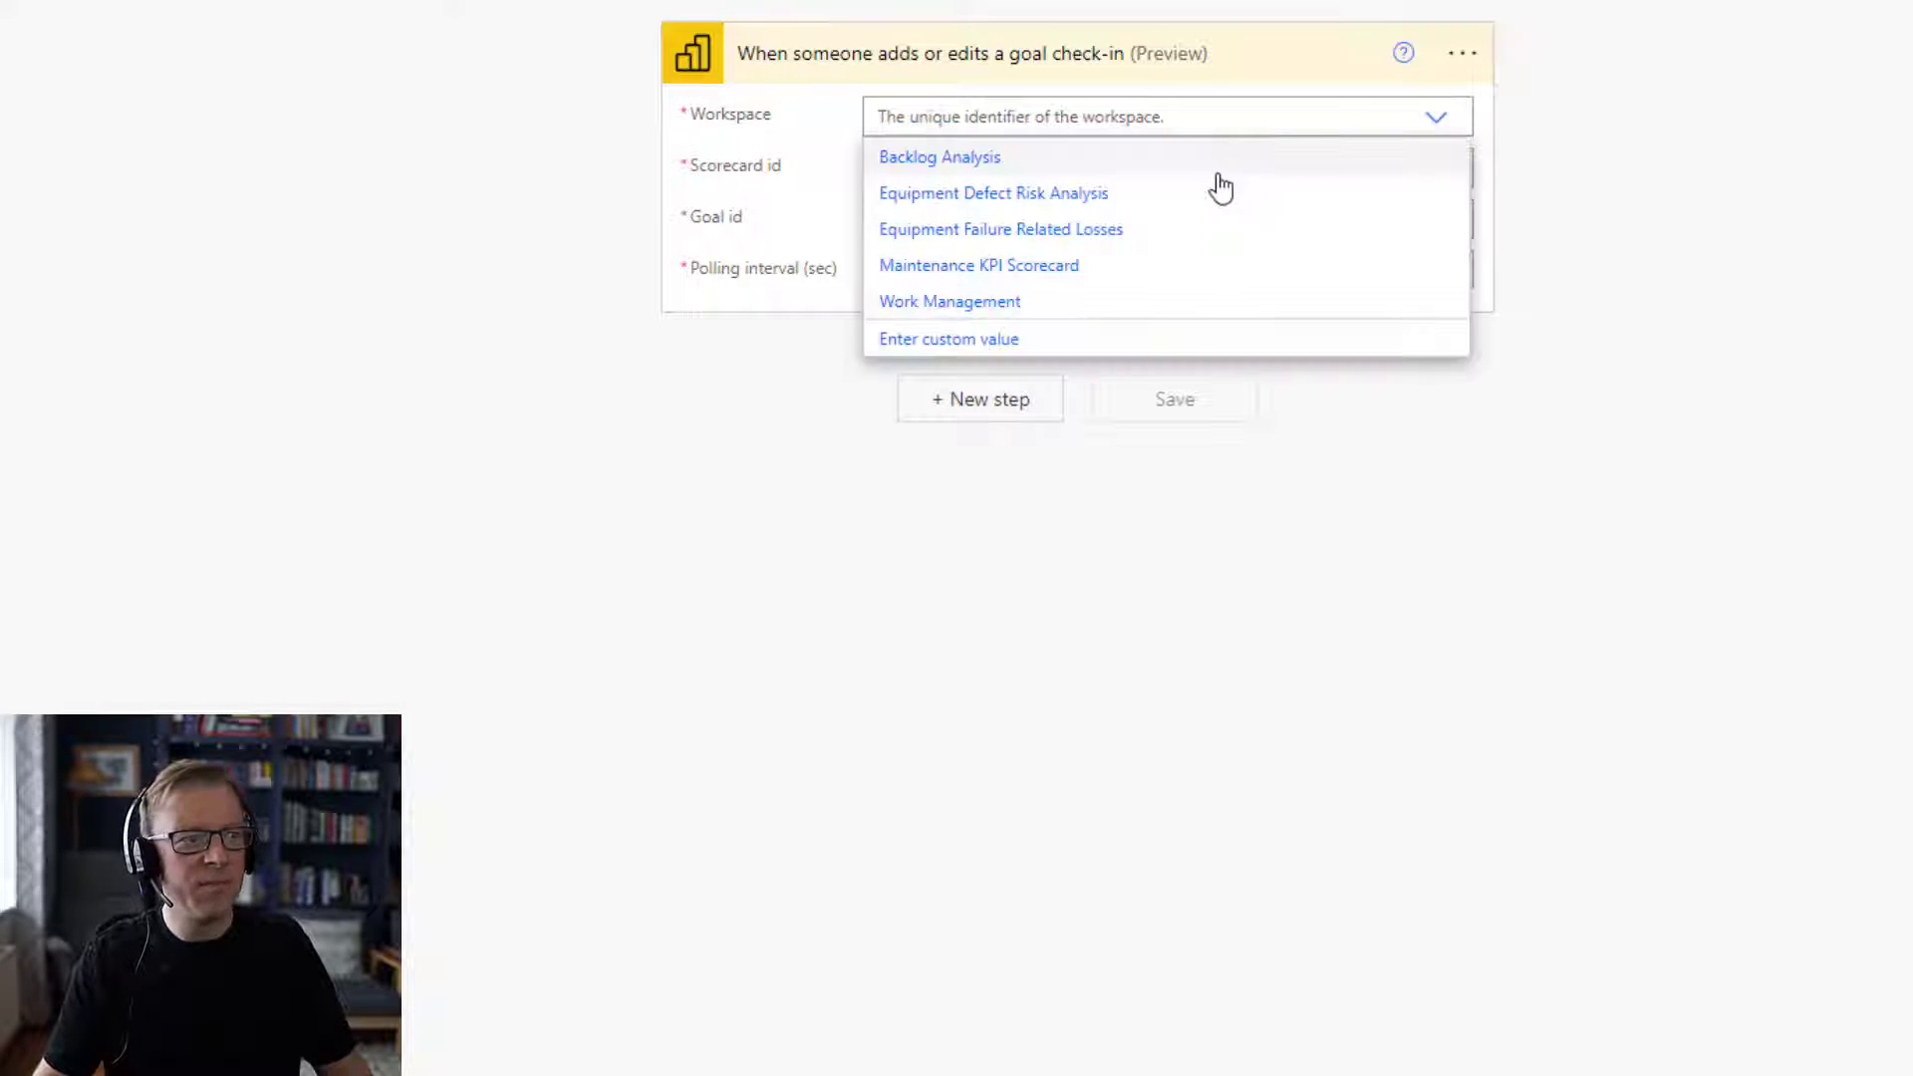
mouse_move(1067, 301)
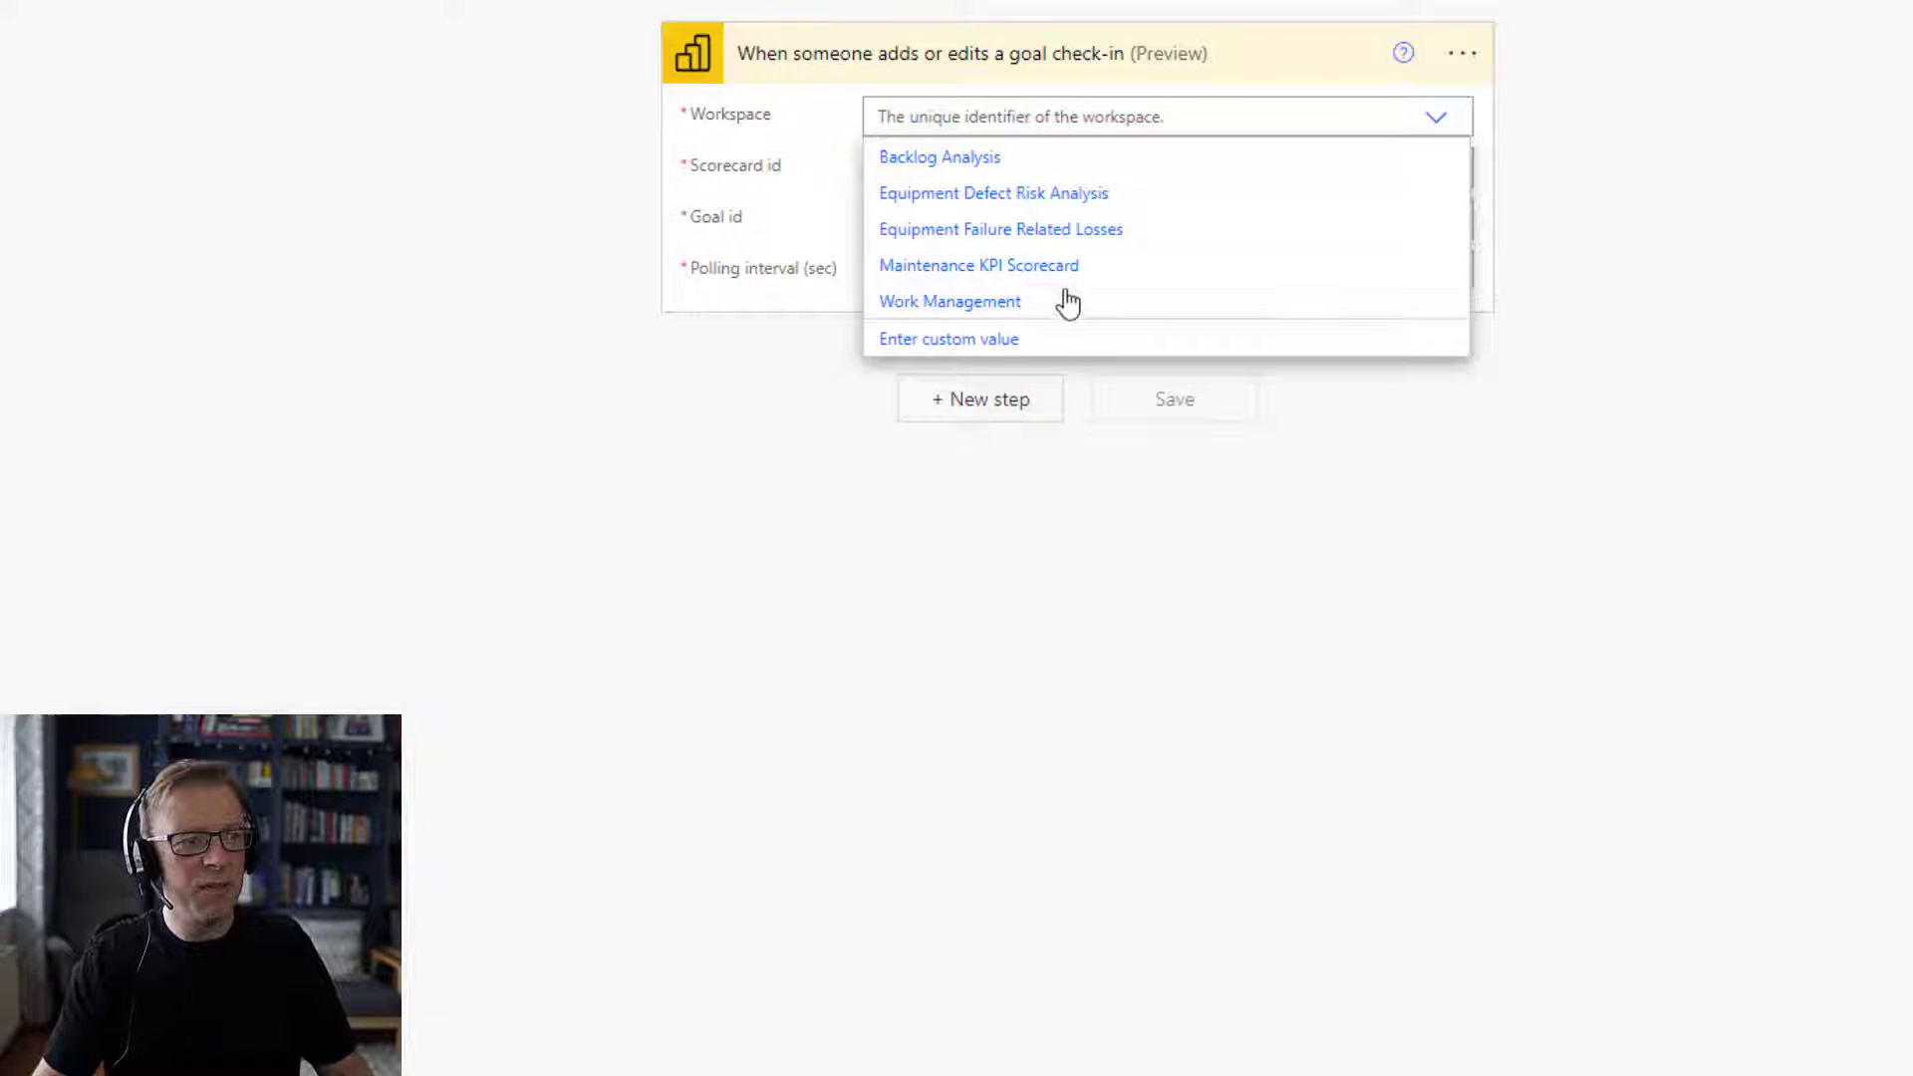
left_click(978, 265)
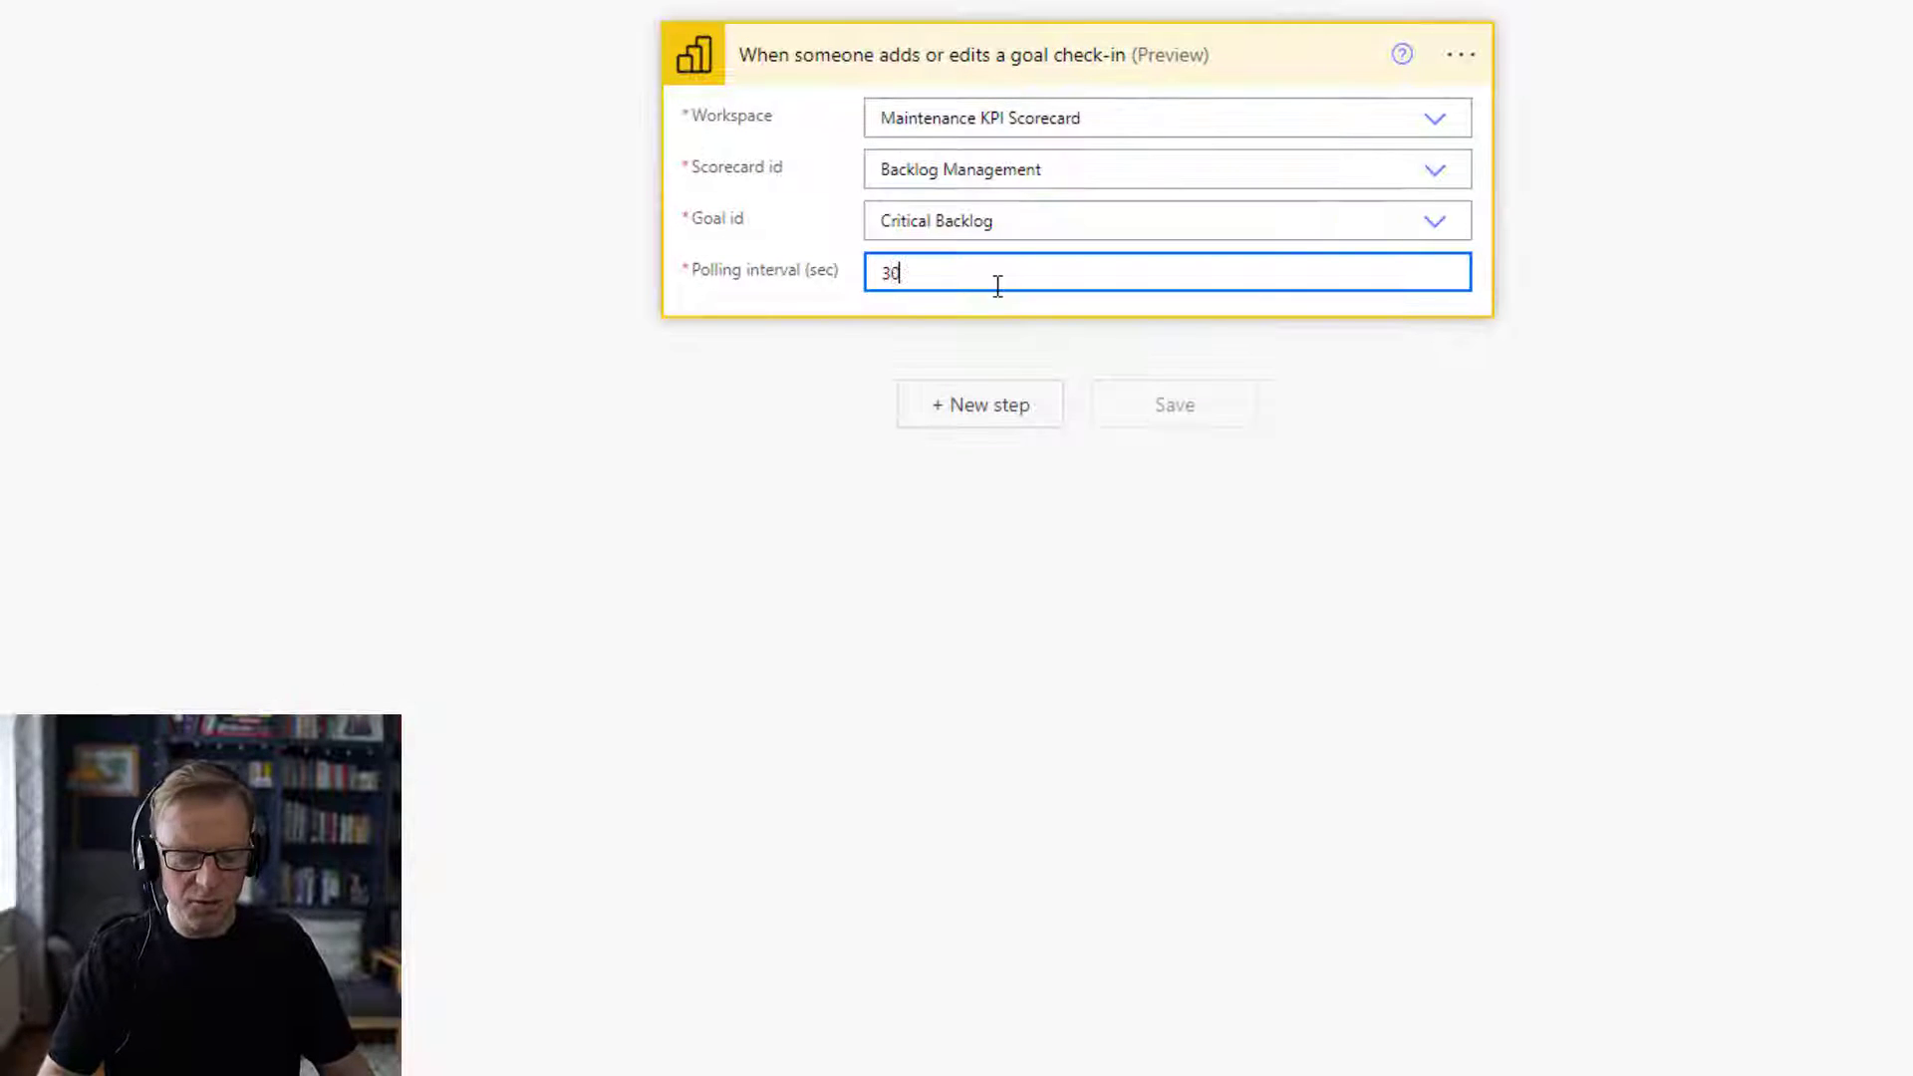
type("0")
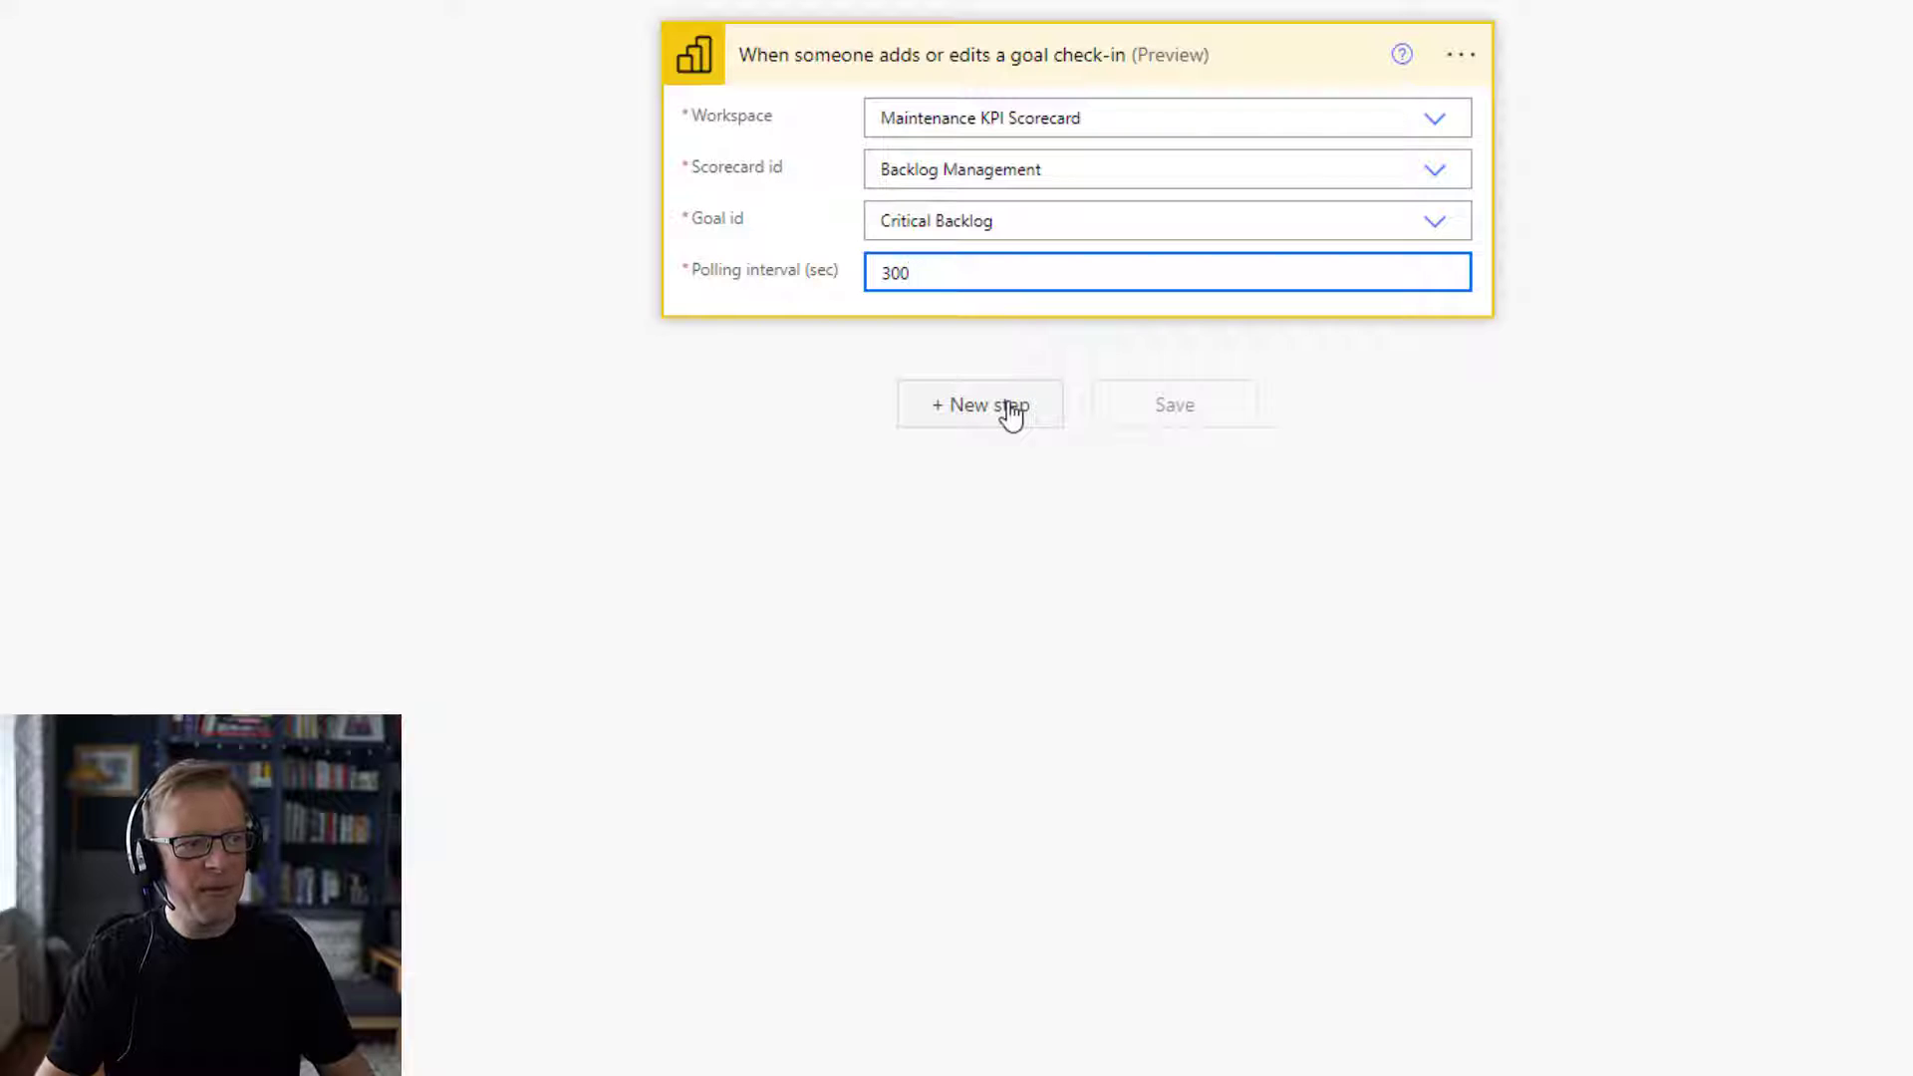
Add a Power BI 'Get a goal' step that retrieves the Critical Backlog goal.
left_click(979, 403)
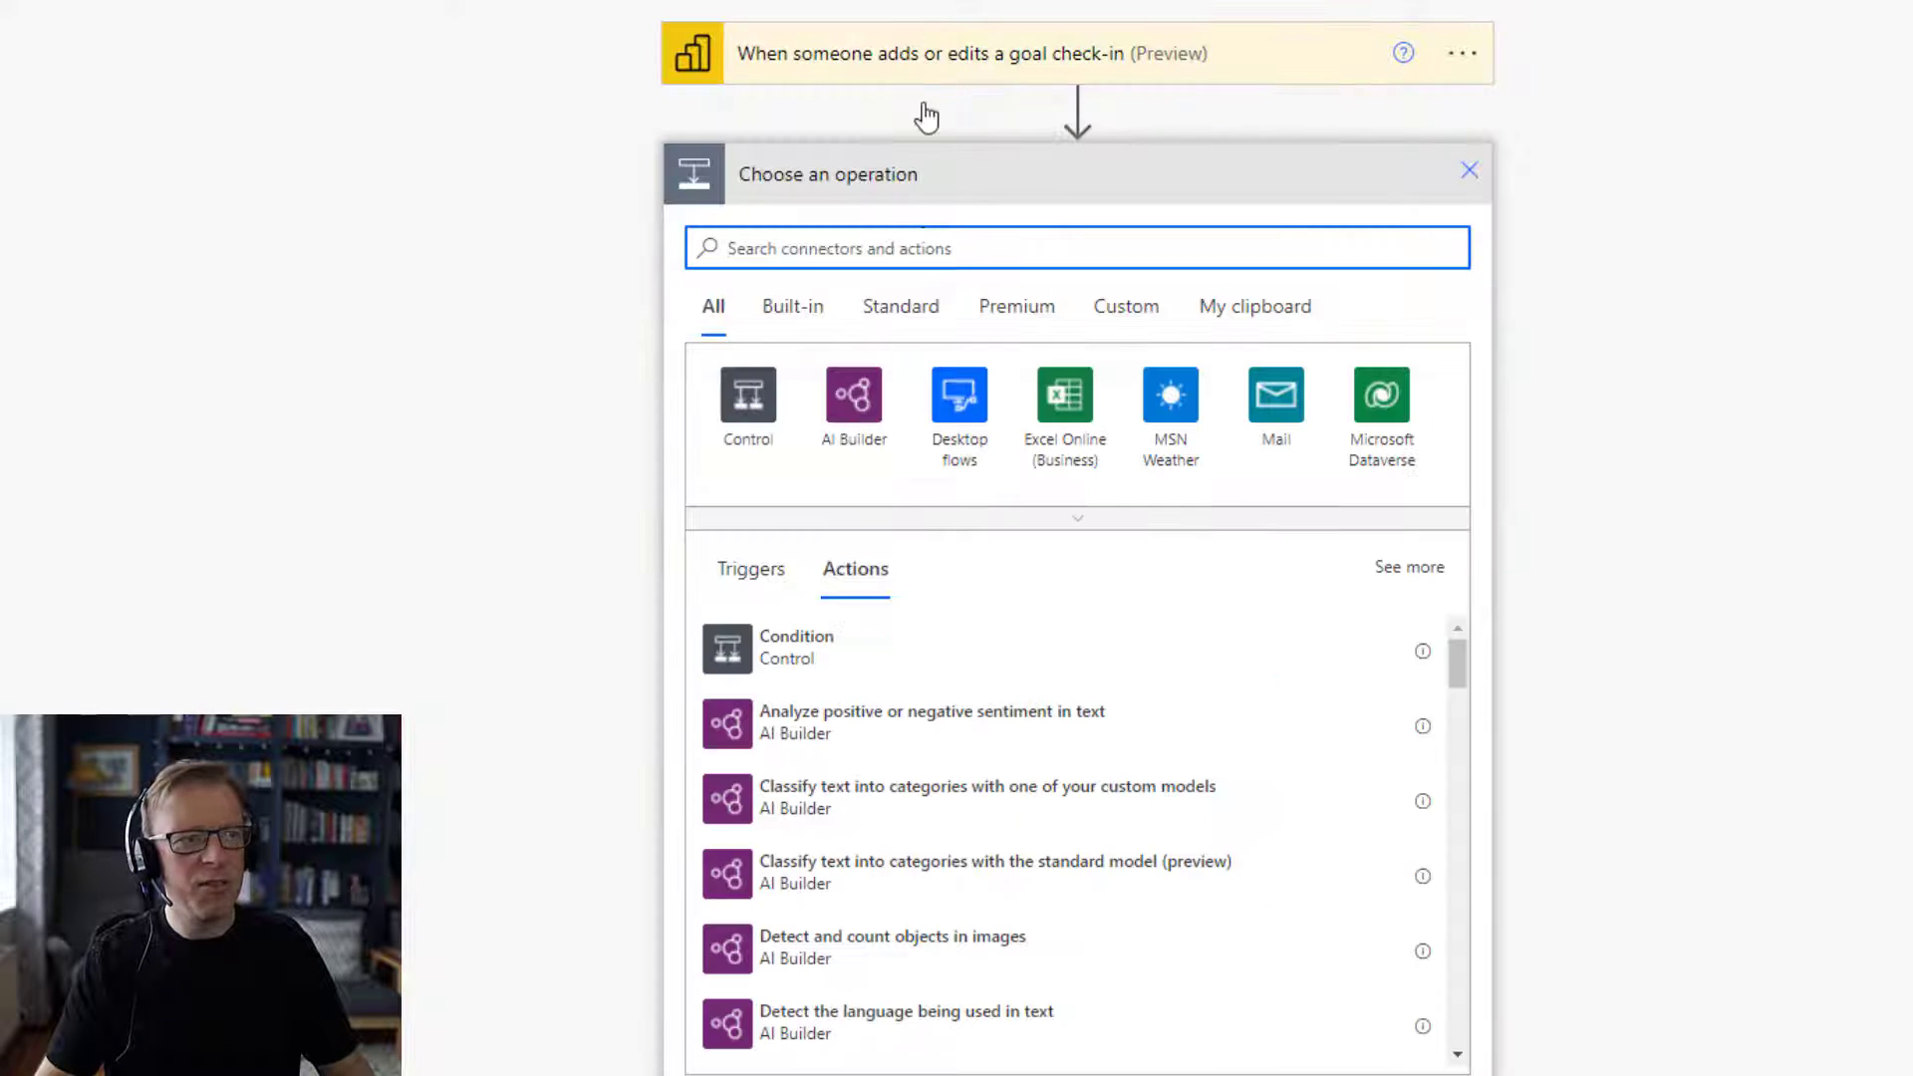
mouse_move(931, 211)
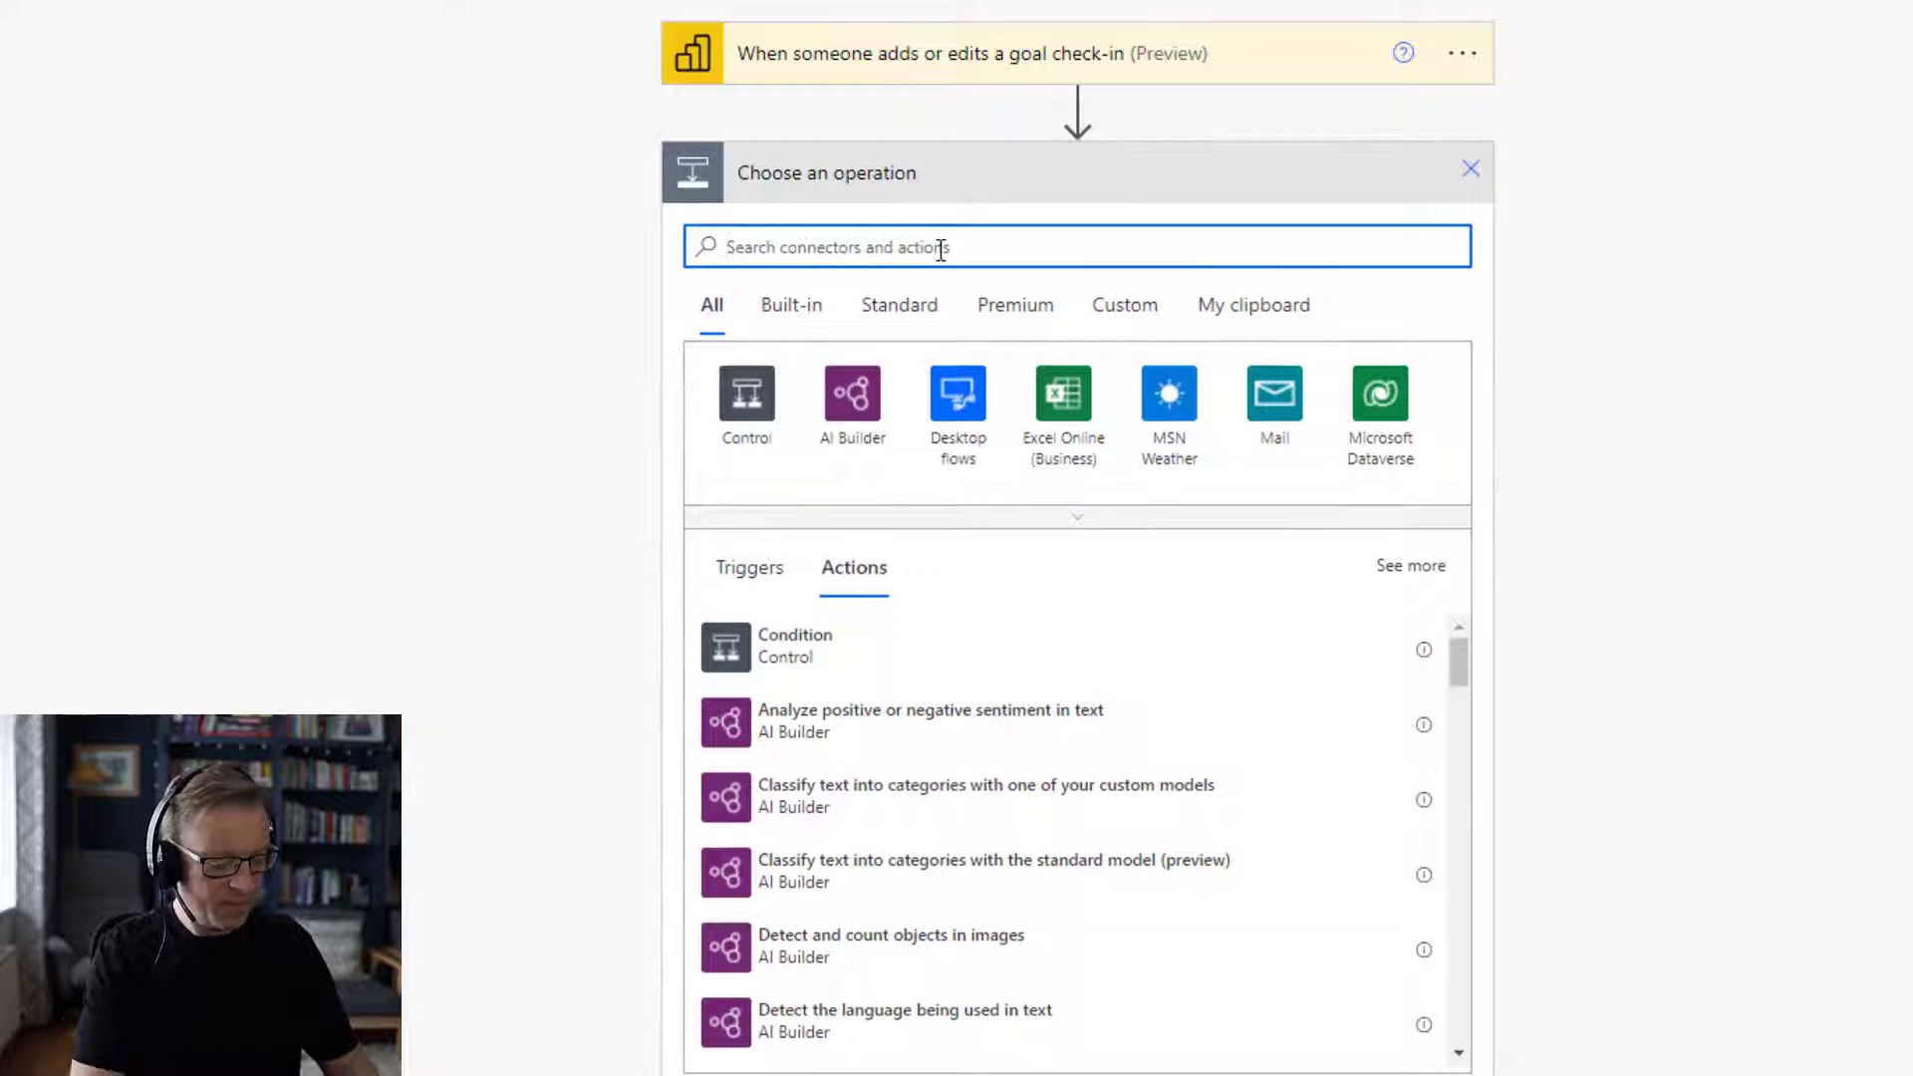
type("get goal")
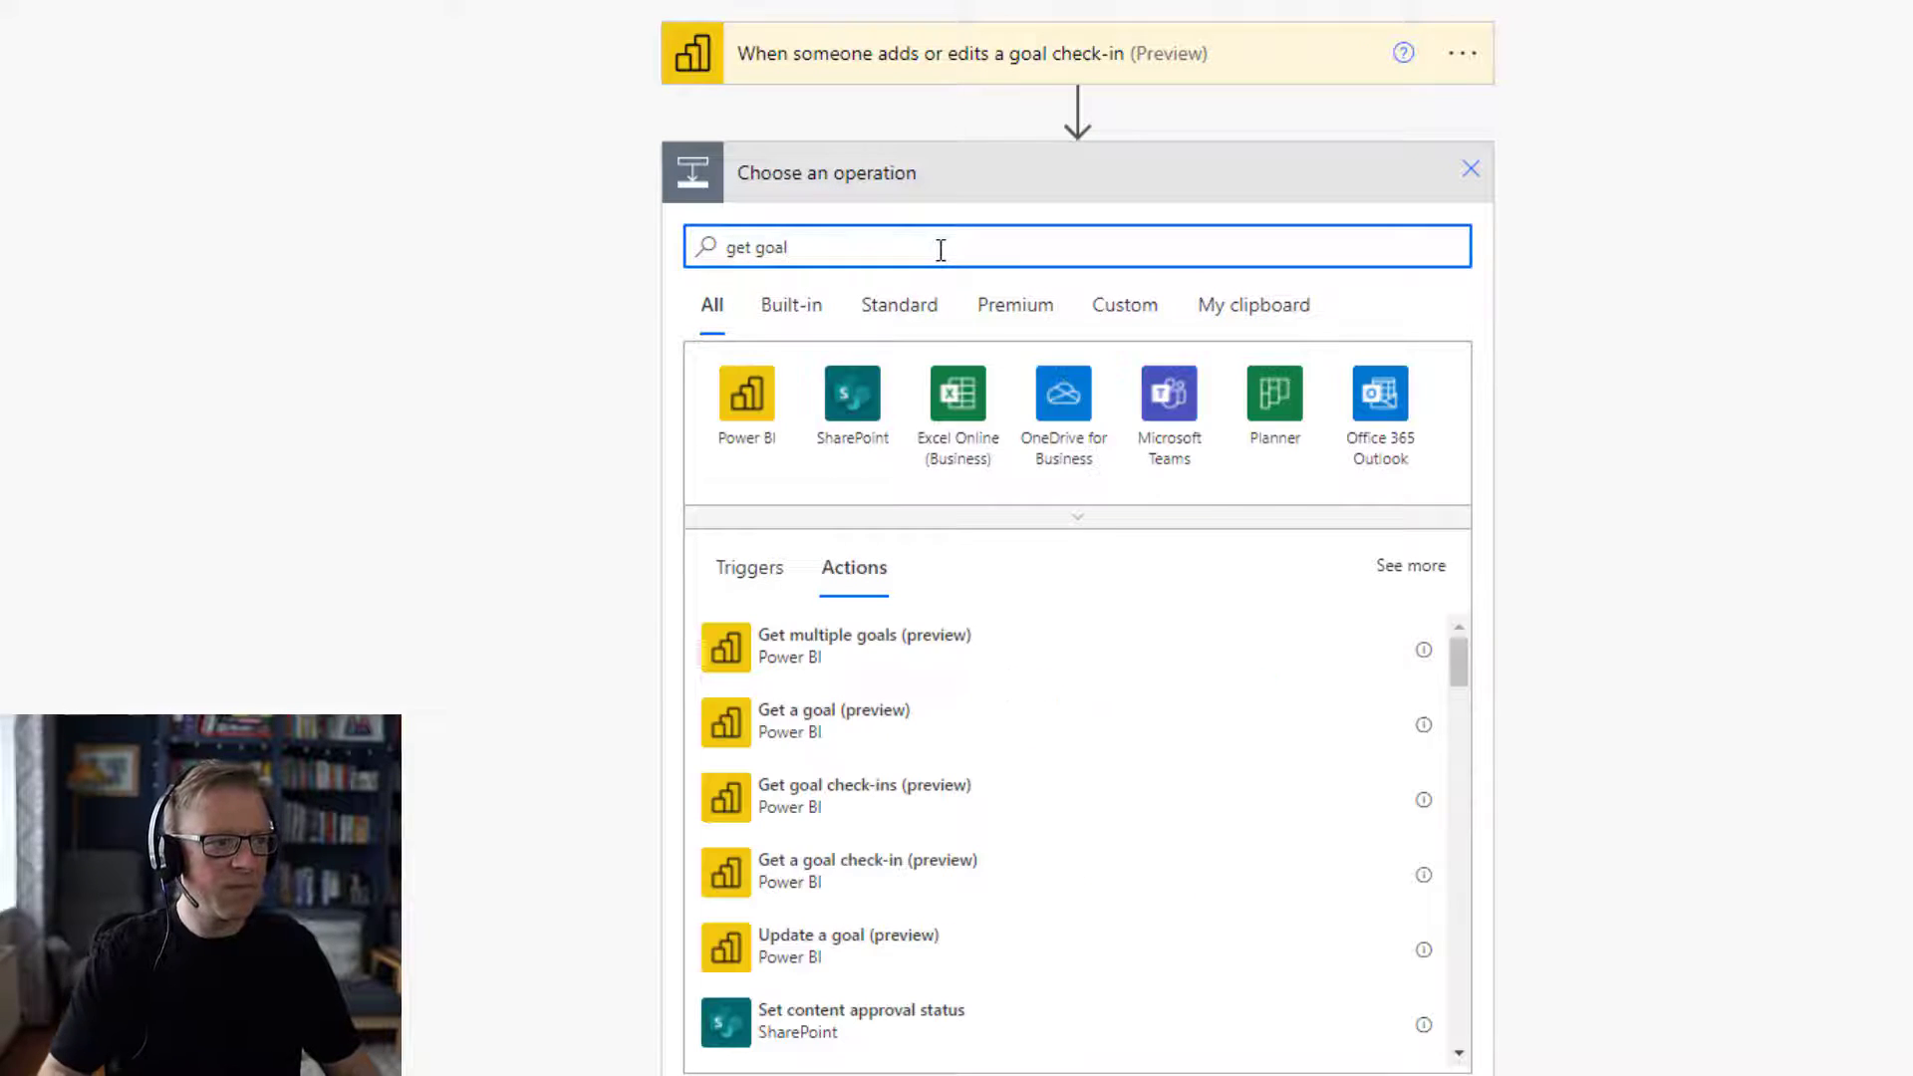
mouse_move(793, 723)
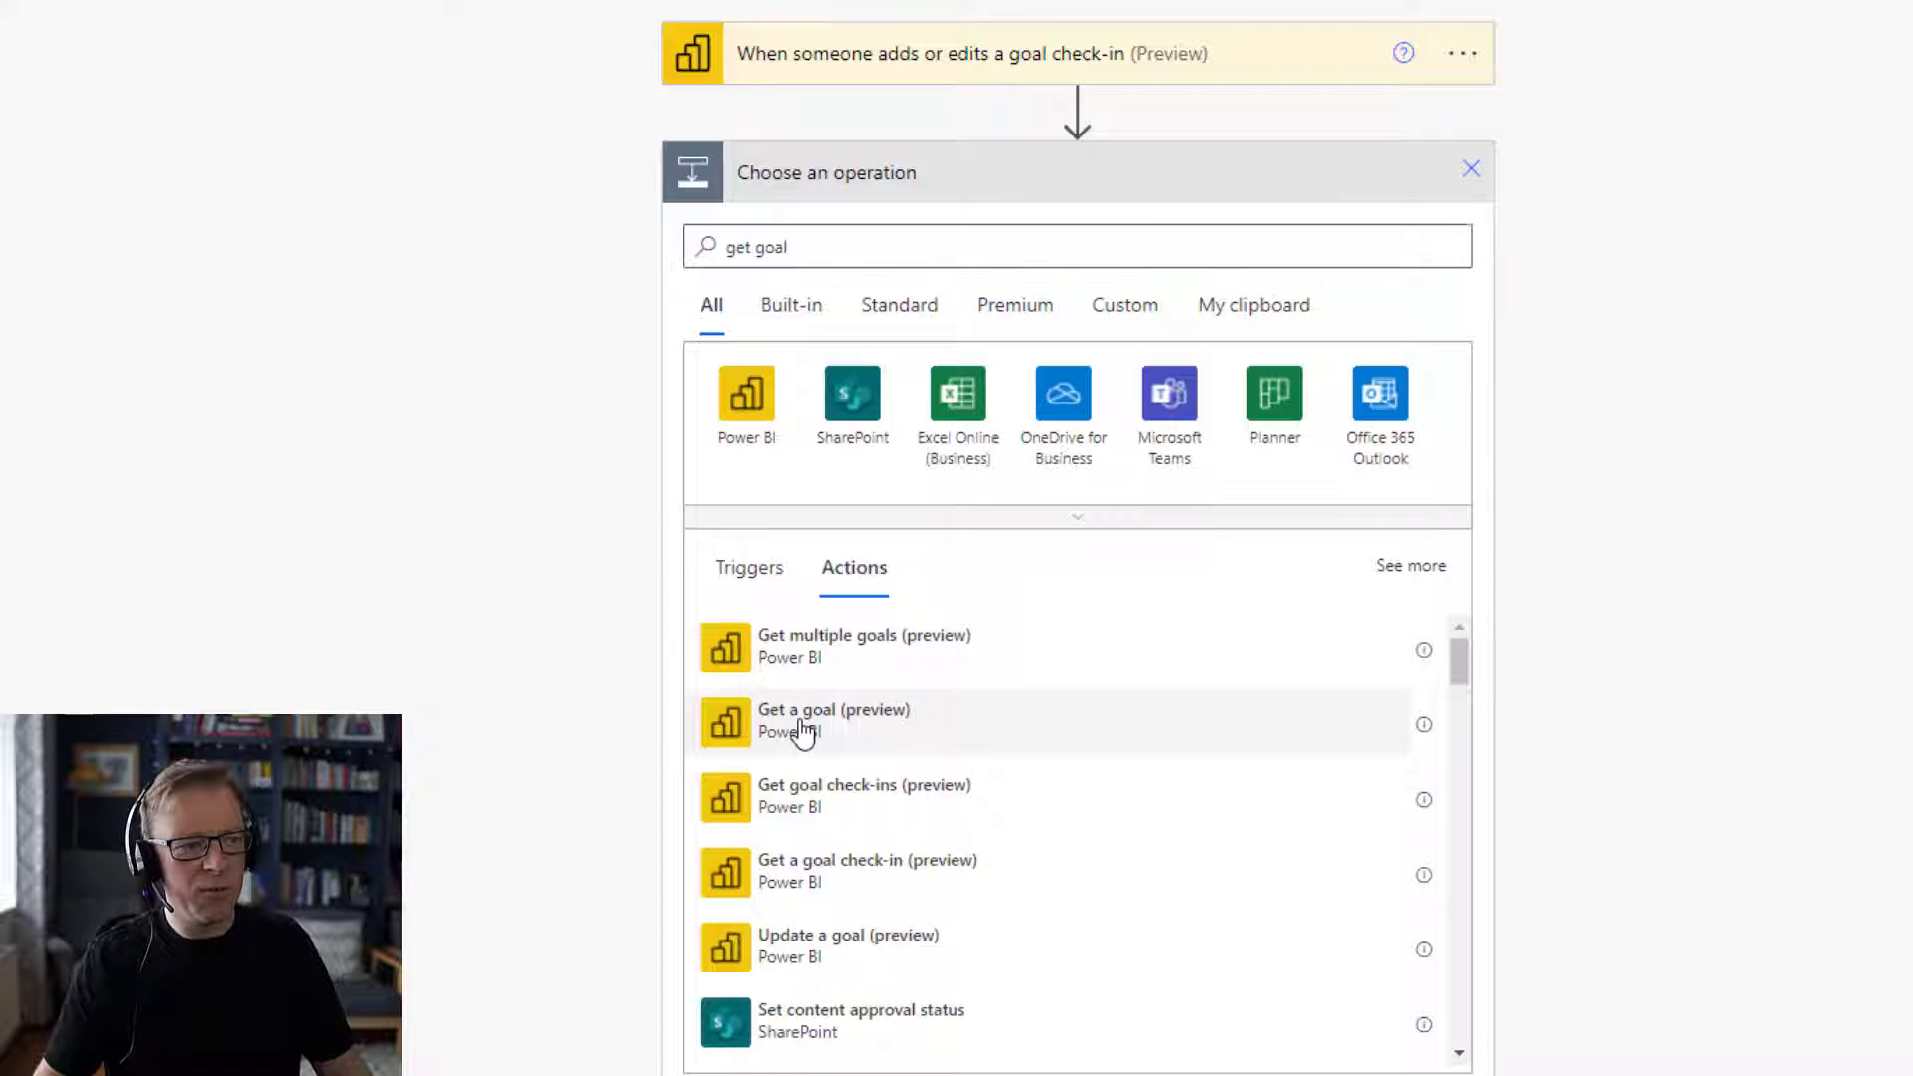
left_click(833, 719)
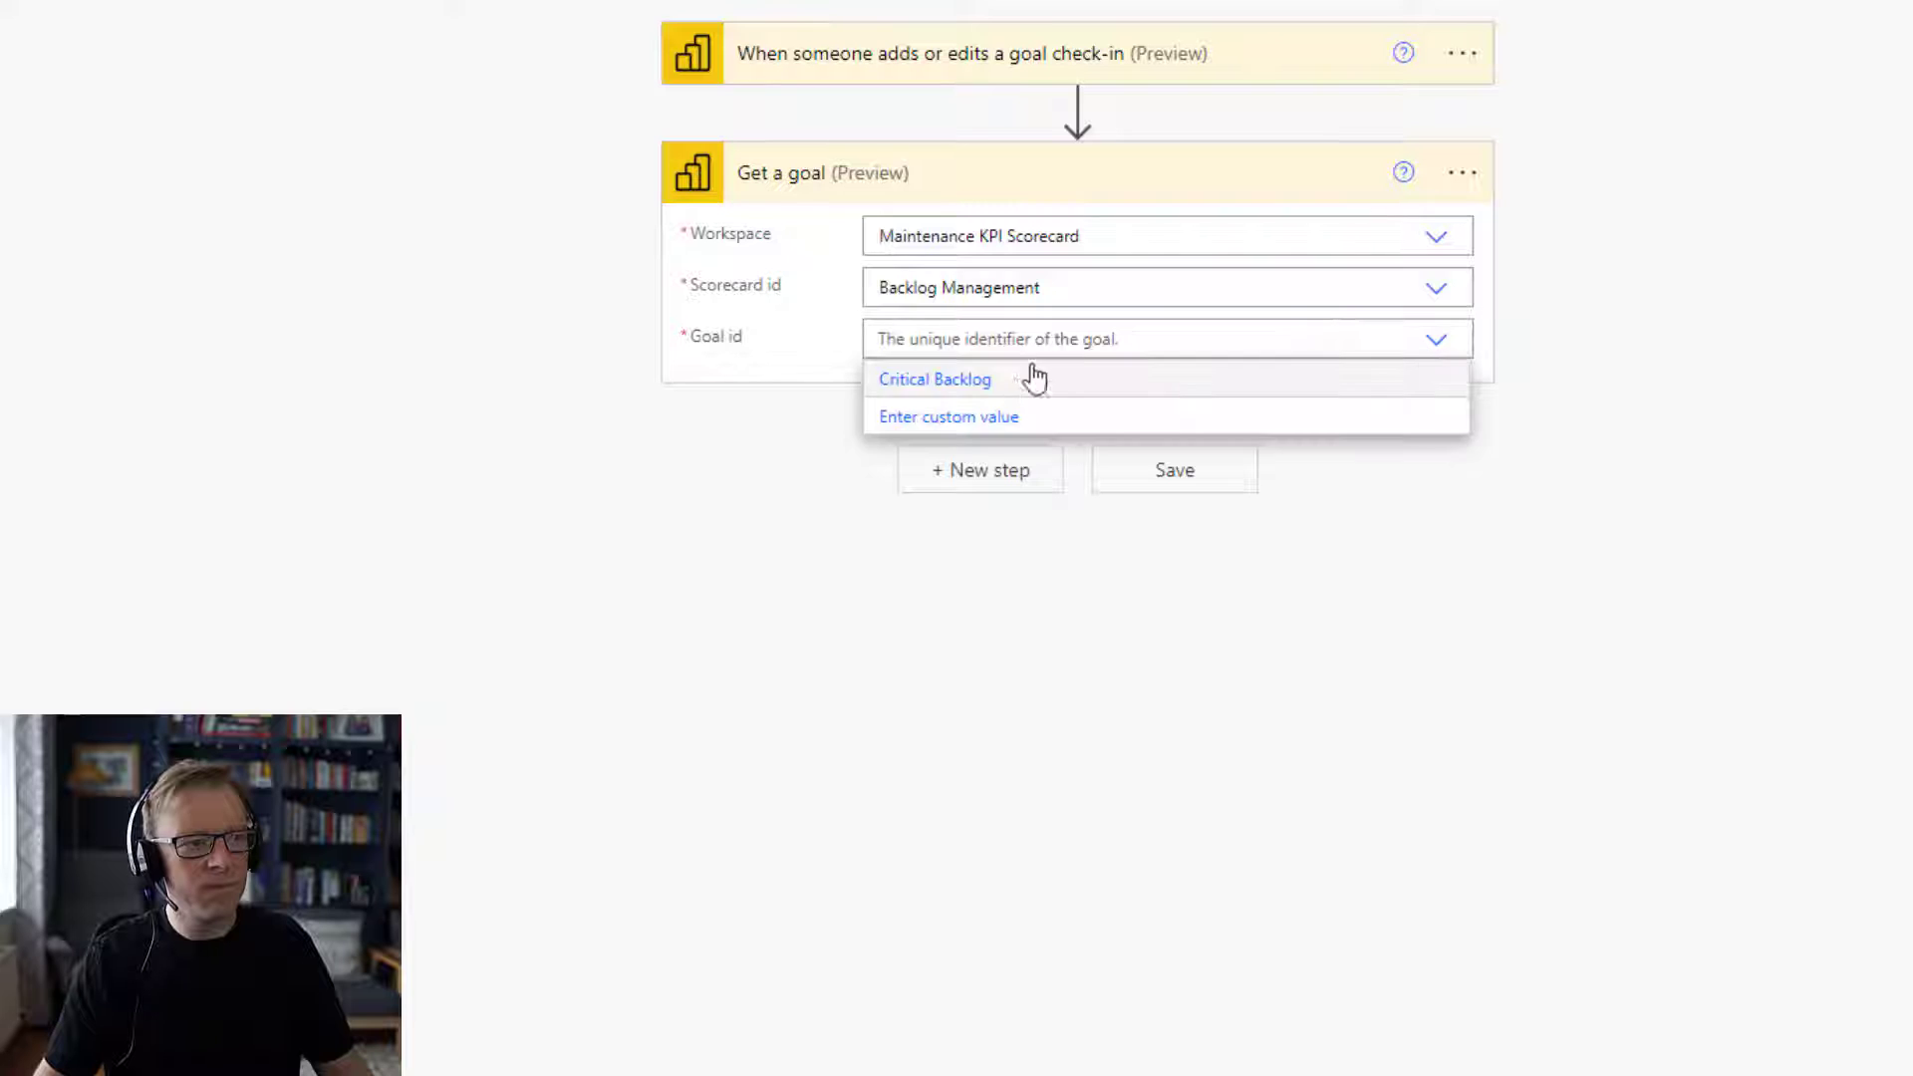
left_click(935, 378)
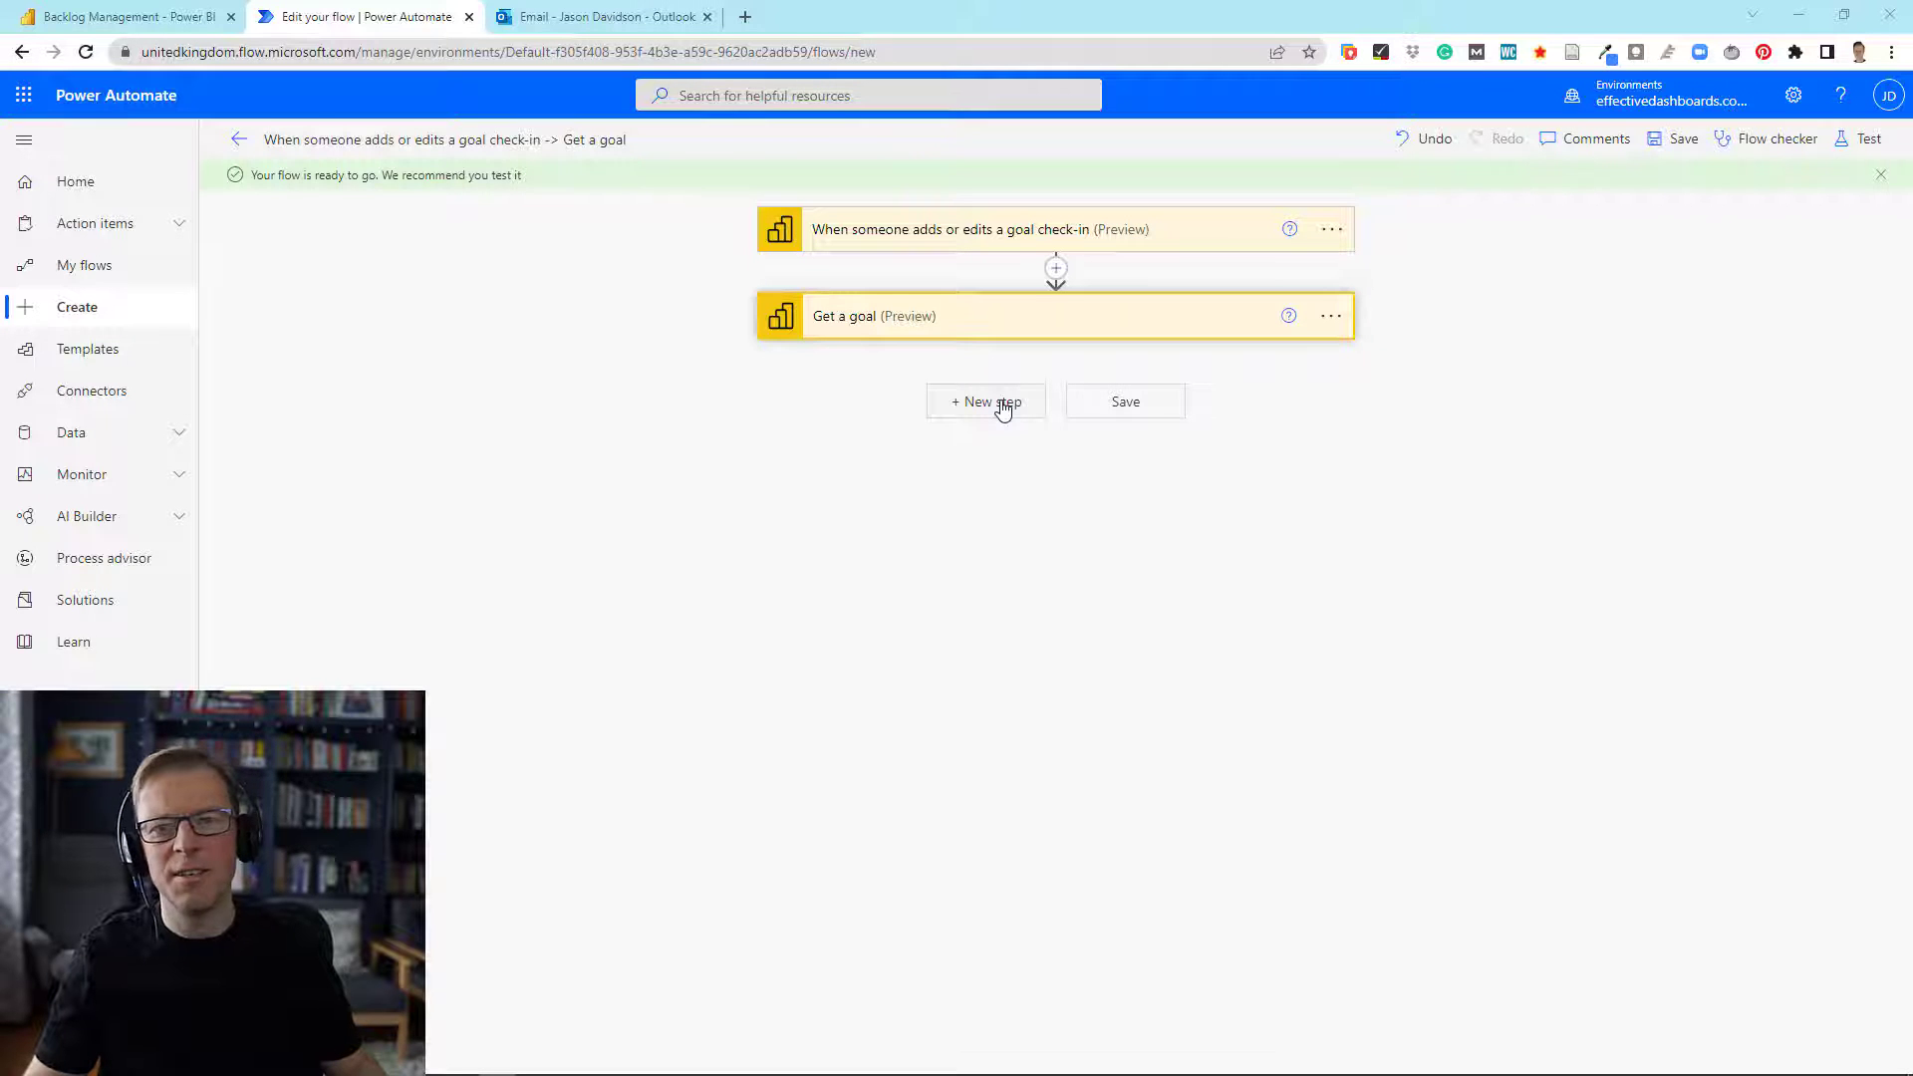
Add a new step and search operations for 'check-' to list Power BI check-in actions.
left_click(985, 402)
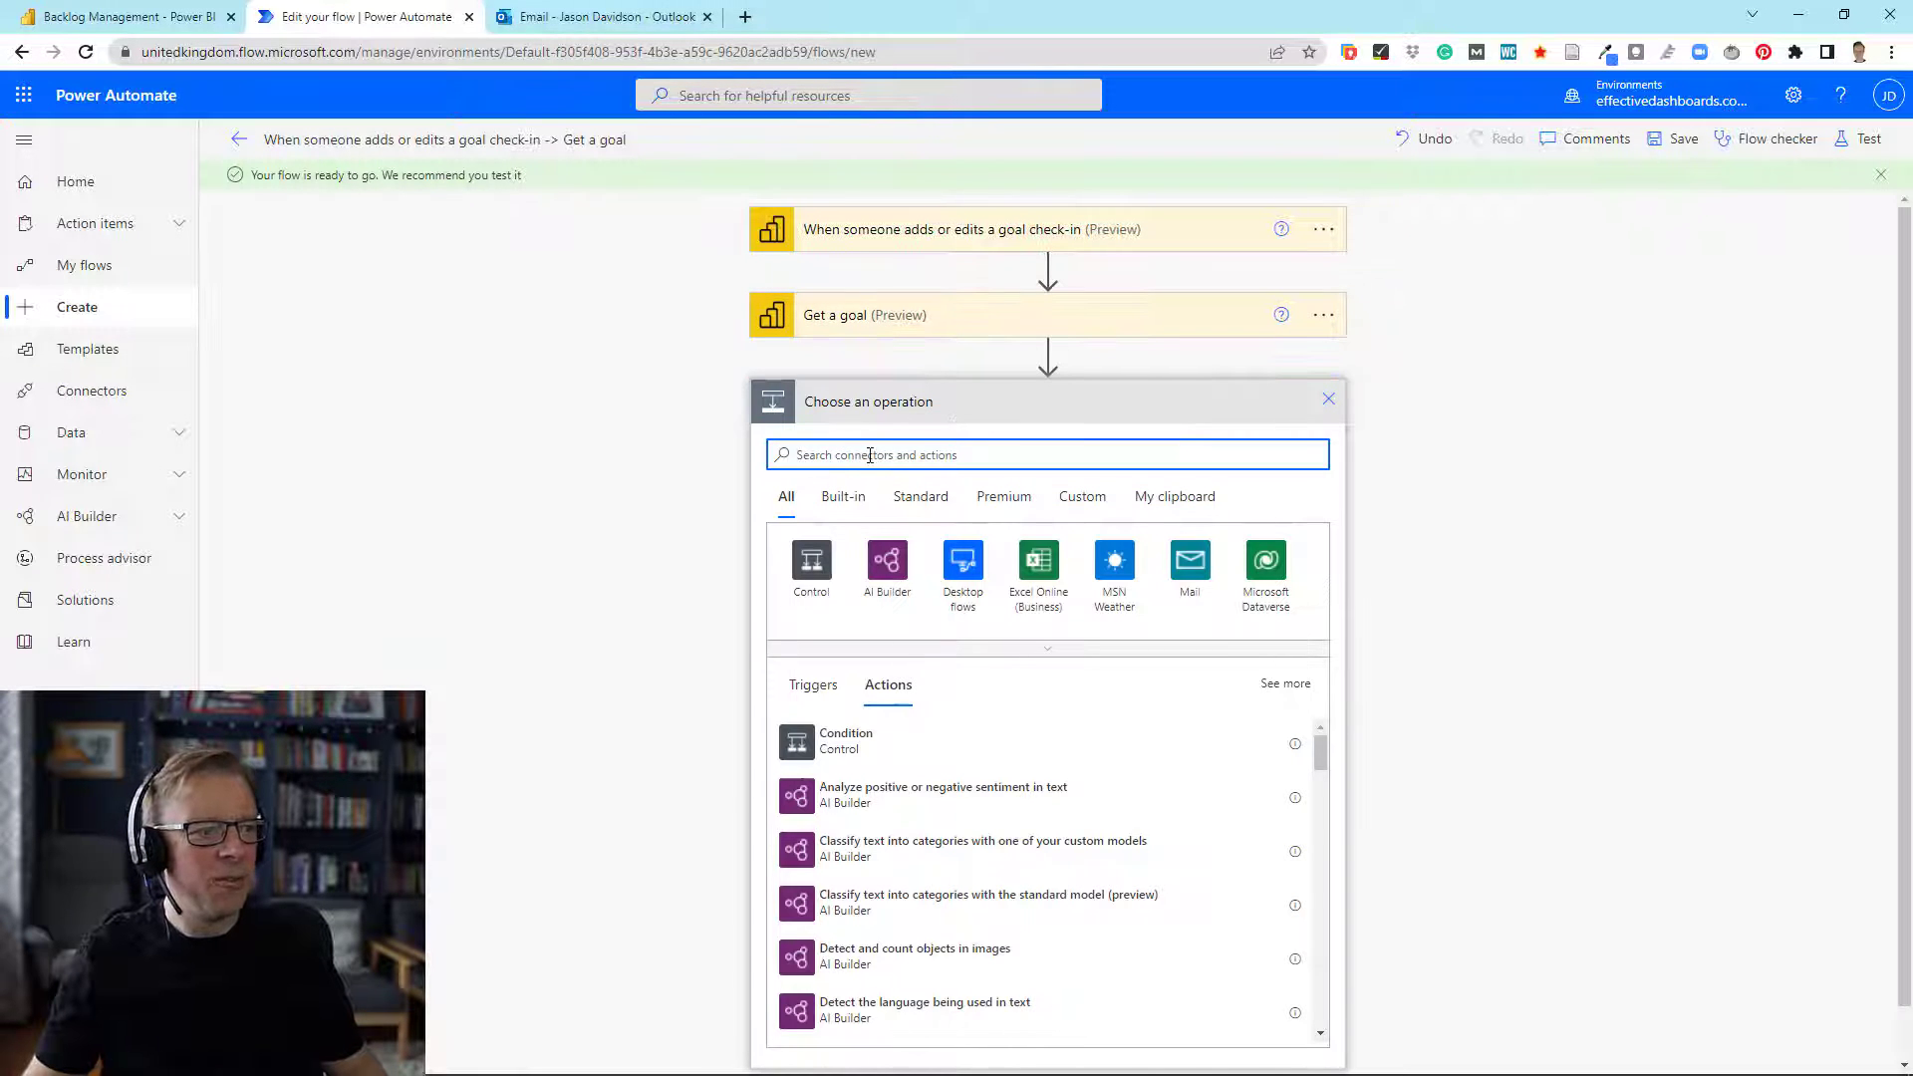
type("ch")
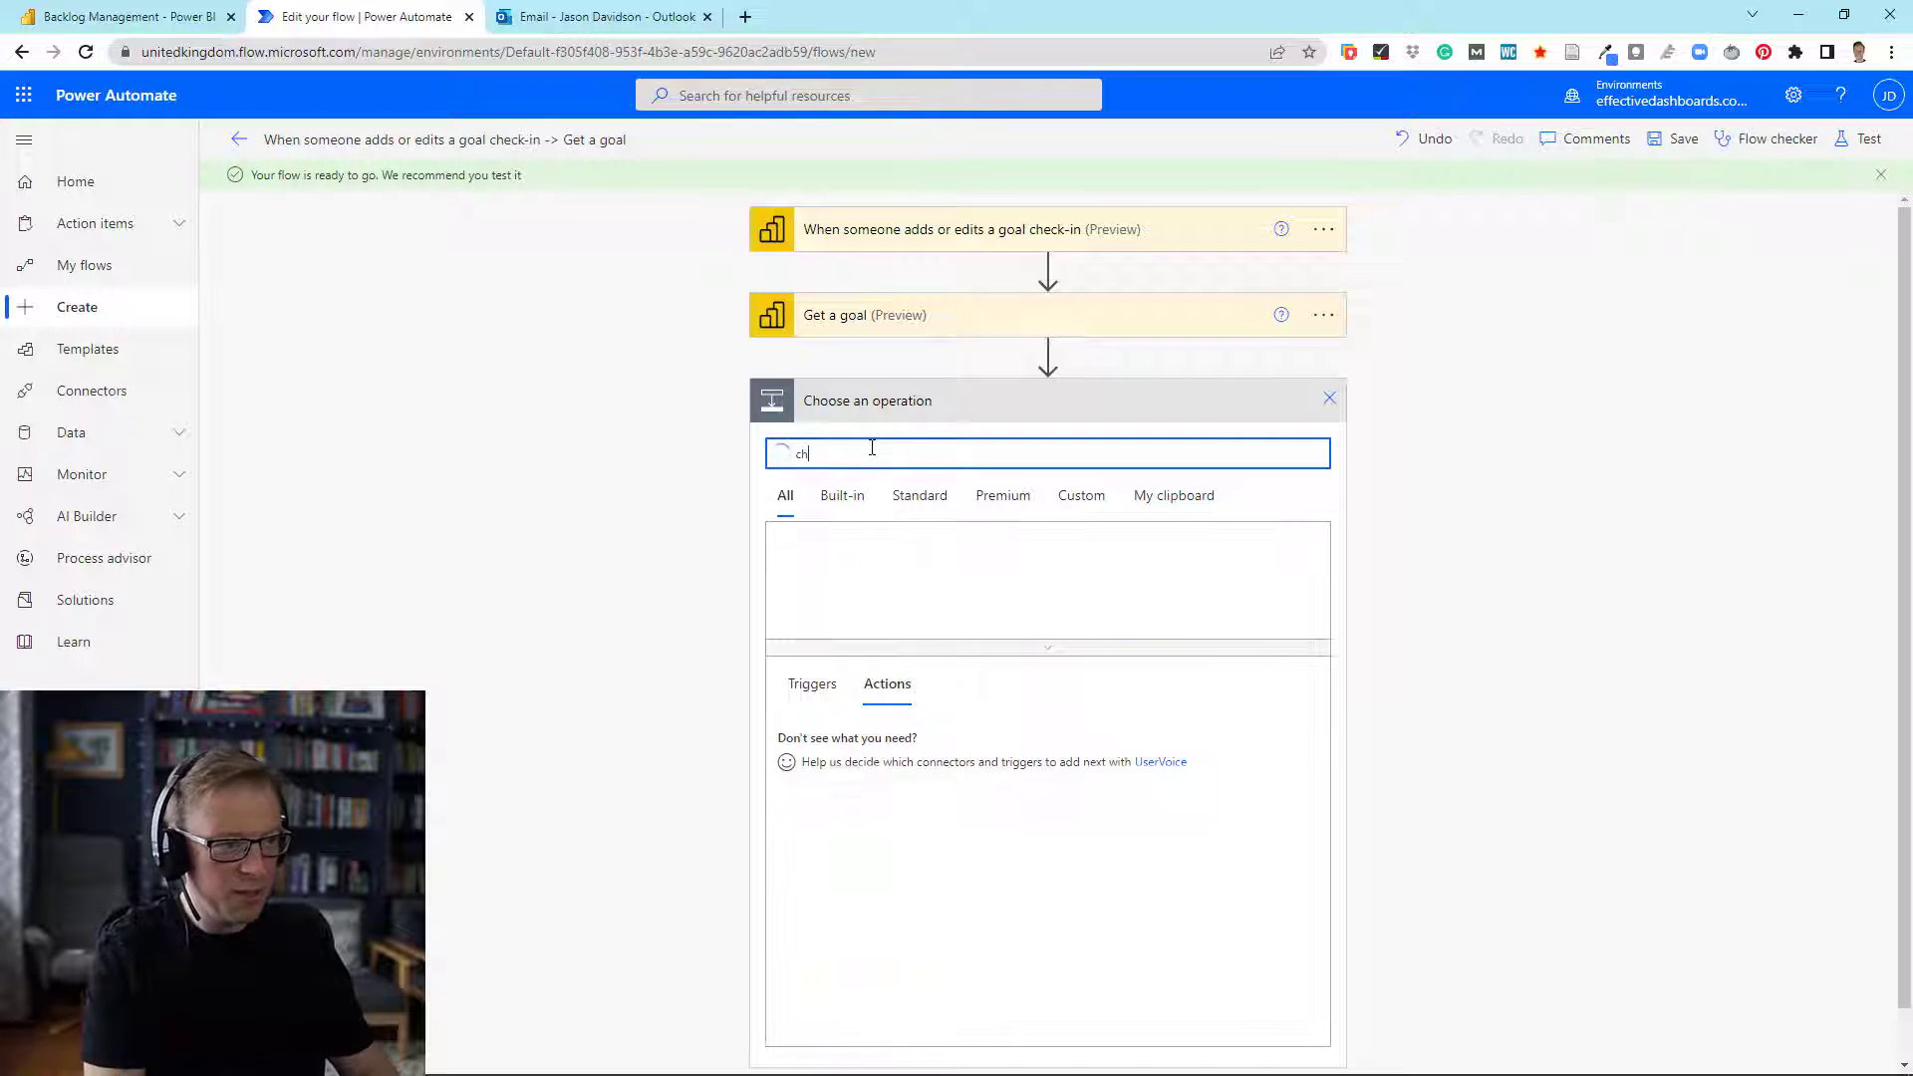
type("eck")
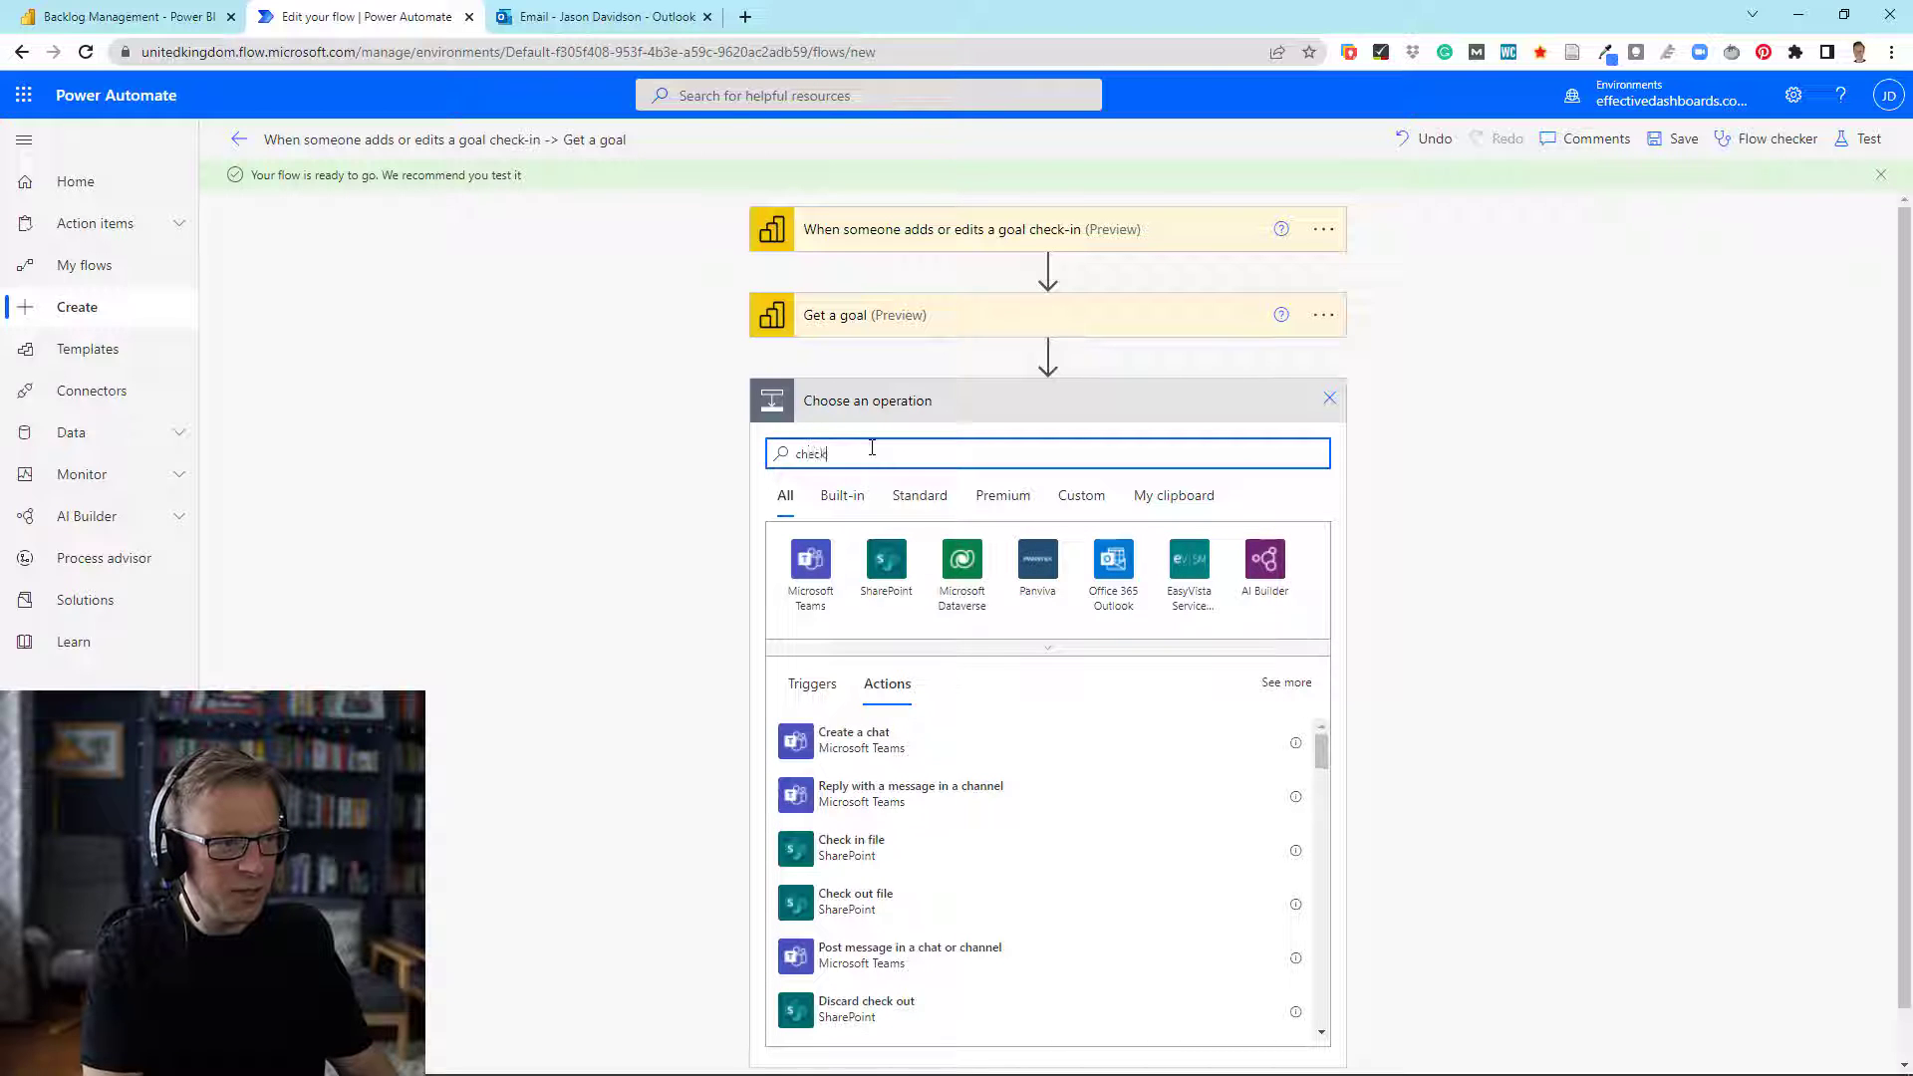
type("-in")
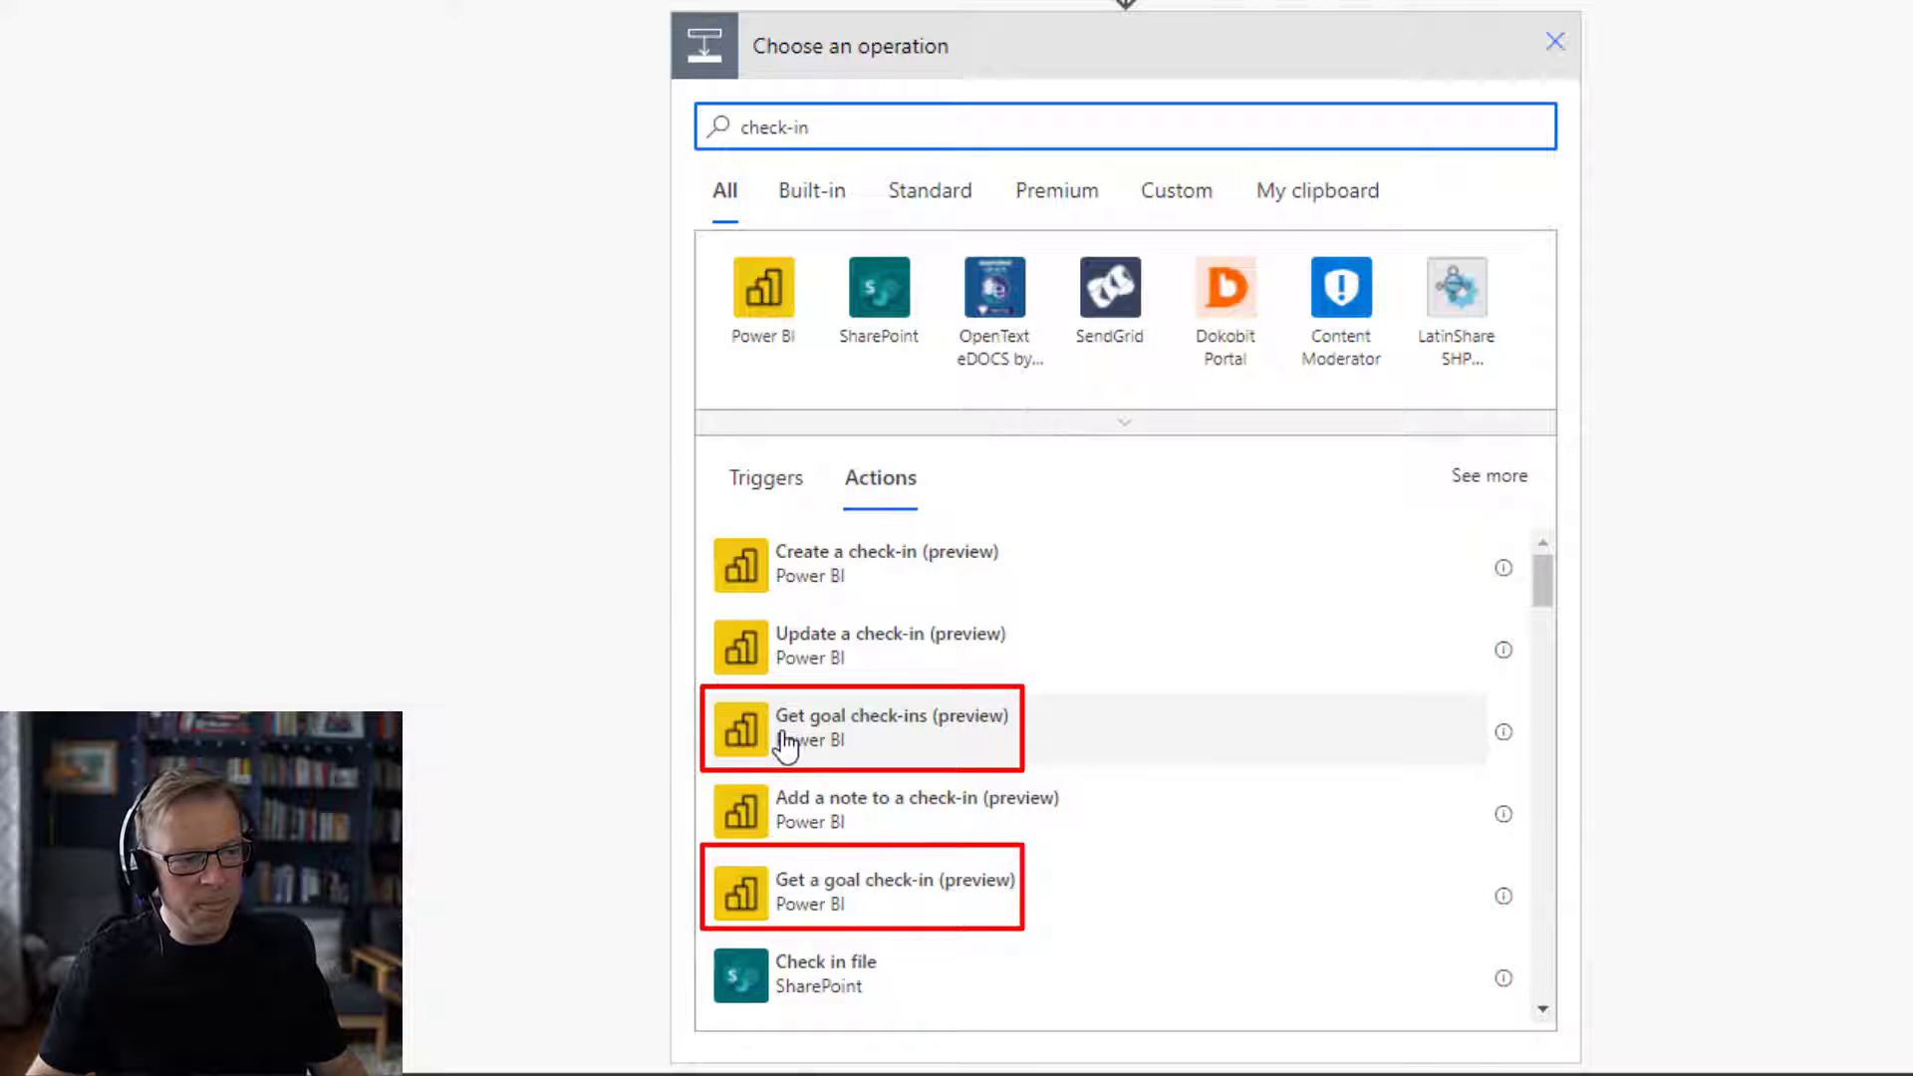
mouse_move(903, 787)
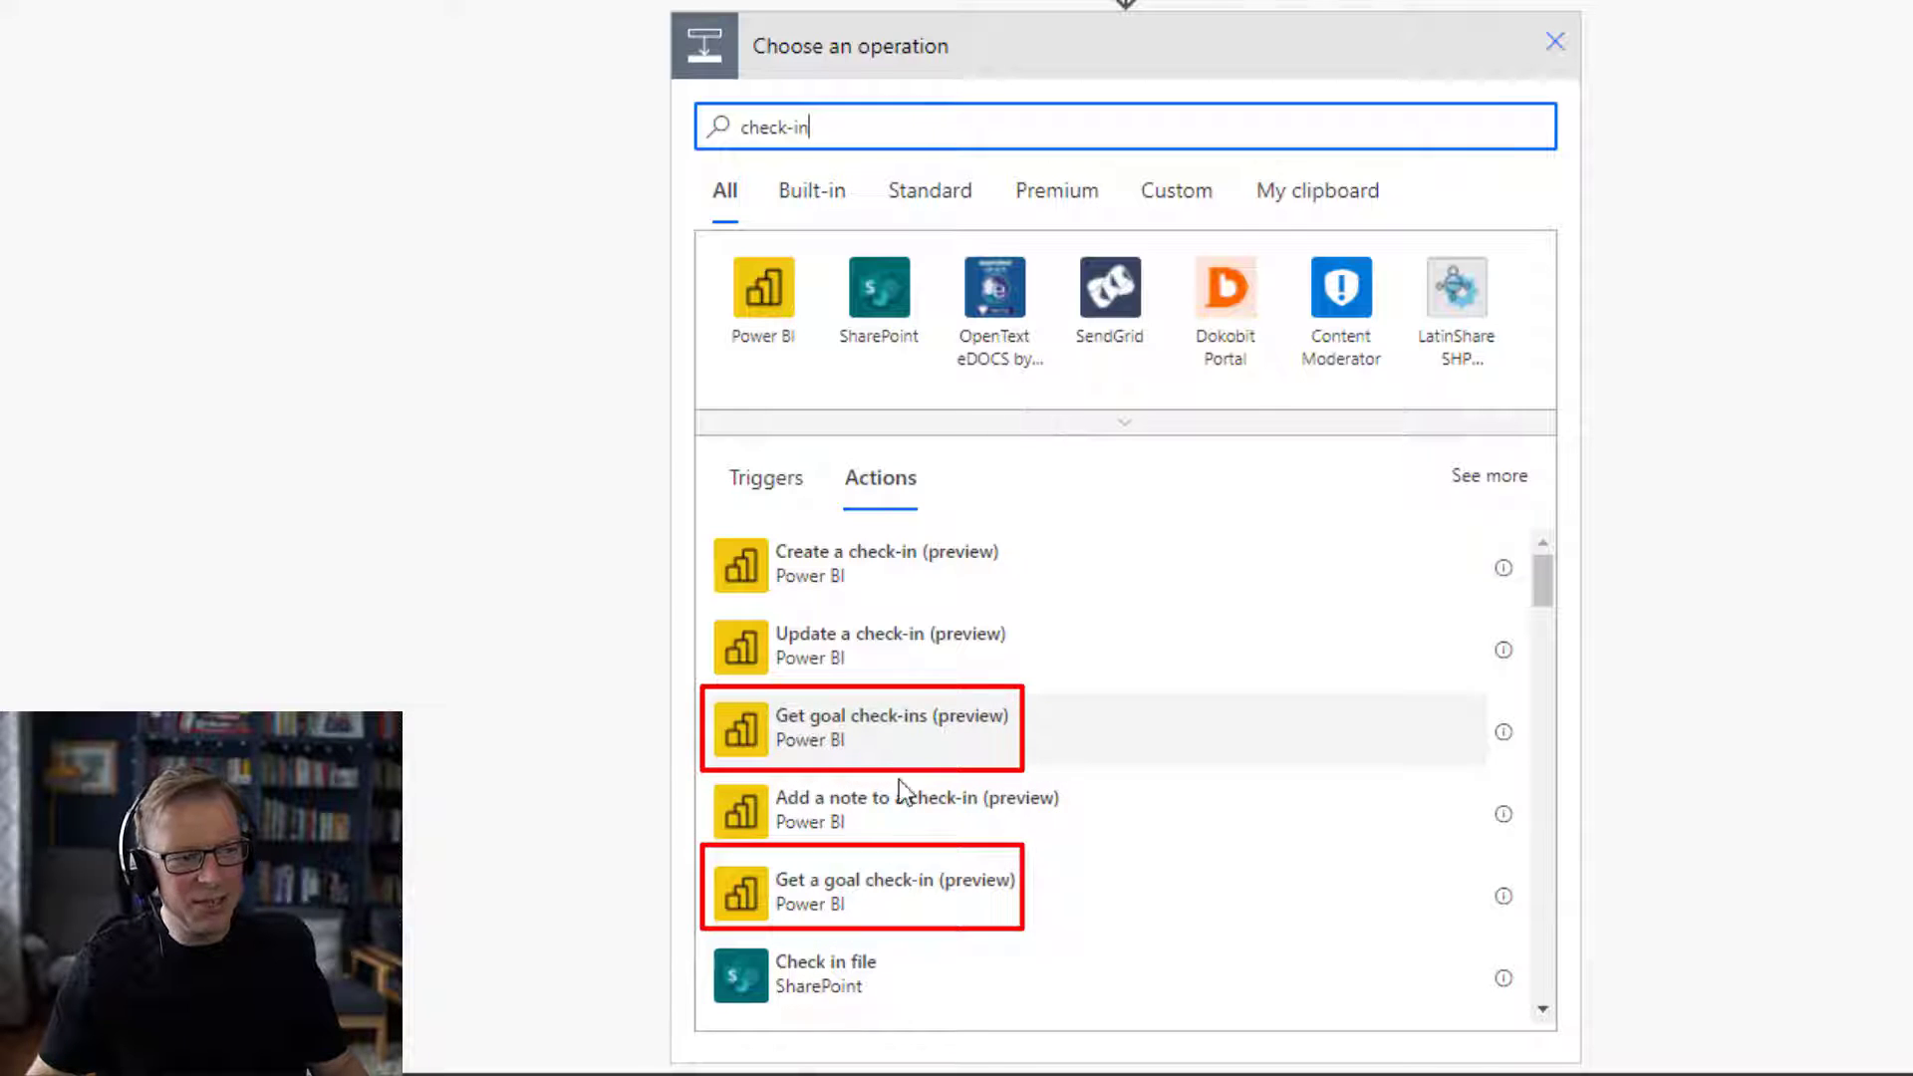
mouse_move(902, 885)
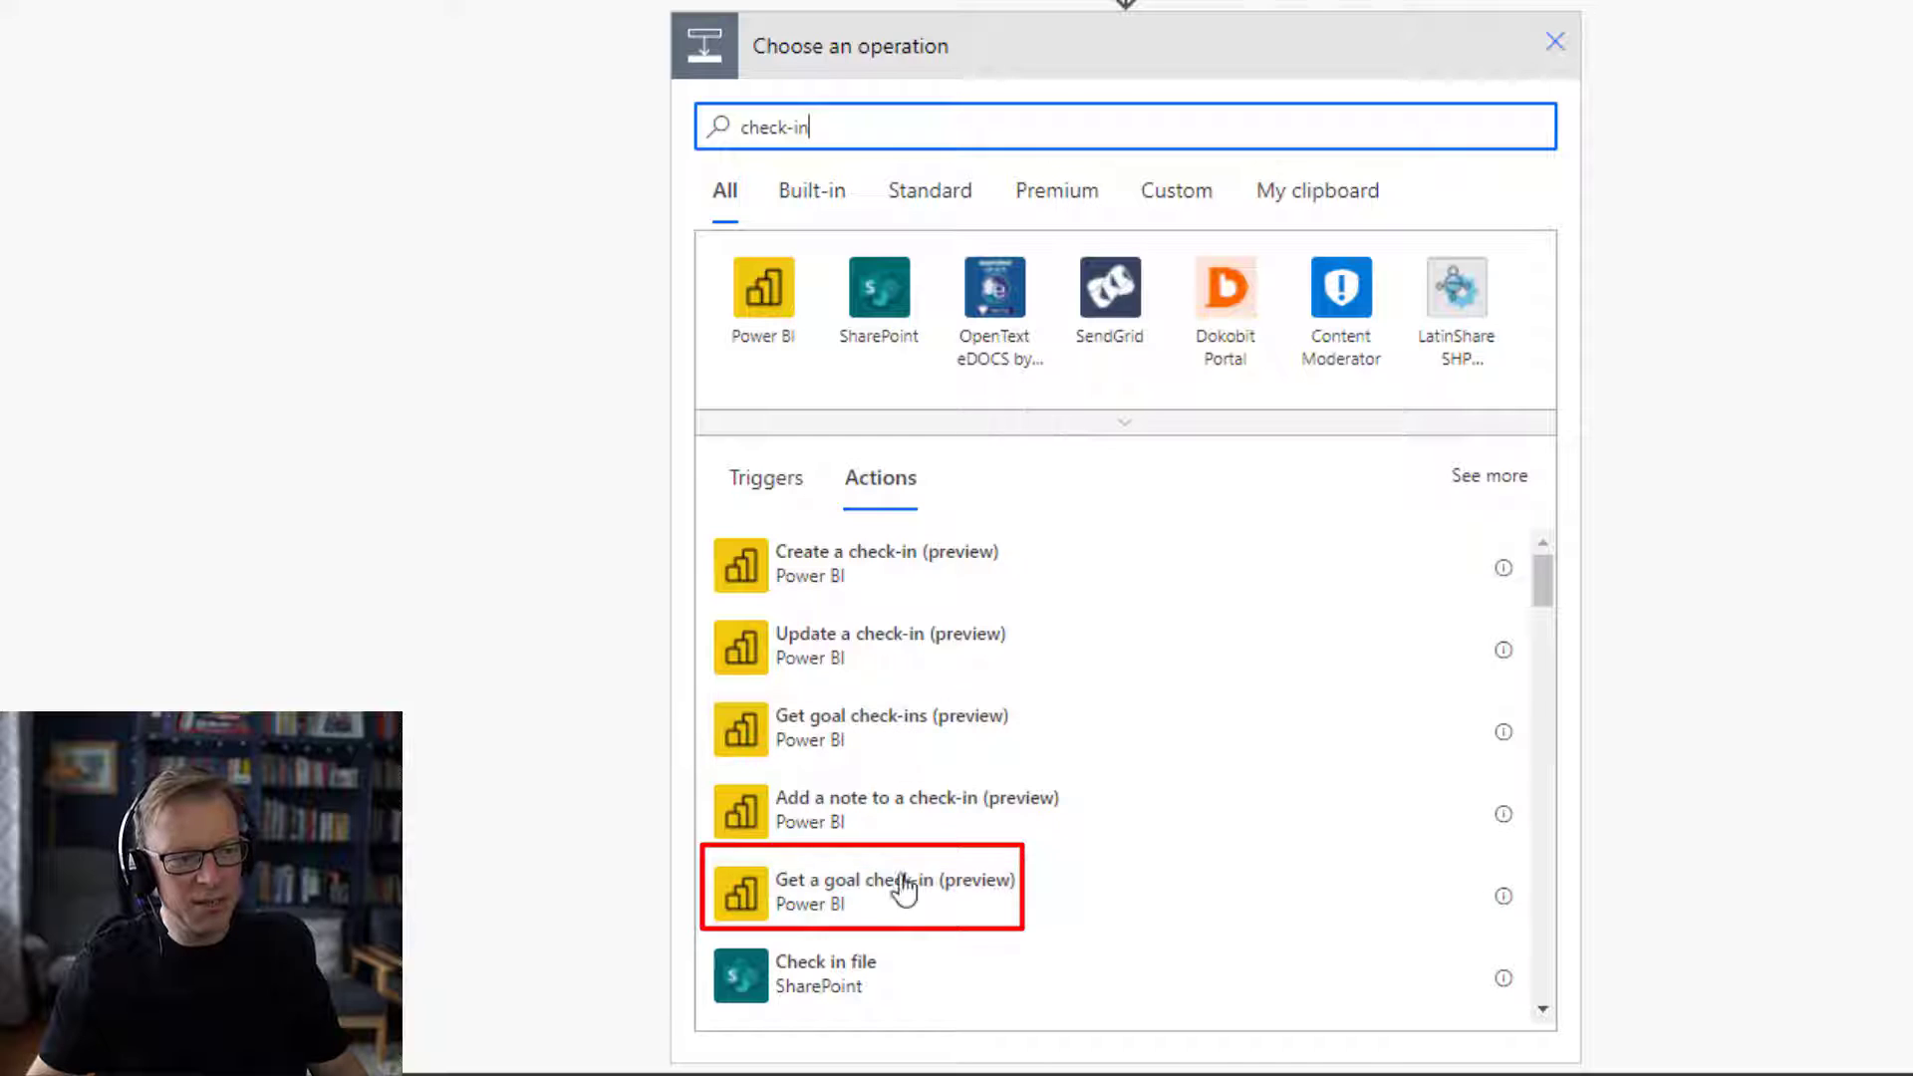
mouse_move(875, 854)
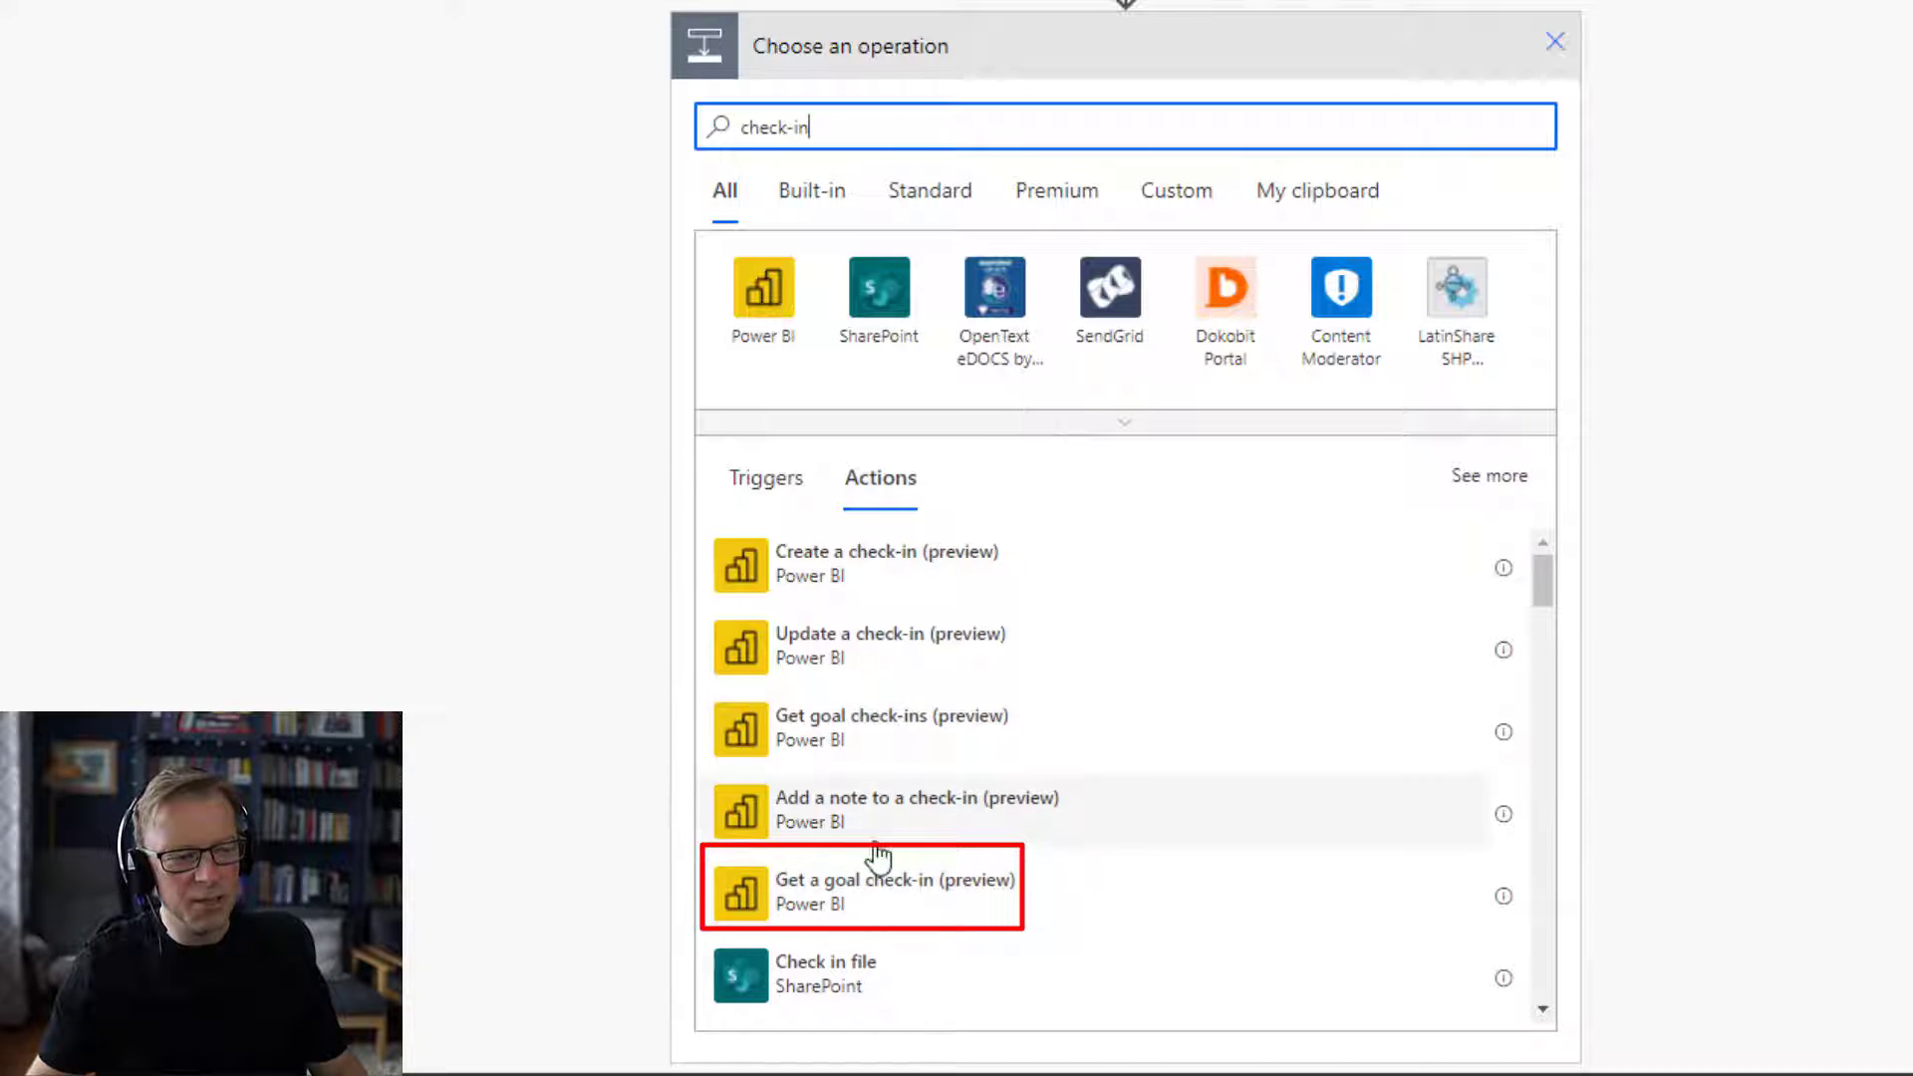
mouse_move(838, 902)
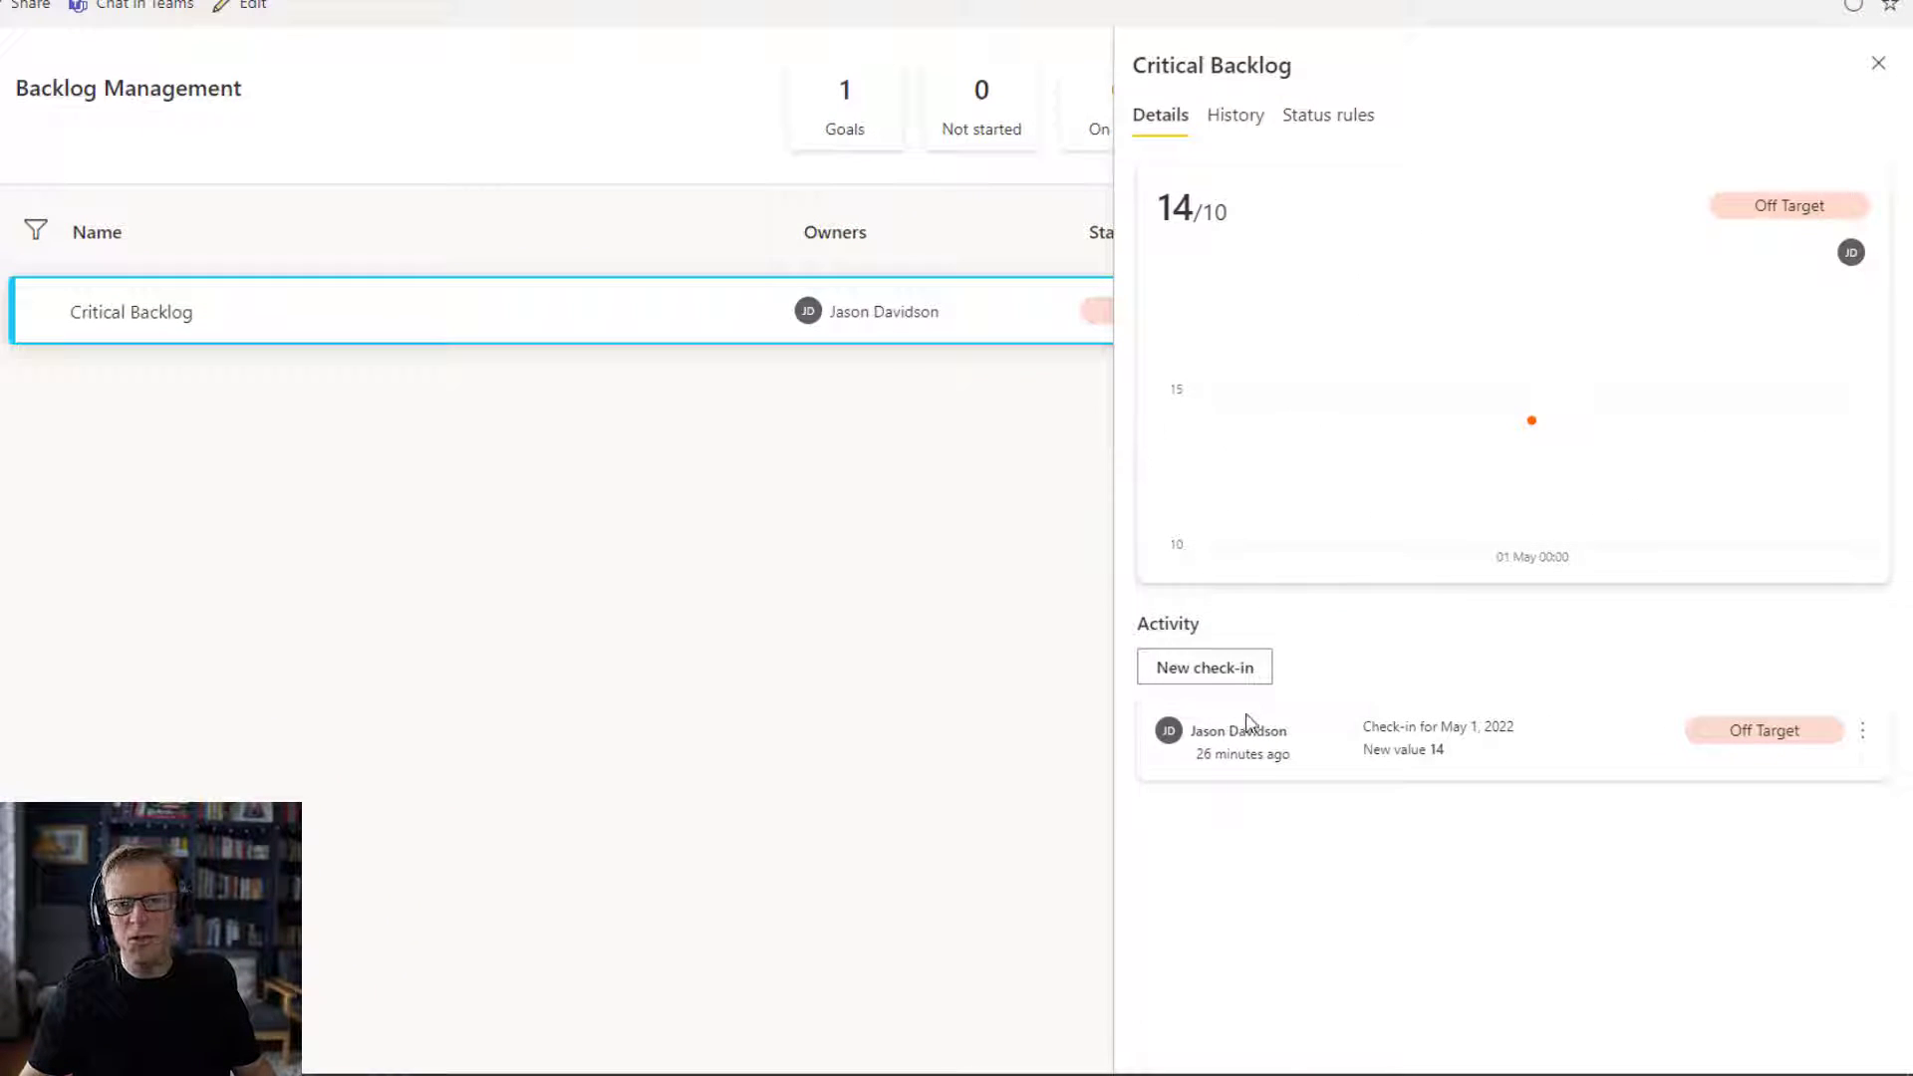
mouse_move(1235, 749)
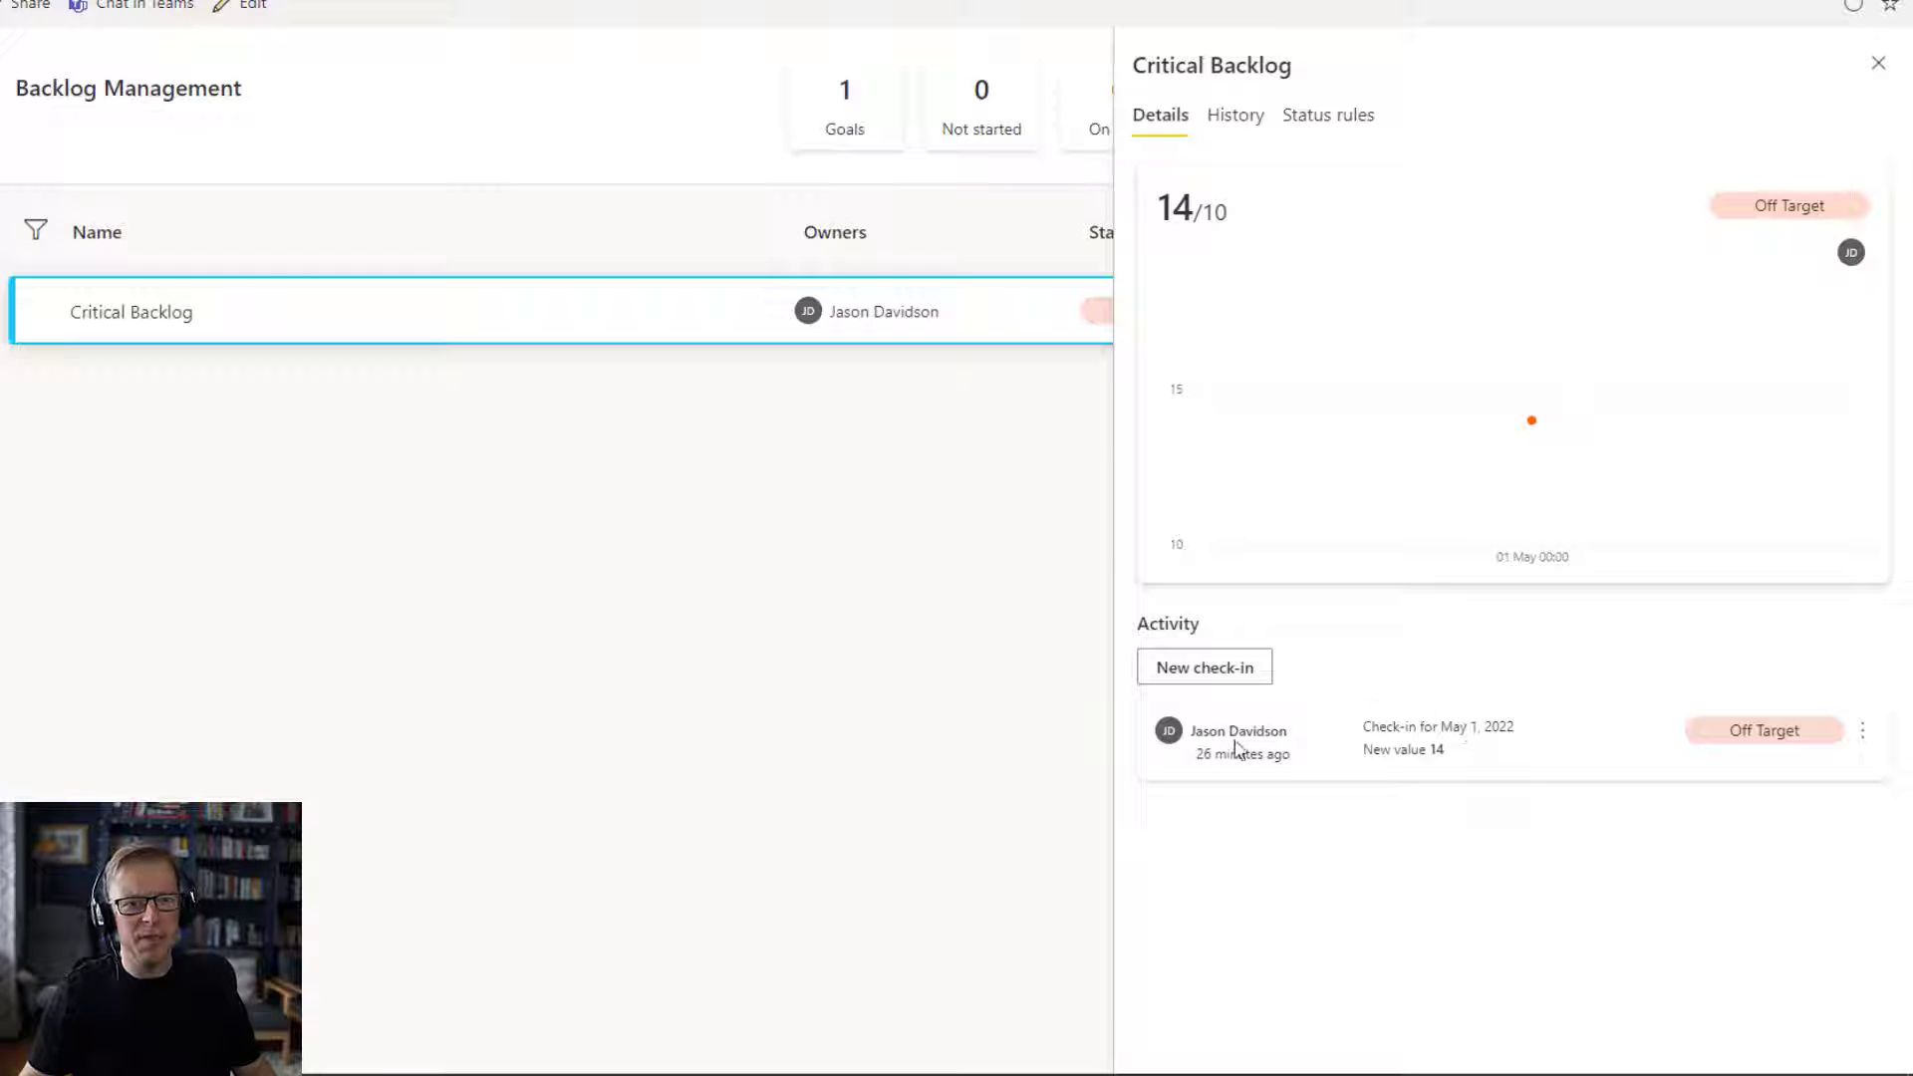
mouse_move(1863, 741)
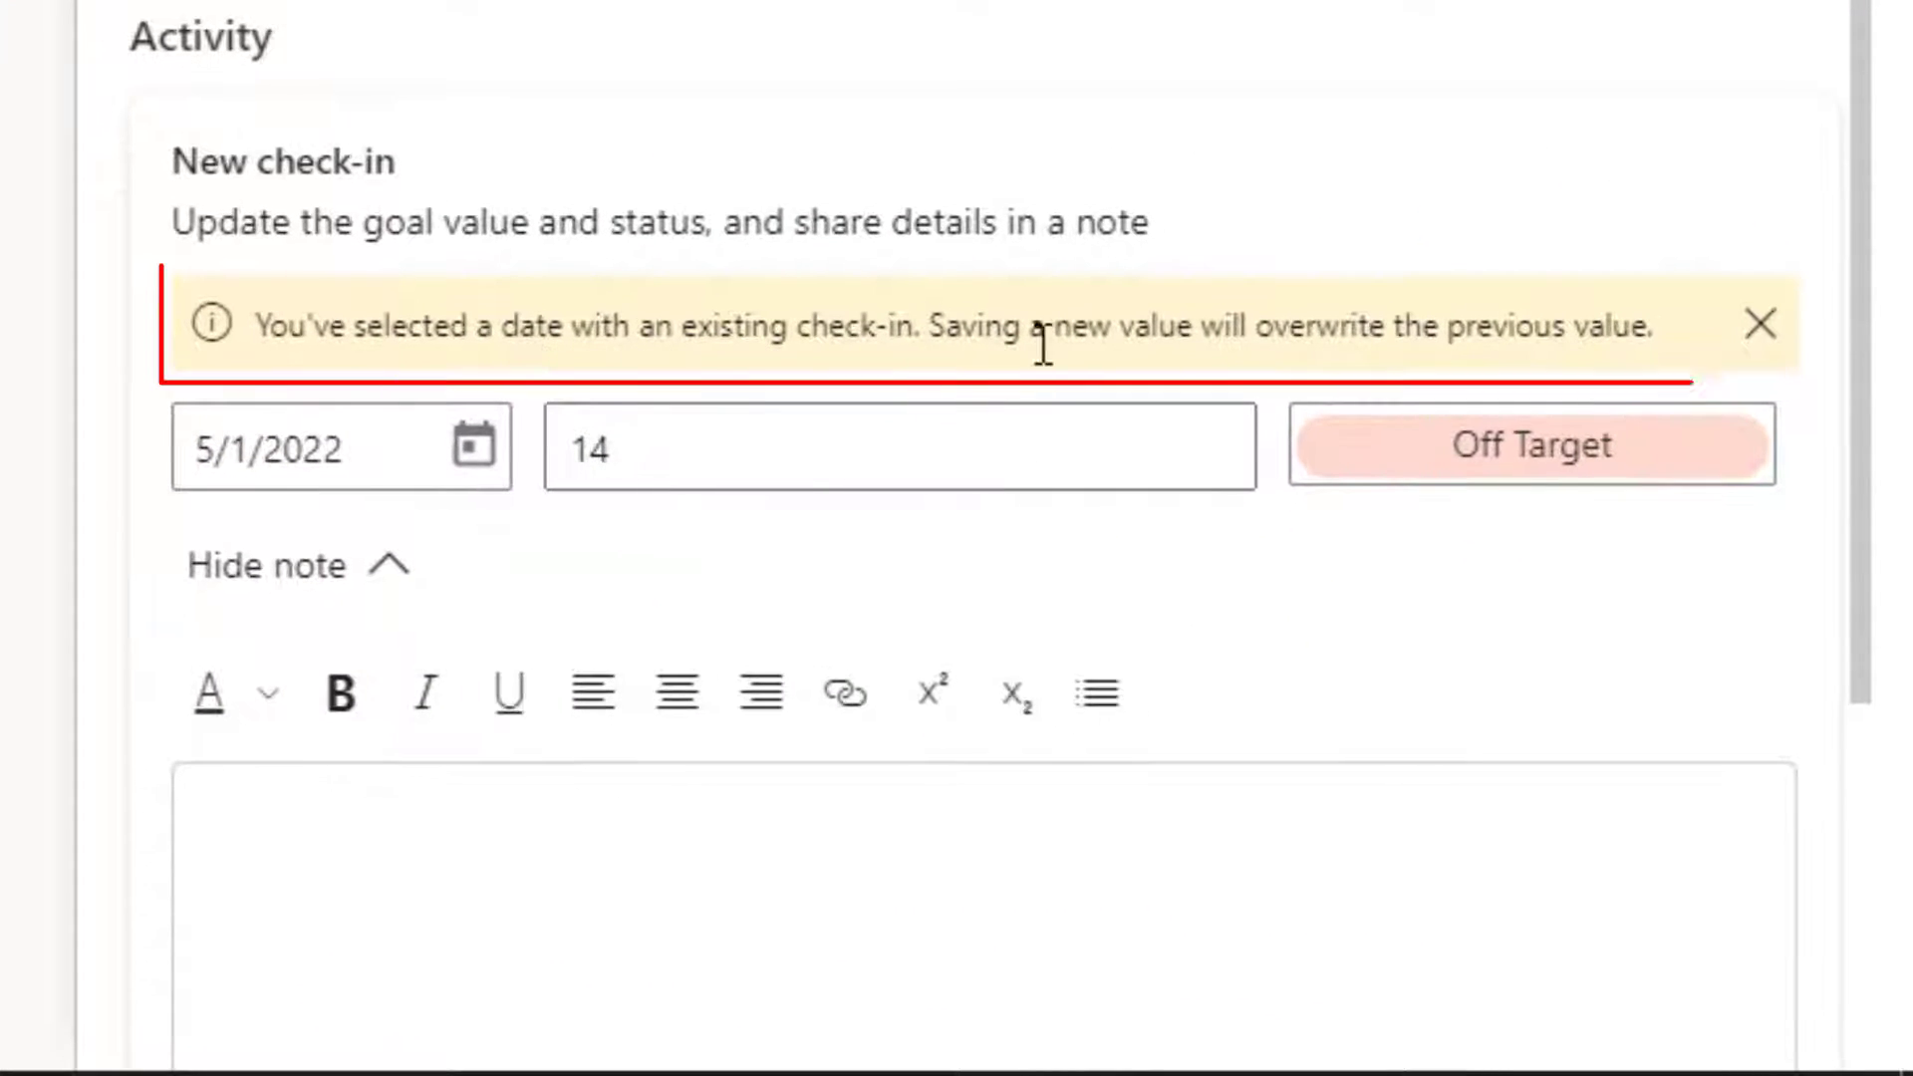
mouse_move(1342, 343)
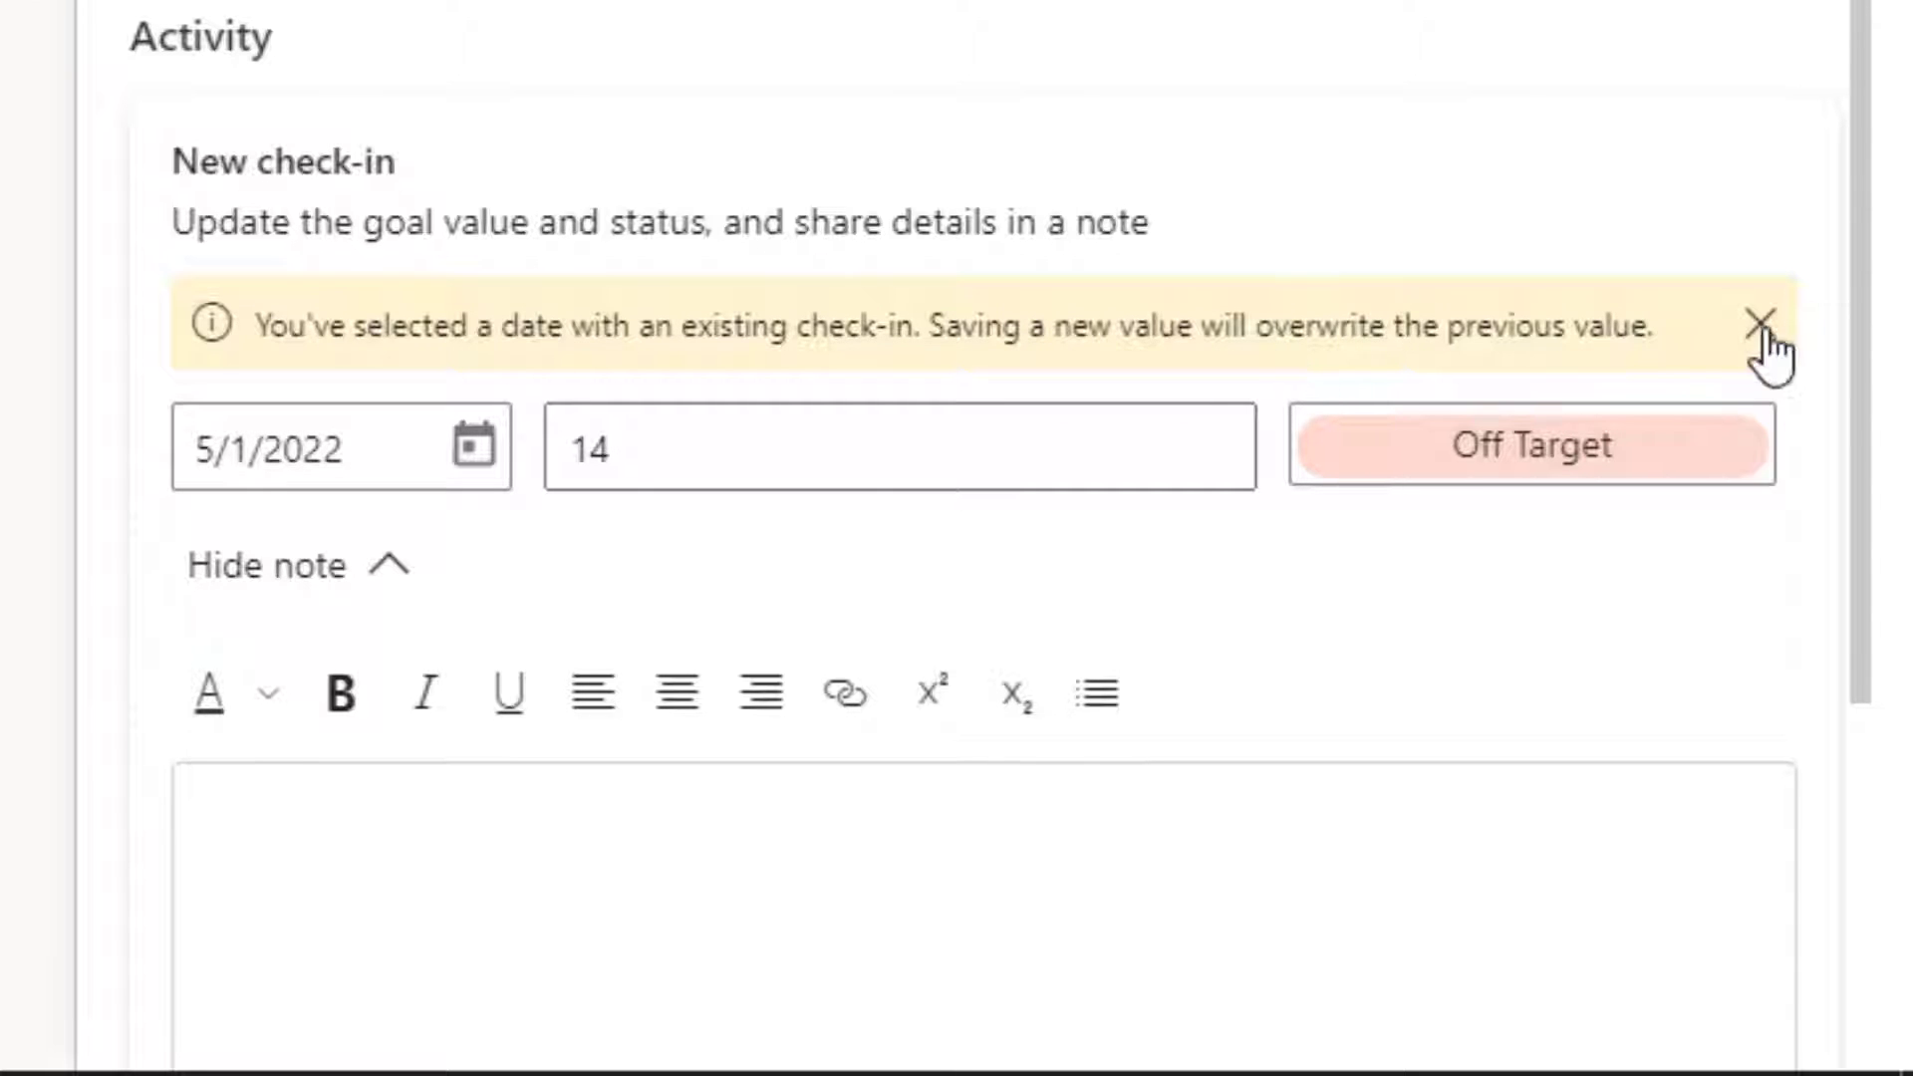
Dismiss the overwrite warning and save 'note 1' on the May 1 check-in.
left_click(1759, 320)
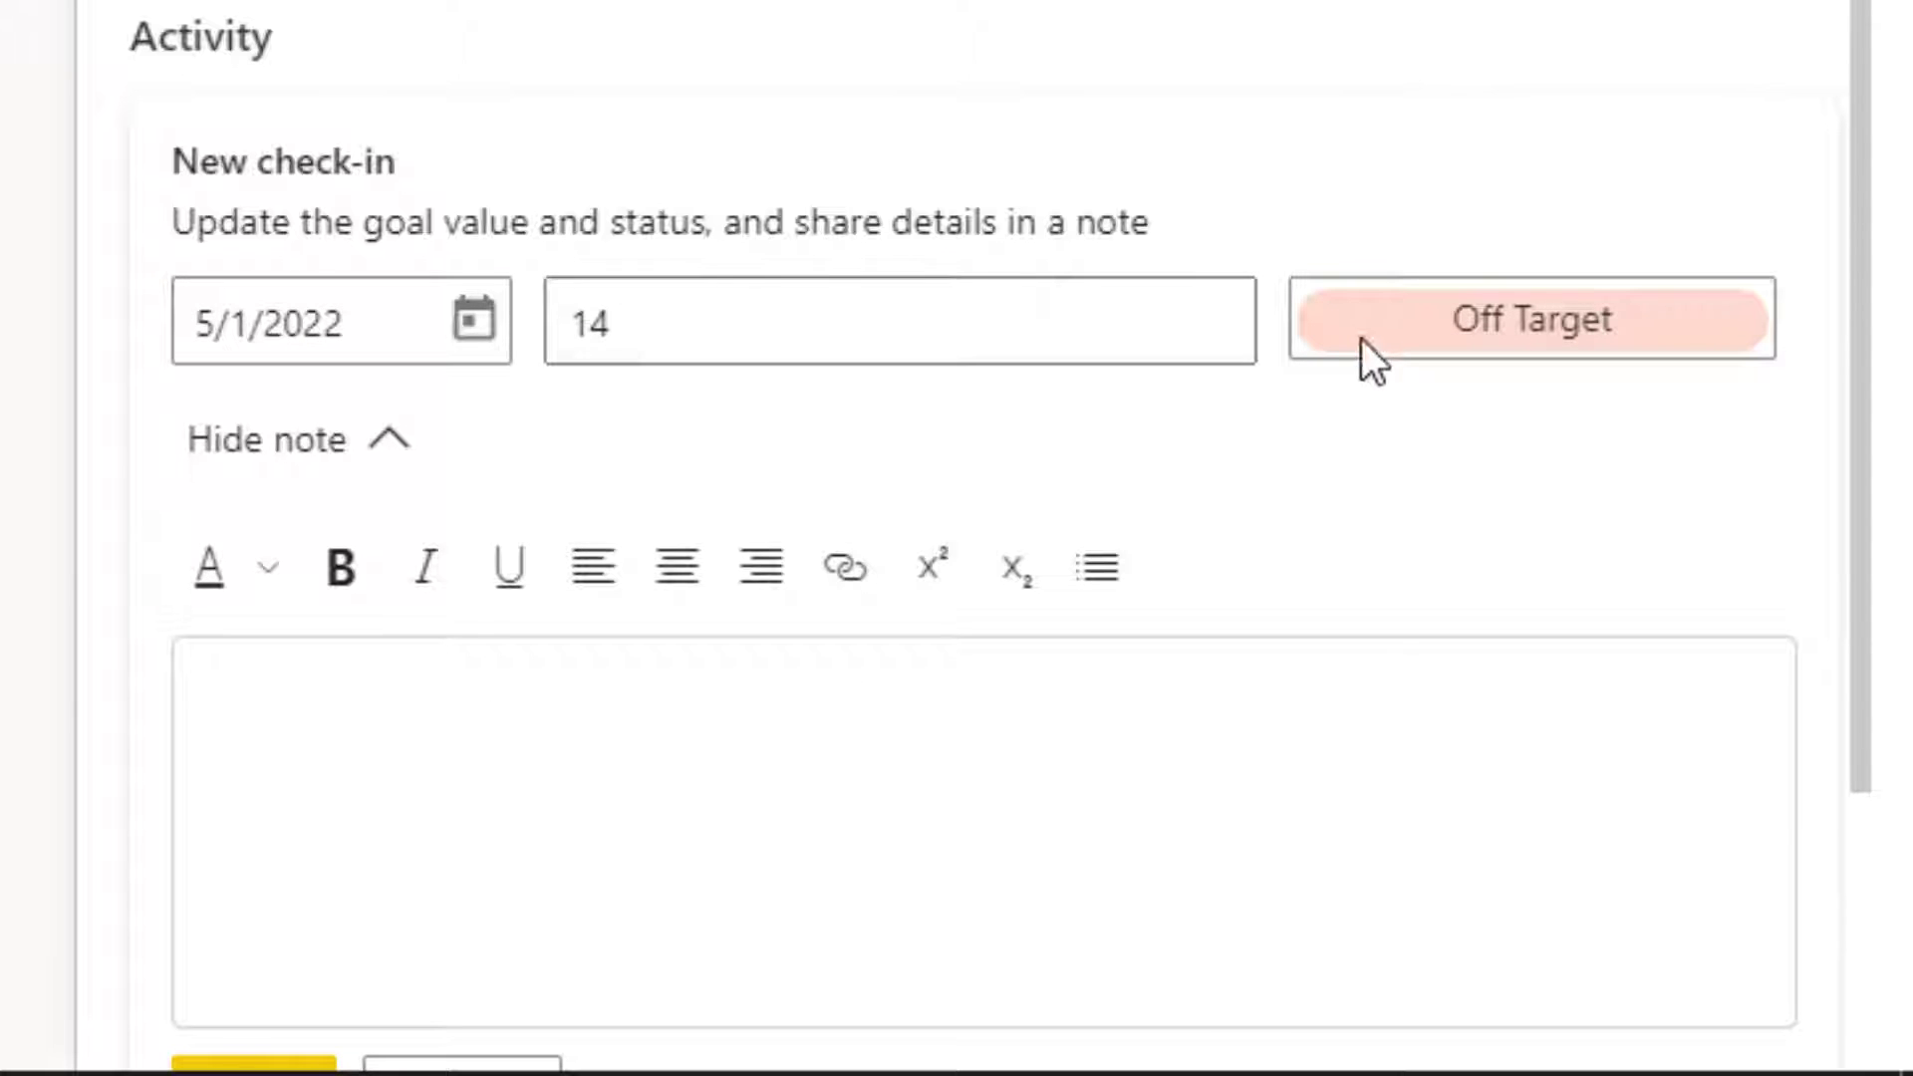
scroll("down", 3)
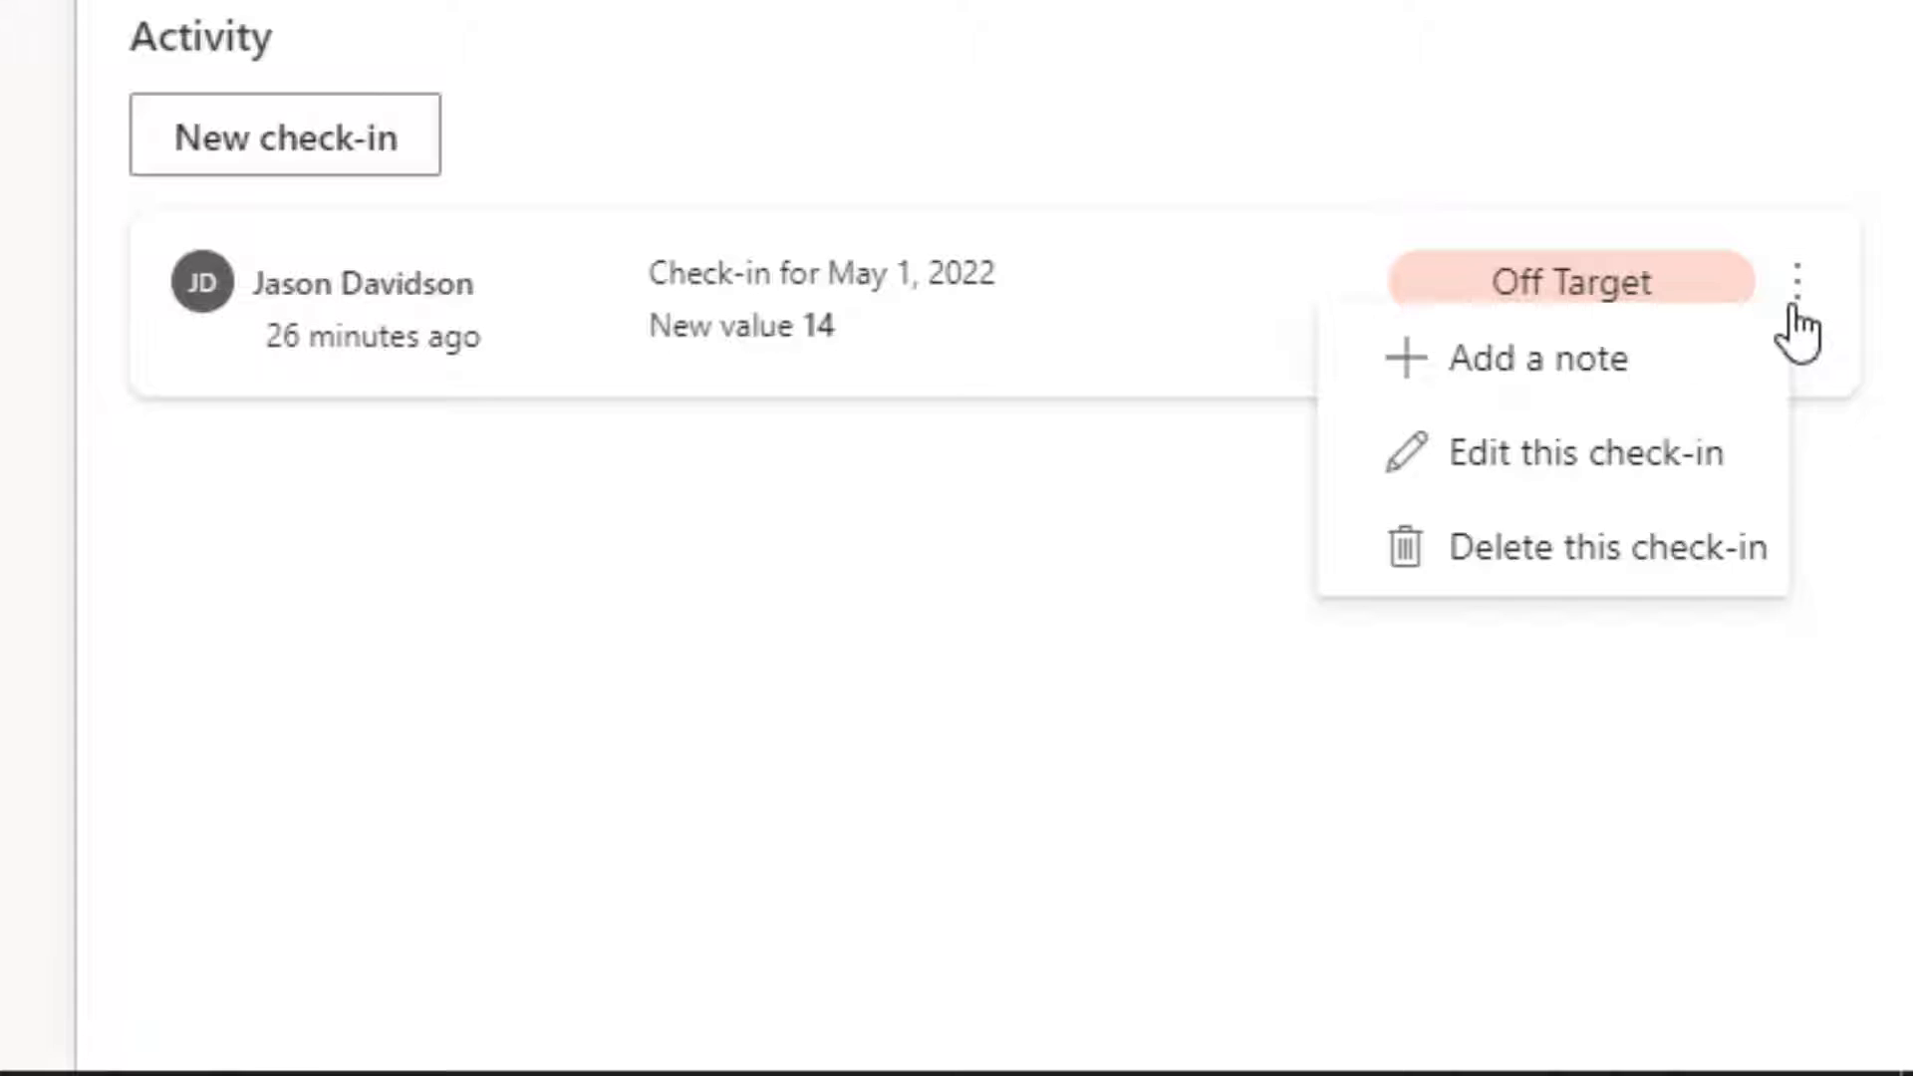
left_click(1540, 358)
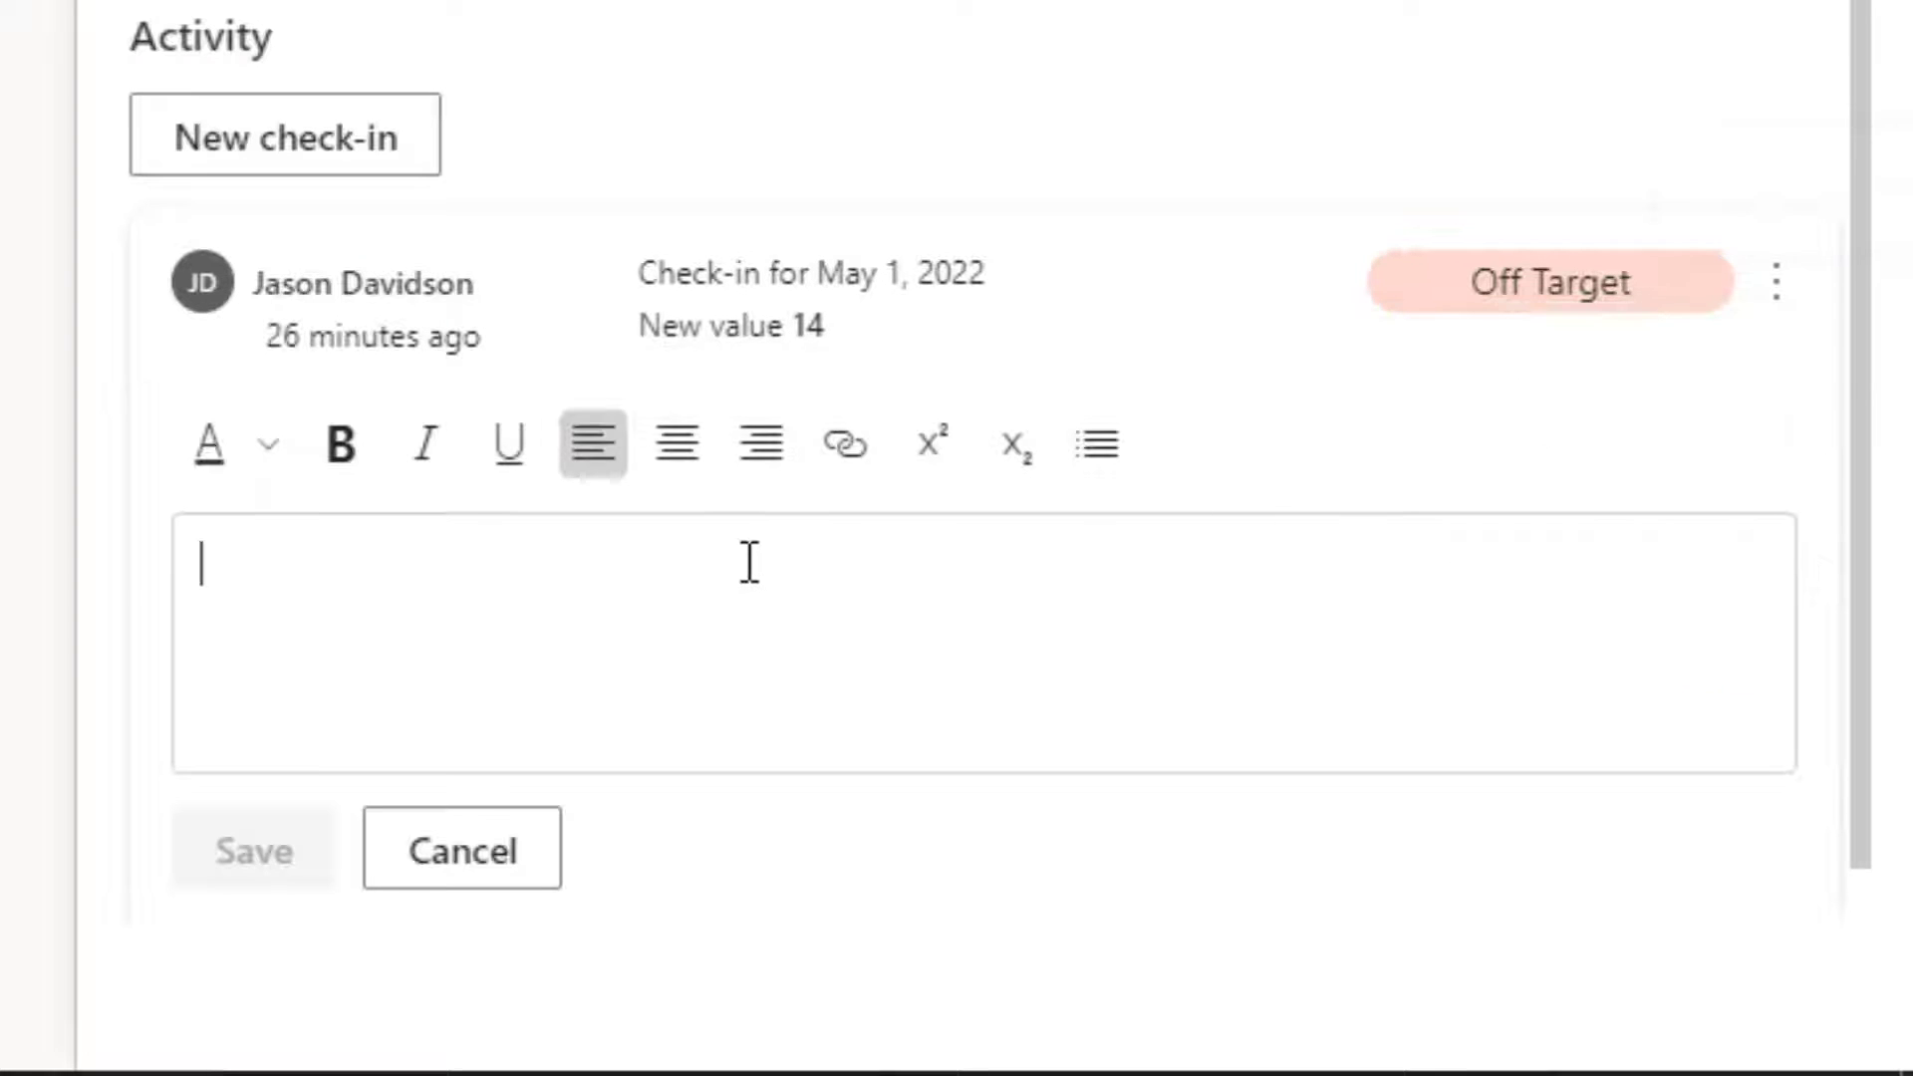
type("note 1")
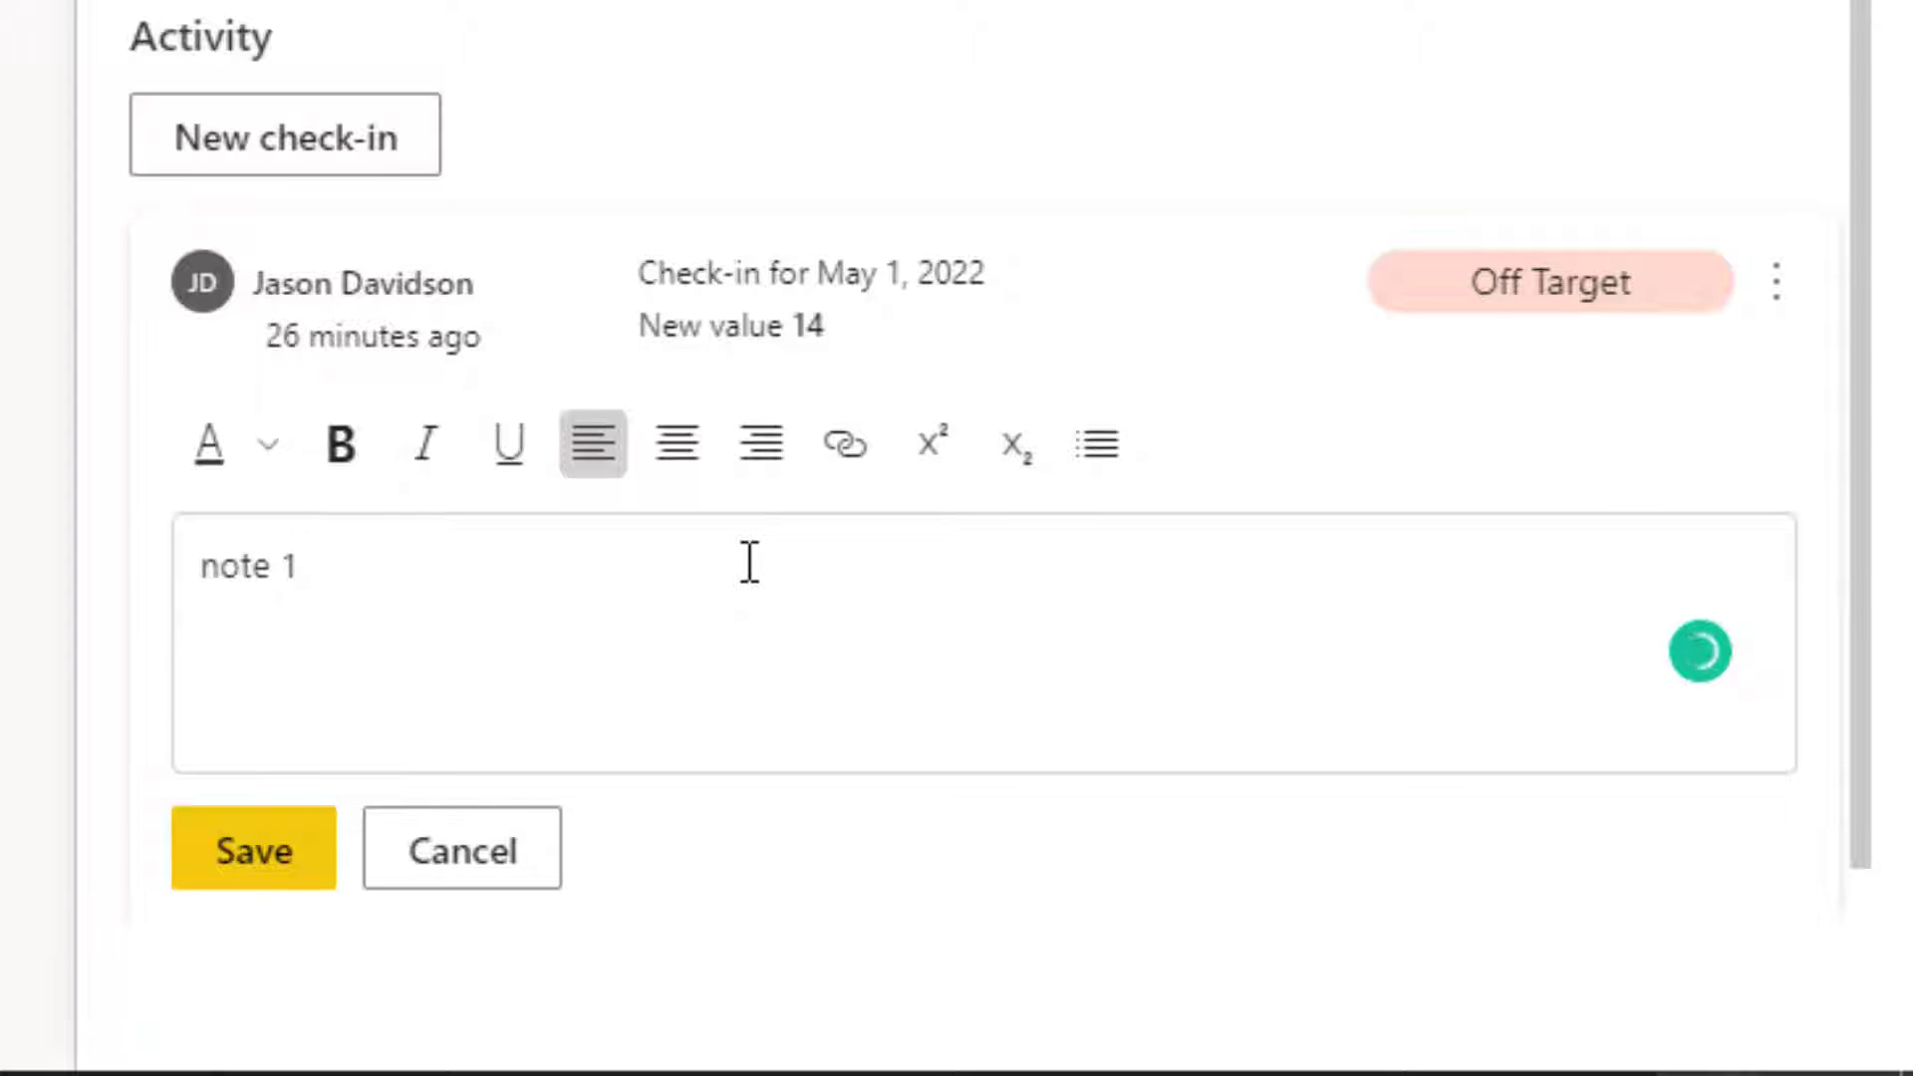
left_click(252, 848)
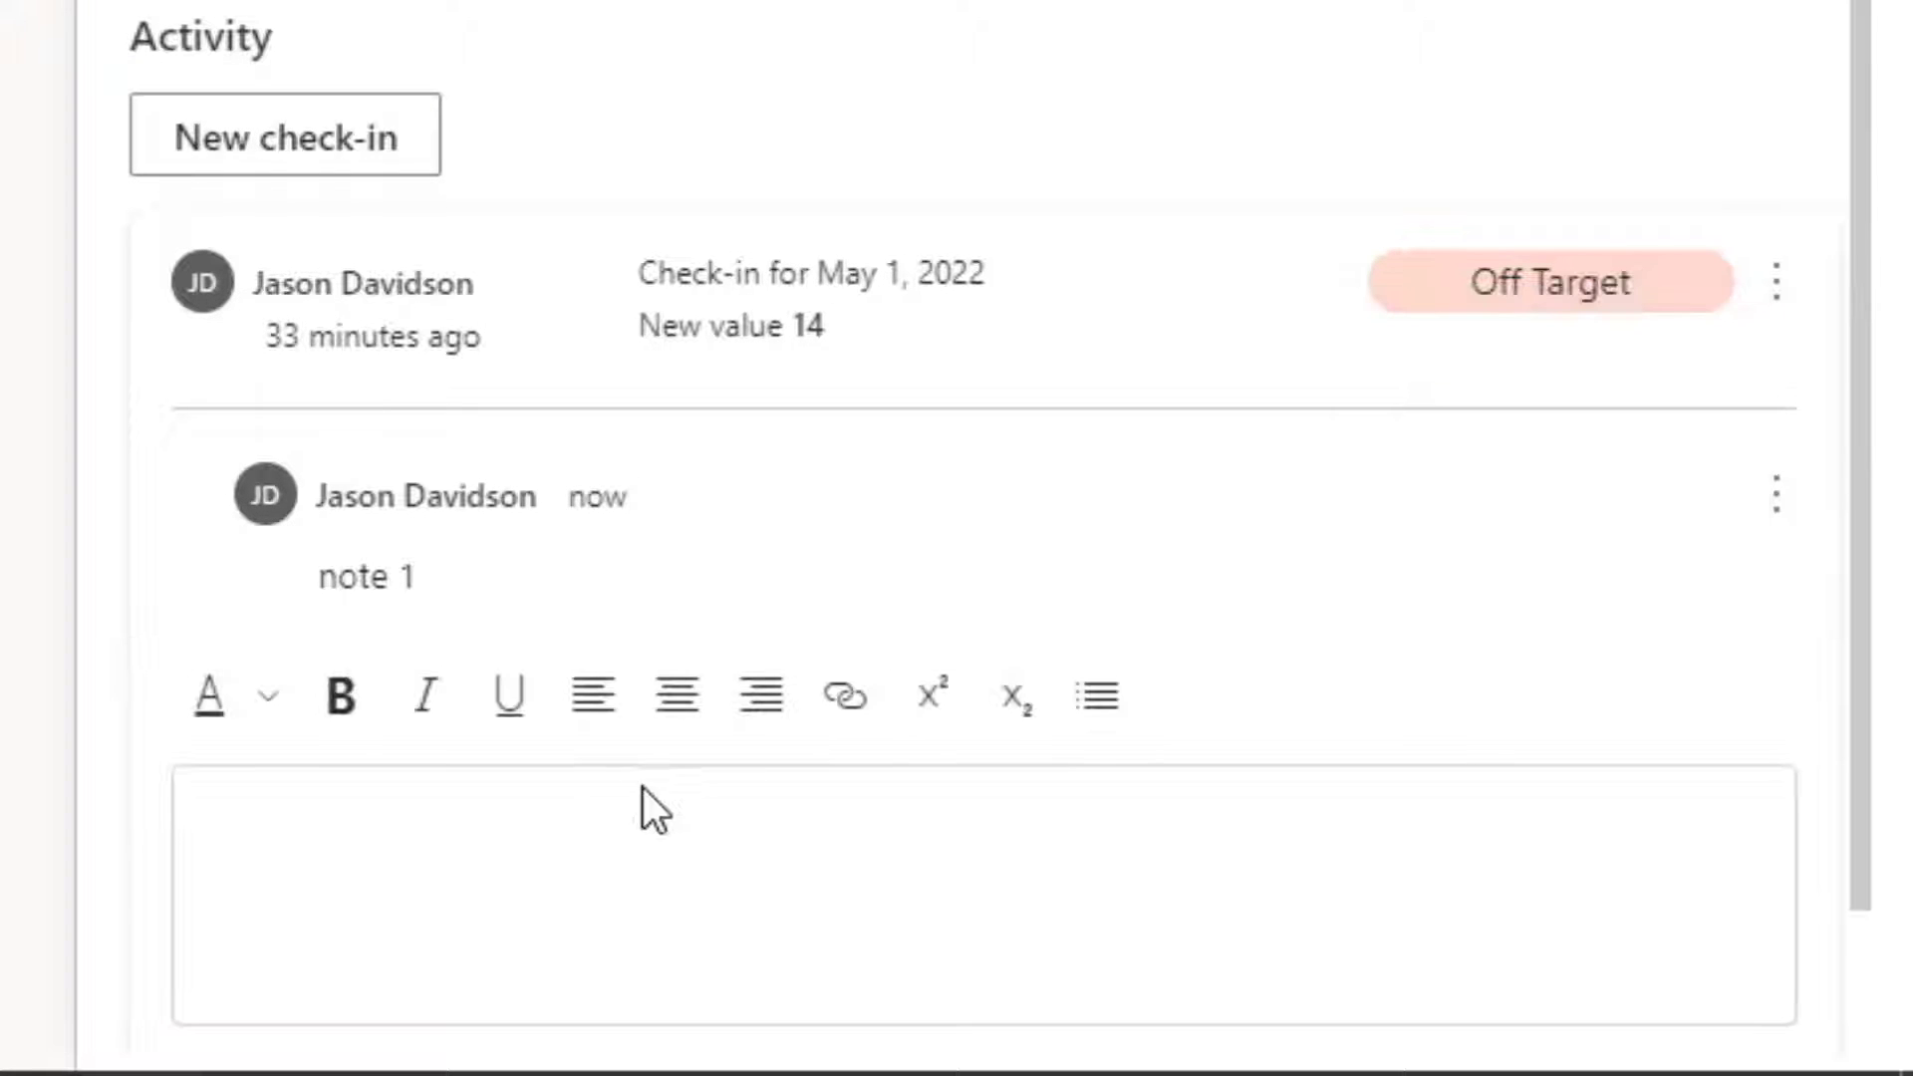
Save a second note, 'note 2', on the same check-in.
type("note")
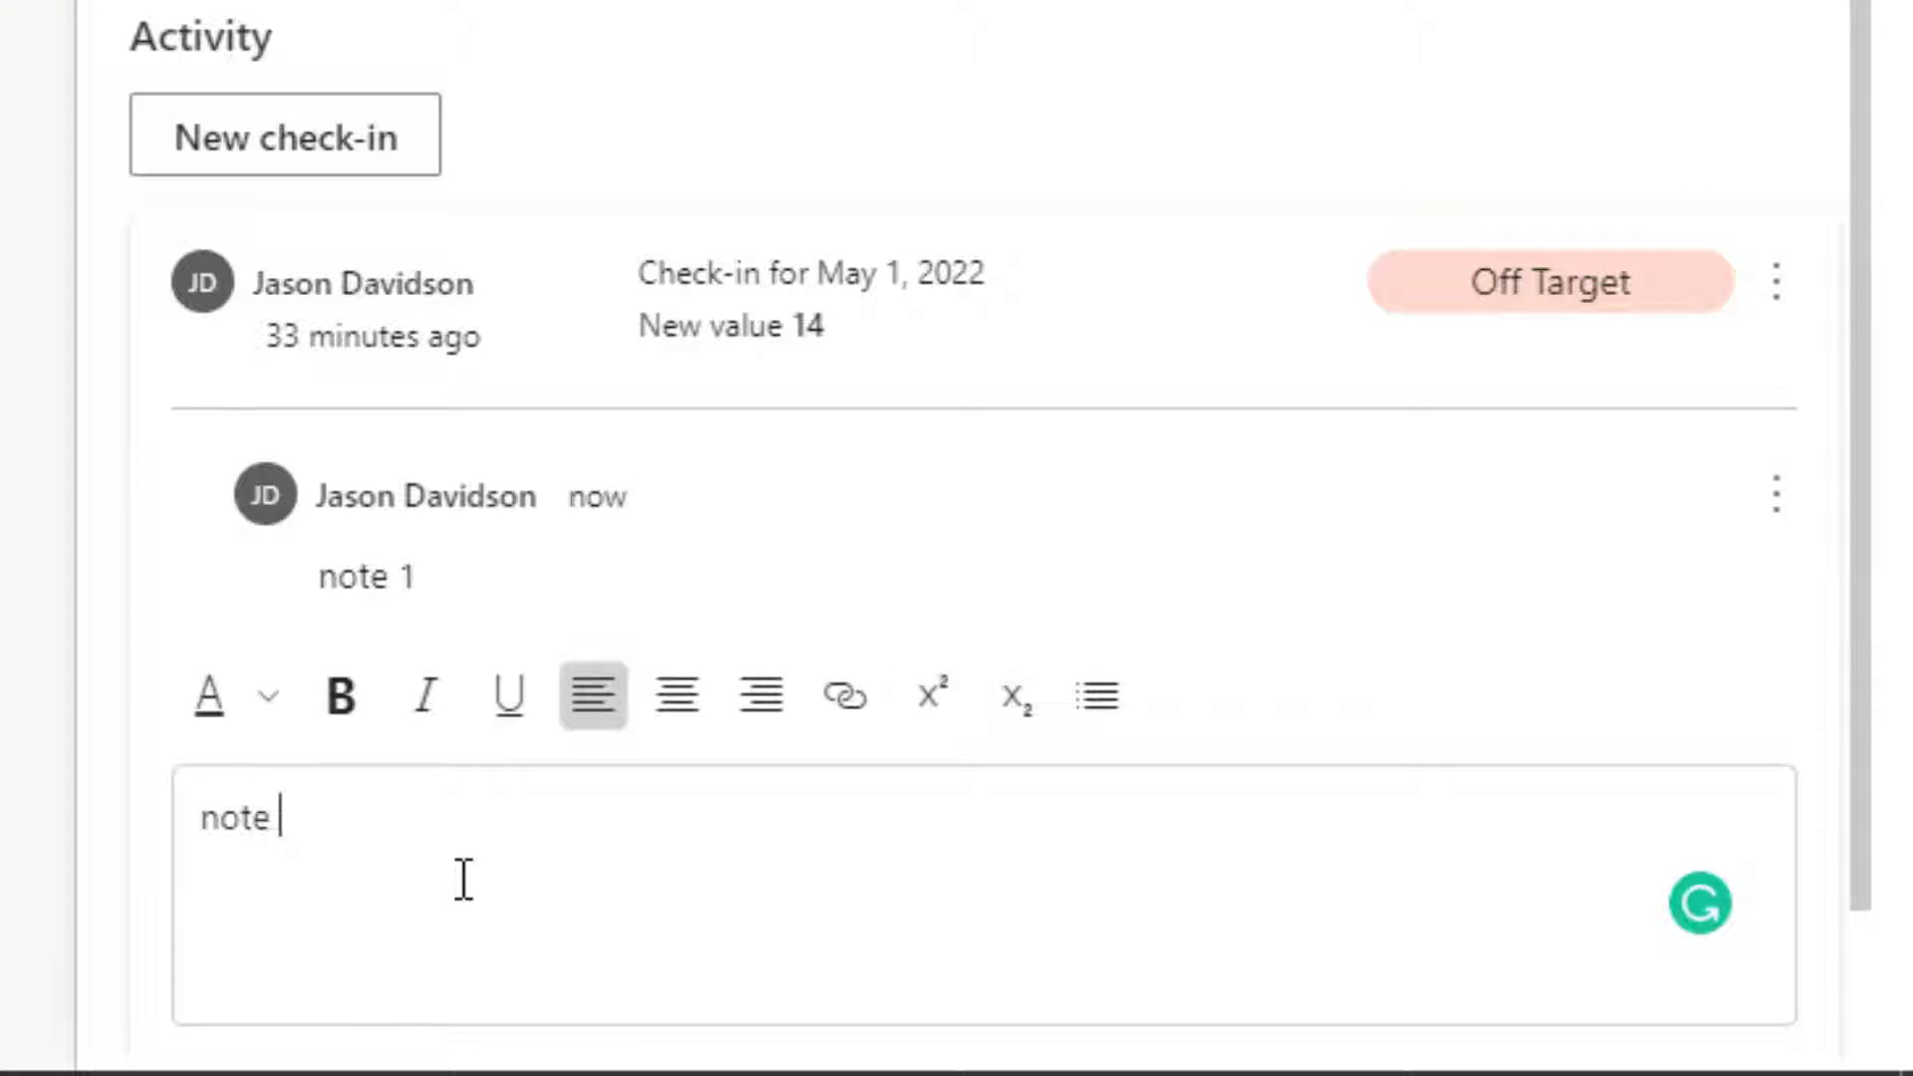
type("2")
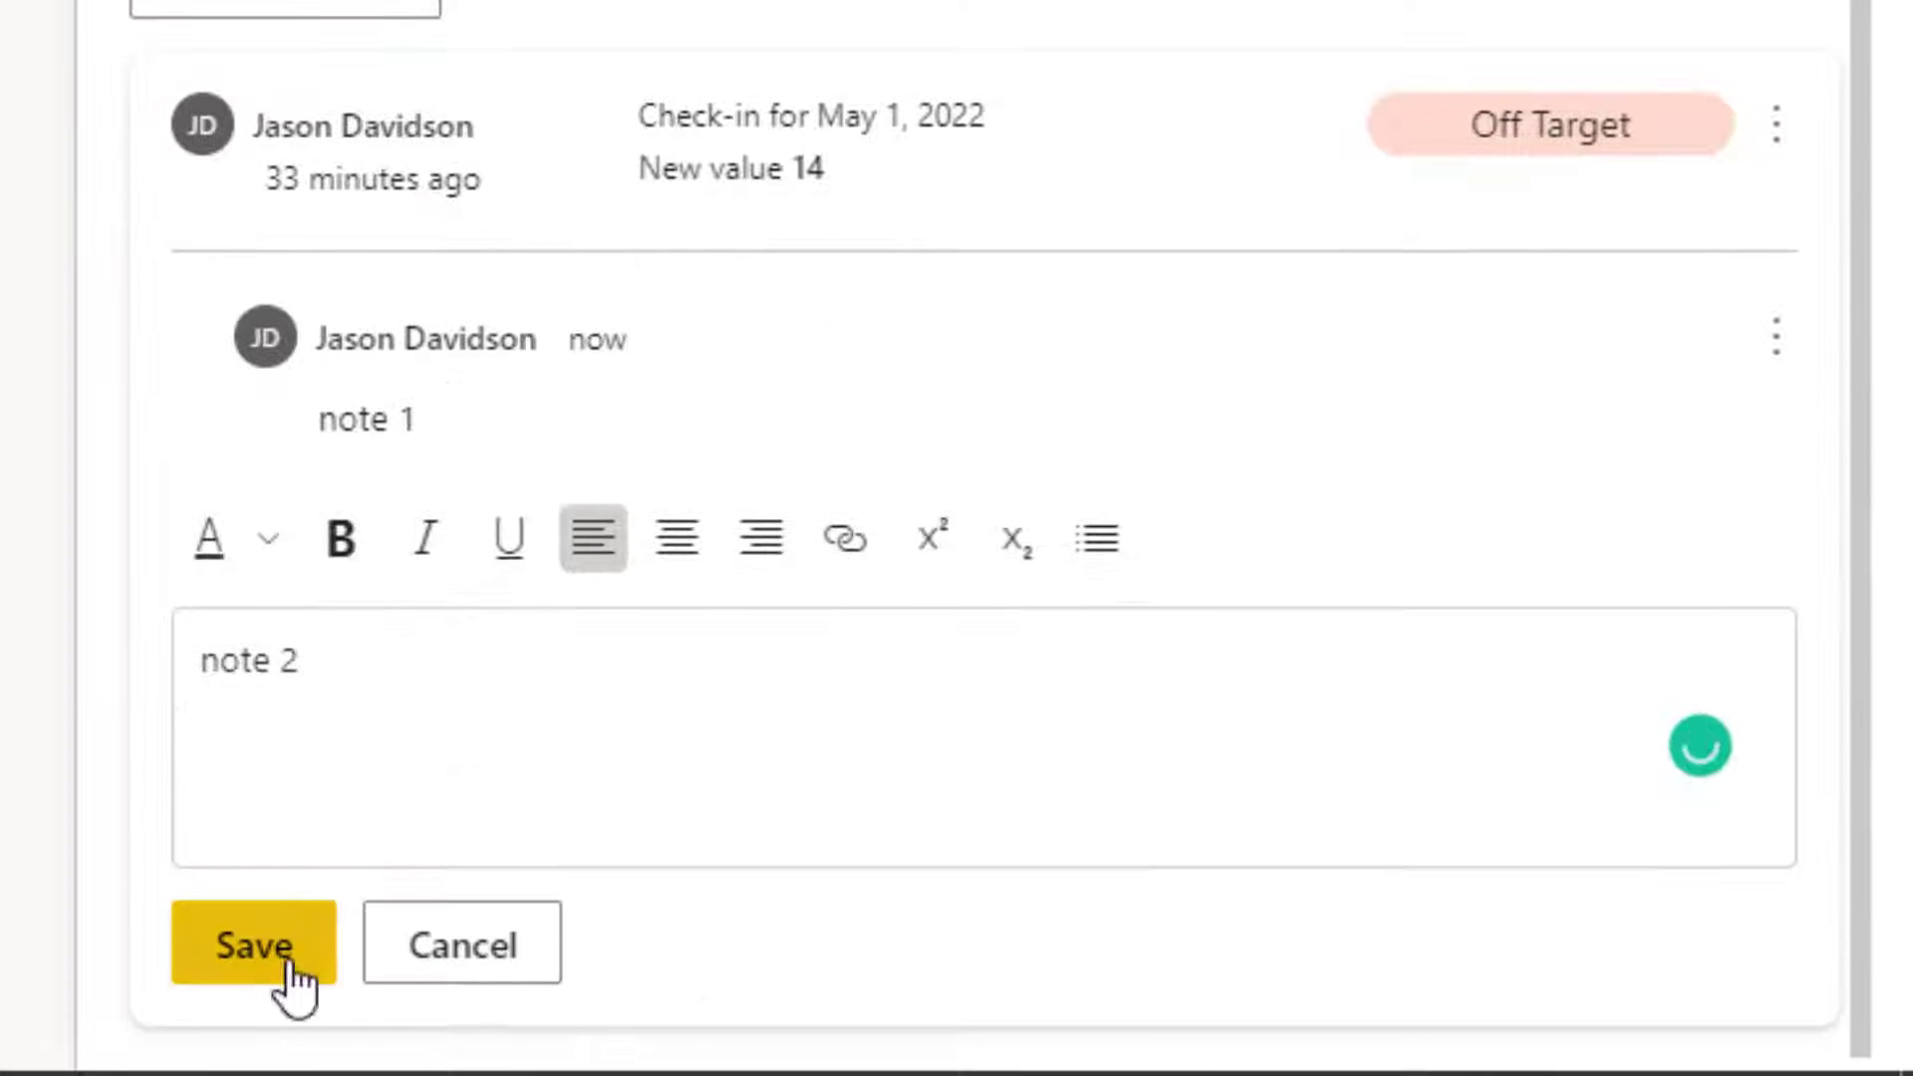
left_click(252, 941)
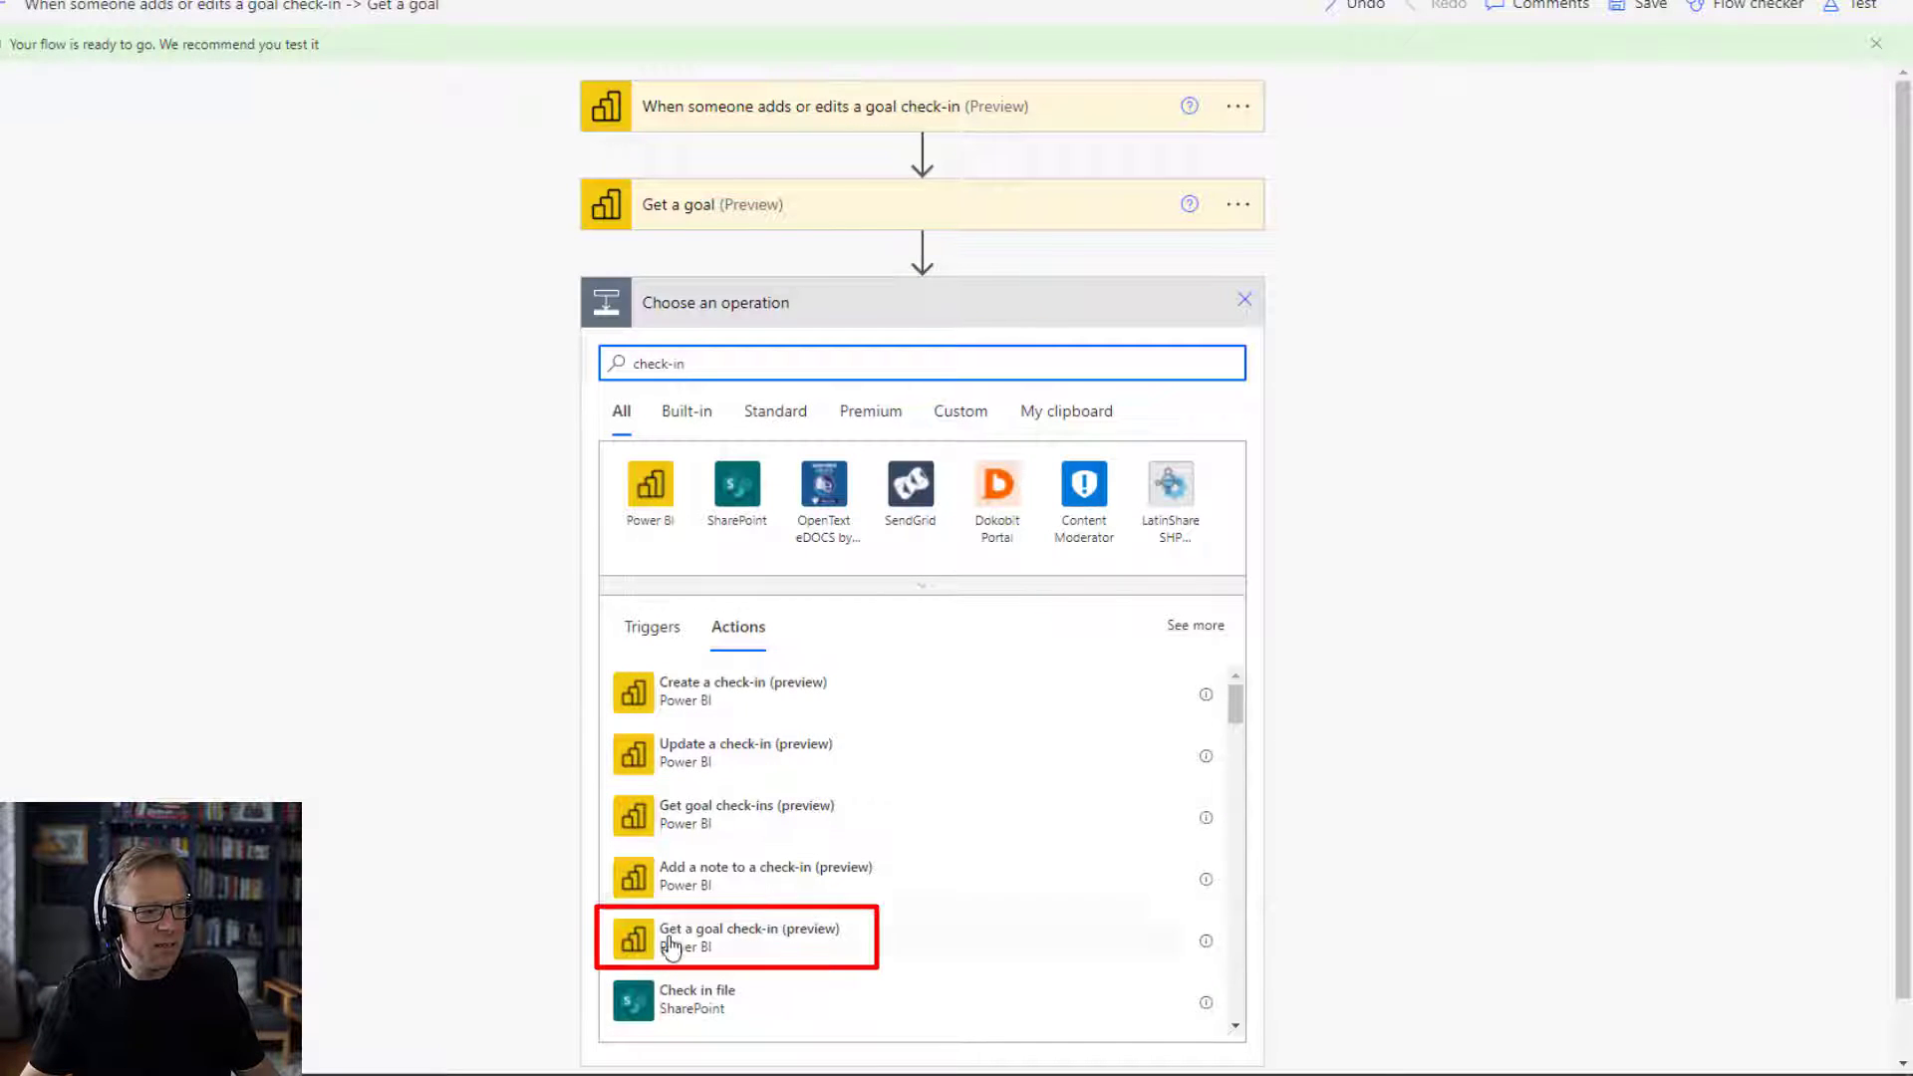
Add 'Get a goal check-in' for Backlog Management with check-in date expression utcNow().
left_click(737, 936)
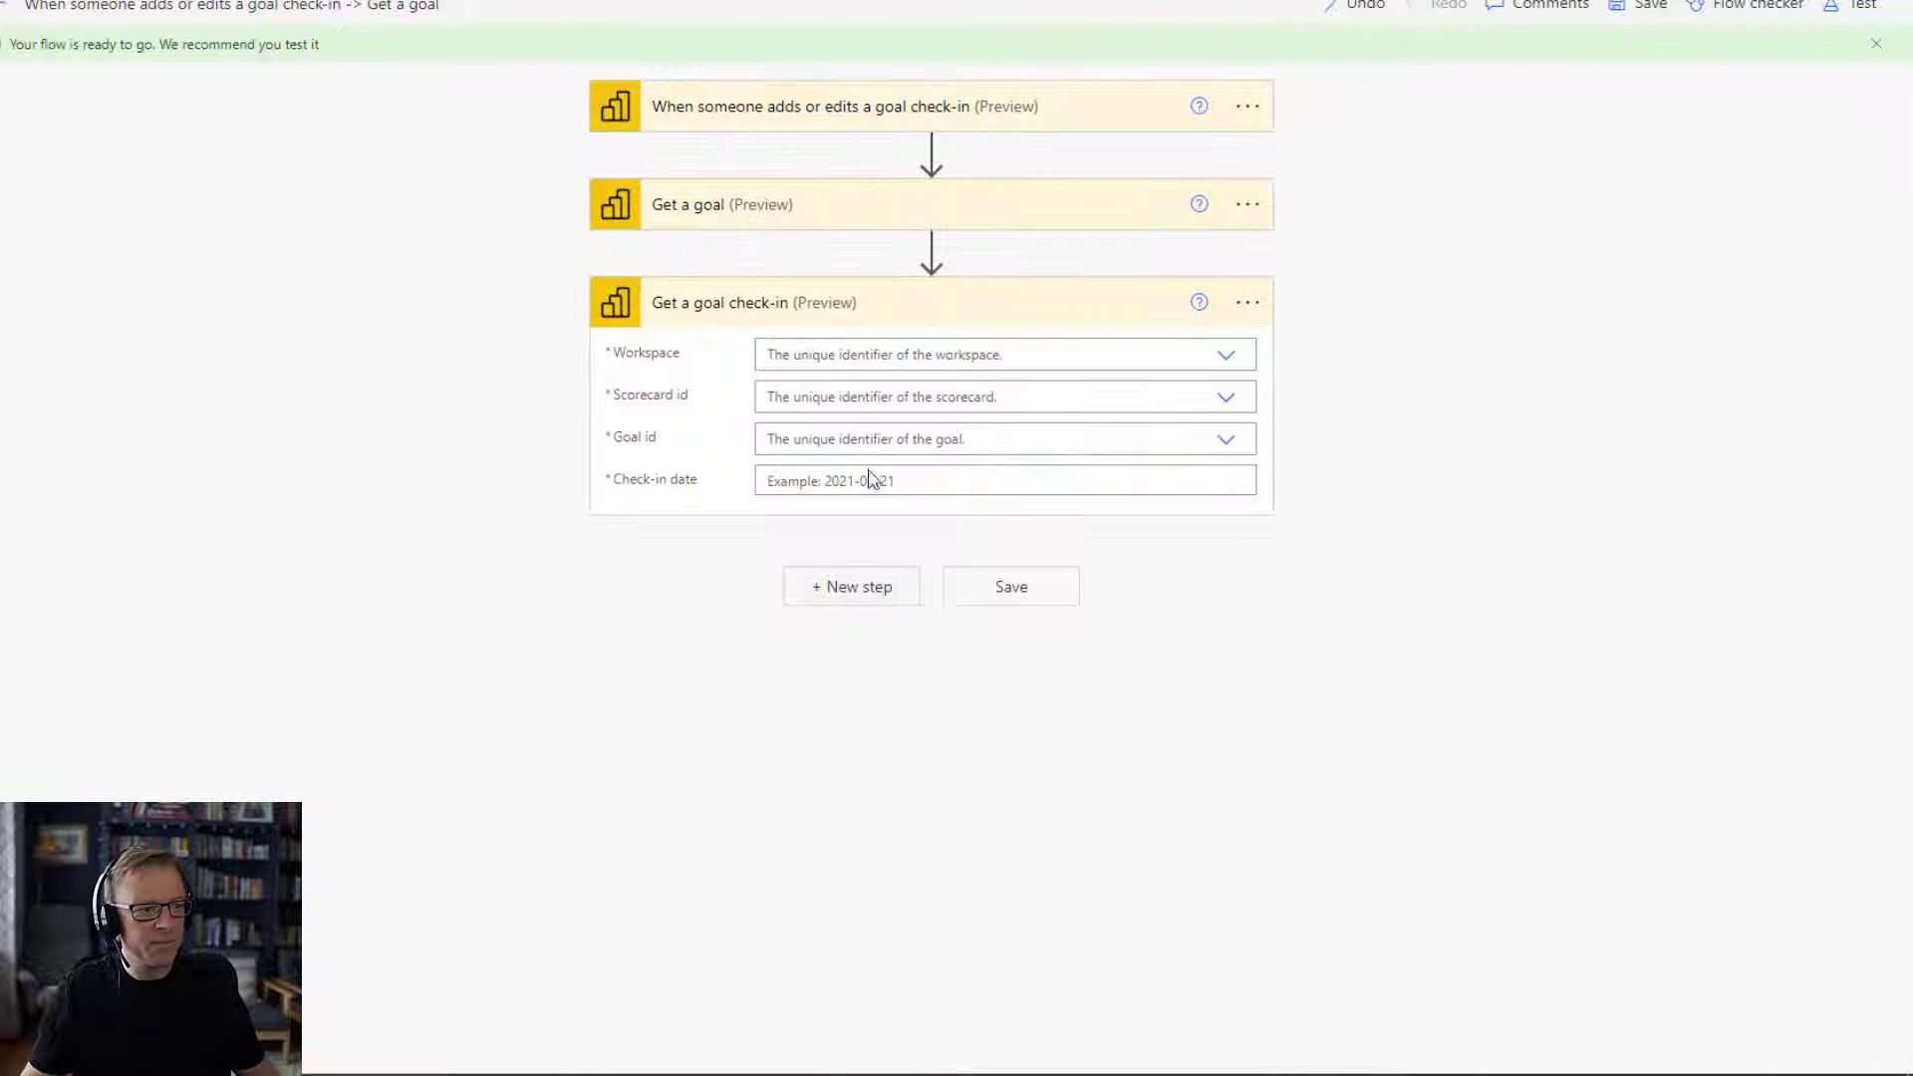
mouse_move(638, 393)
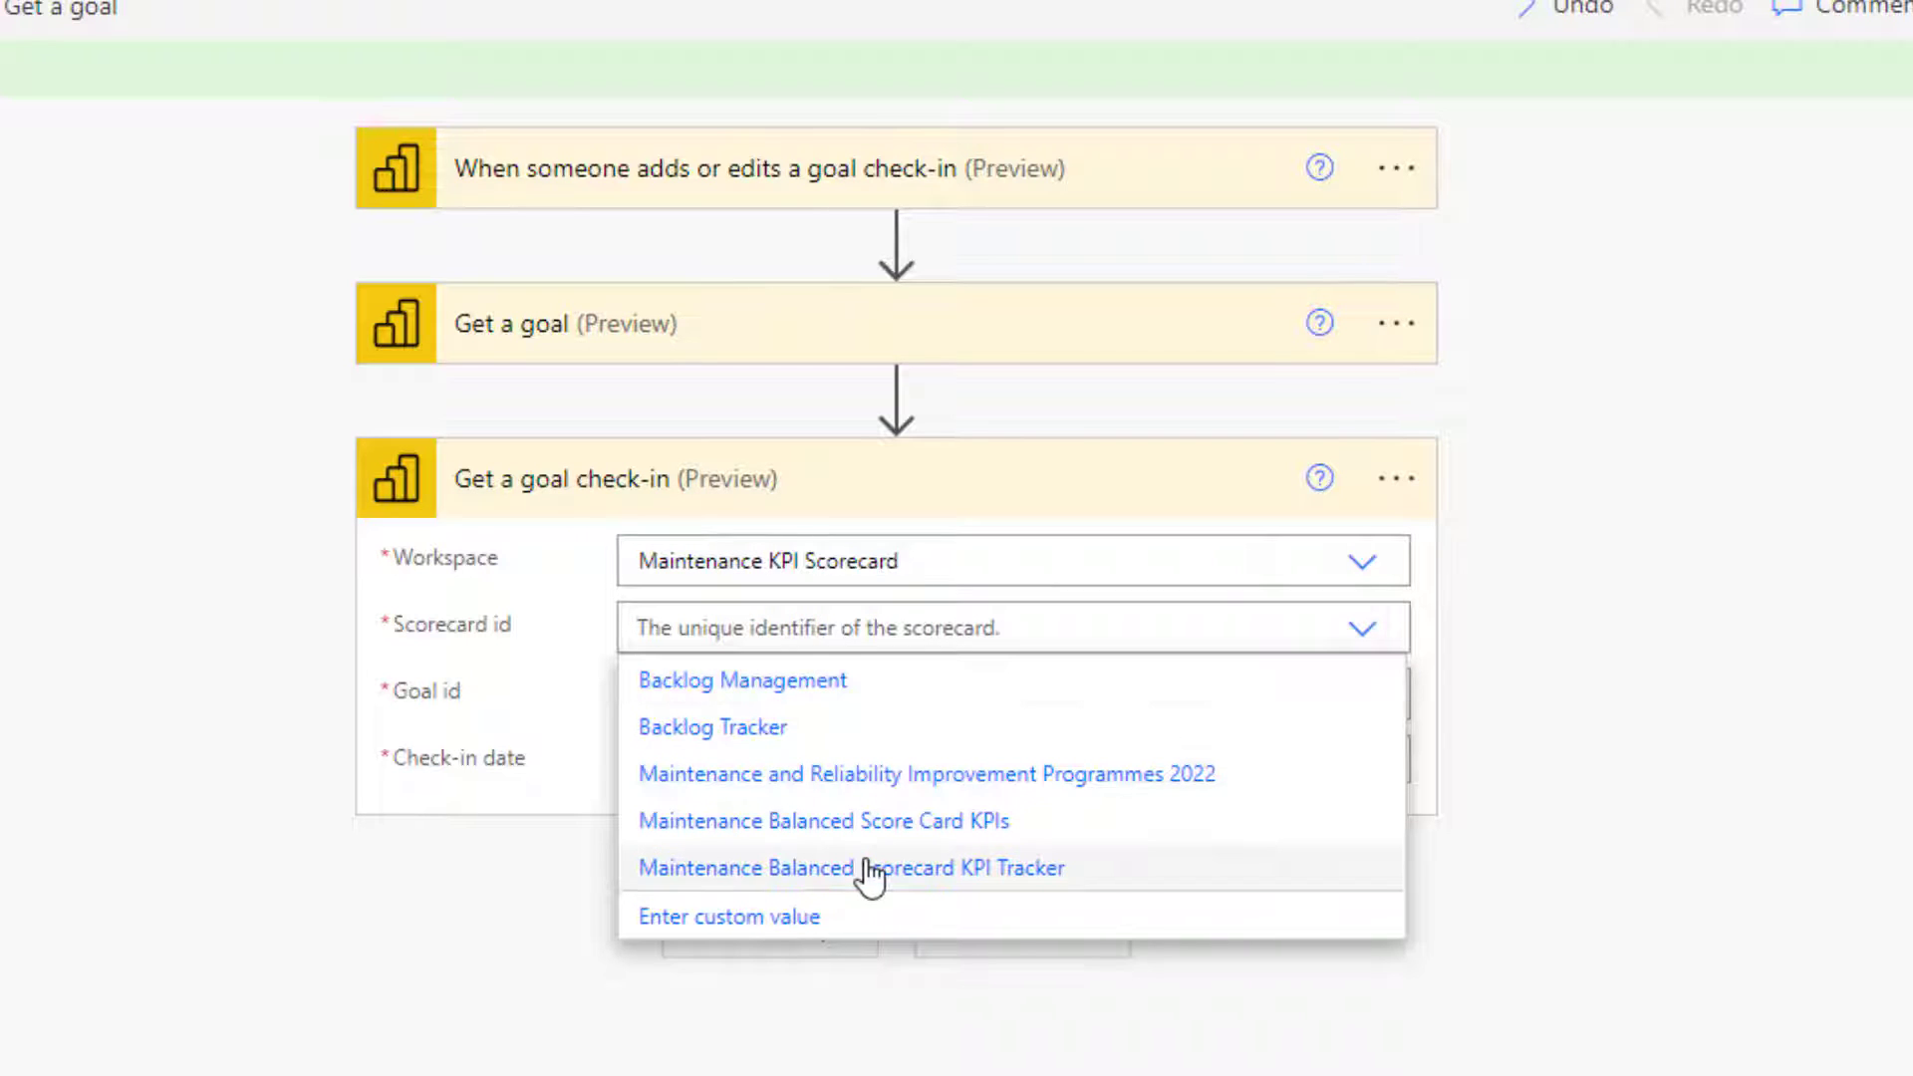
left_click(740, 679)
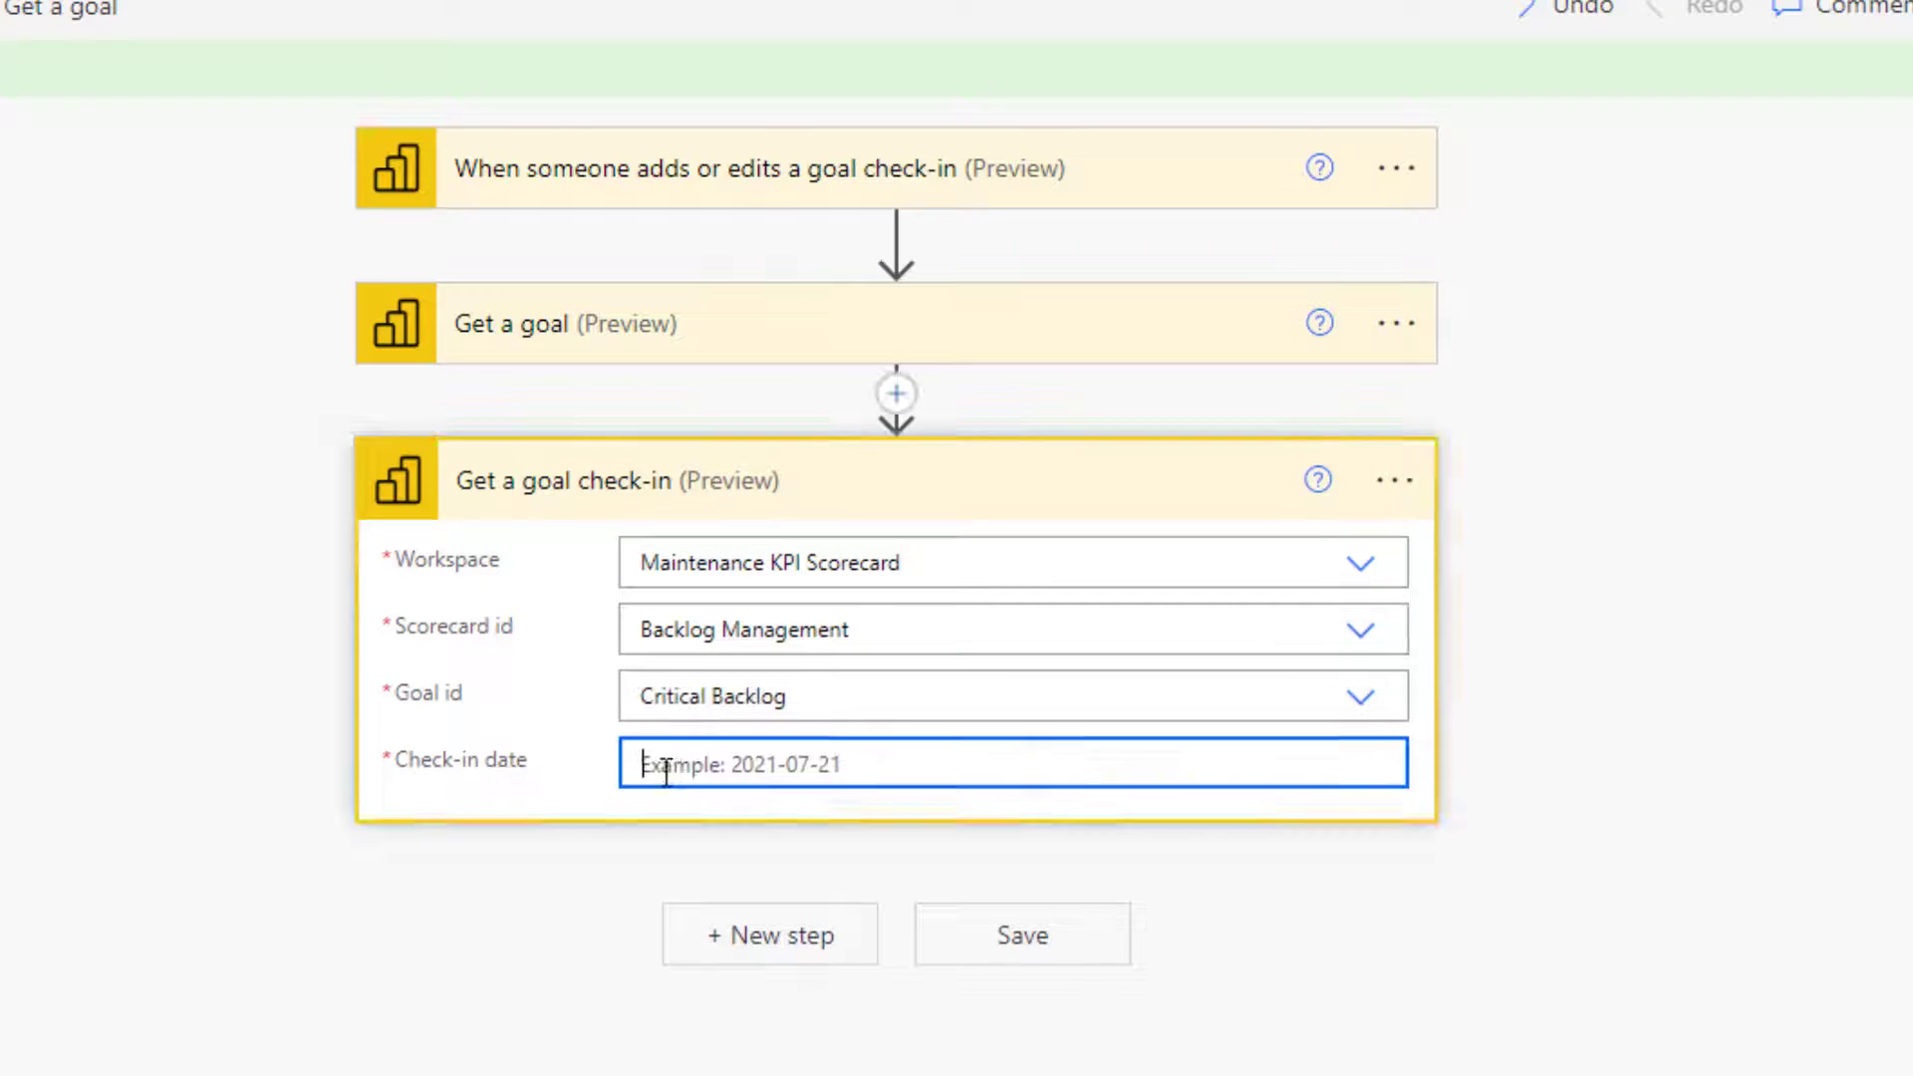
left_click(963, 764)
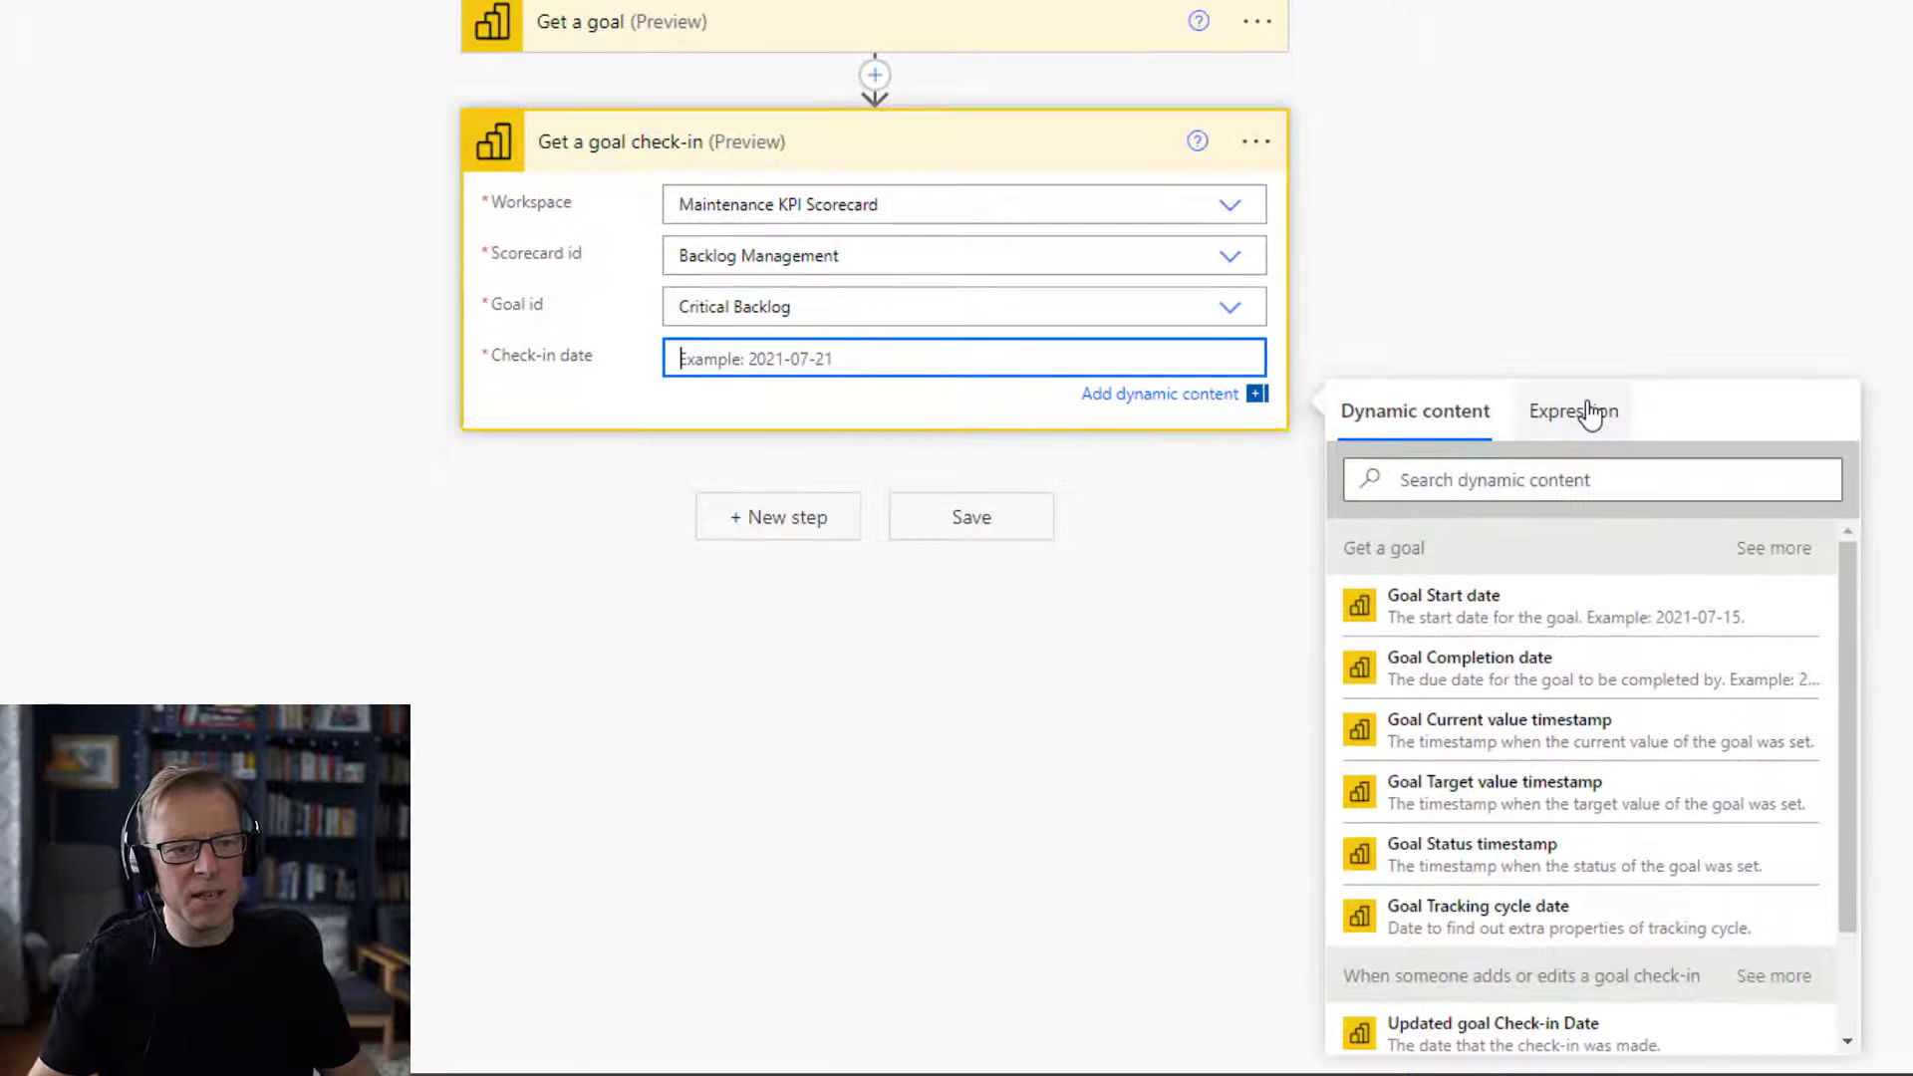
left_click(1572, 410)
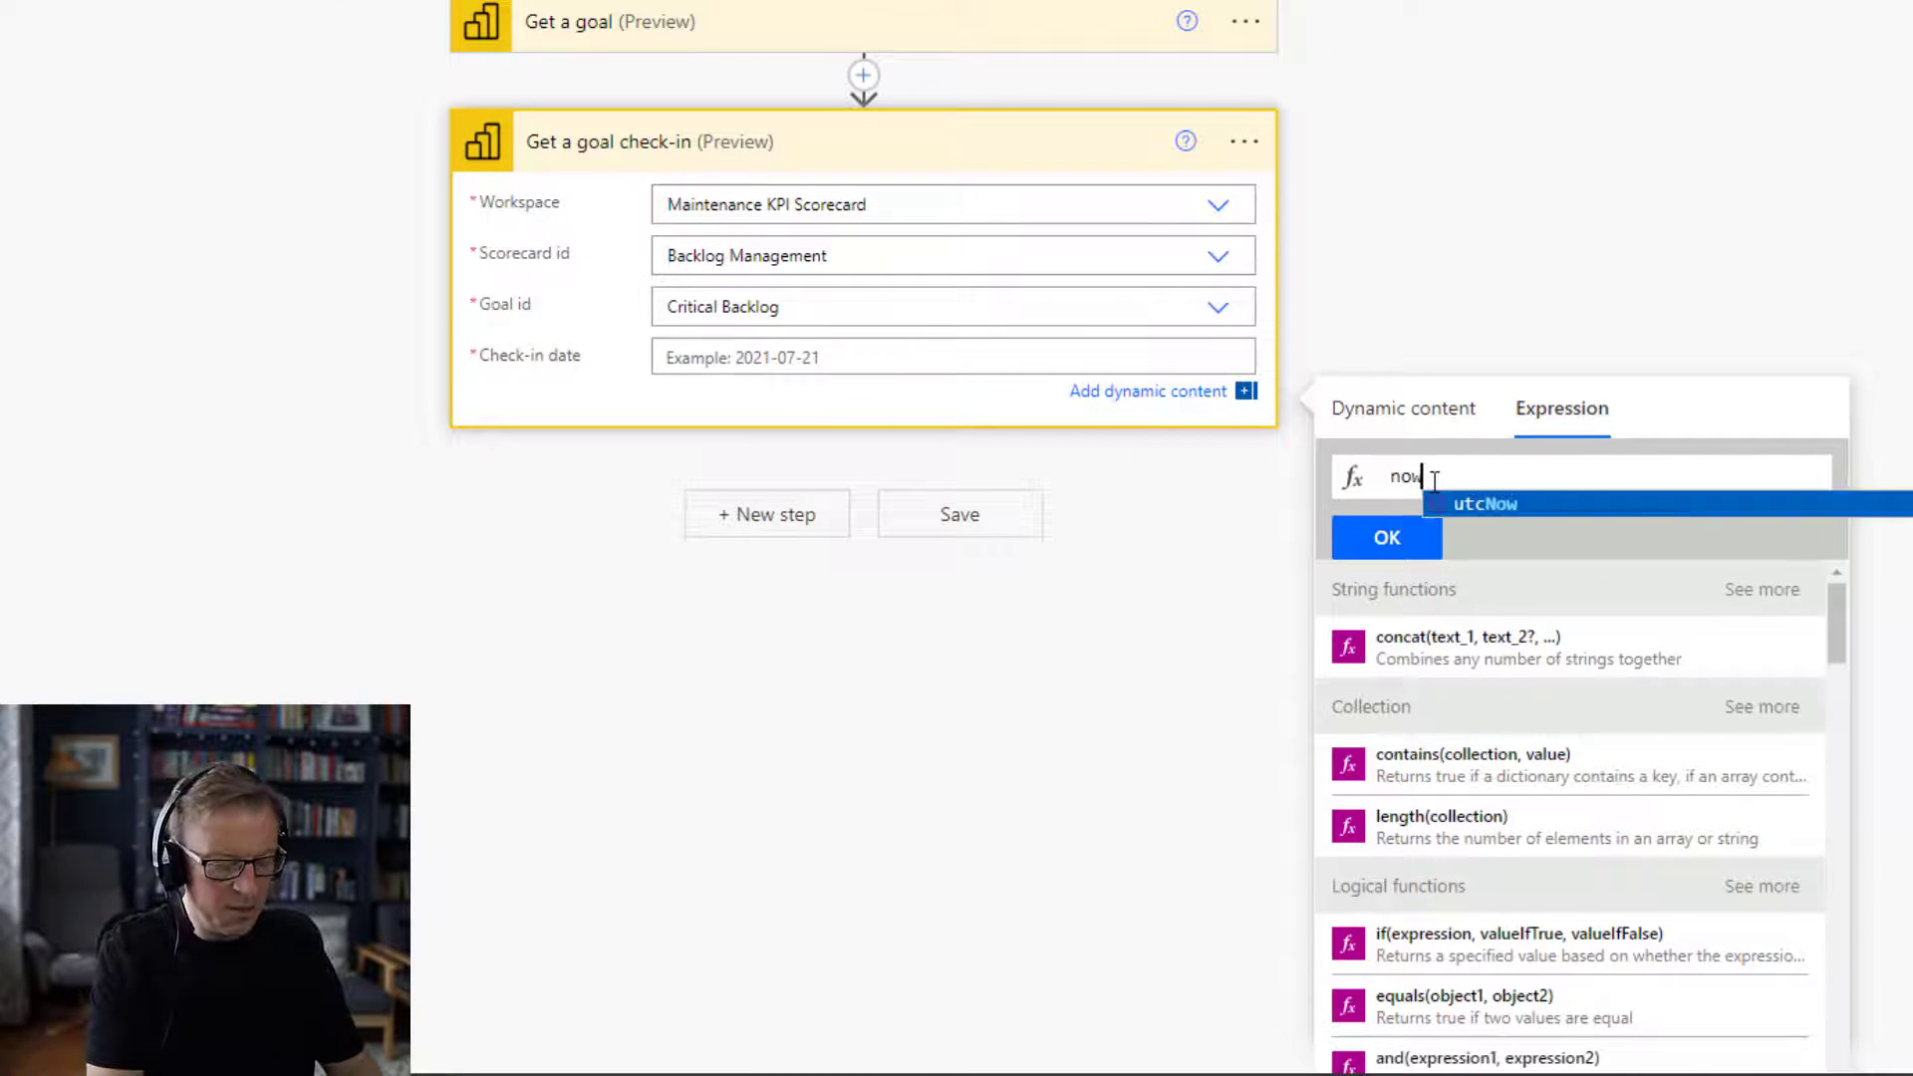
left_click(1484, 504)
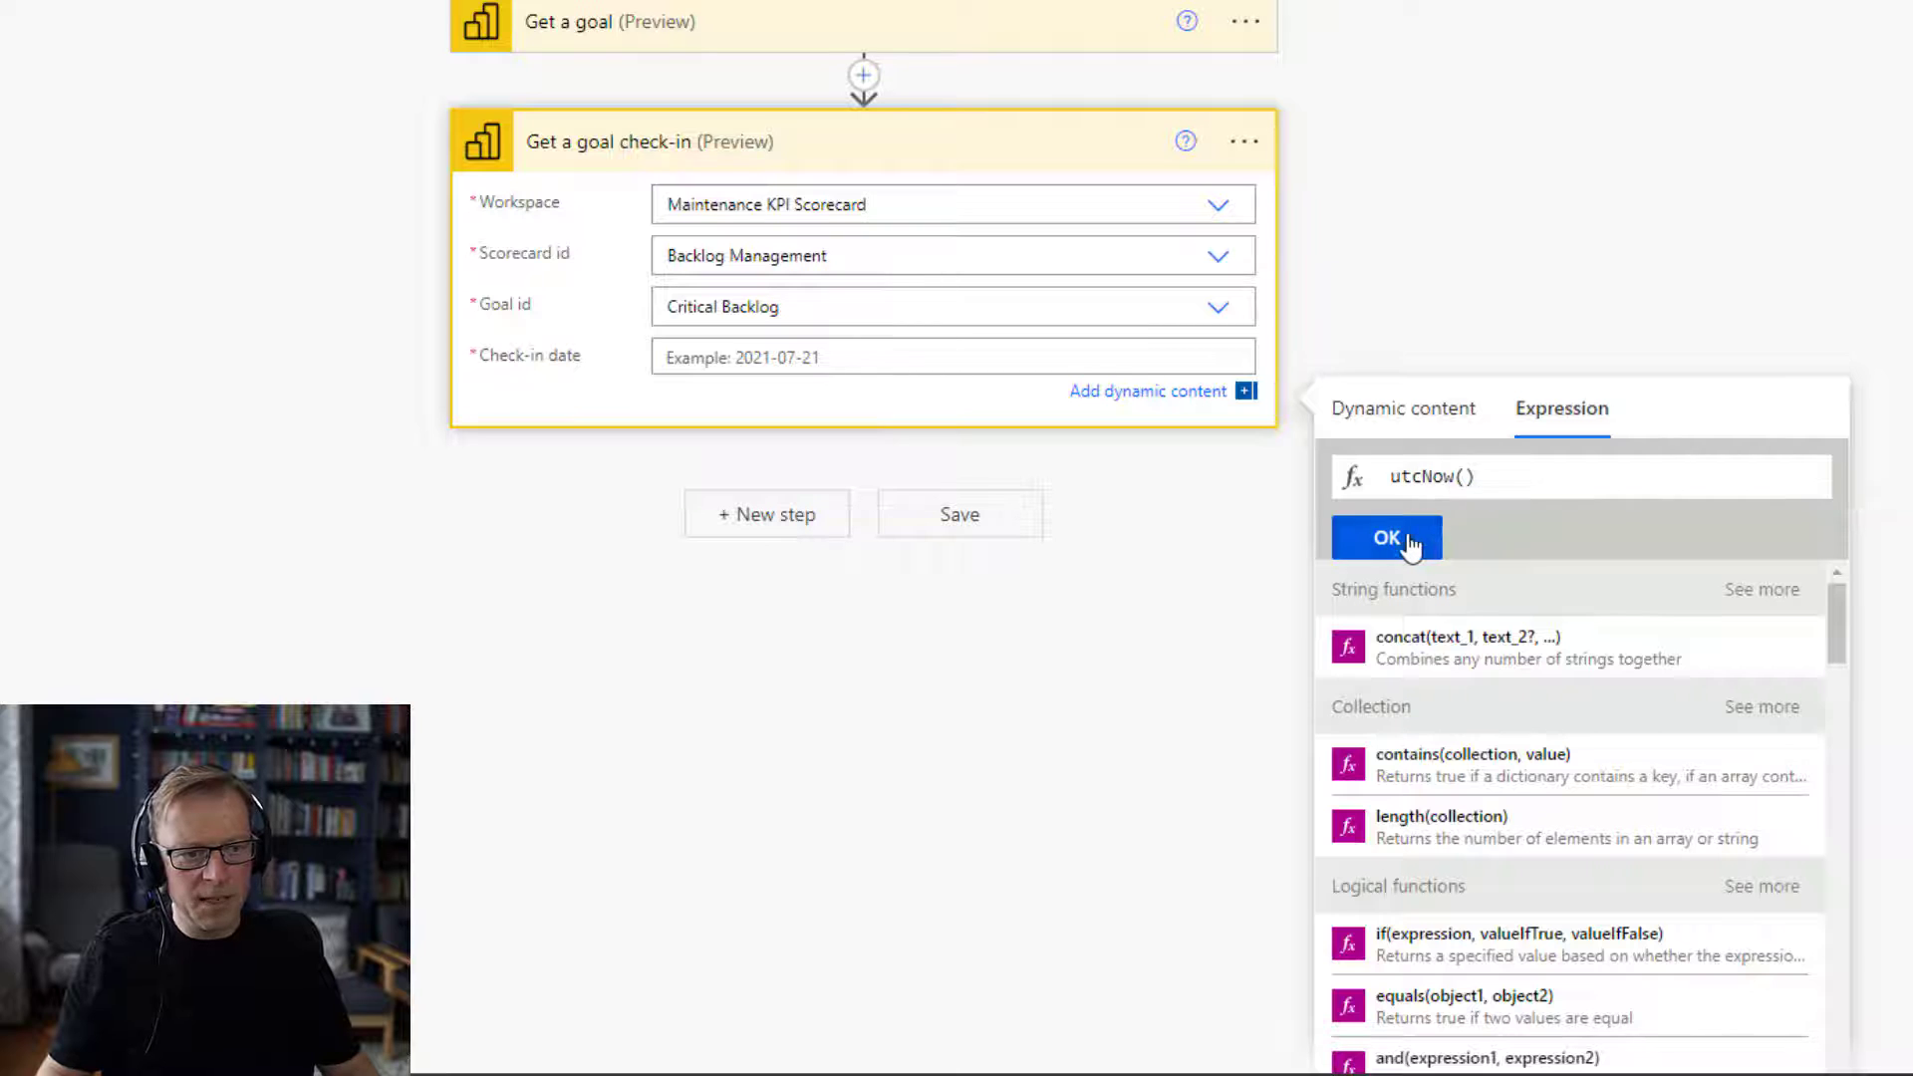
left_click(1385, 538)
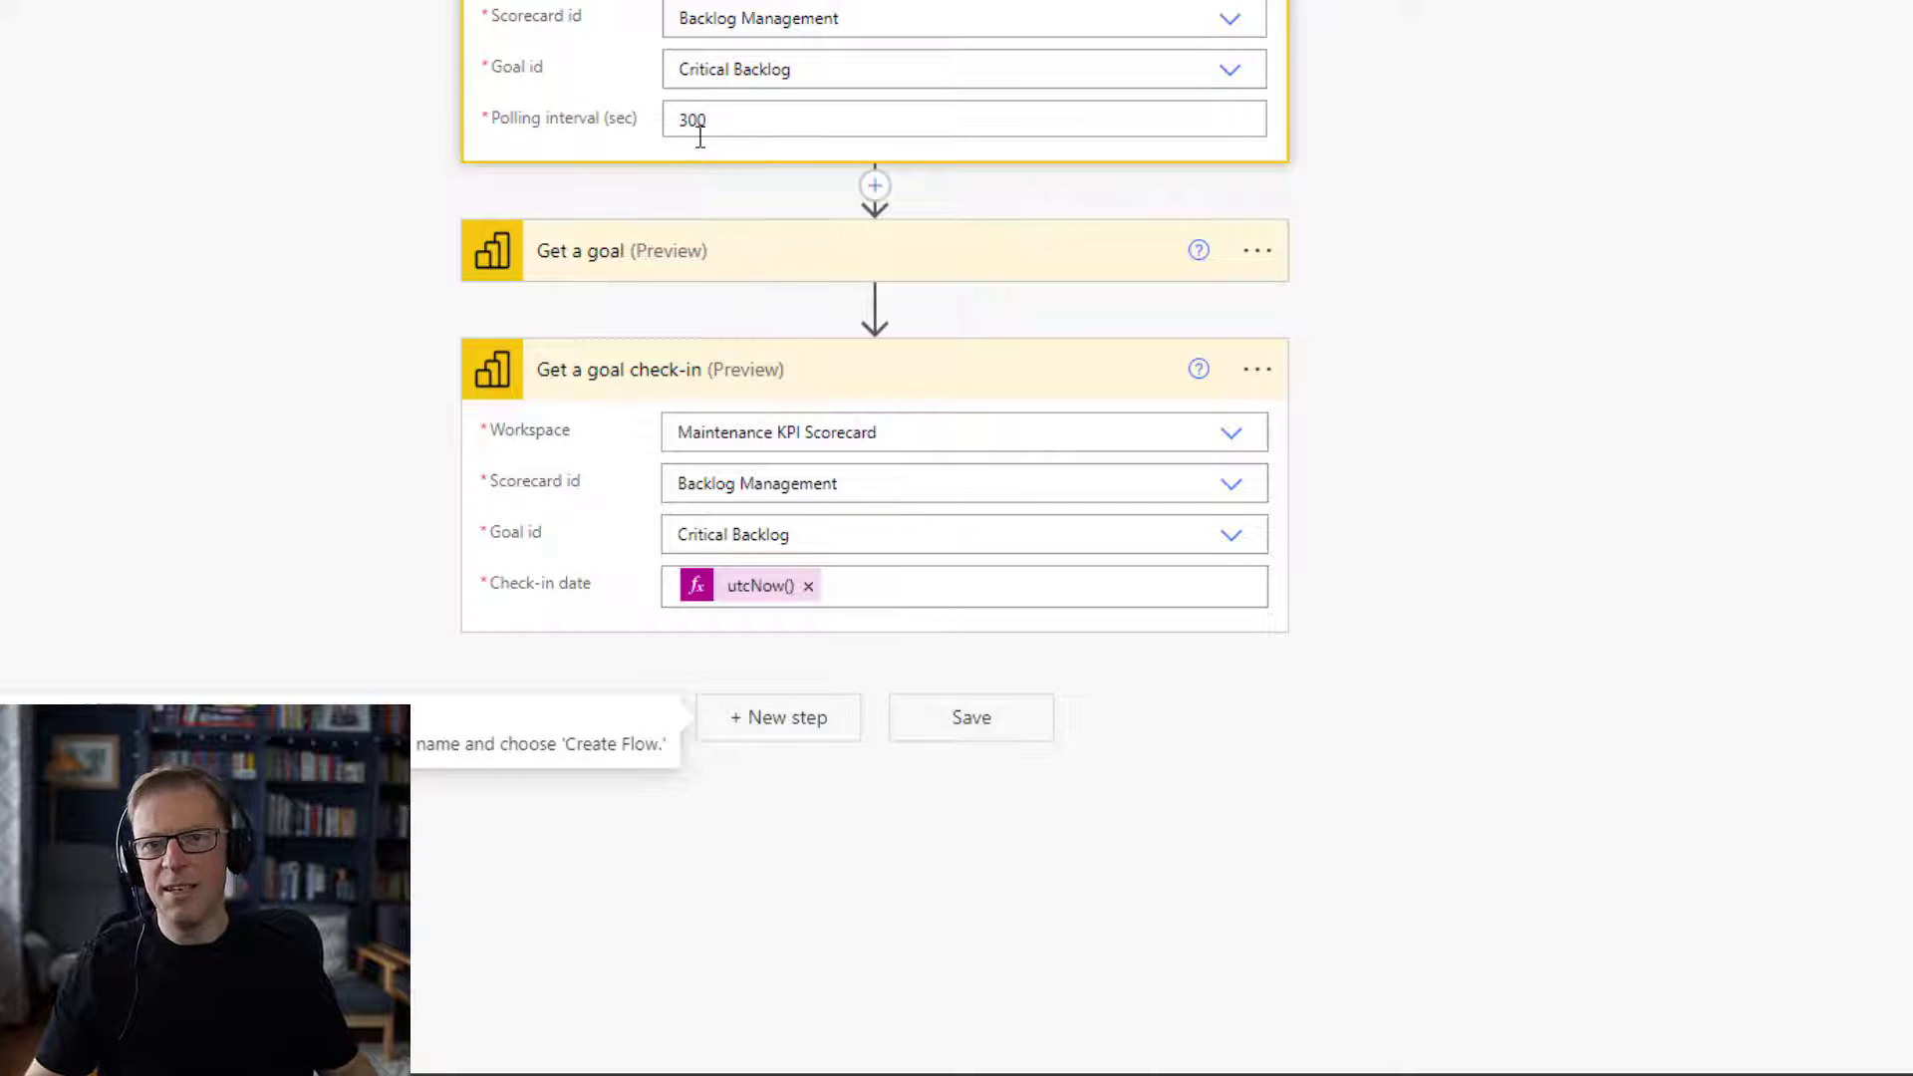
mouse_move(792, 240)
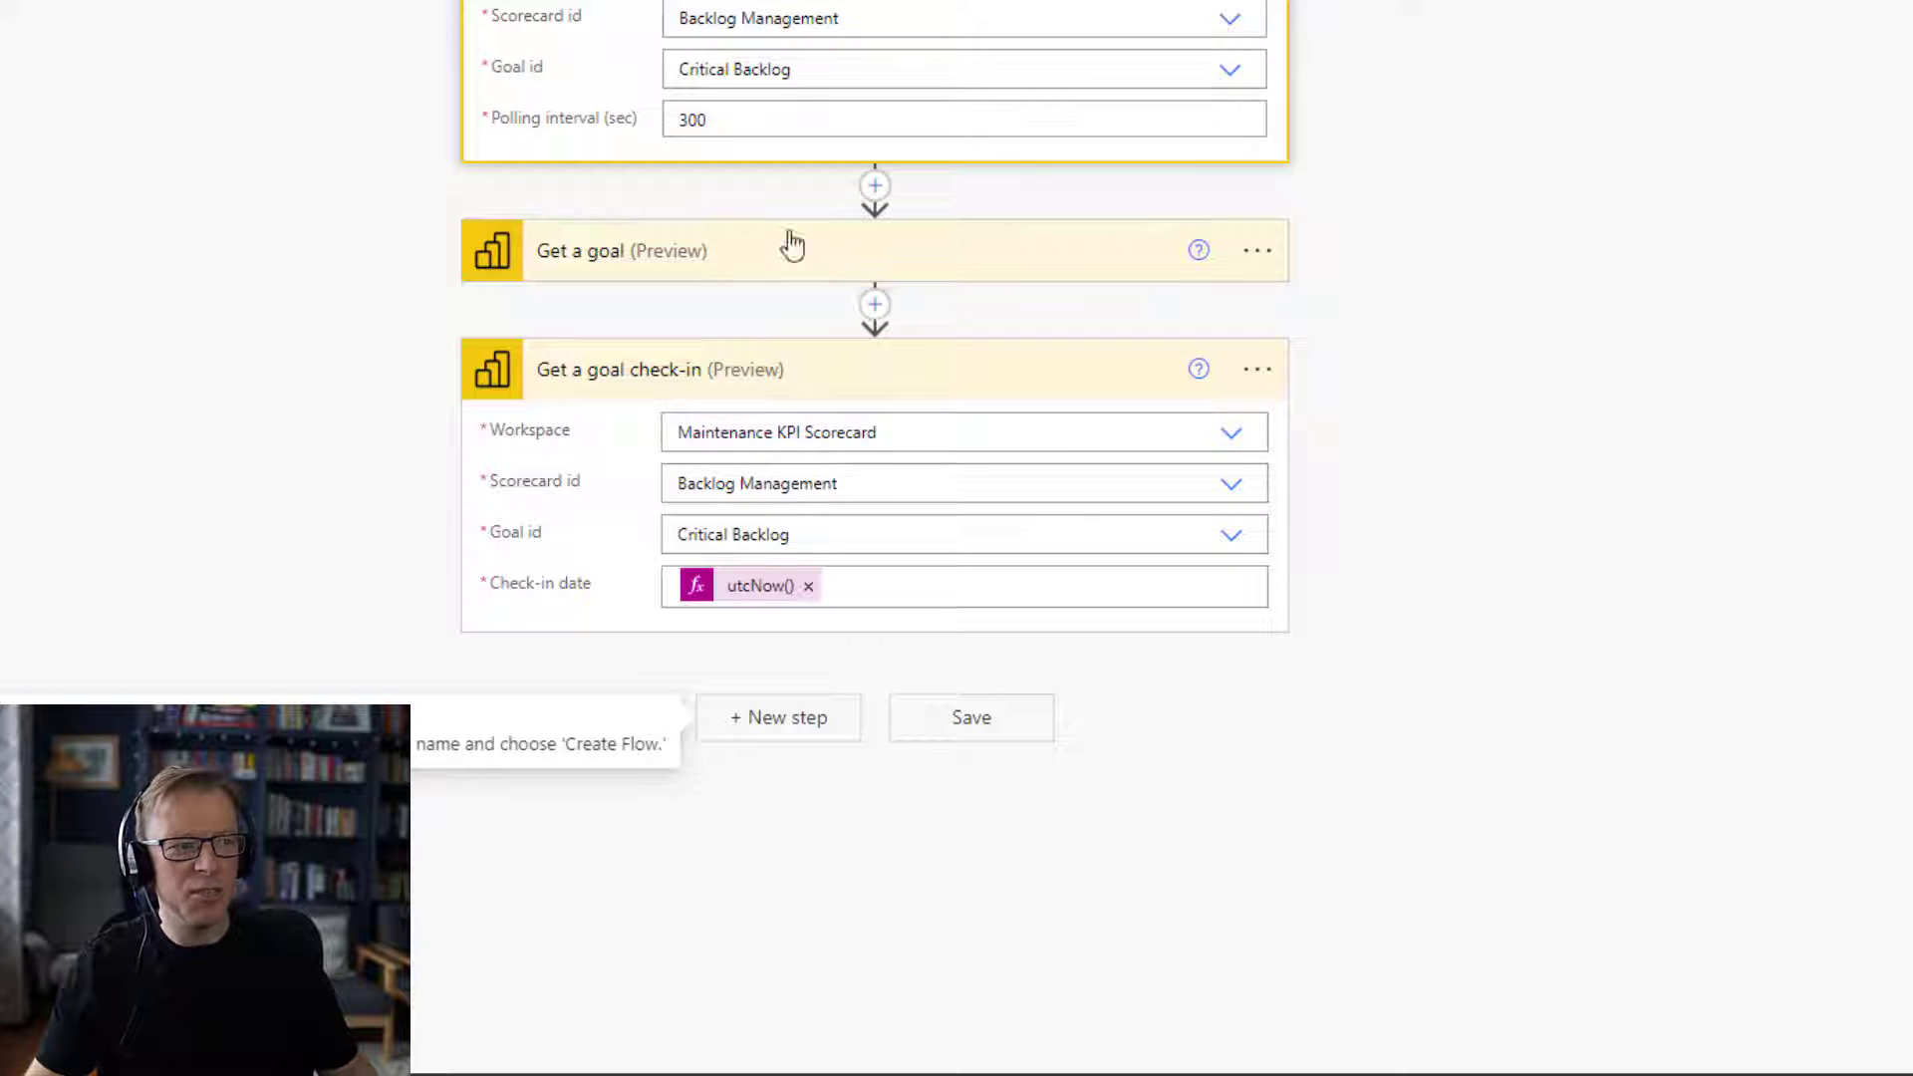
mouse_move(850, 375)
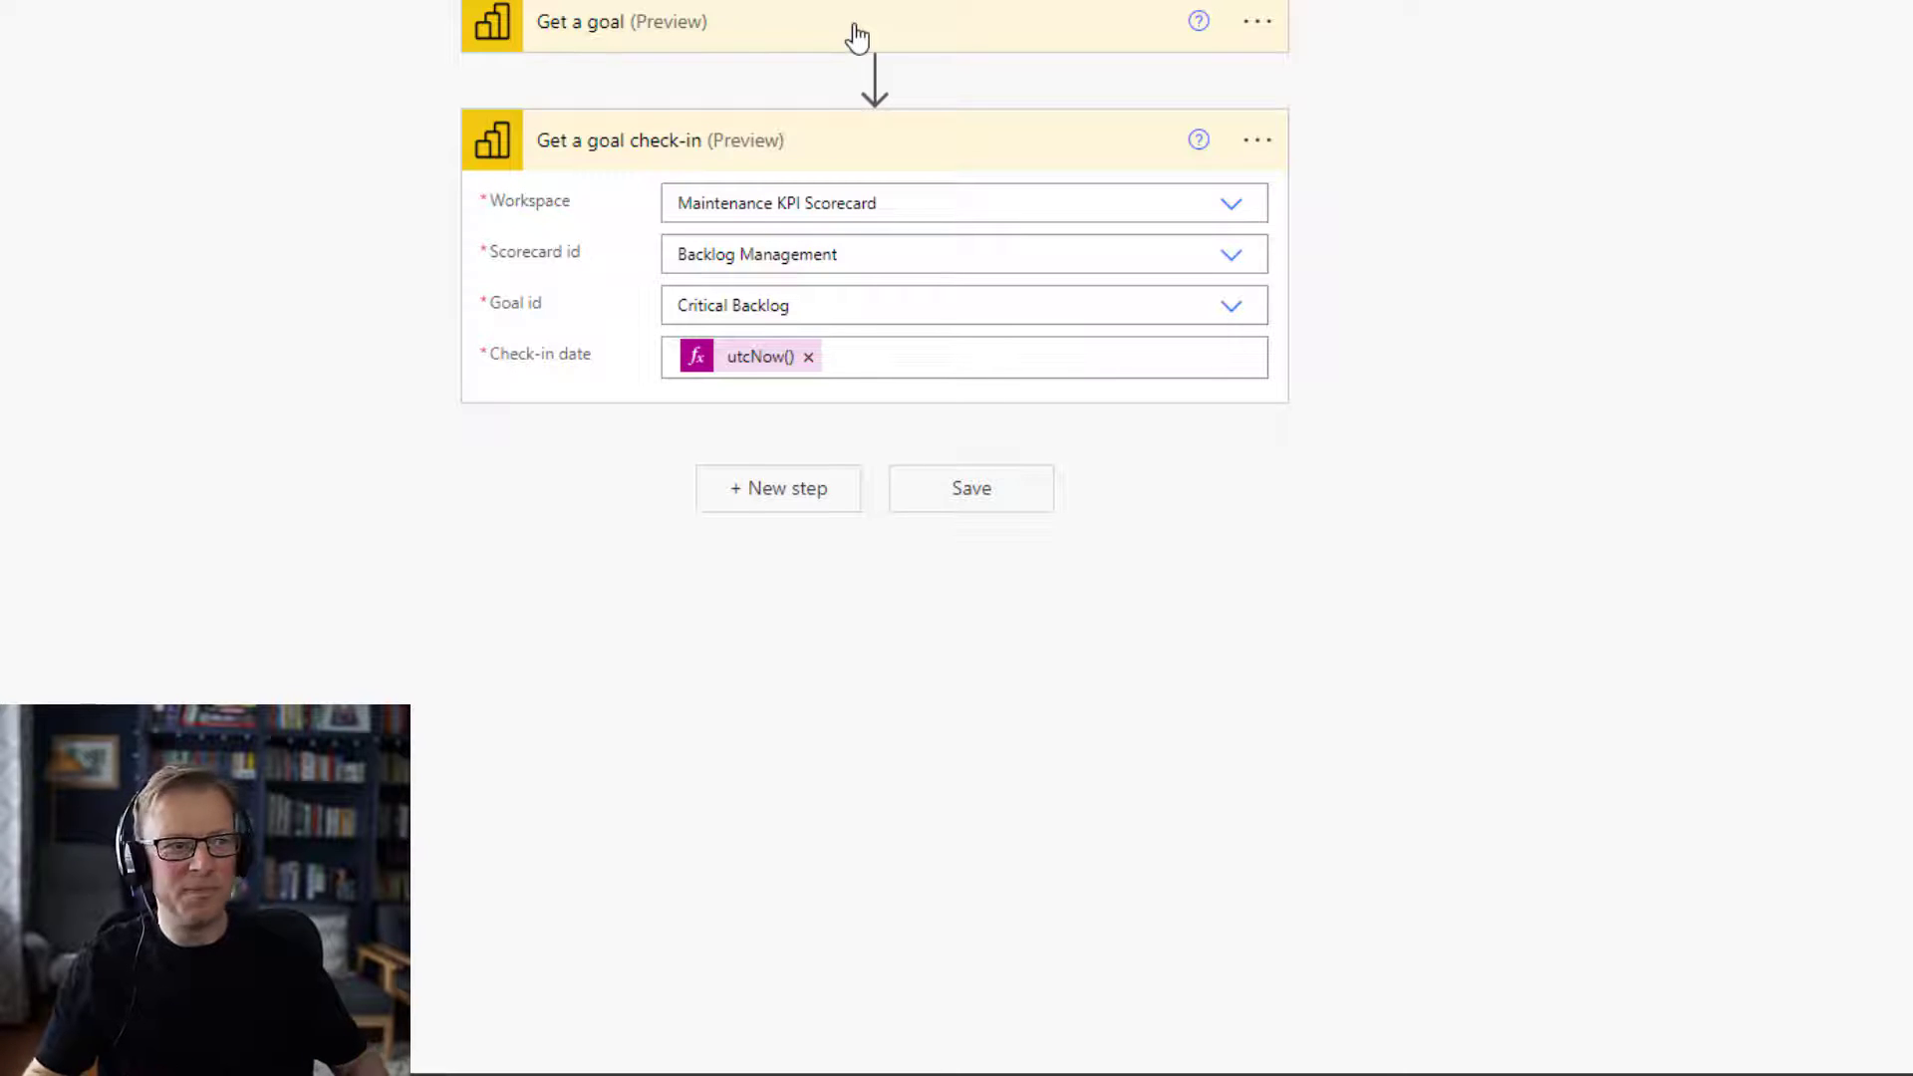
mouse_move(794, 156)
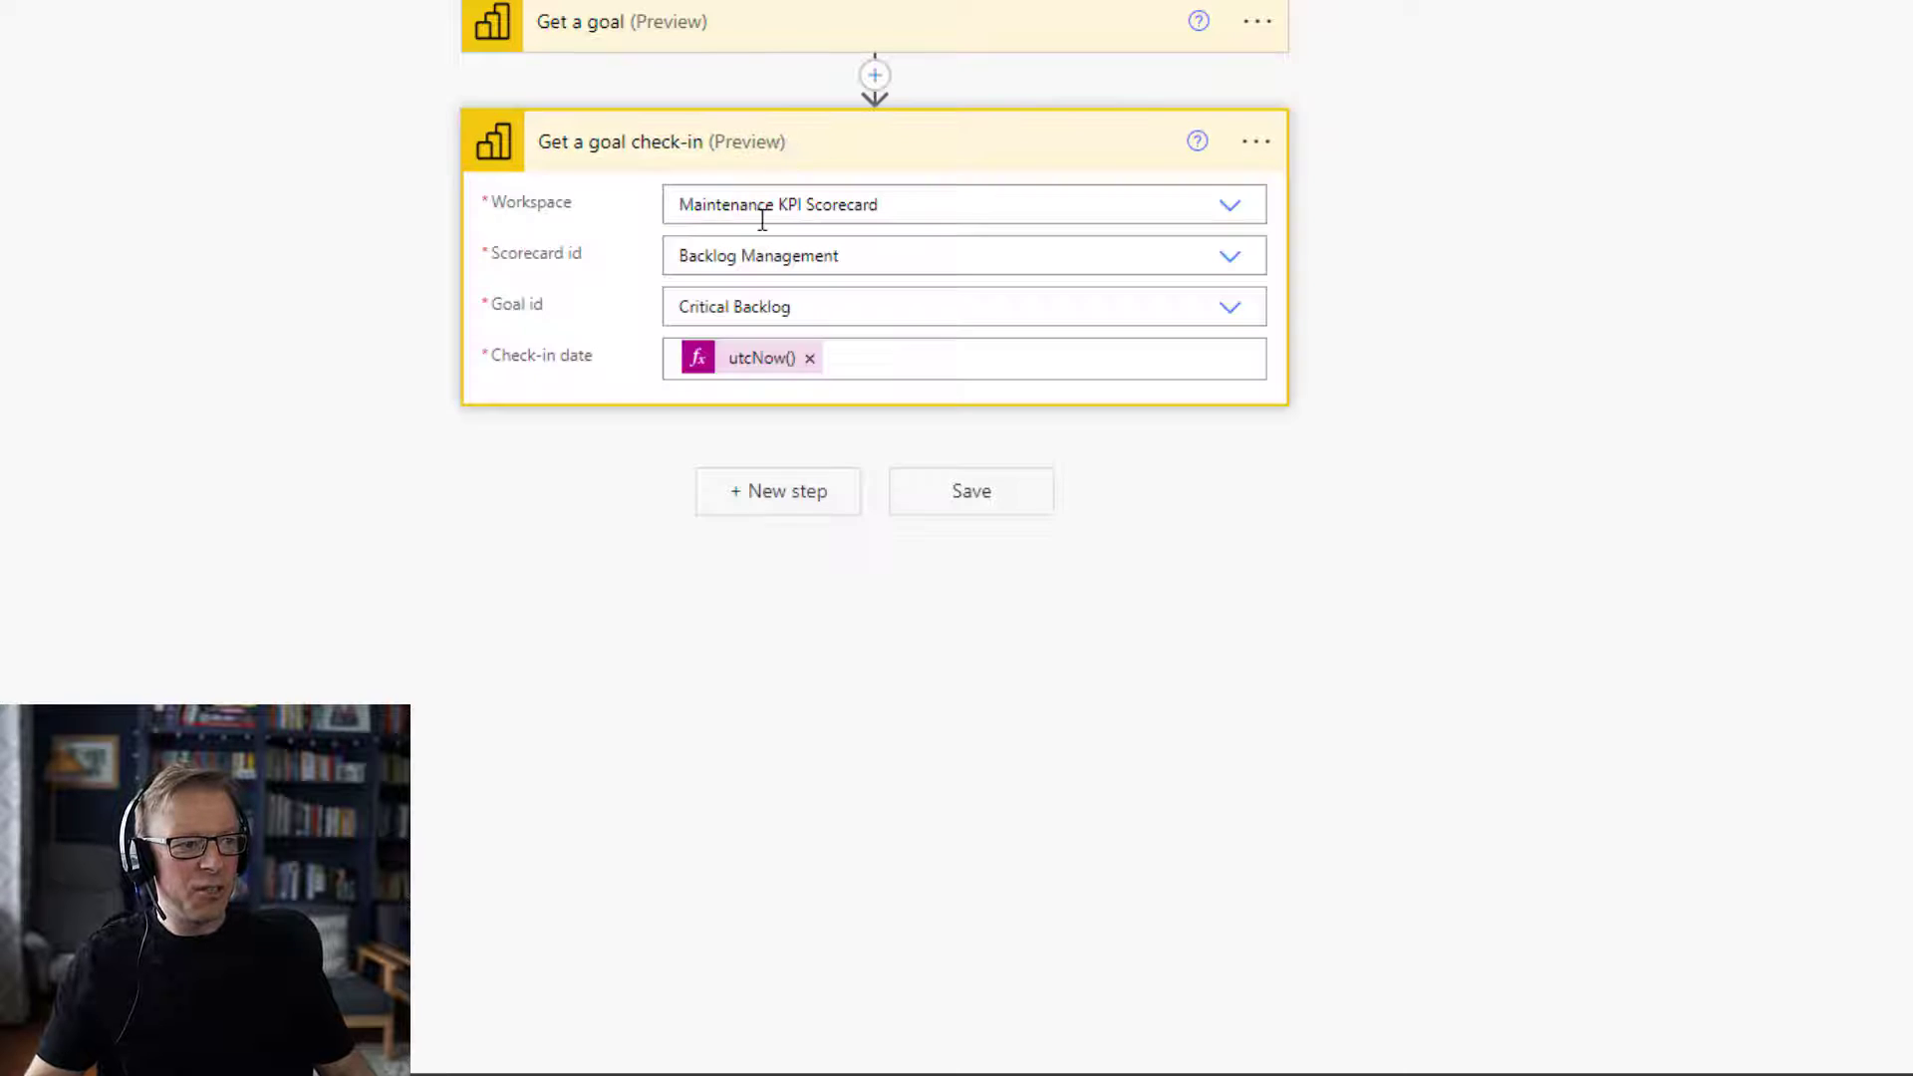
mouse_move(684, 98)
type("p")
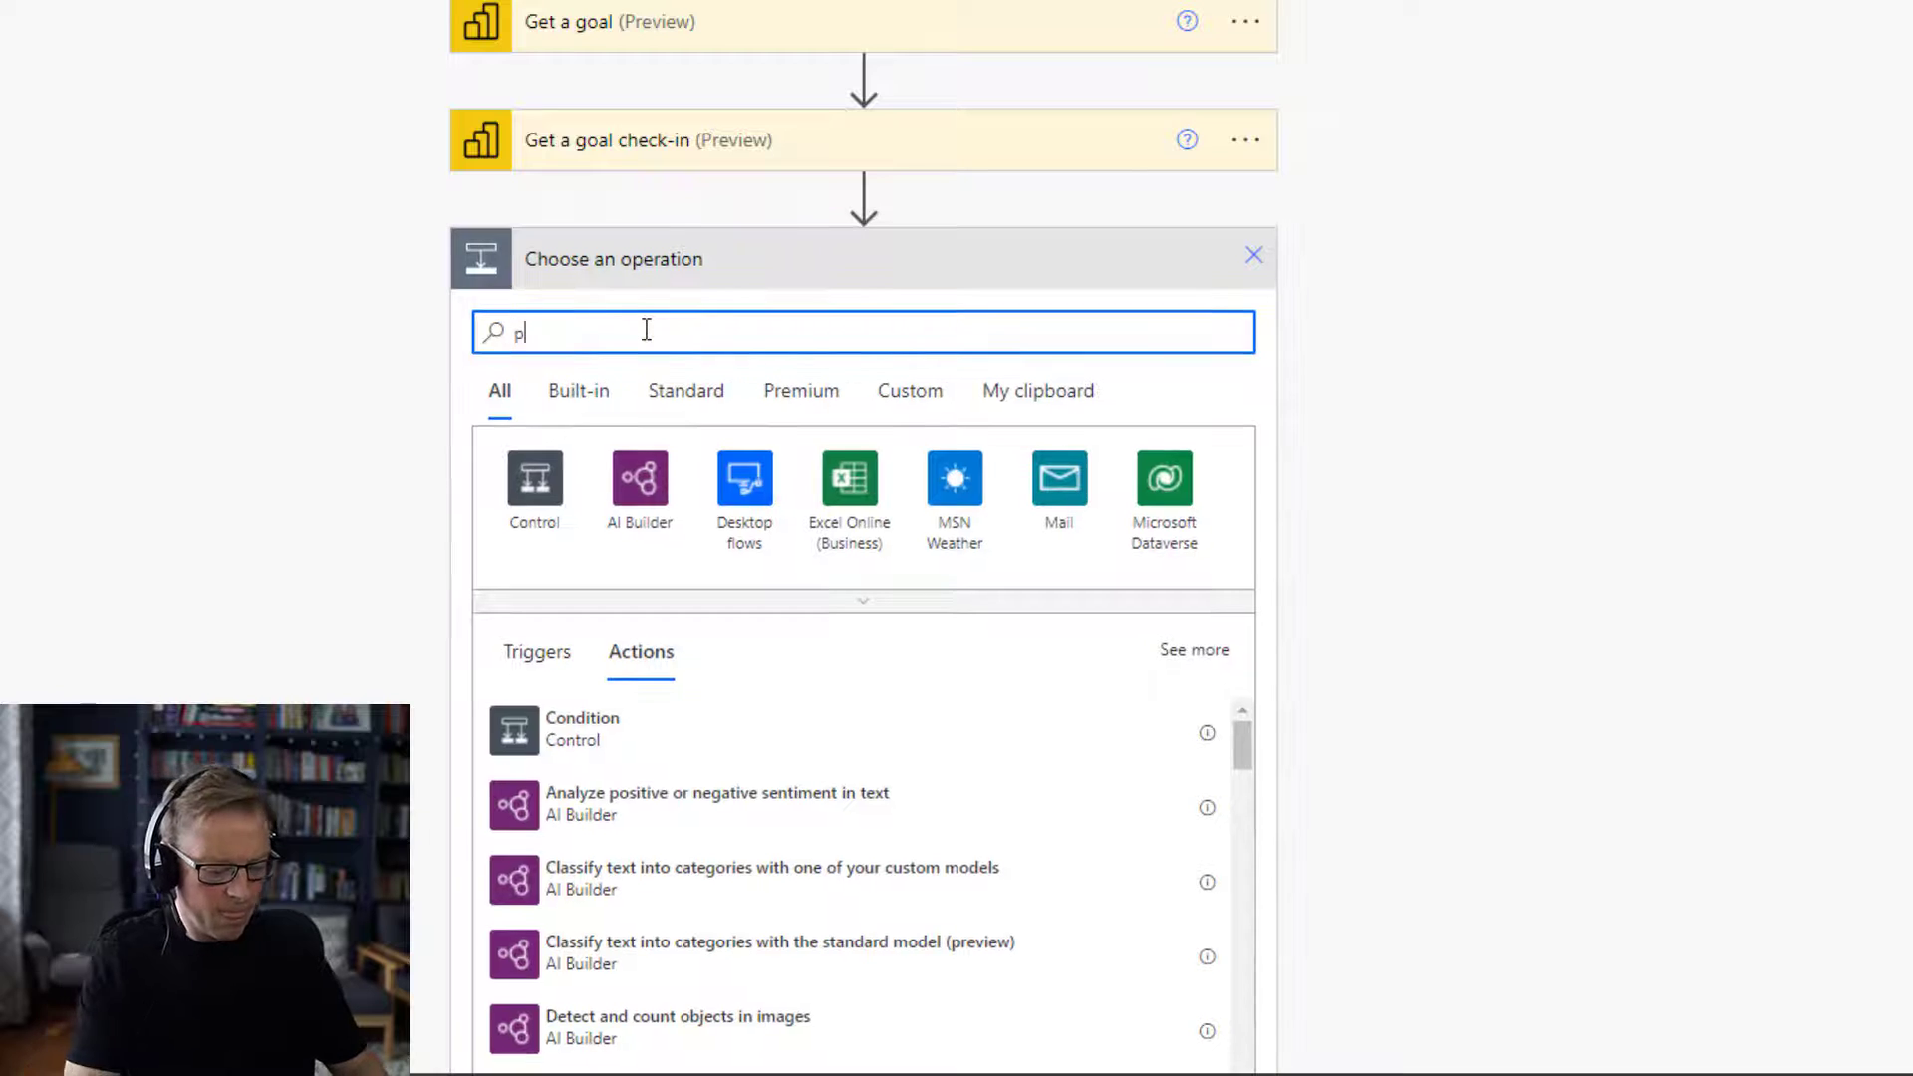
Search 'post team' and add the Teams 'Post message in a chat or channel' action.
type("ost")
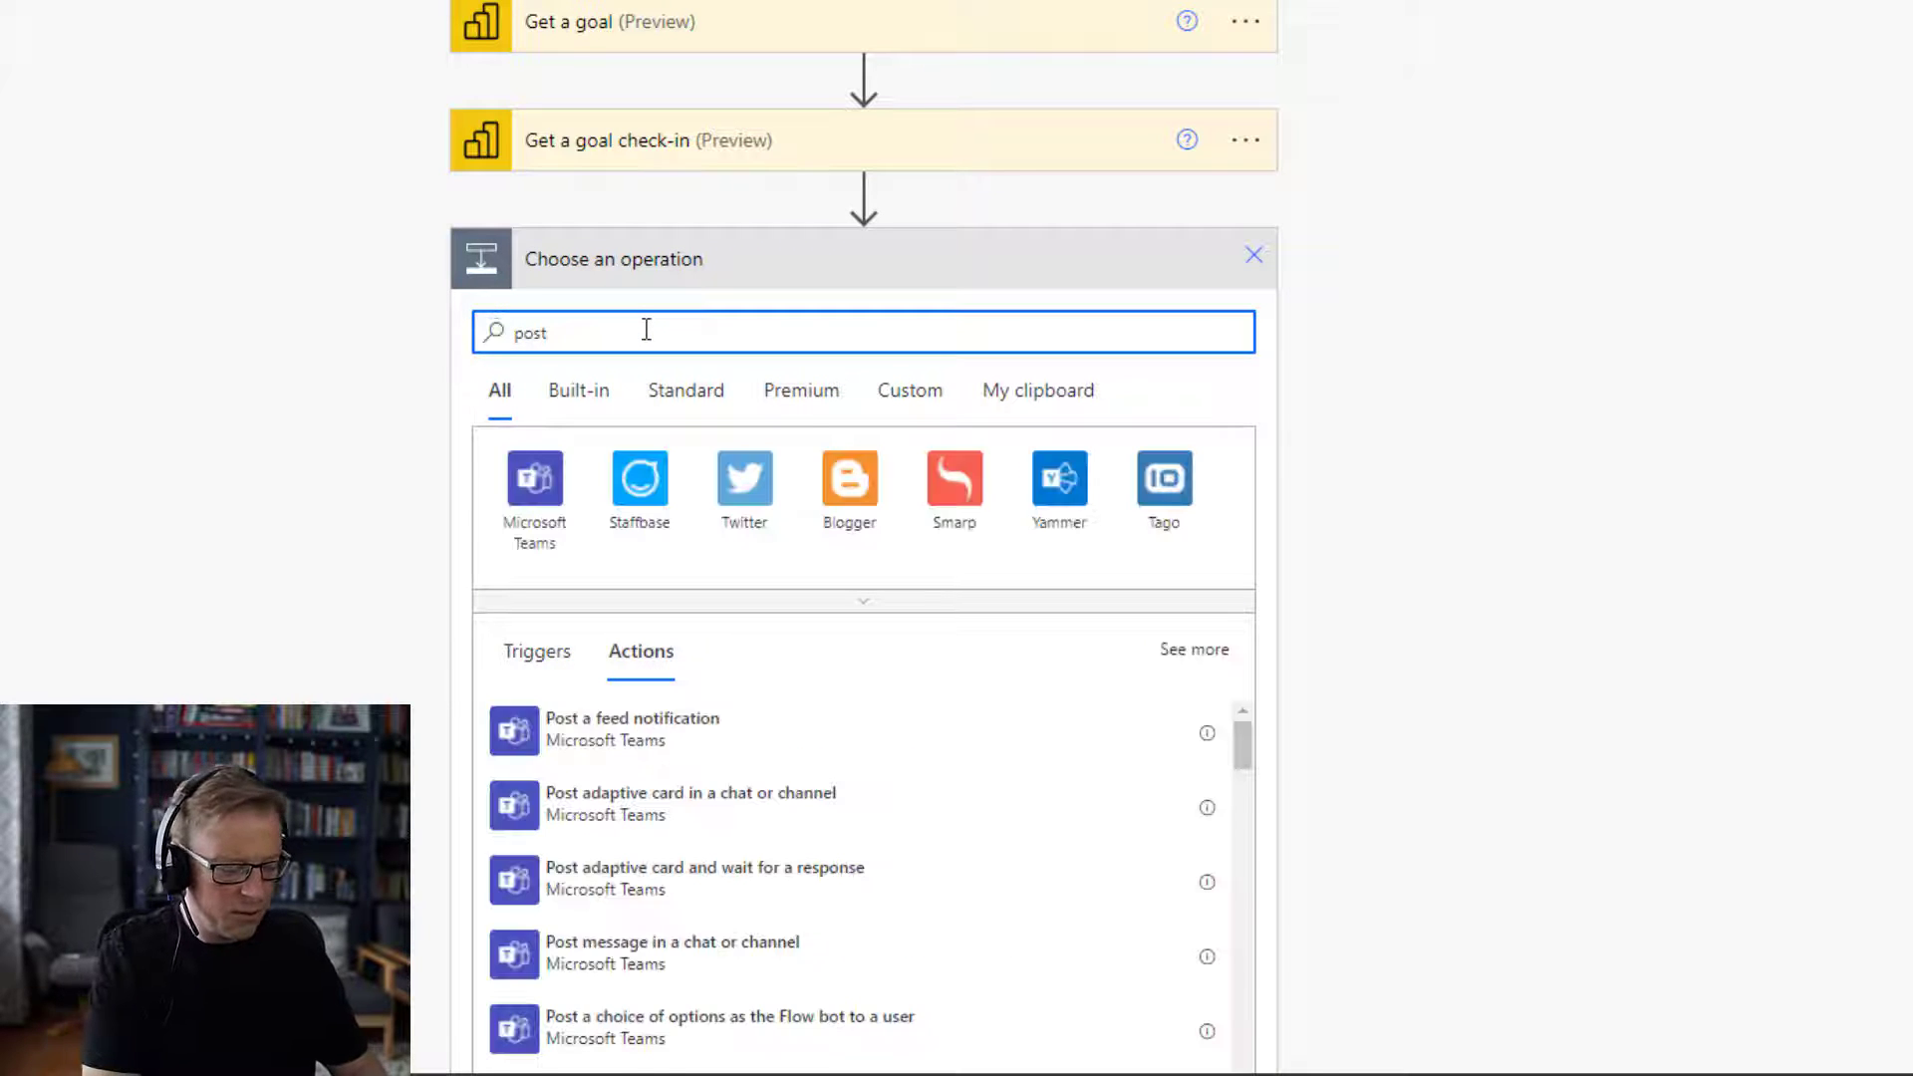
type("team")
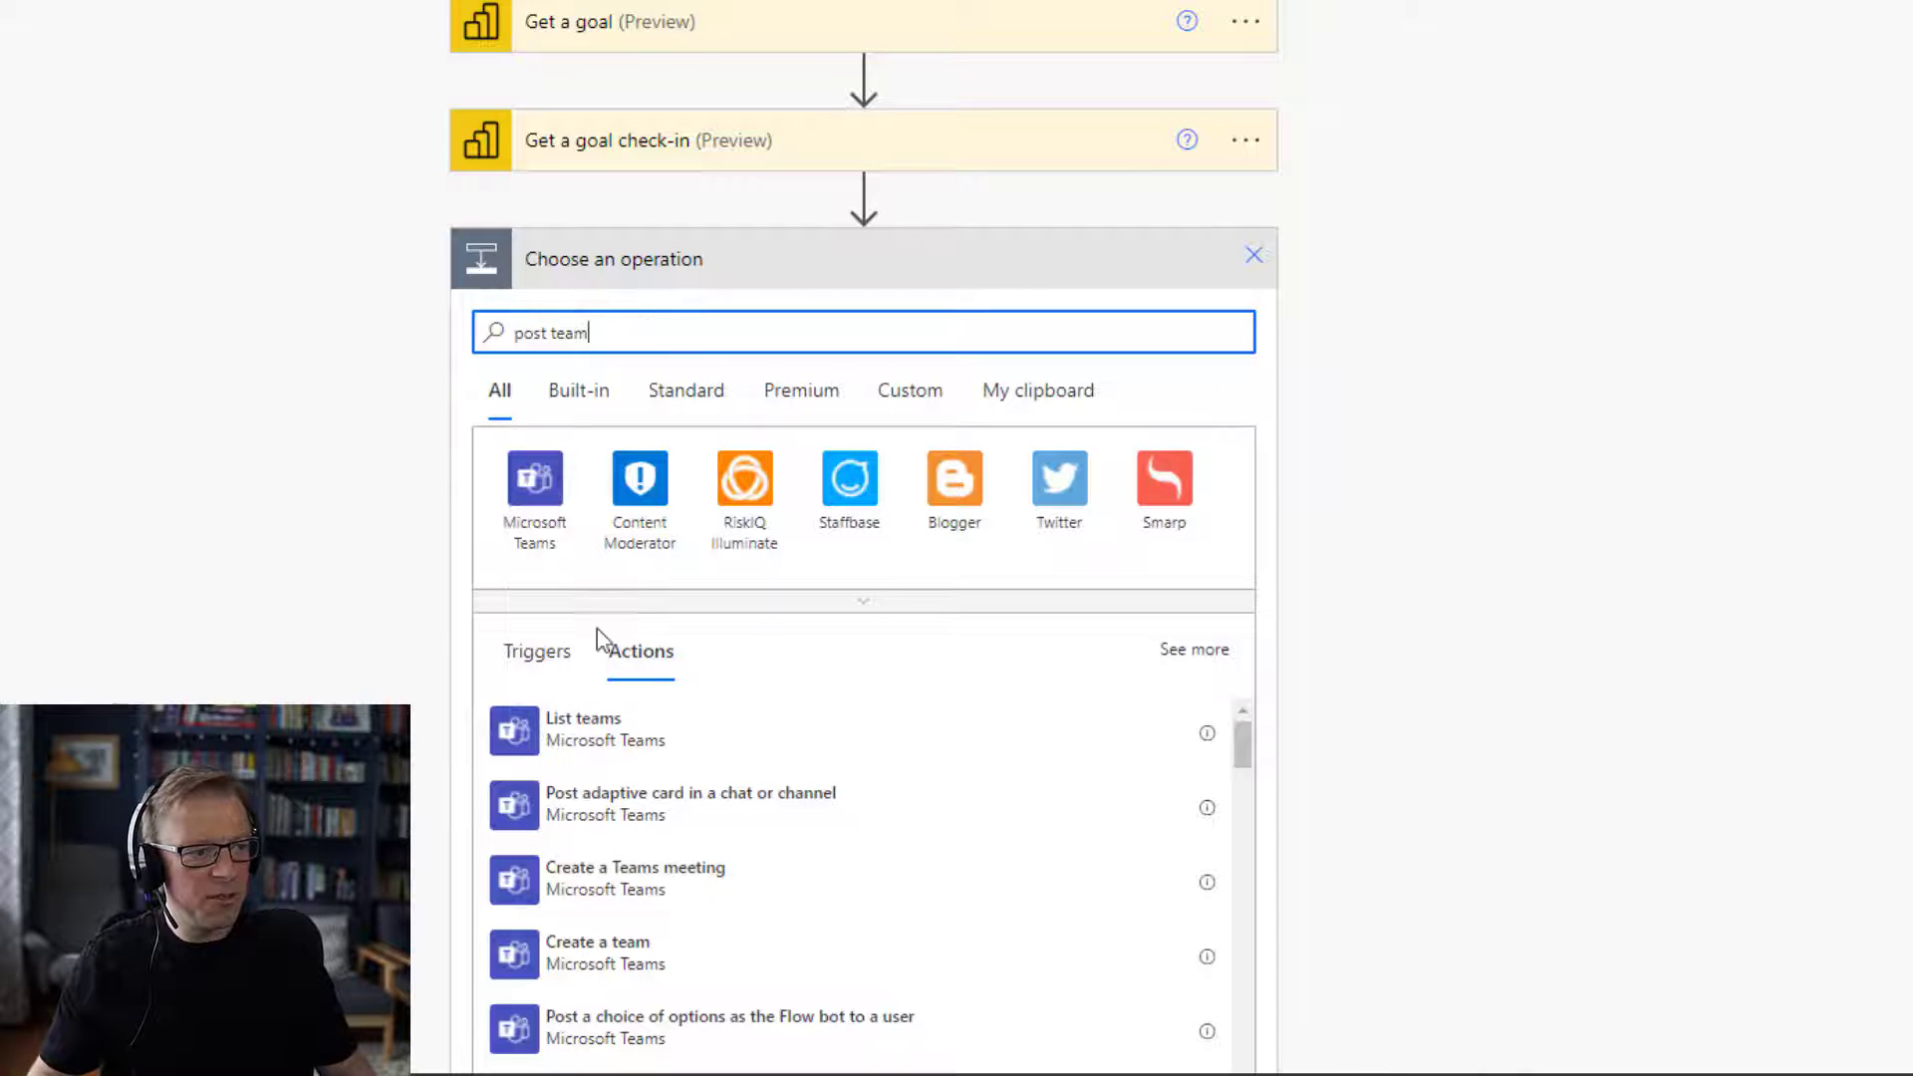
scroll("down", 3)
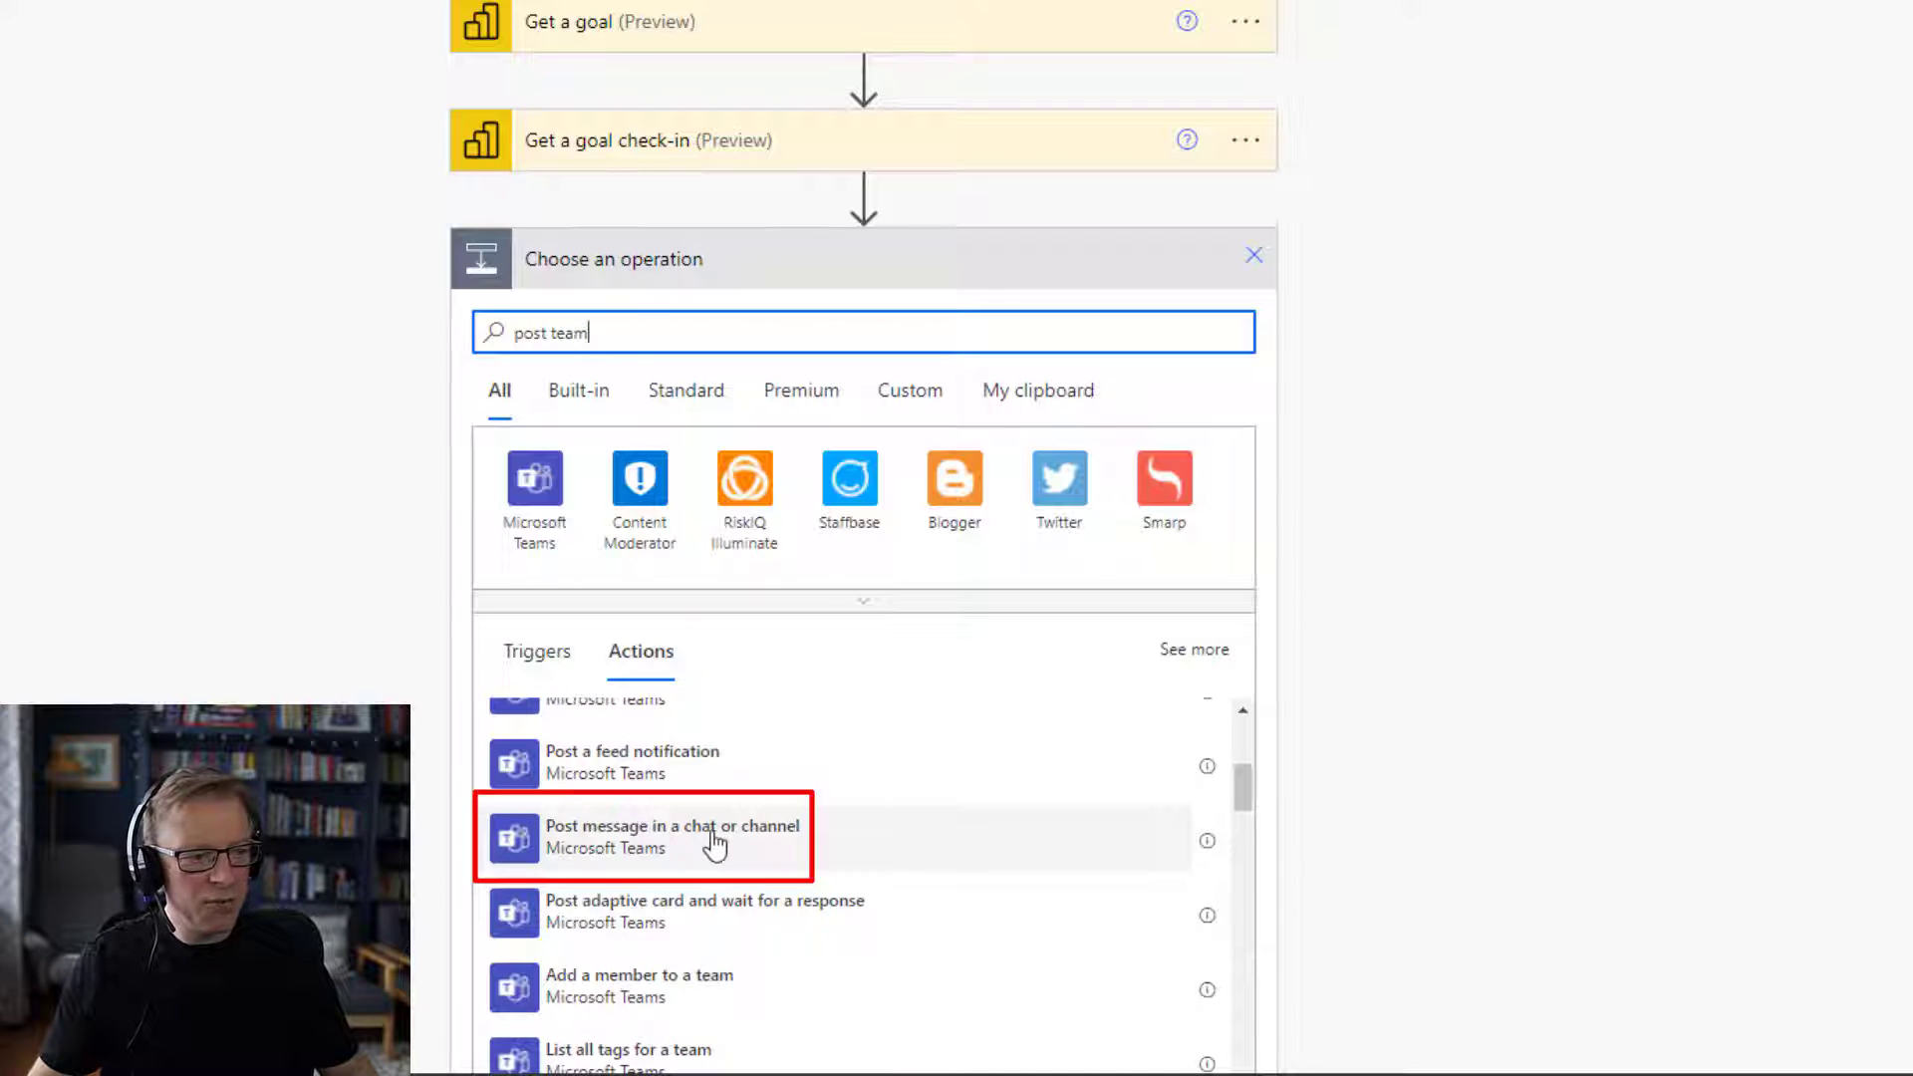
left_click(670, 836)
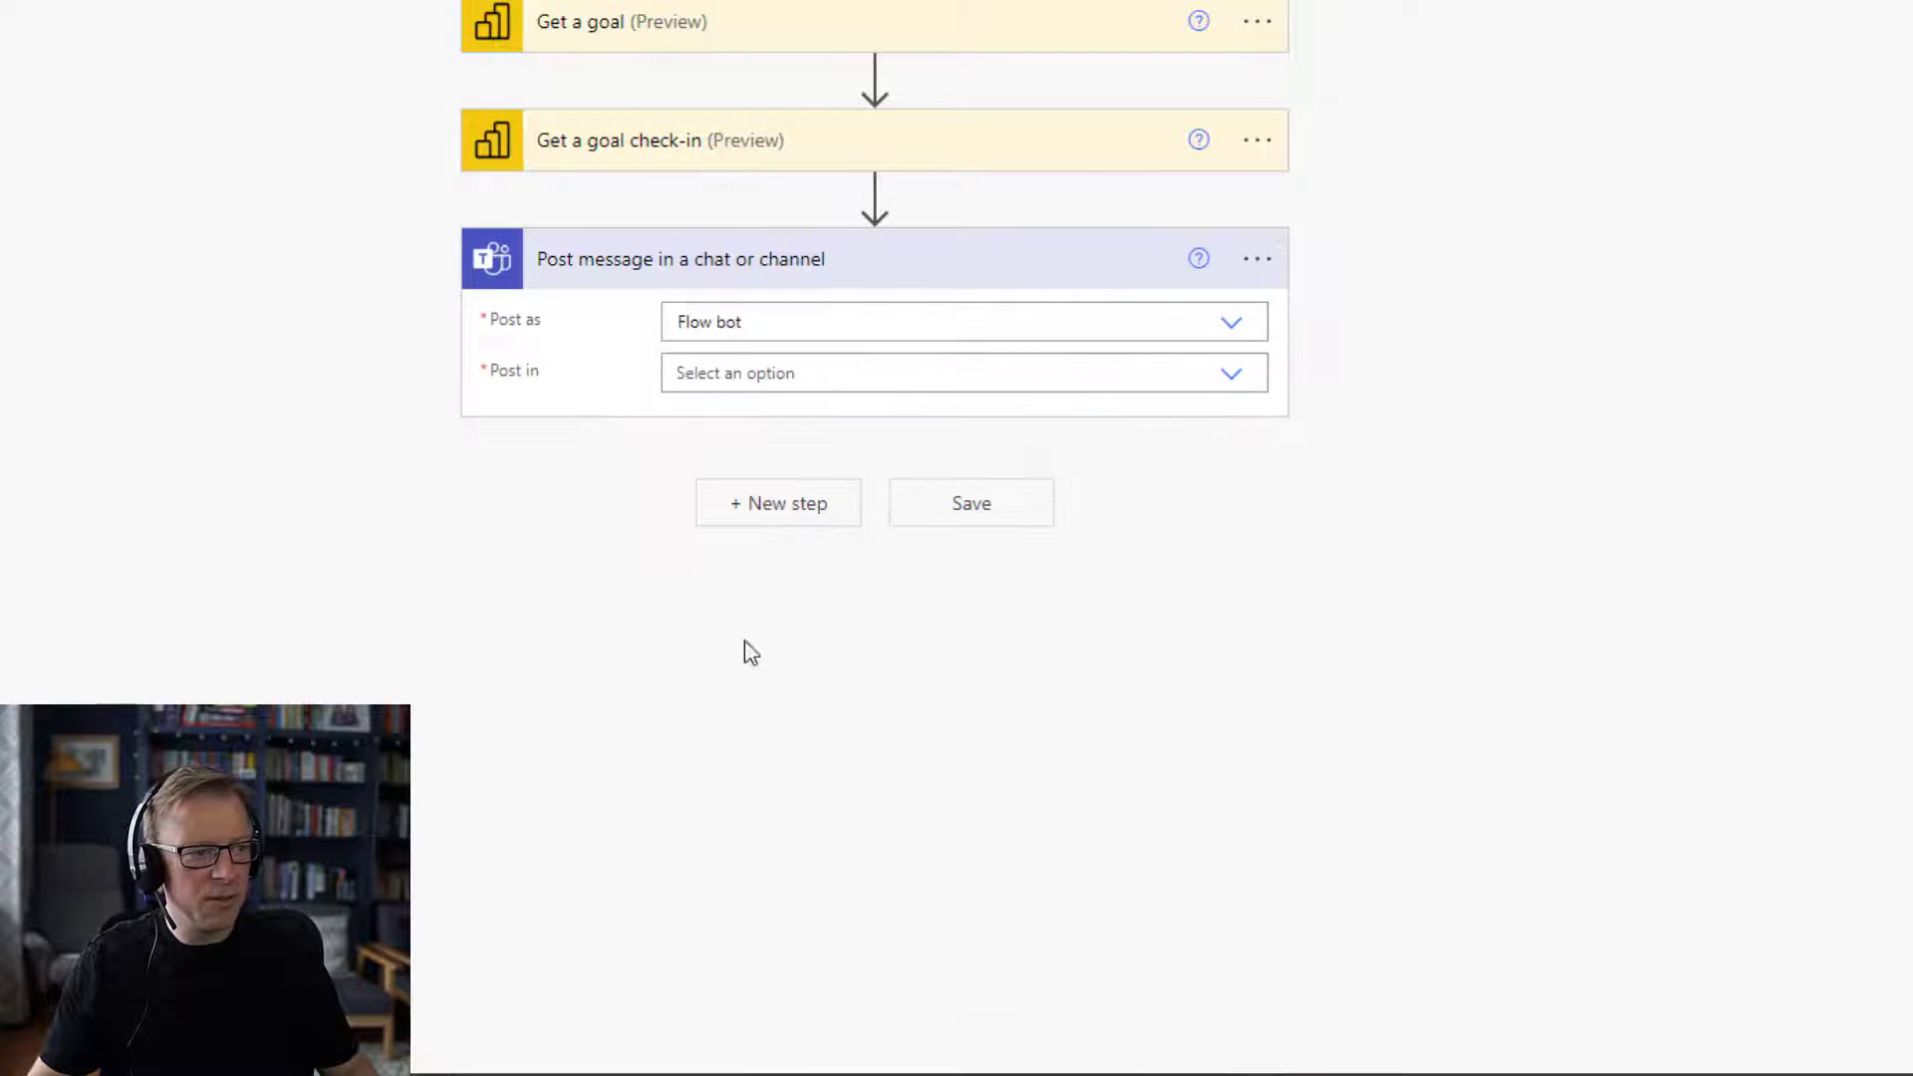
Set the post to go as User into Channel Backlog Reporting of the Work team.
left_click(963, 322)
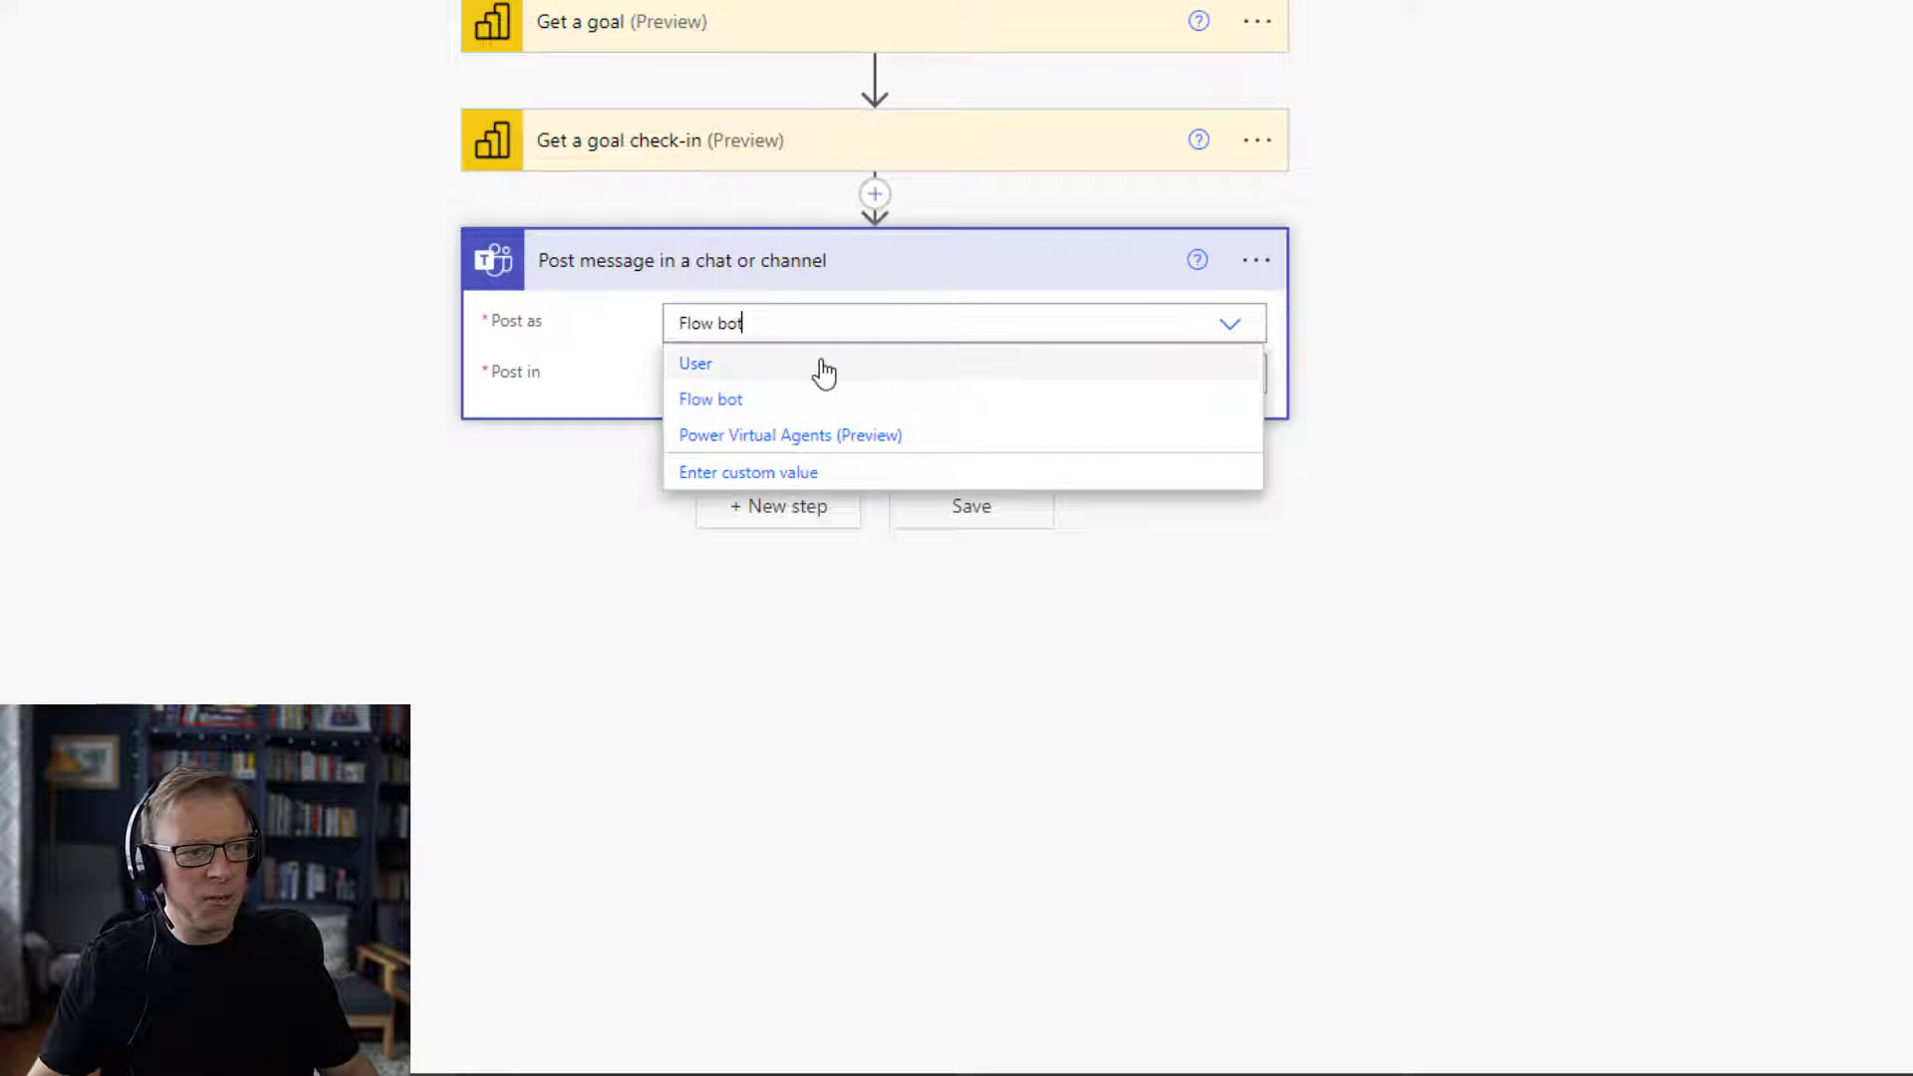
left_click(694, 363)
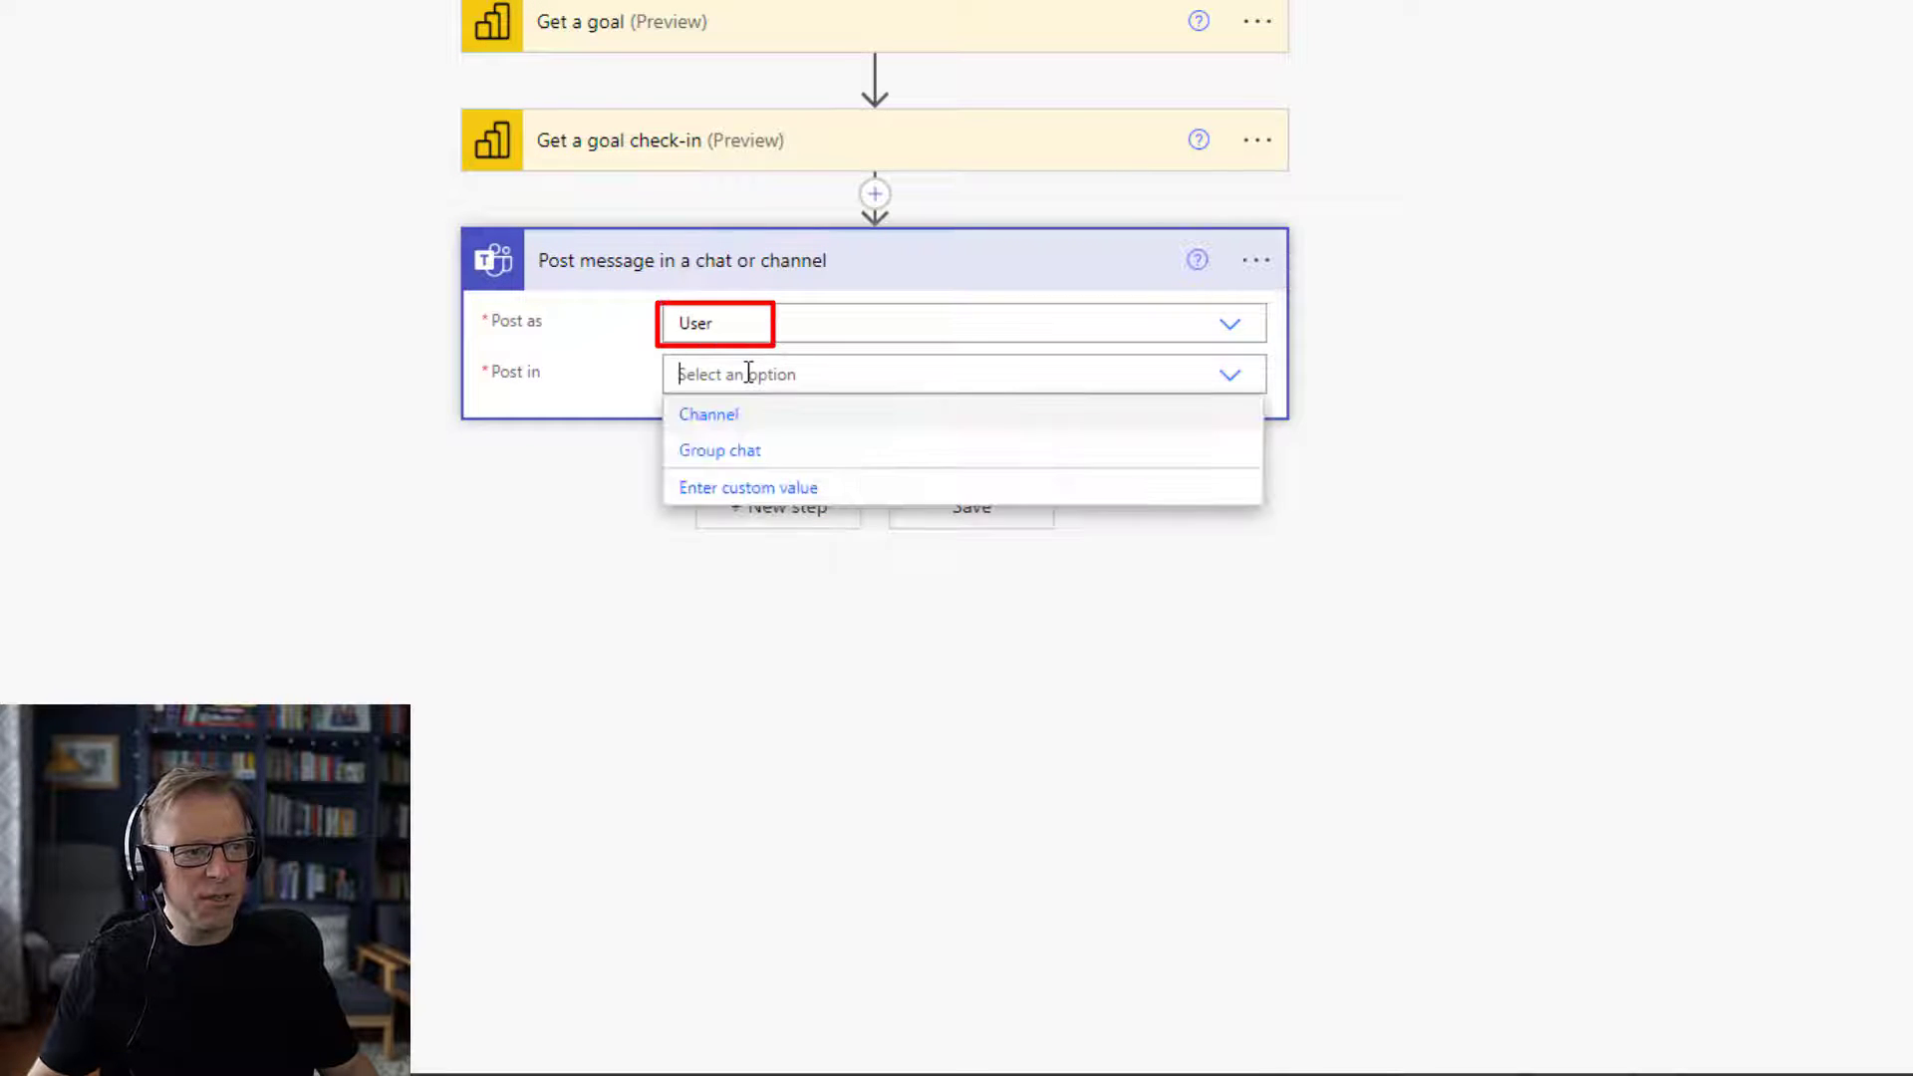
left_click(707, 414)
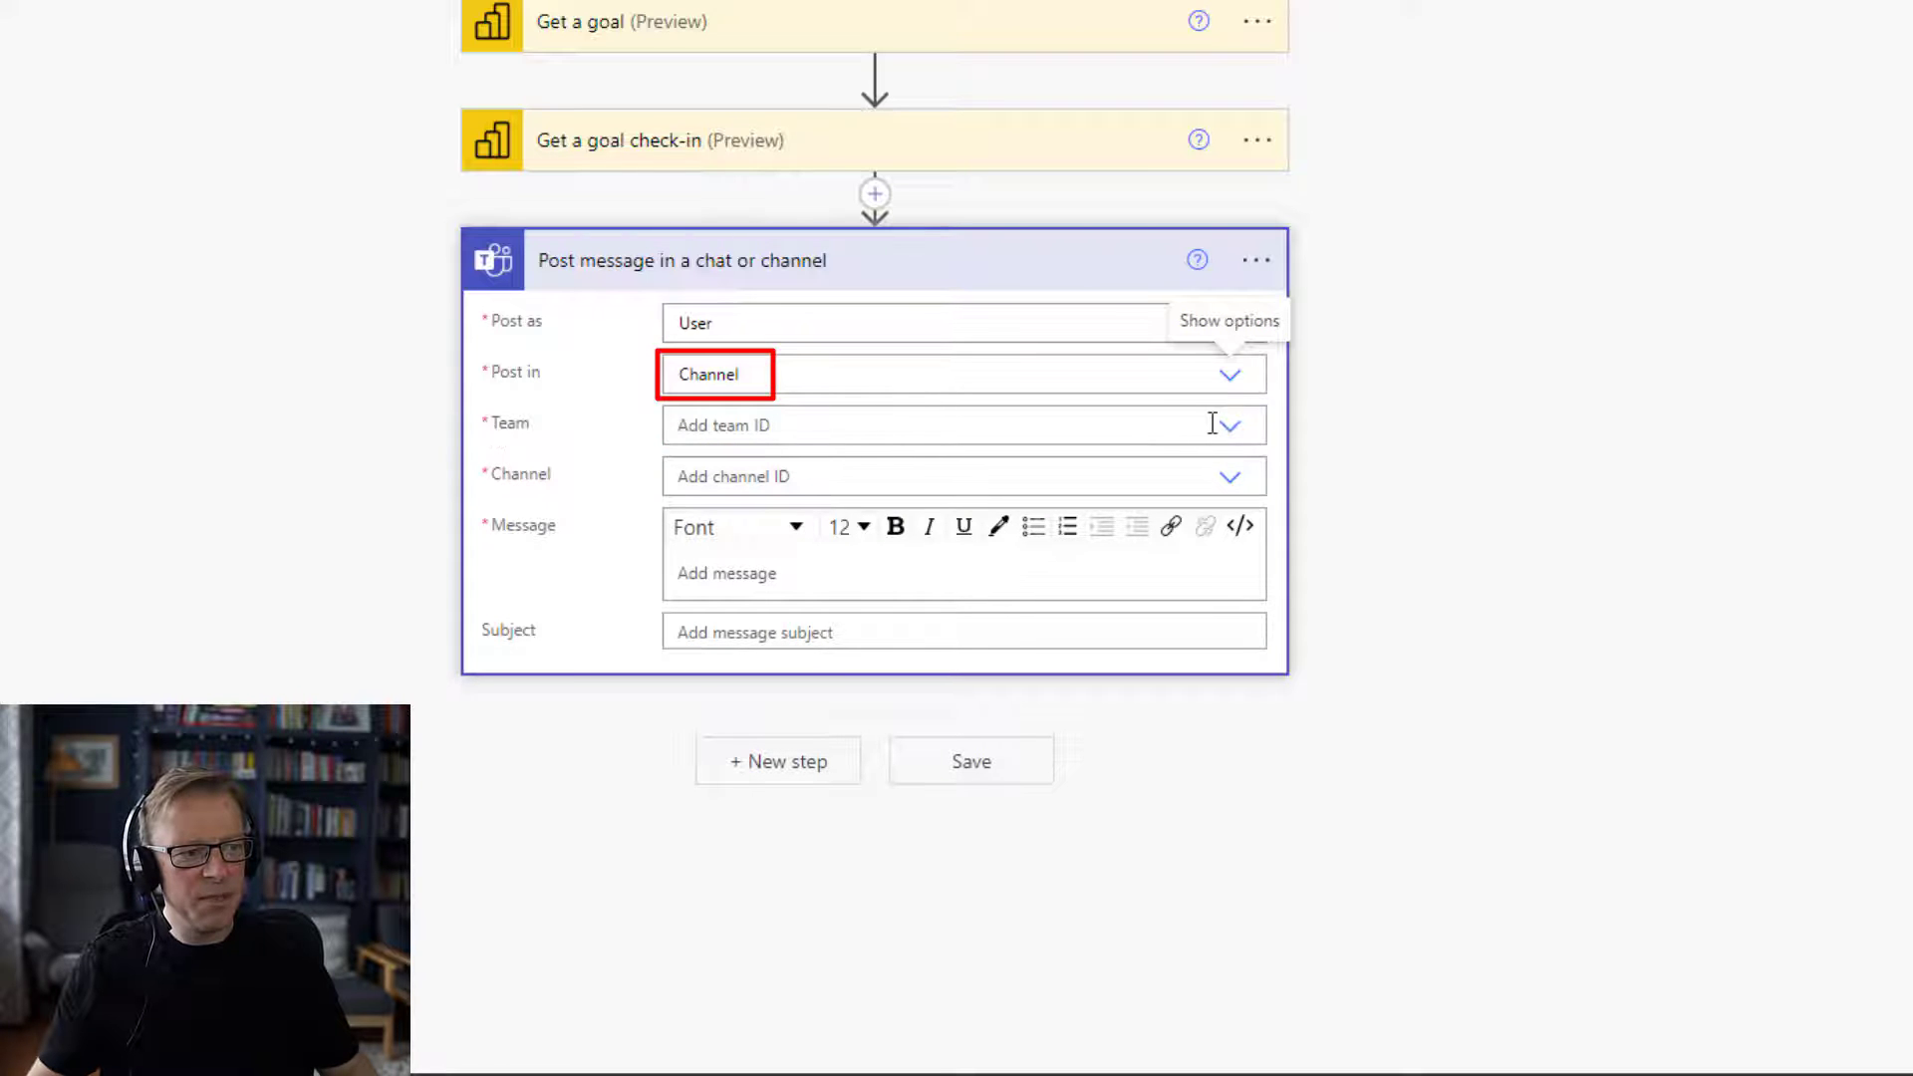
left_click(1229, 424)
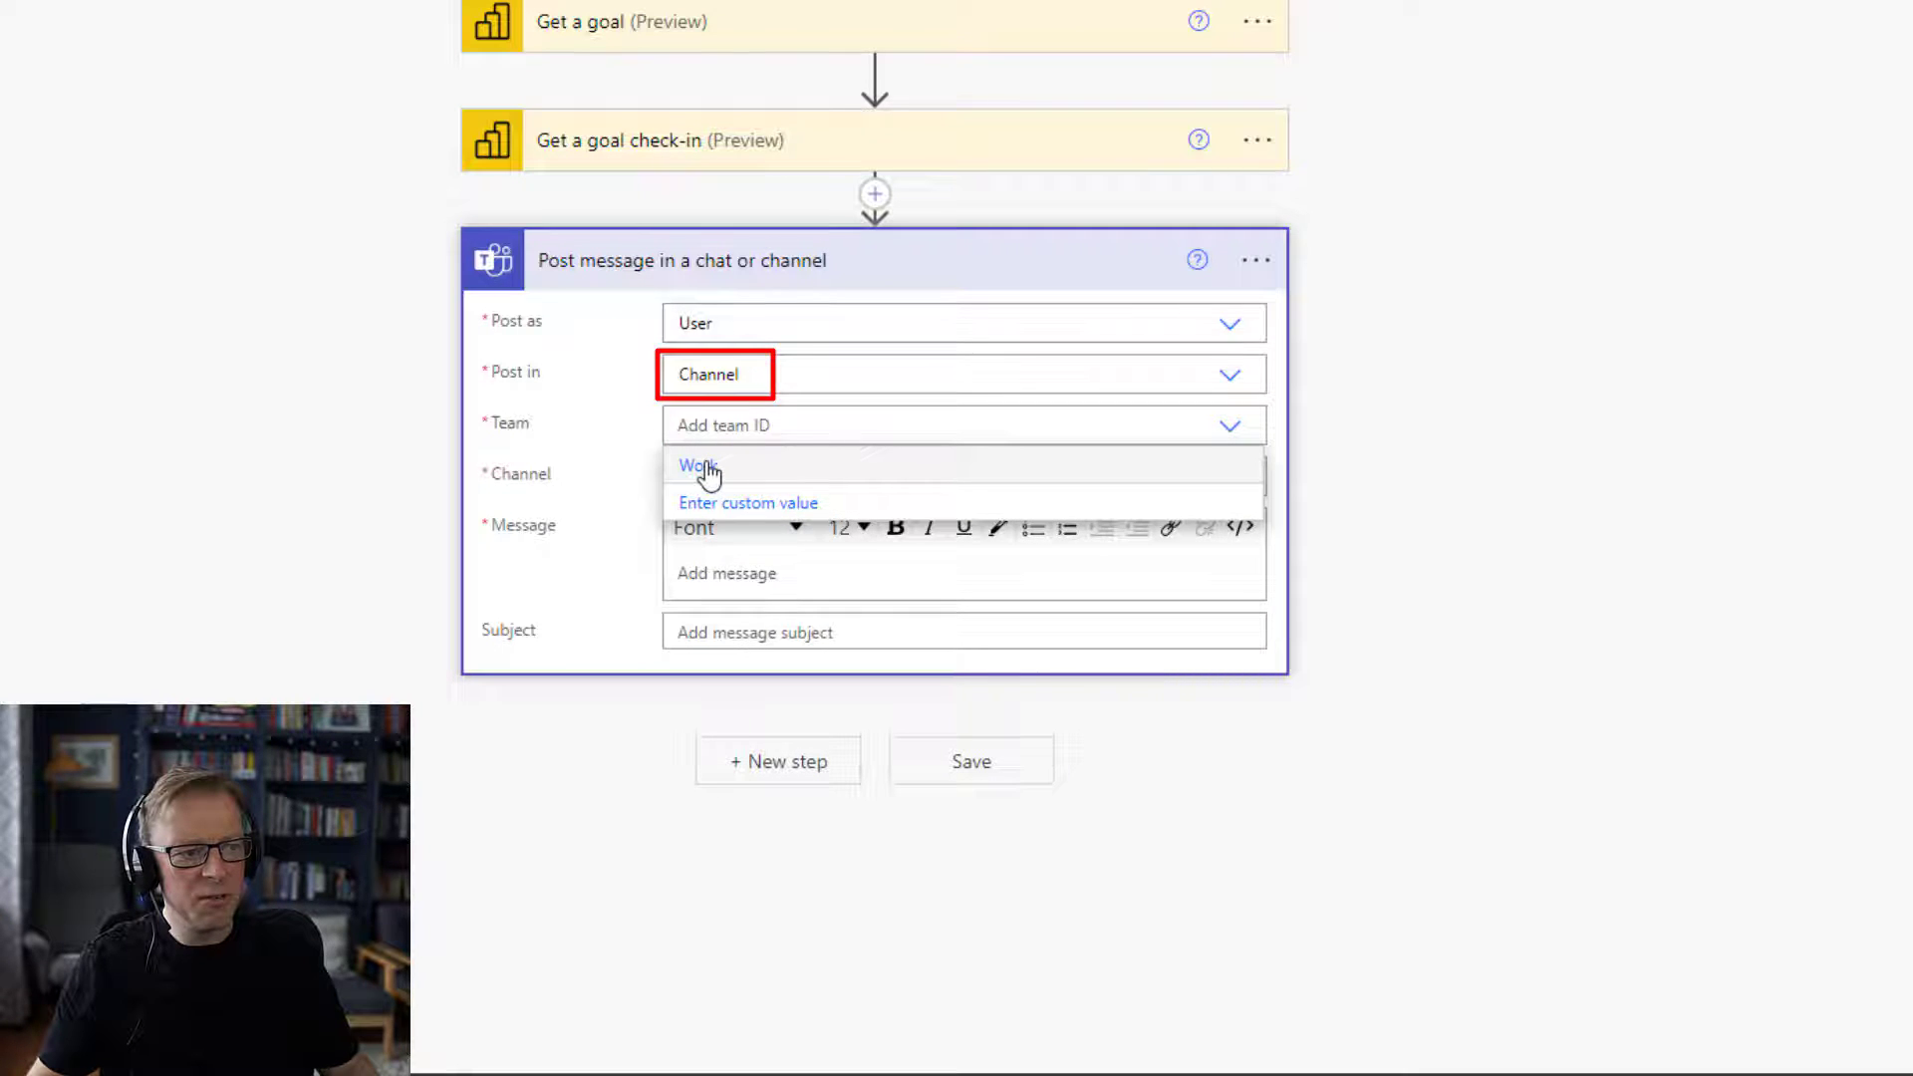
left_click(696, 466)
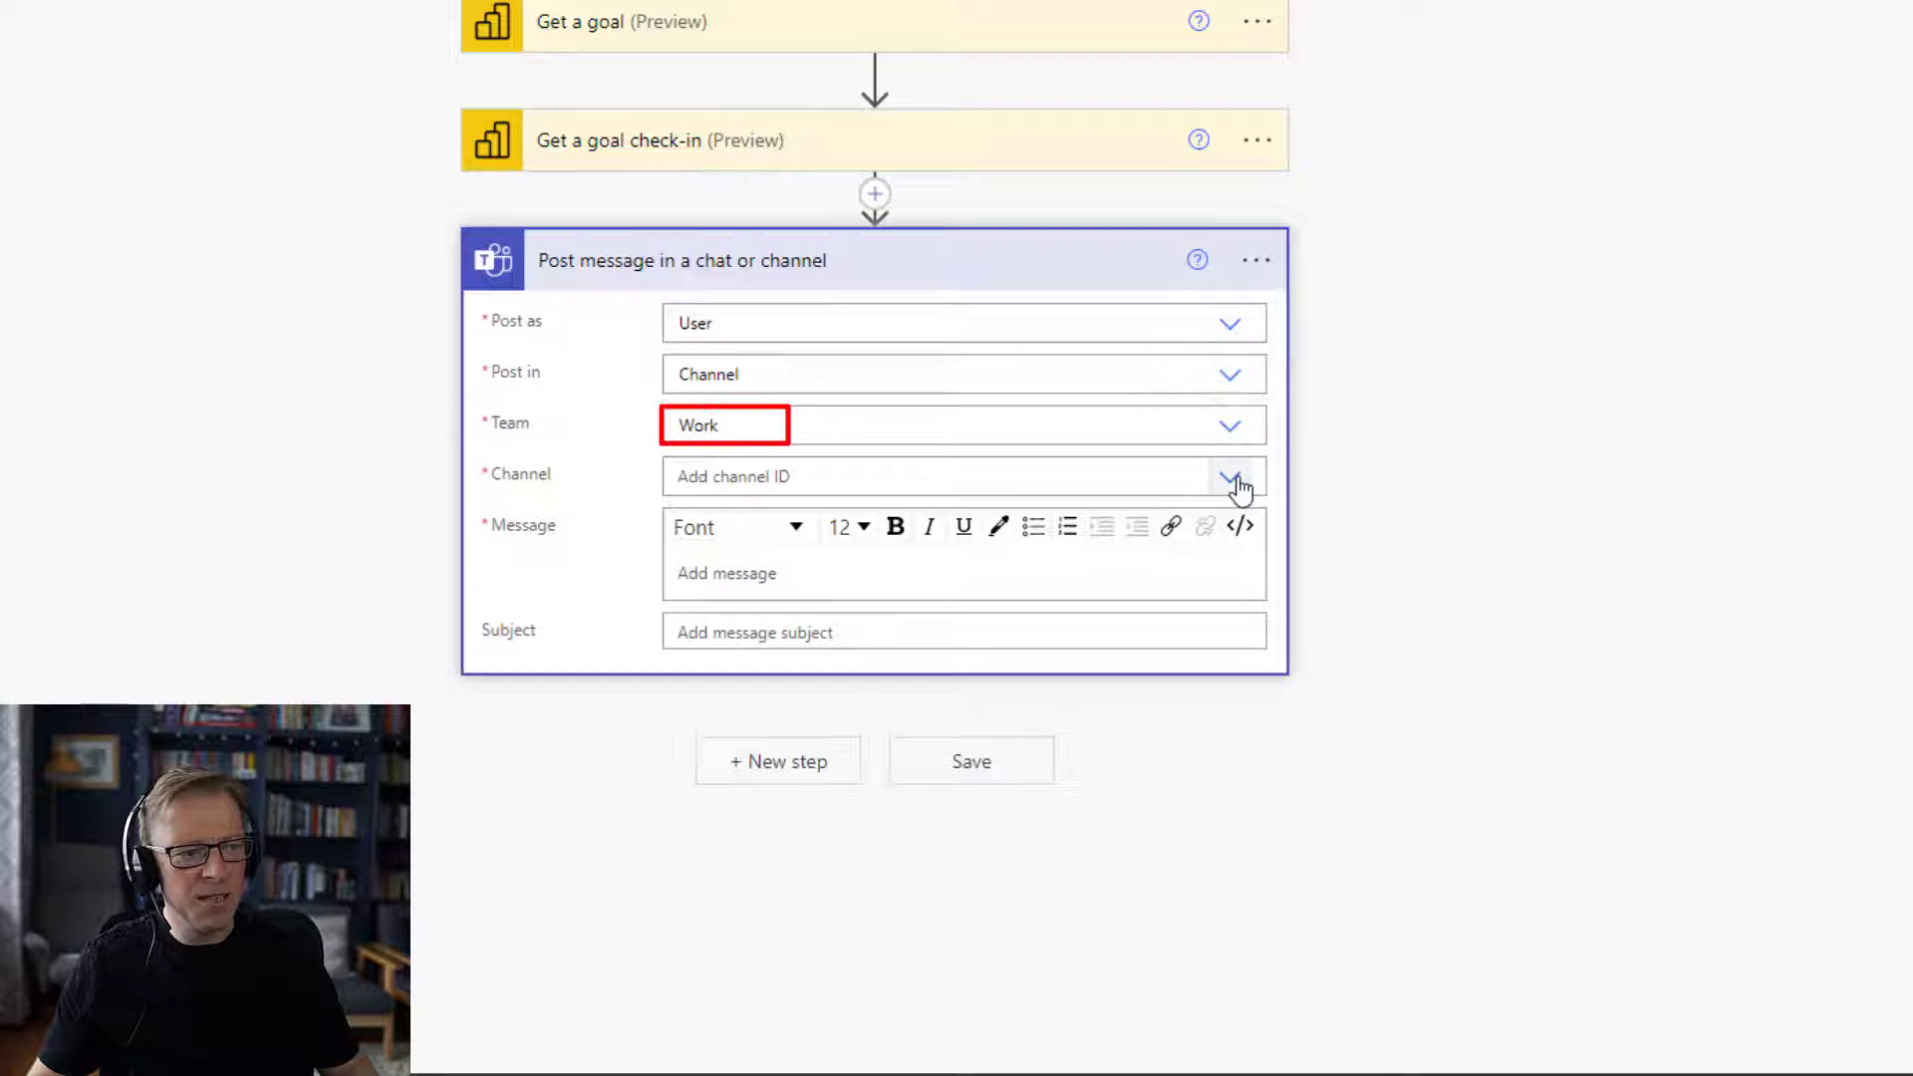
left_click(1229, 476)
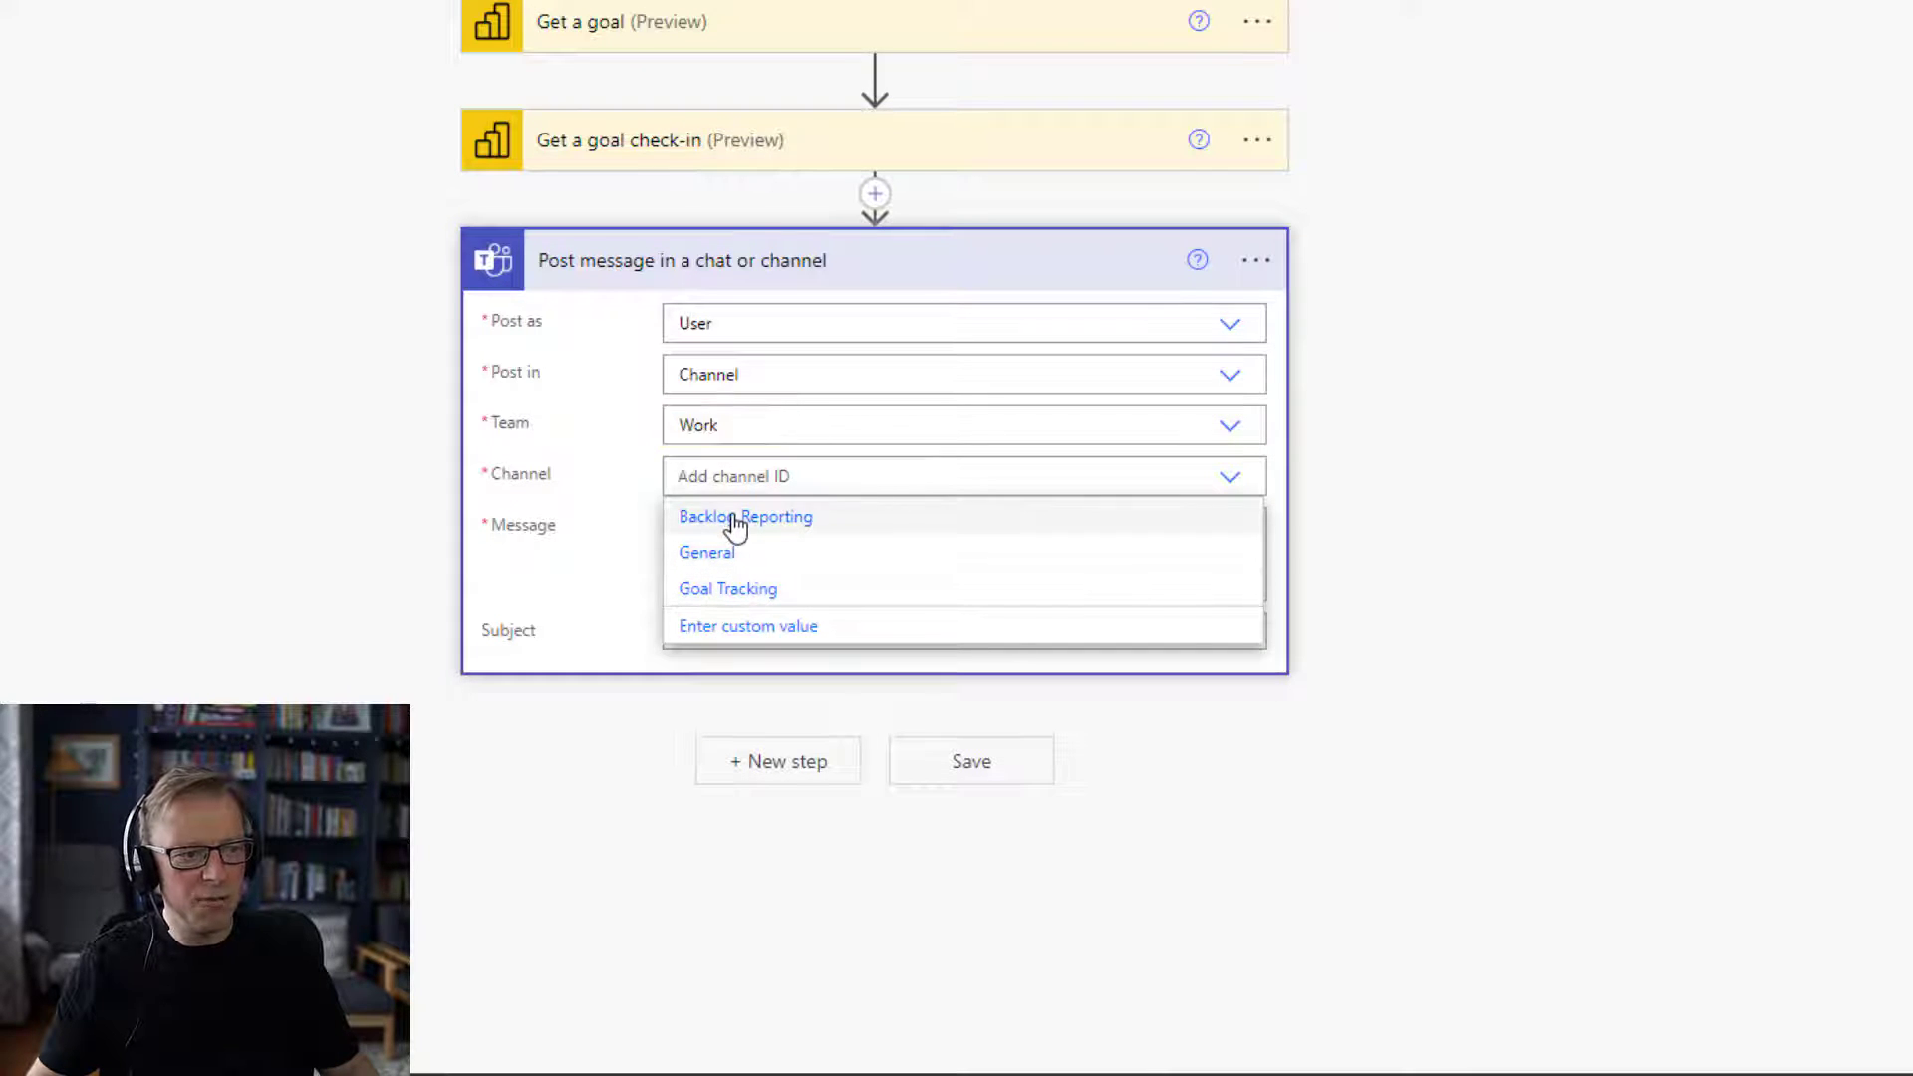
left_click(745, 516)
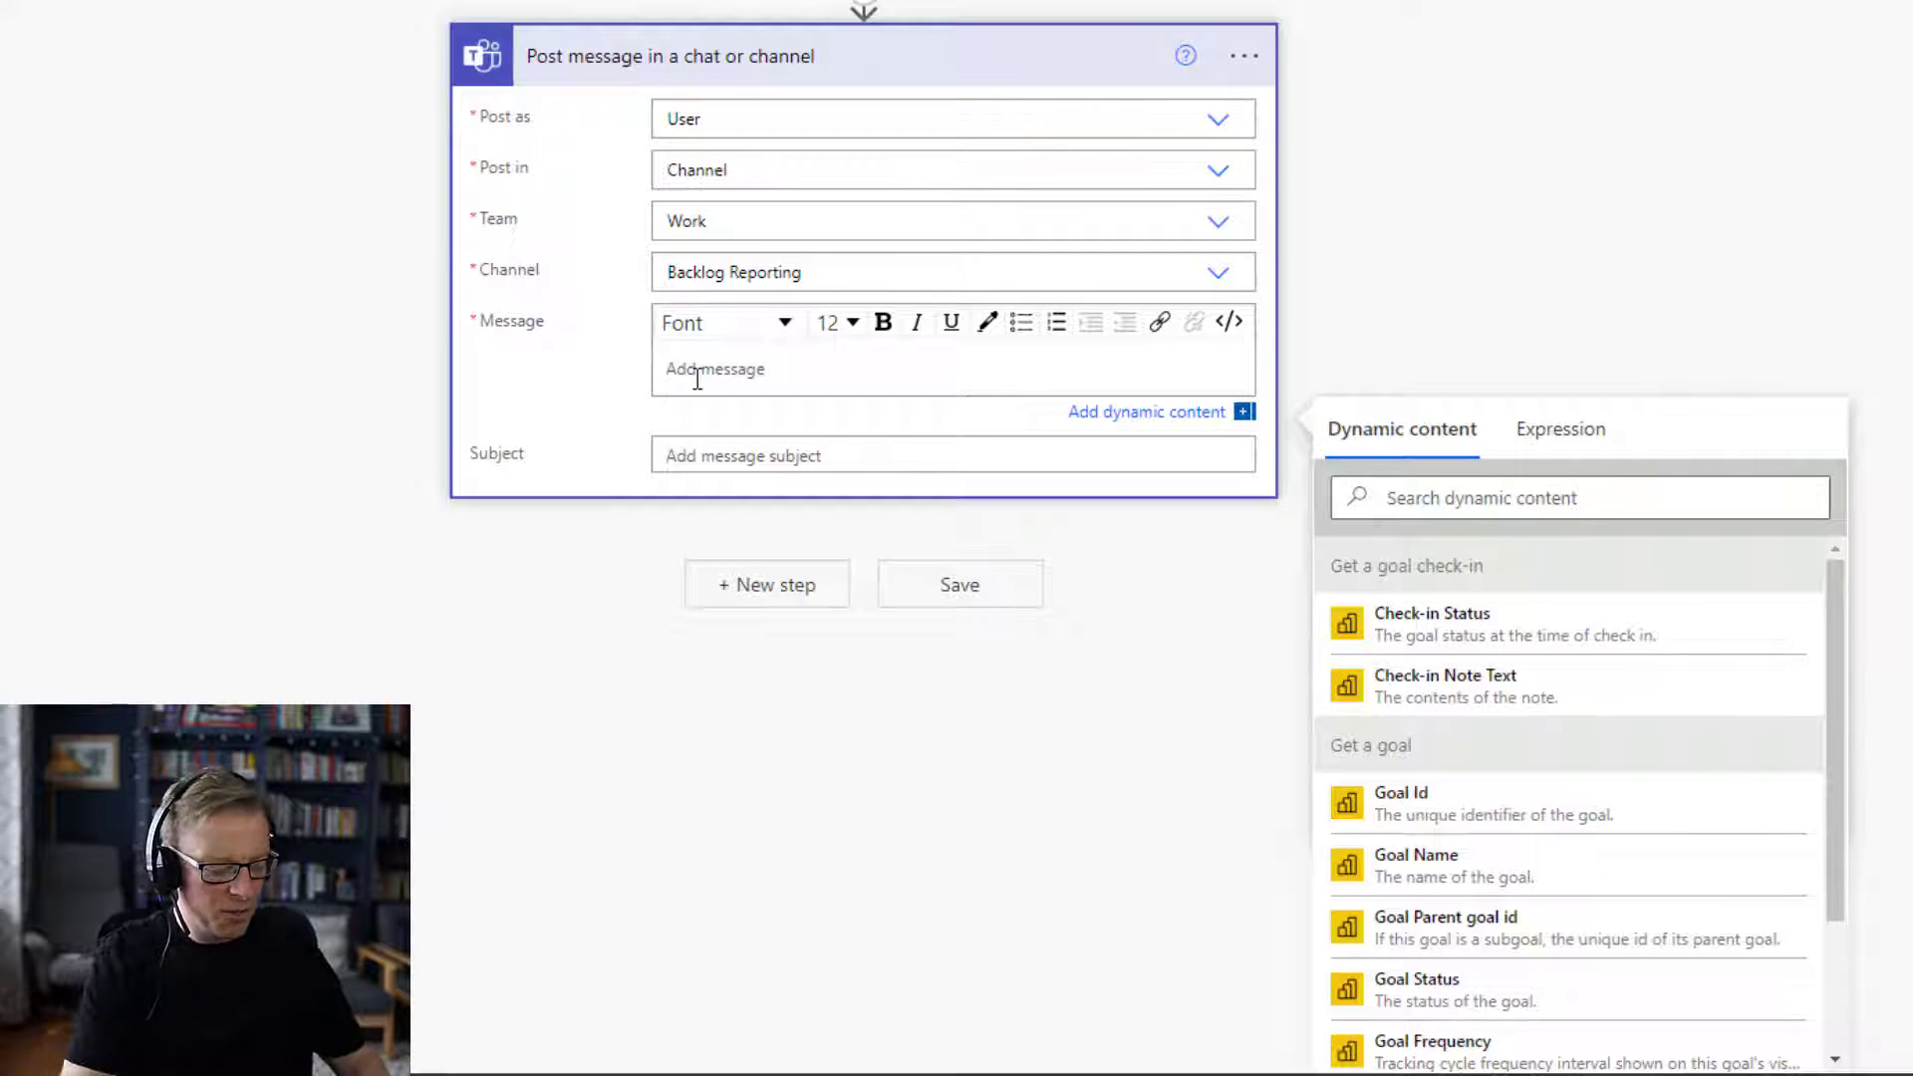
Write 'A check-in has been added or notes added for the' plus Goal Name and Check-in Note Text.
type("A check-in has been added or notes added for the")
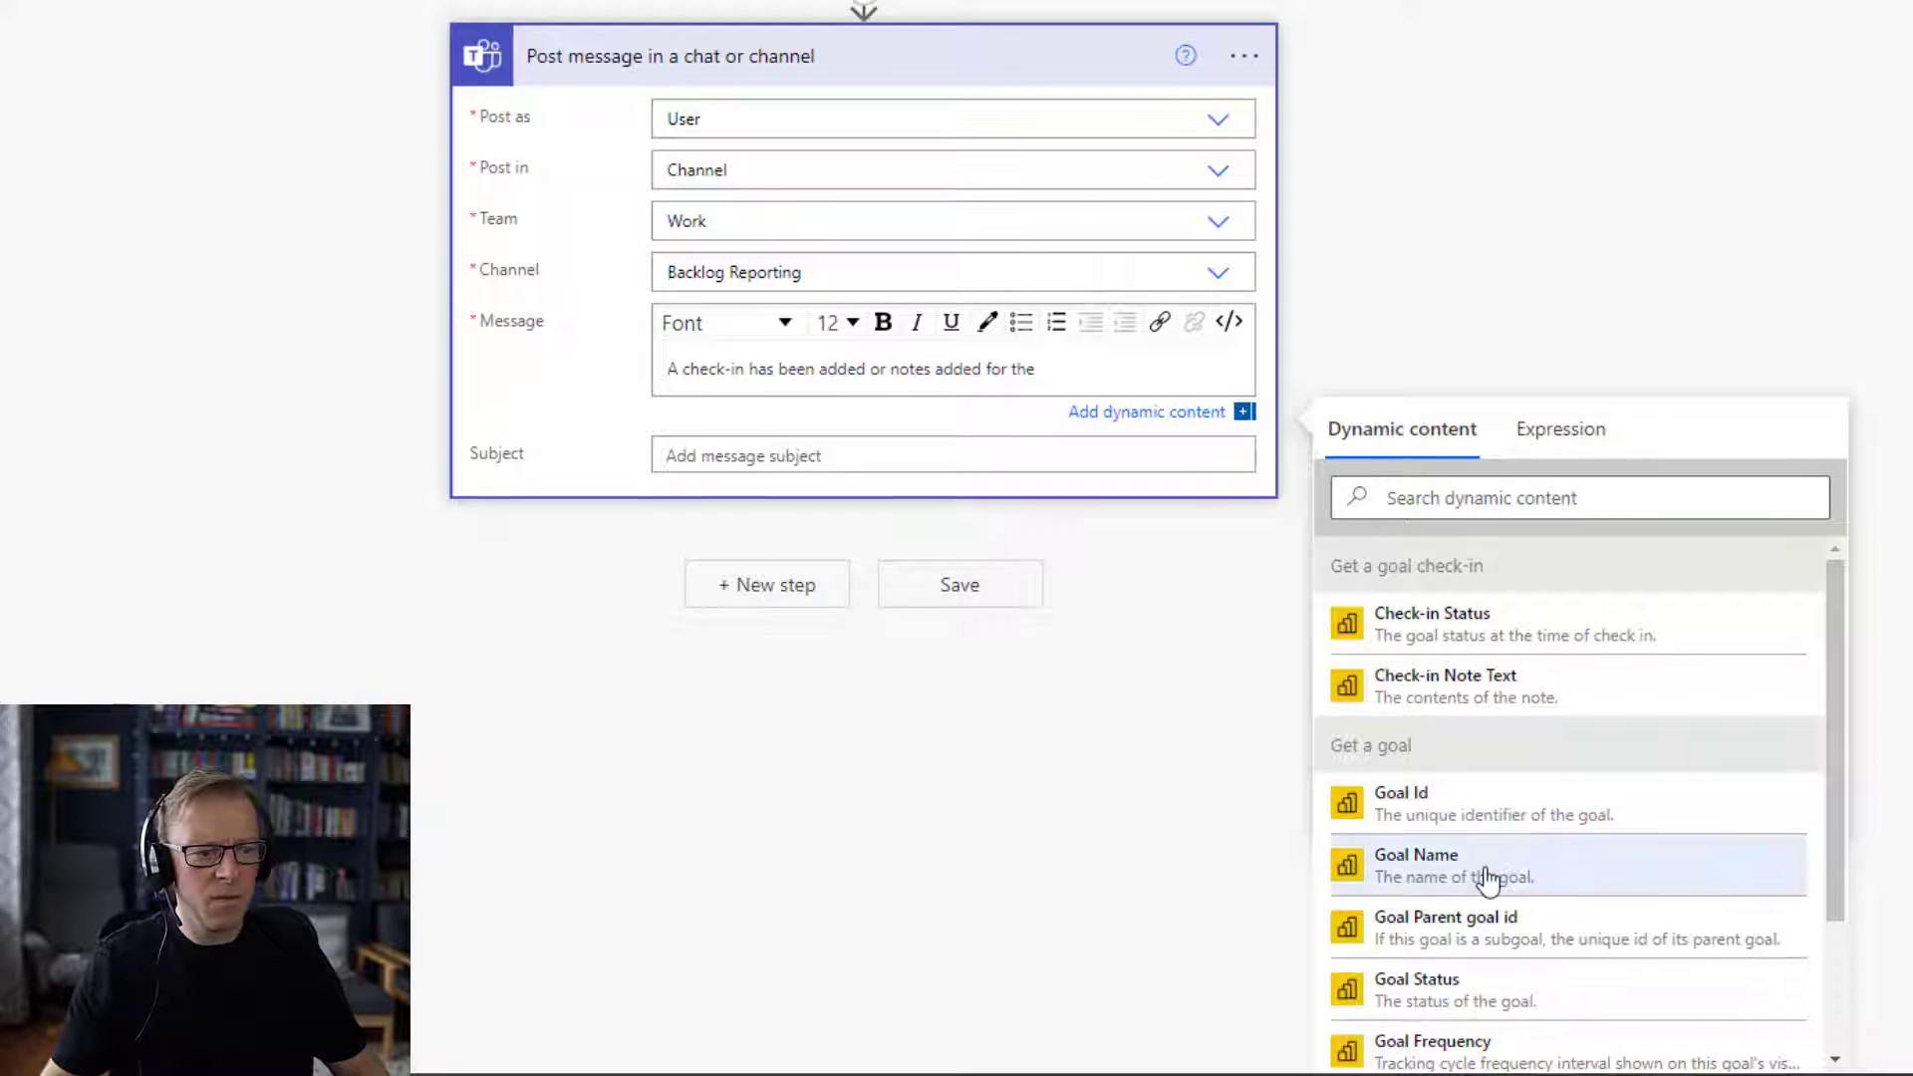
left_click(1415, 865)
type("The detals are as follows:")
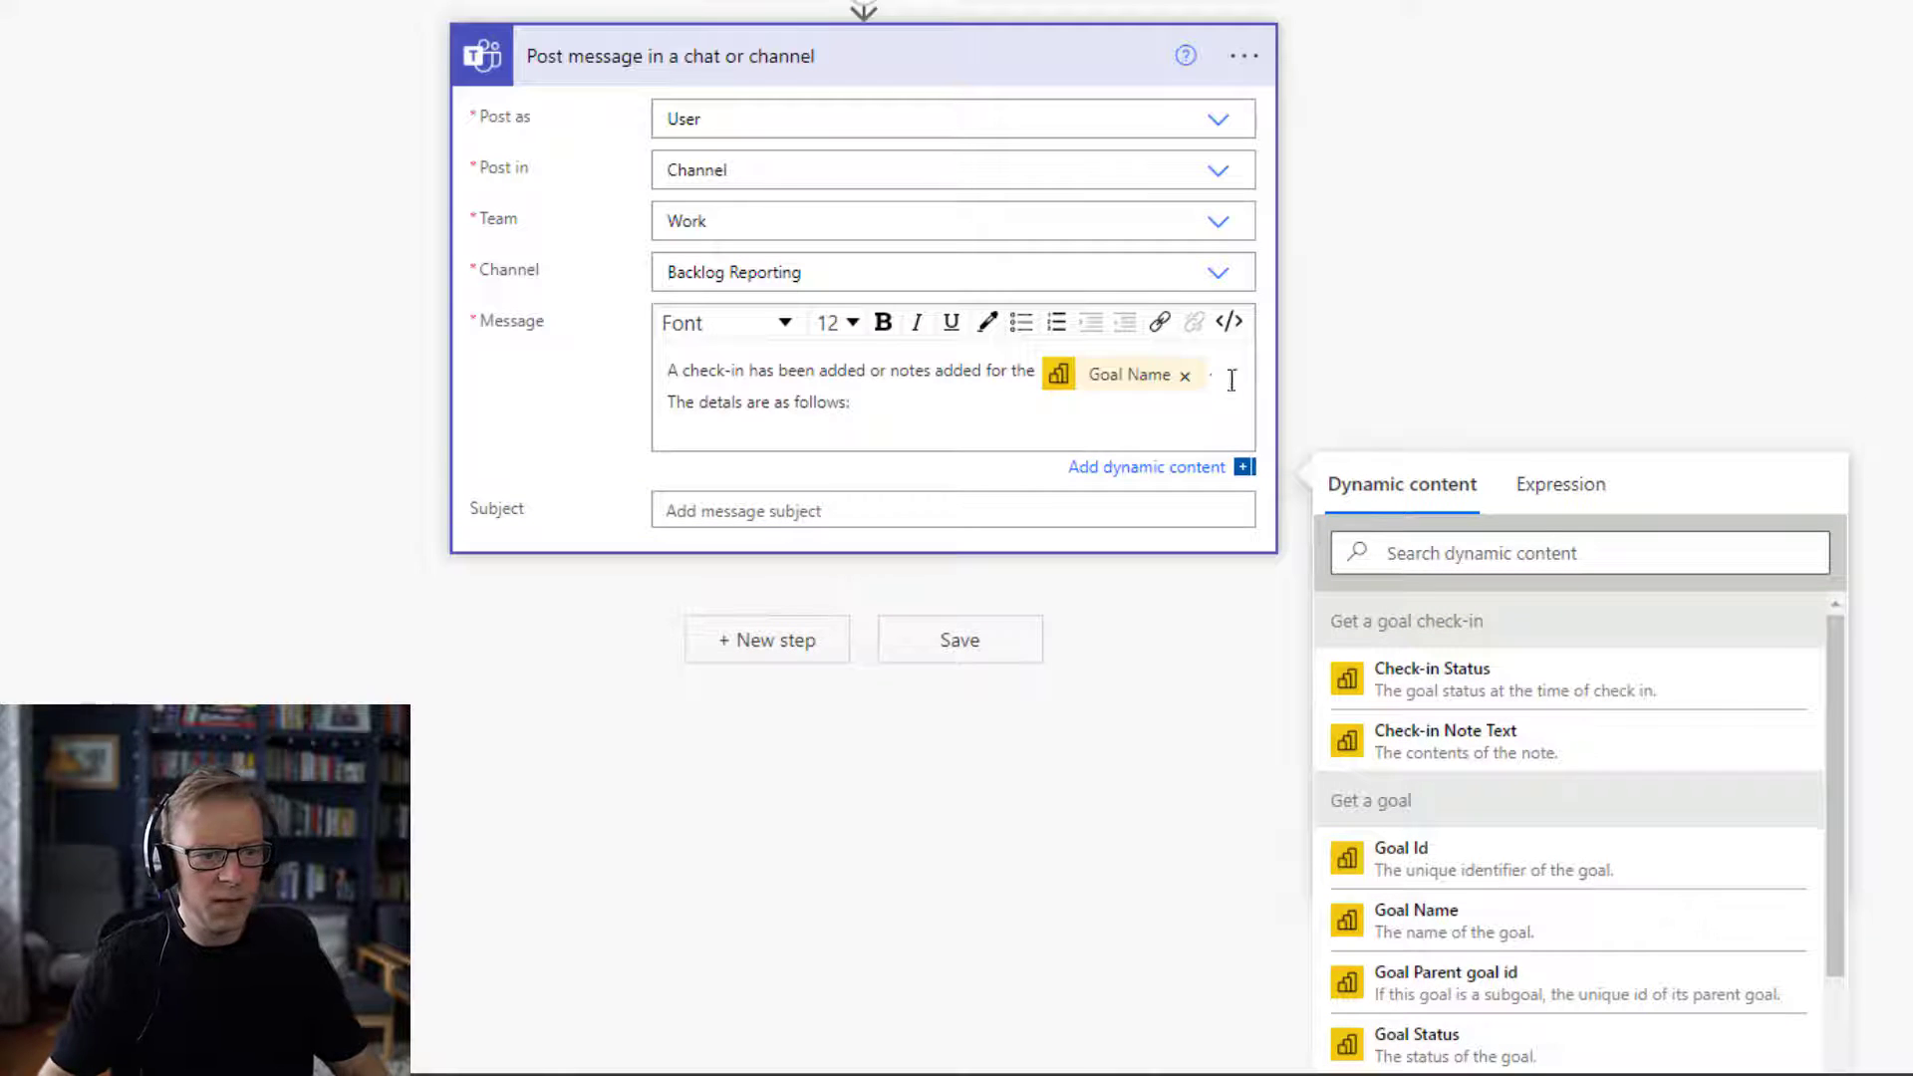
mouse_move(1445, 740)
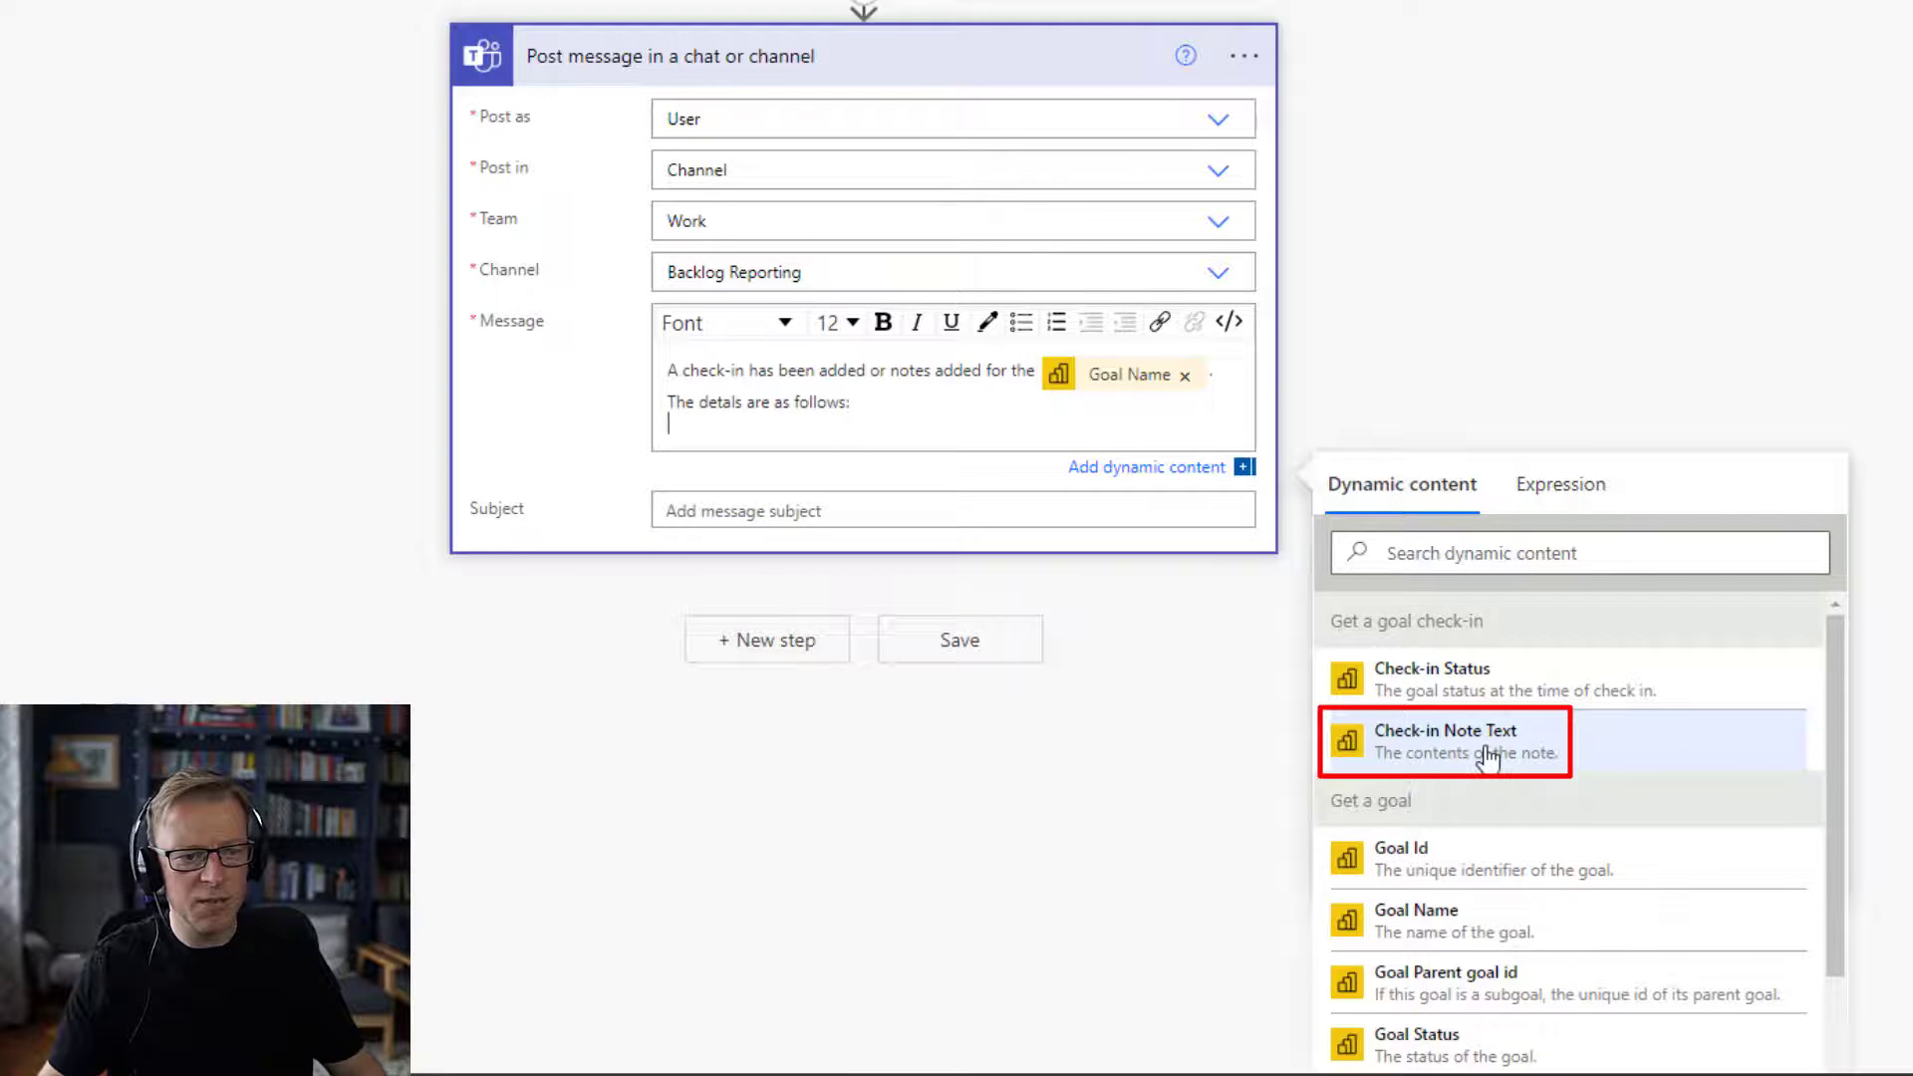
left_click(1445, 741)
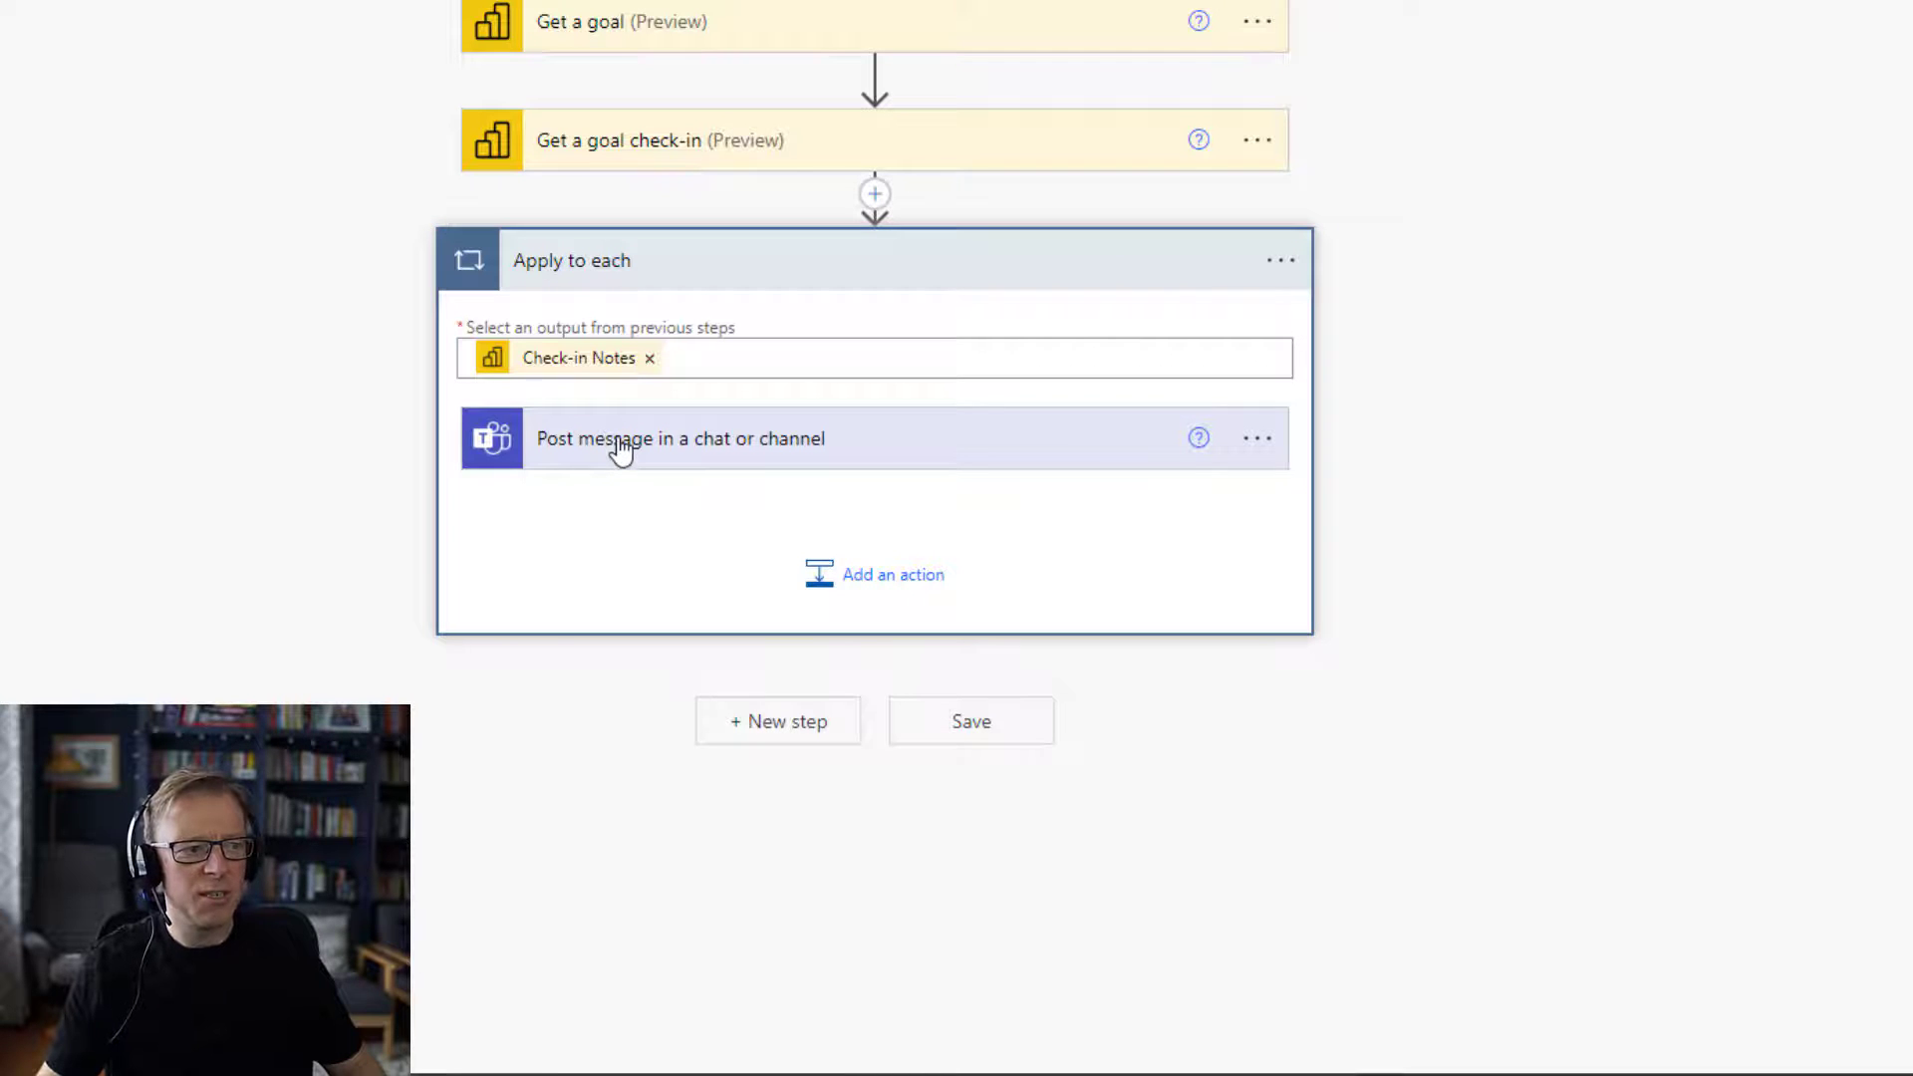
left_click(669, 438)
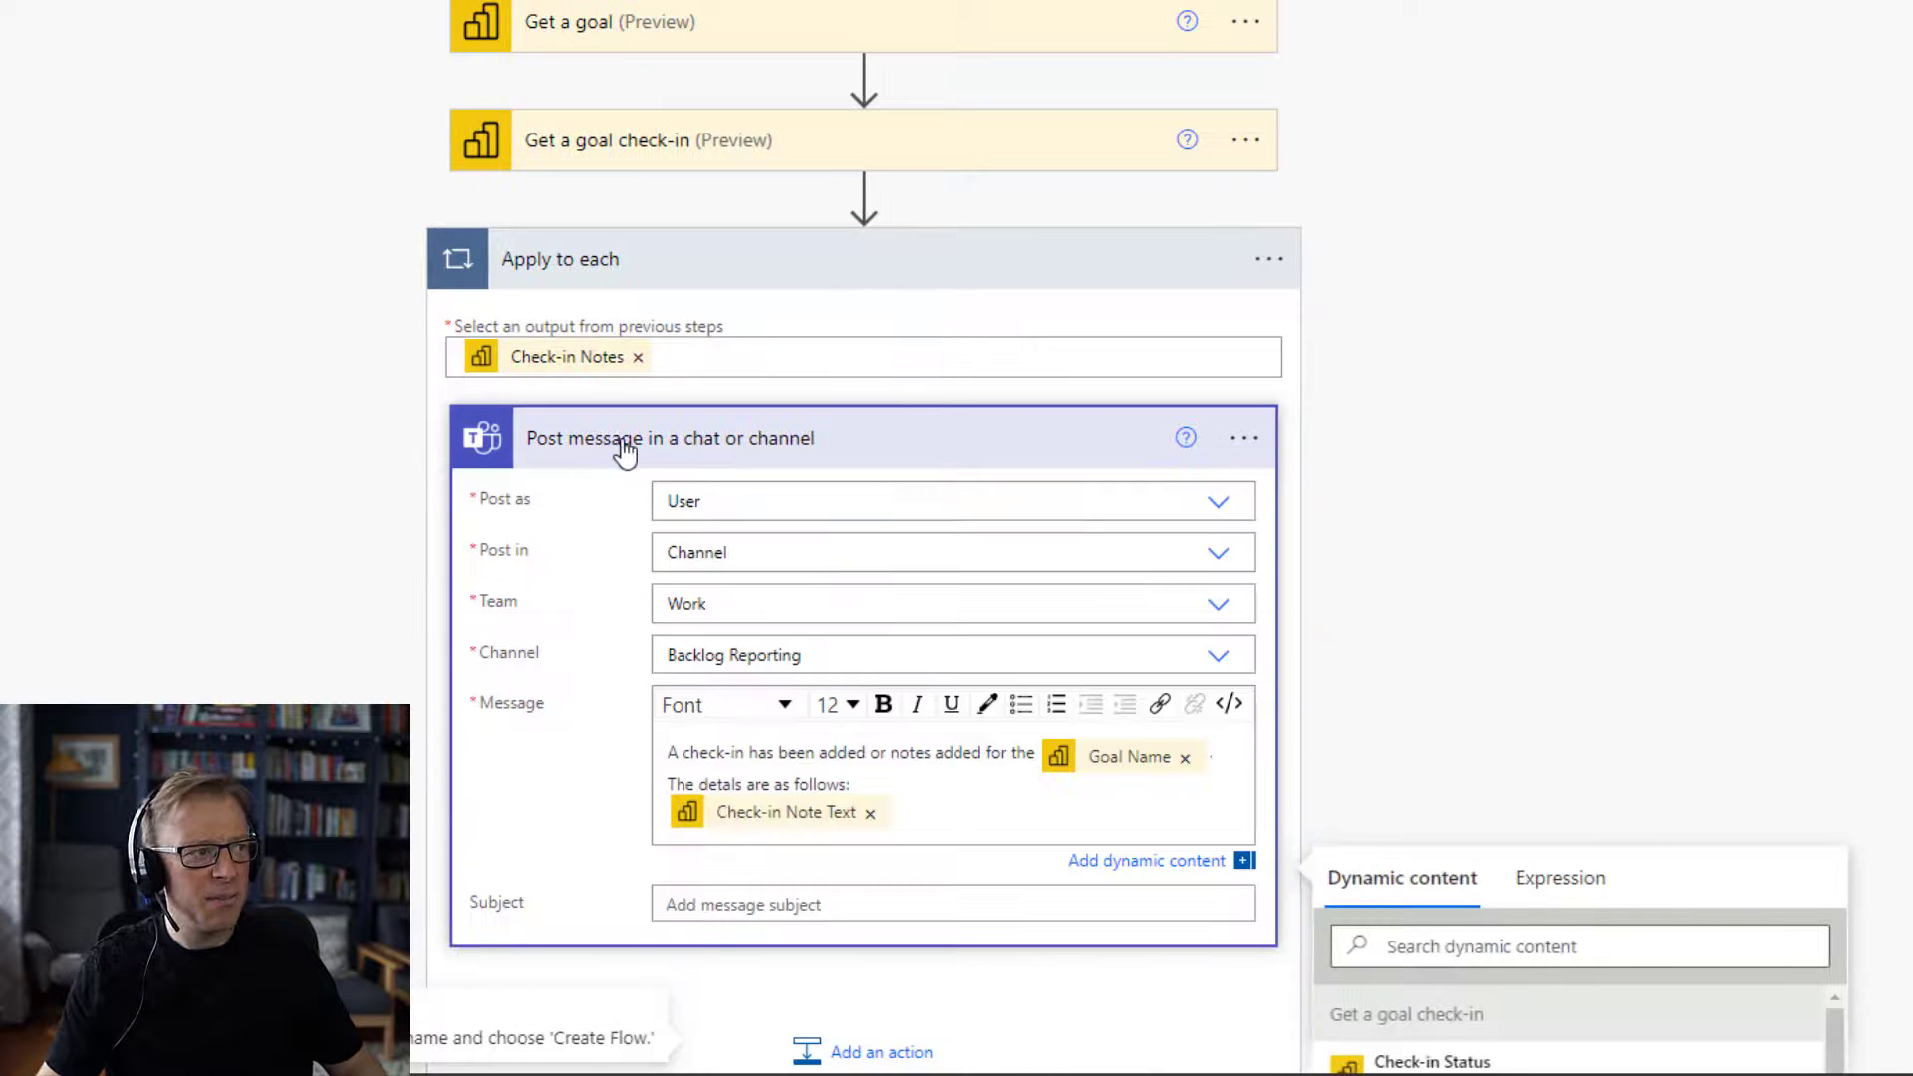
mouse_move(820, 864)
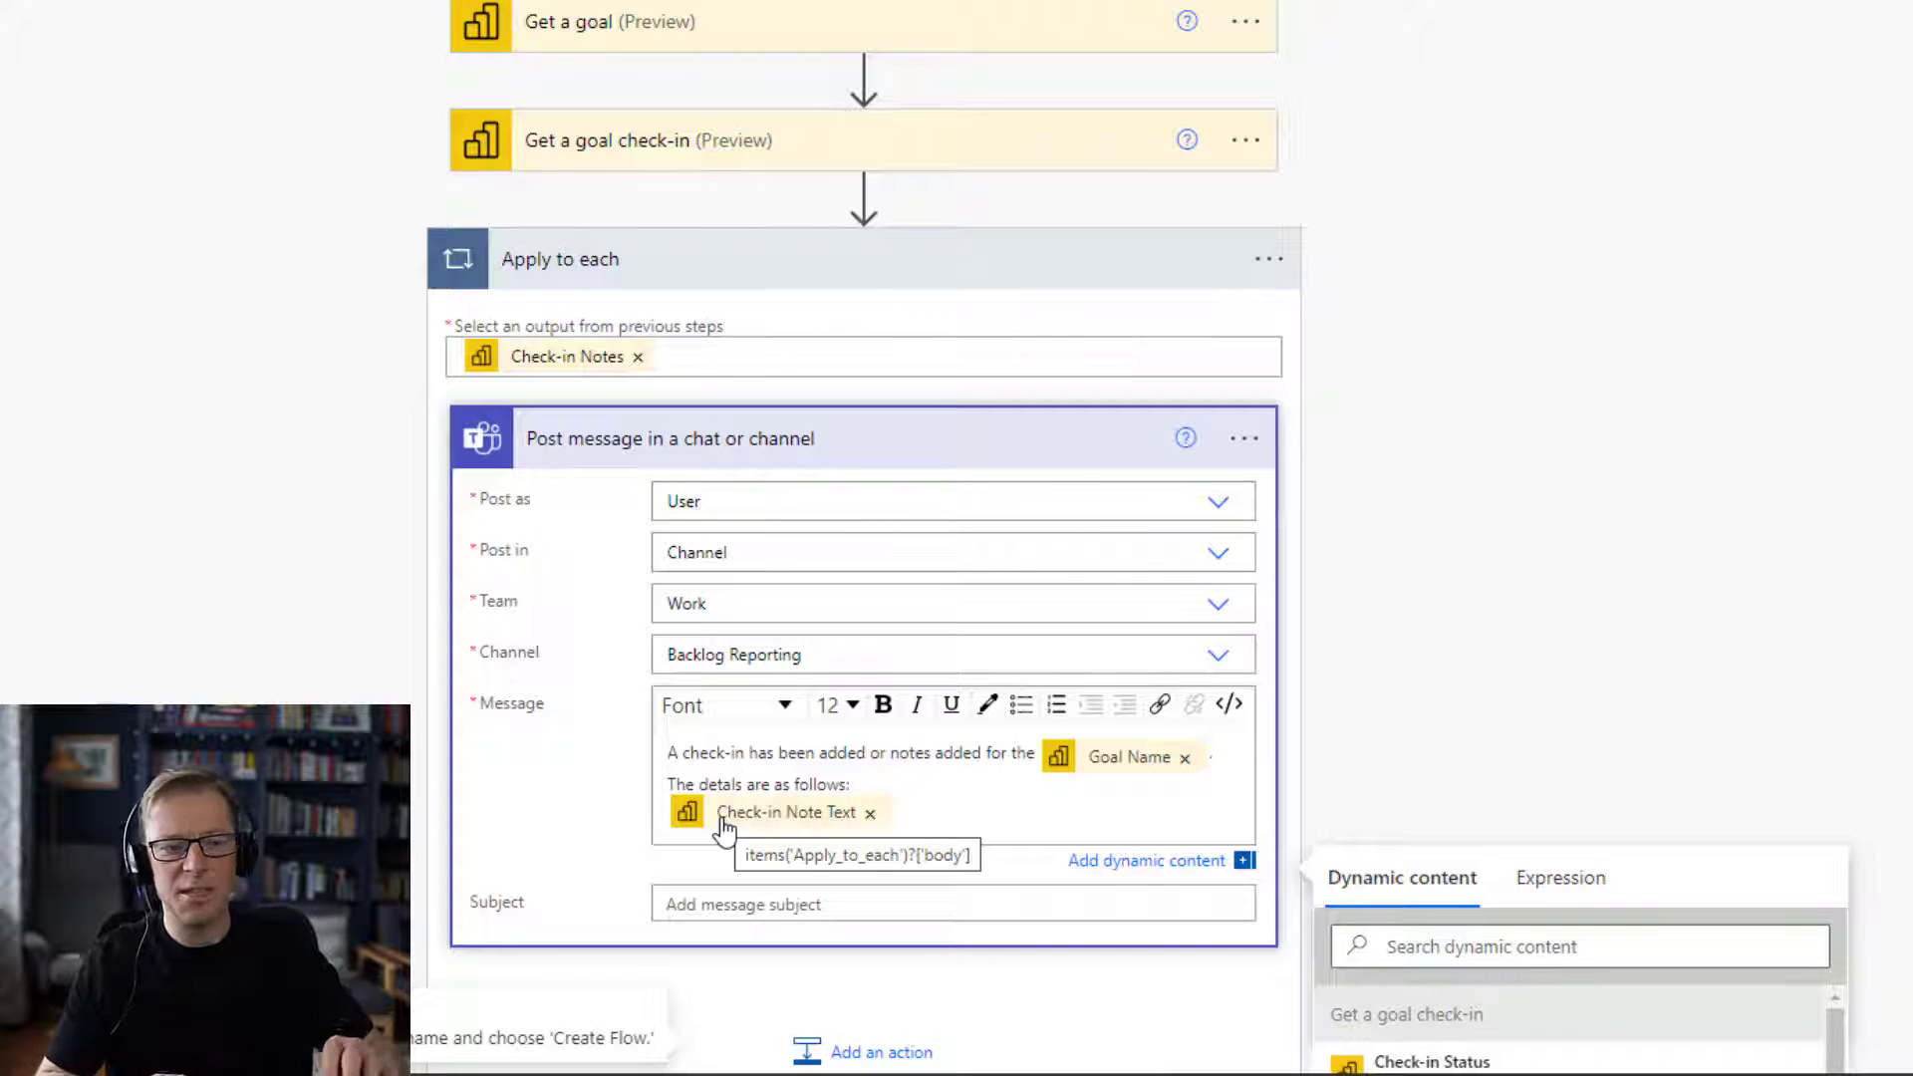
scroll("down", 3)
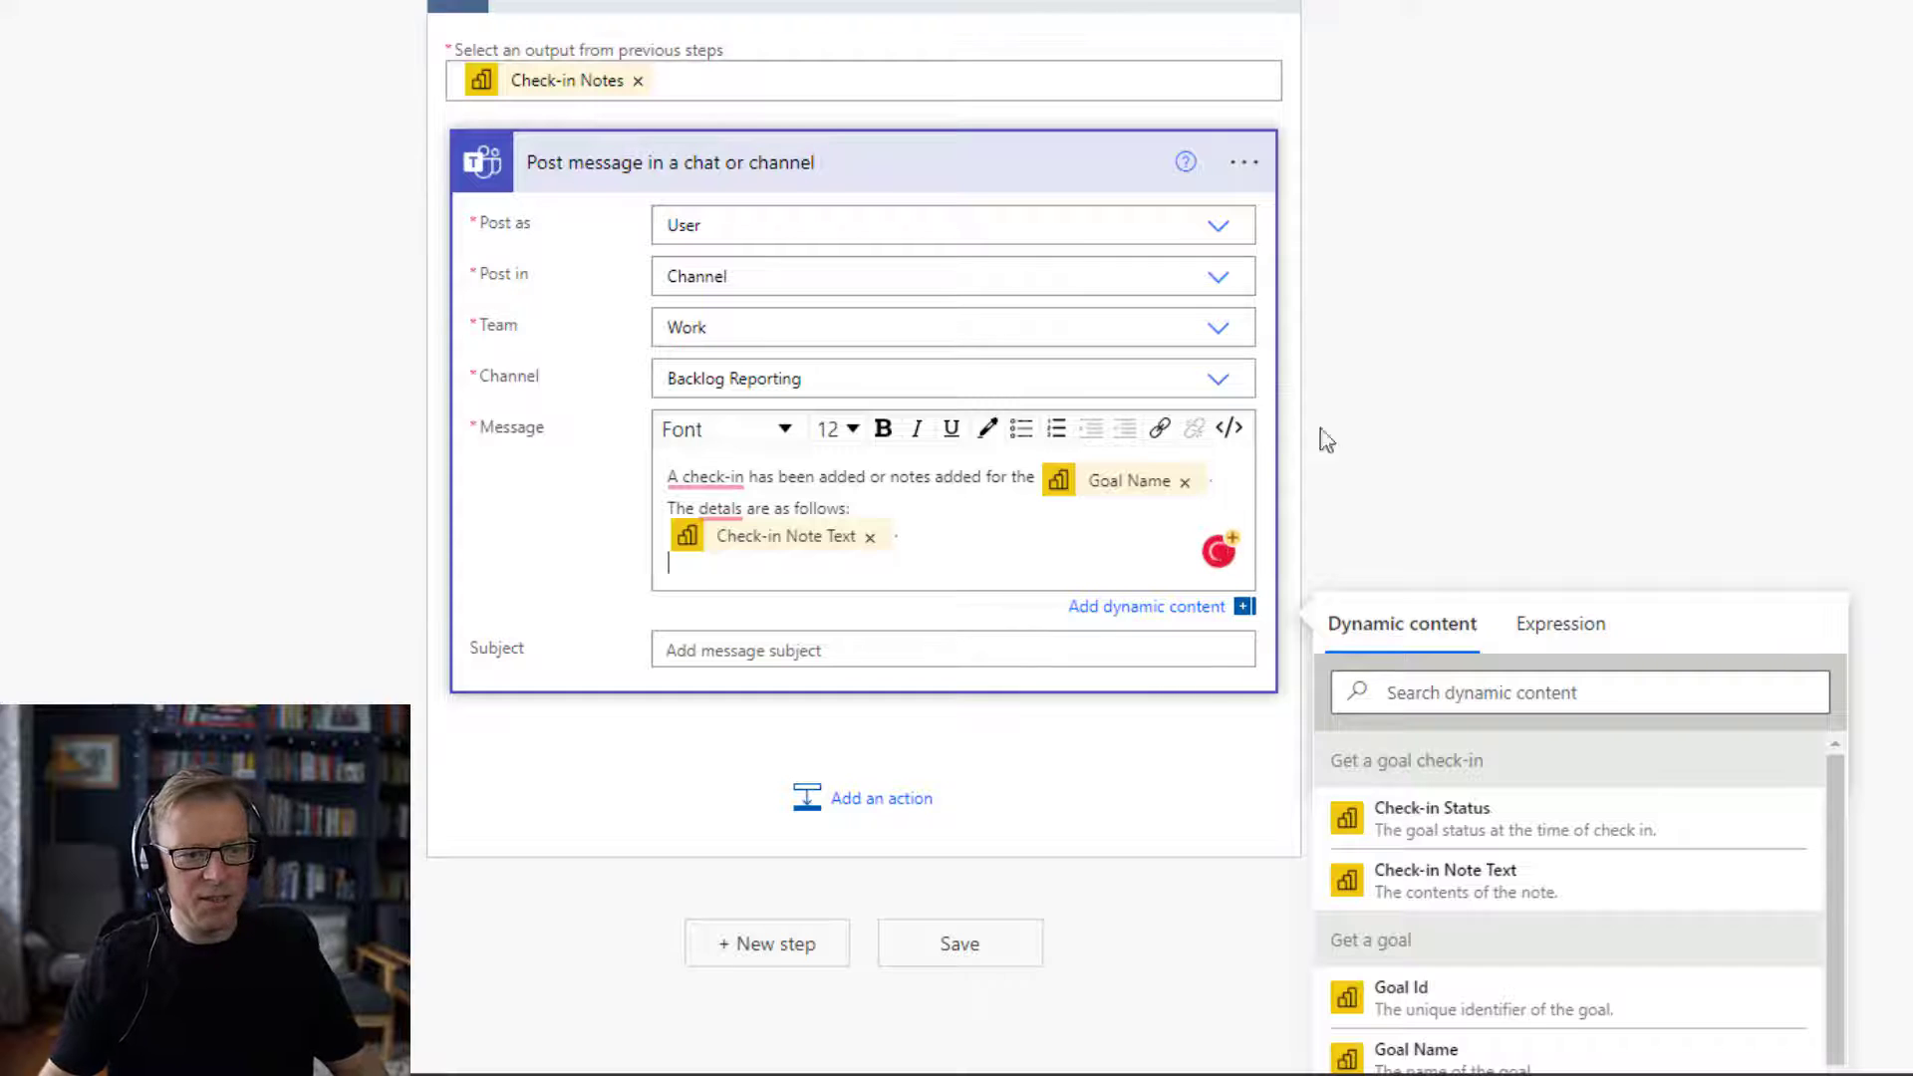
Append 'The goal value is' followed by the Goal Current value token.
scroll("down", 3)
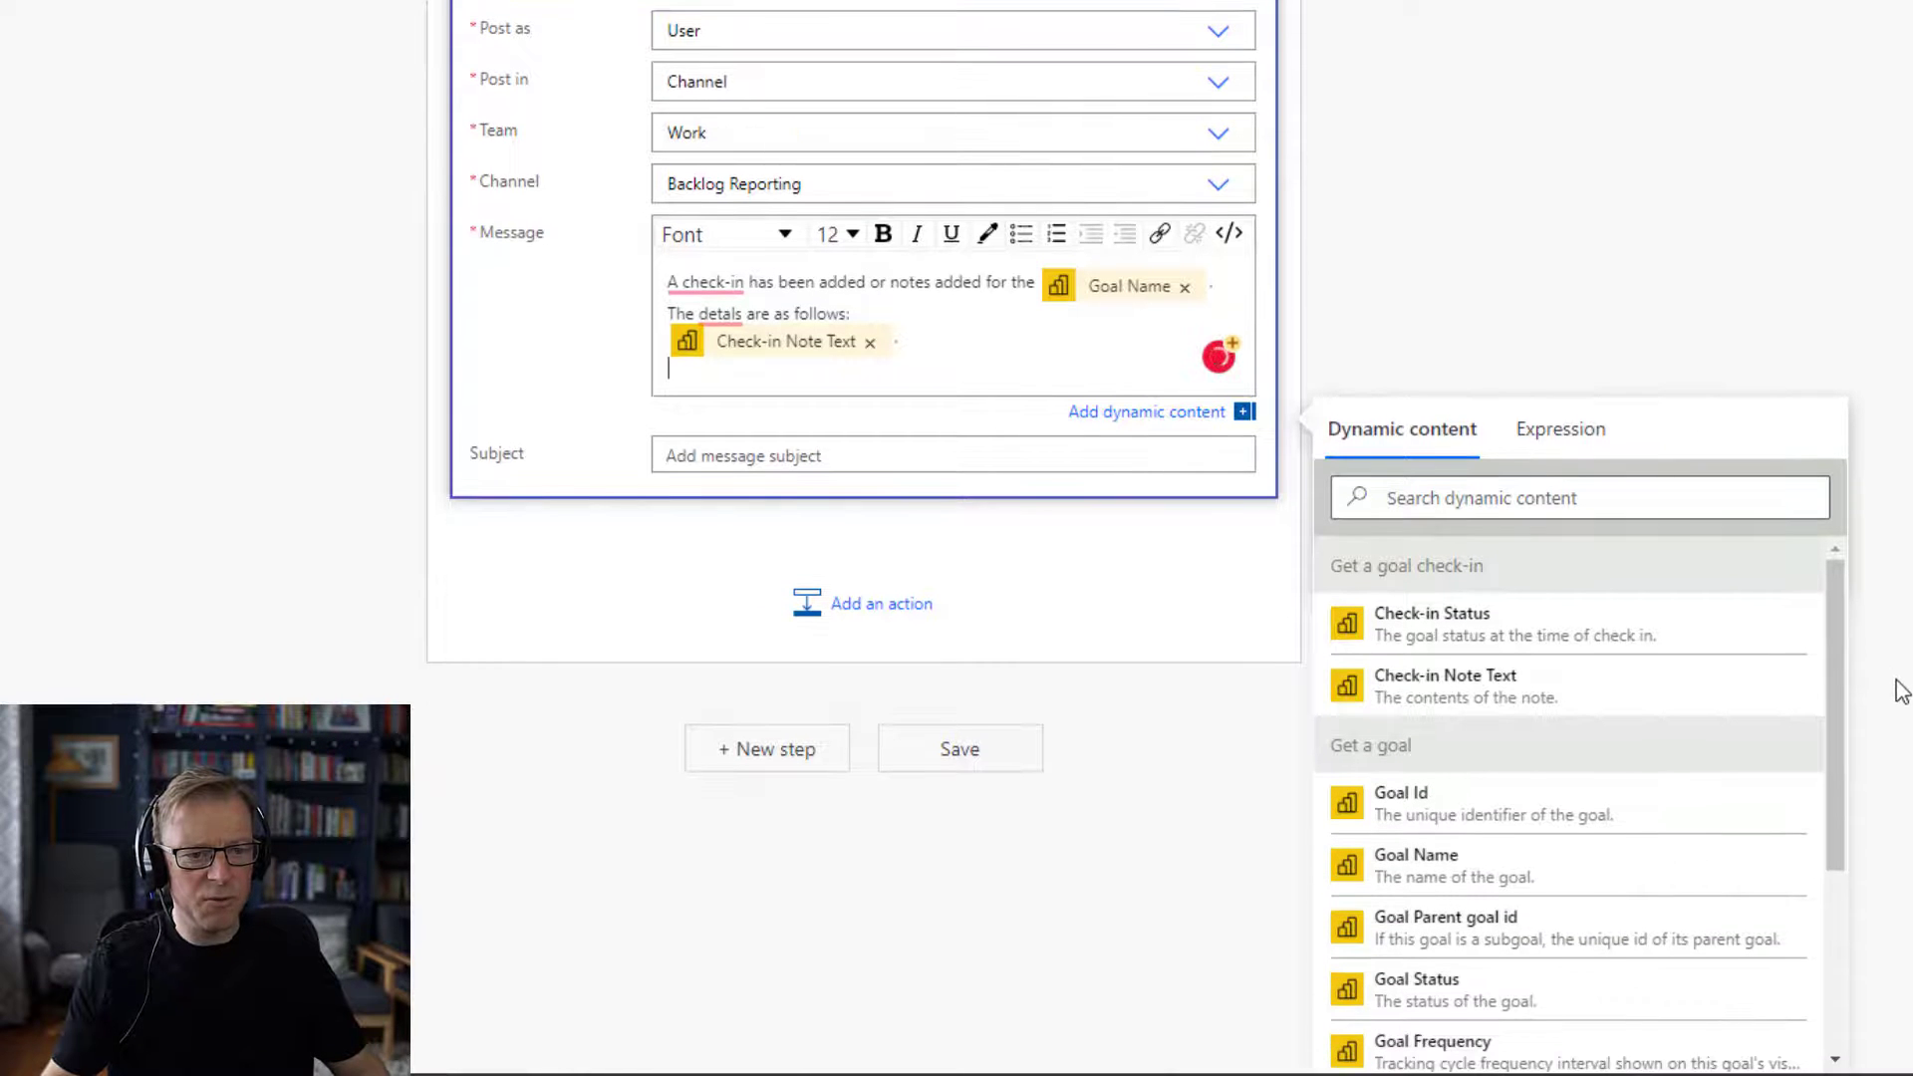
type("goal")
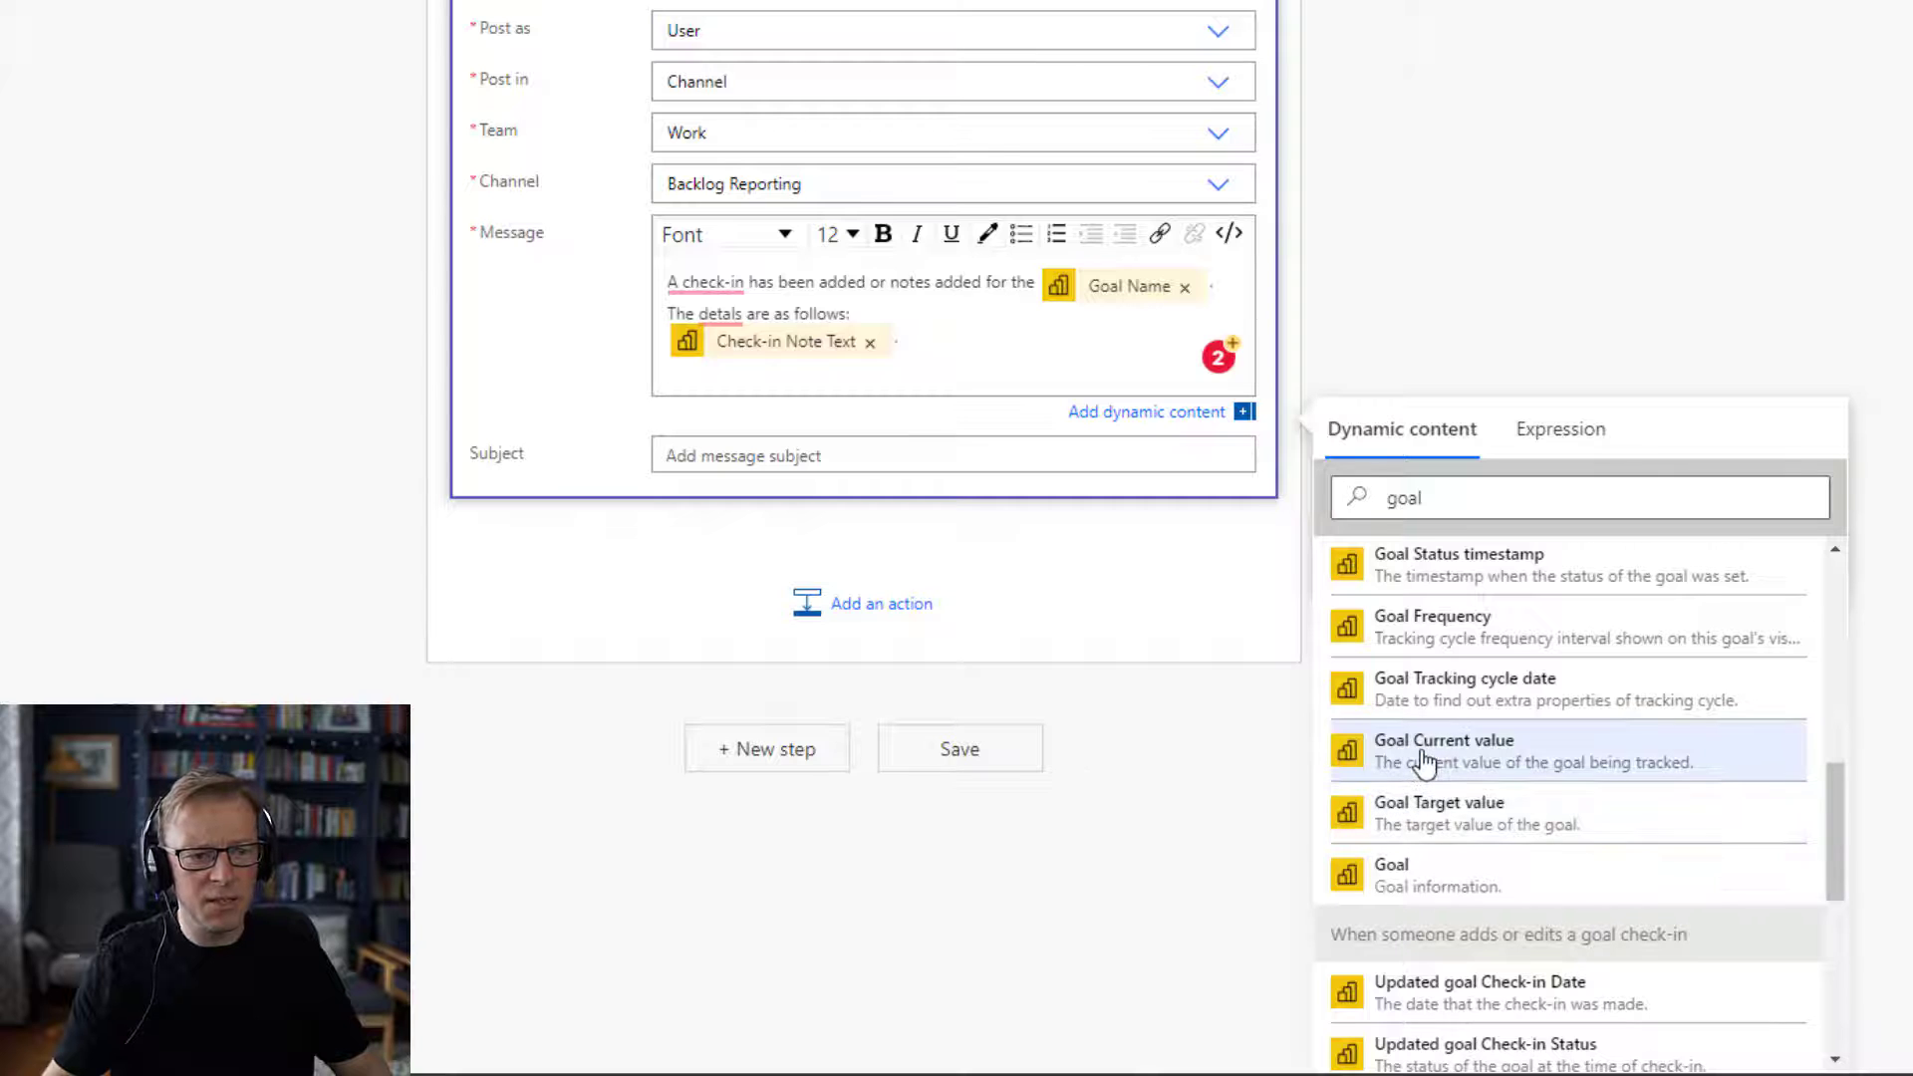
mouse_move(1437, 813)
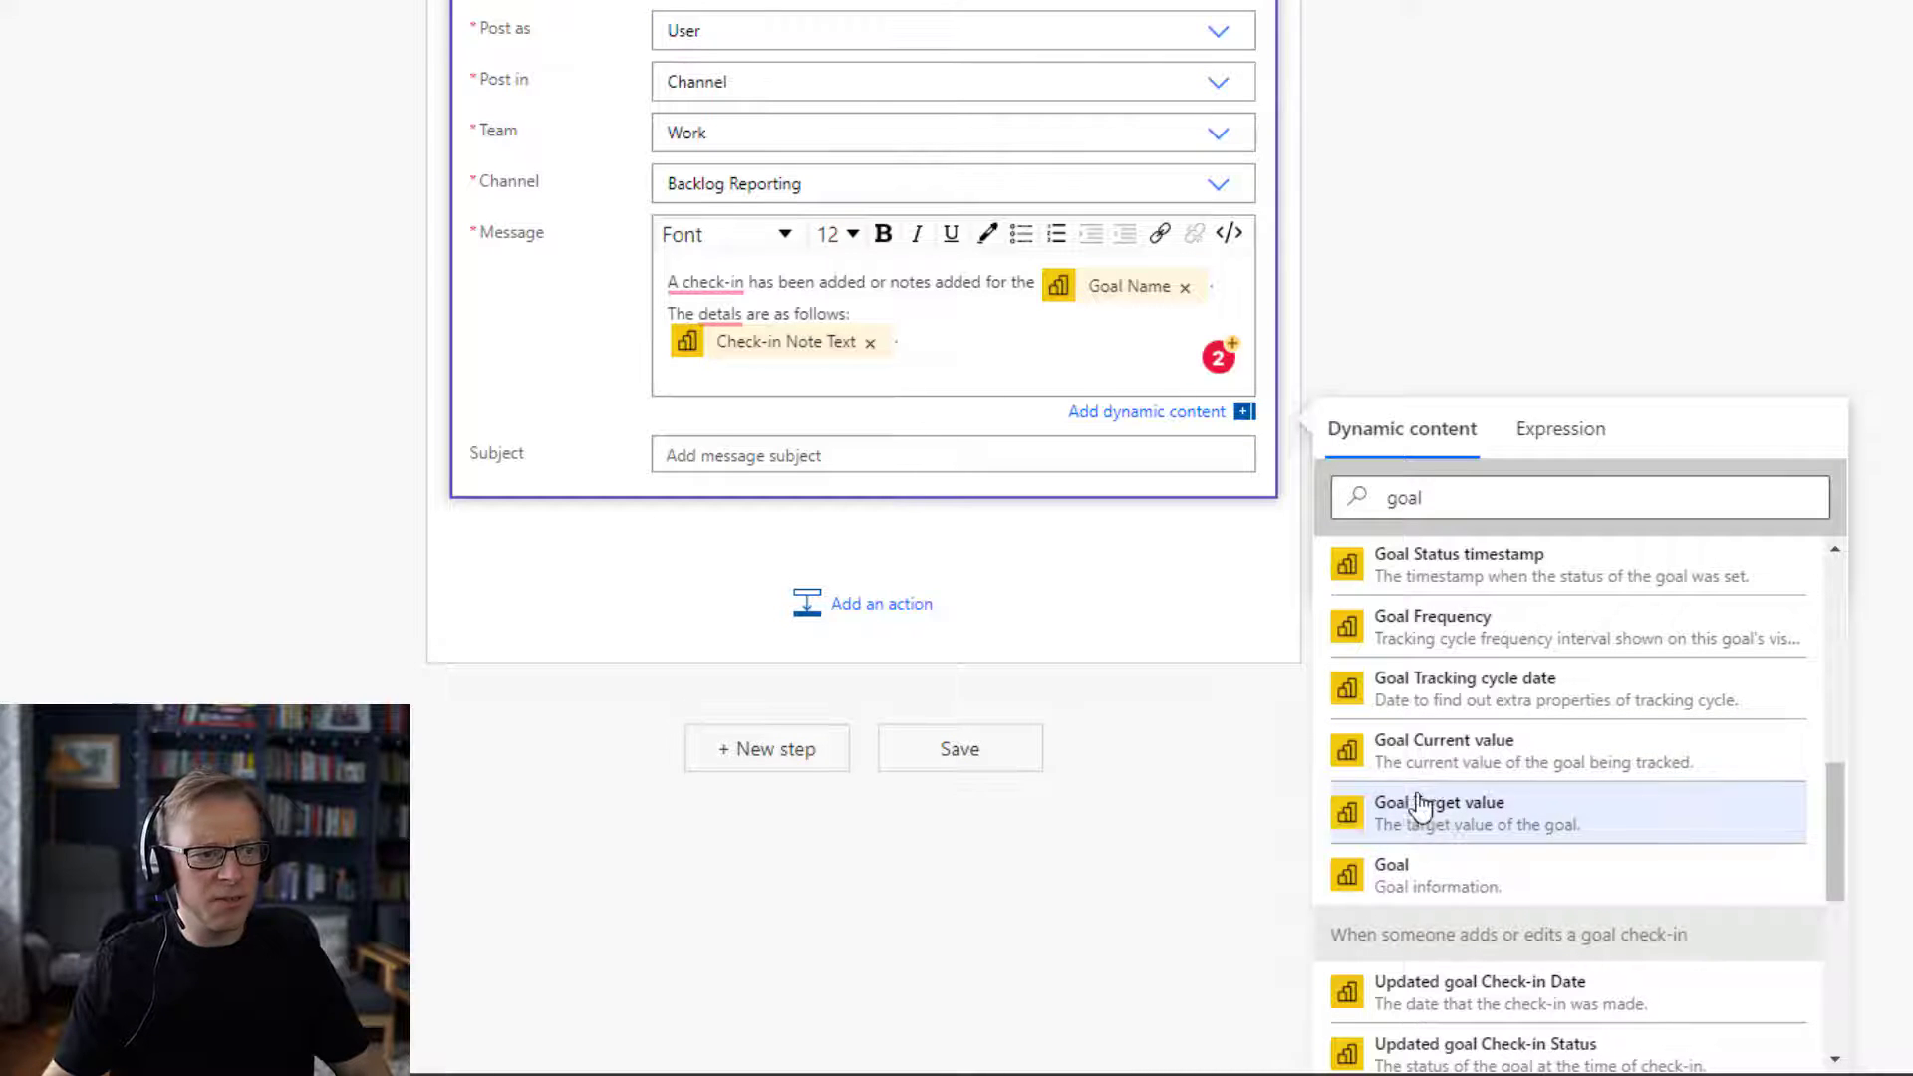
mouse_move(815, 419)
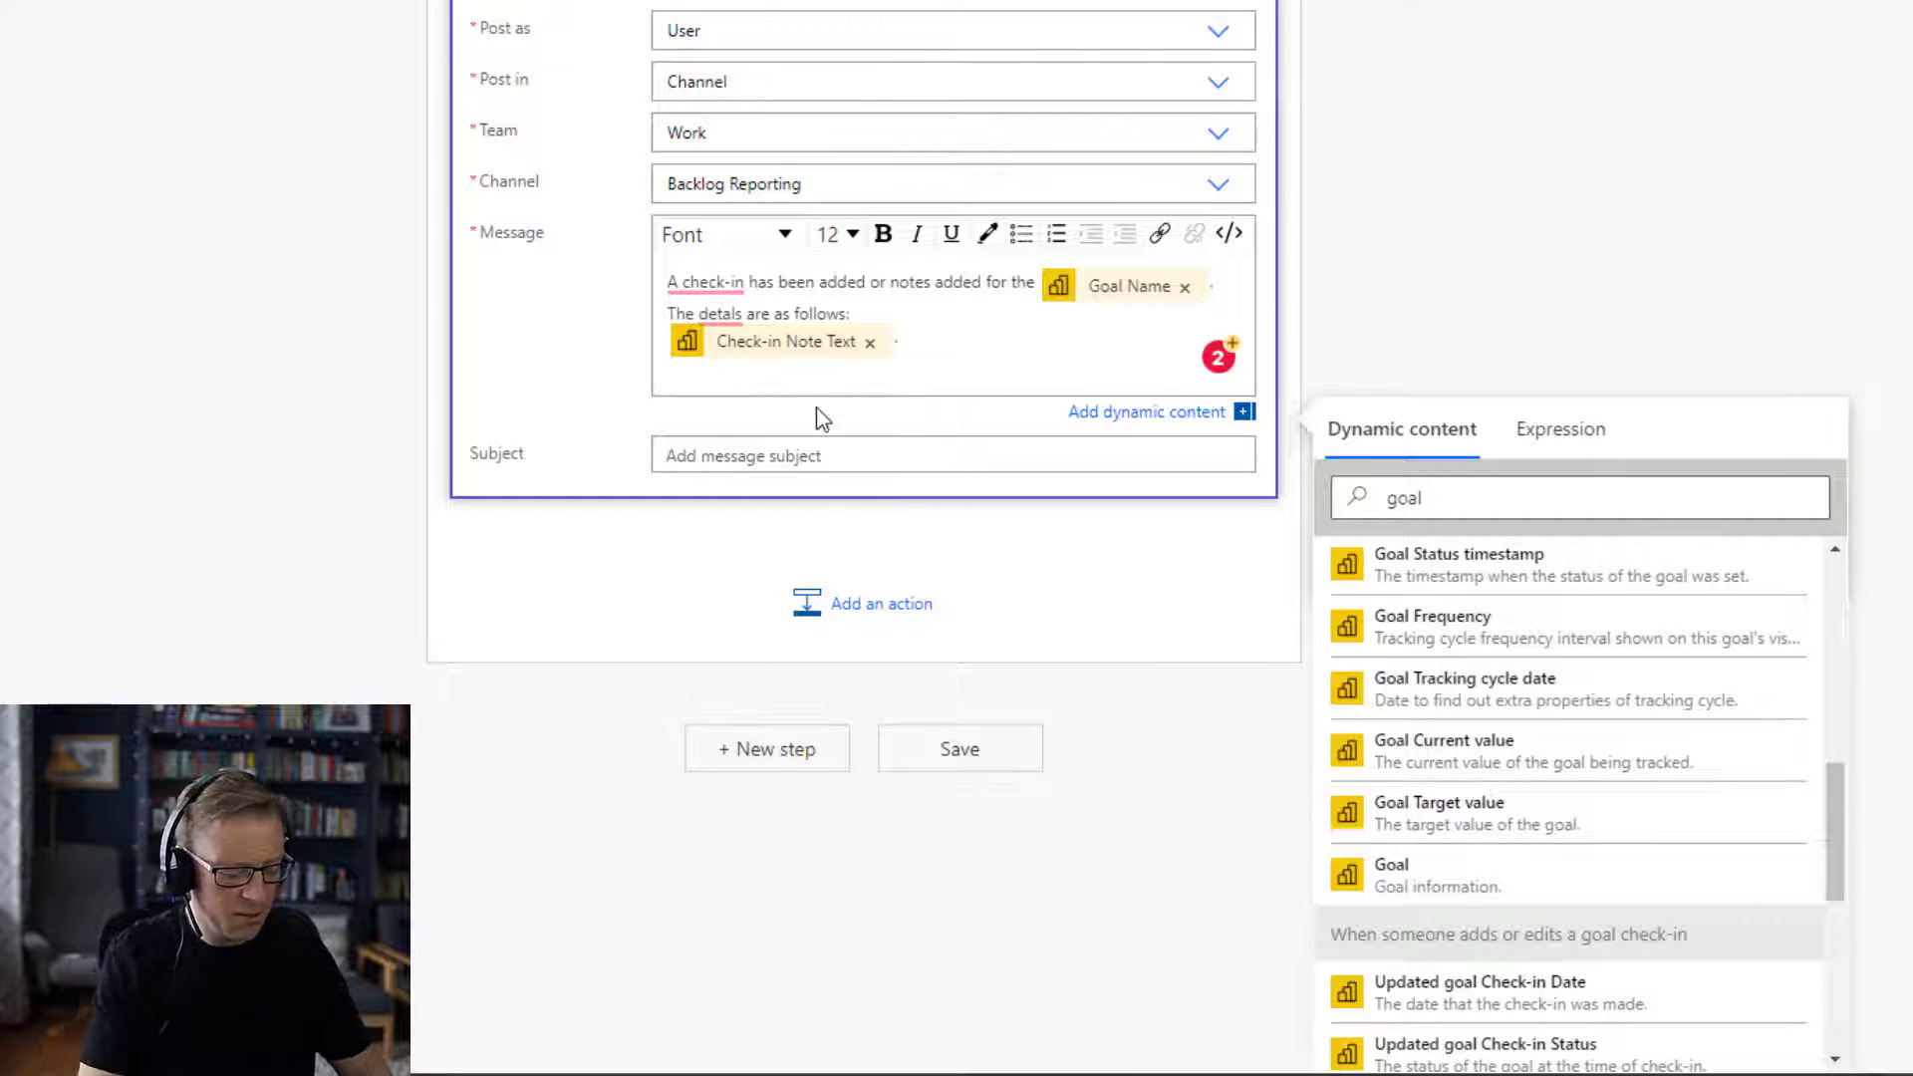
type("The")
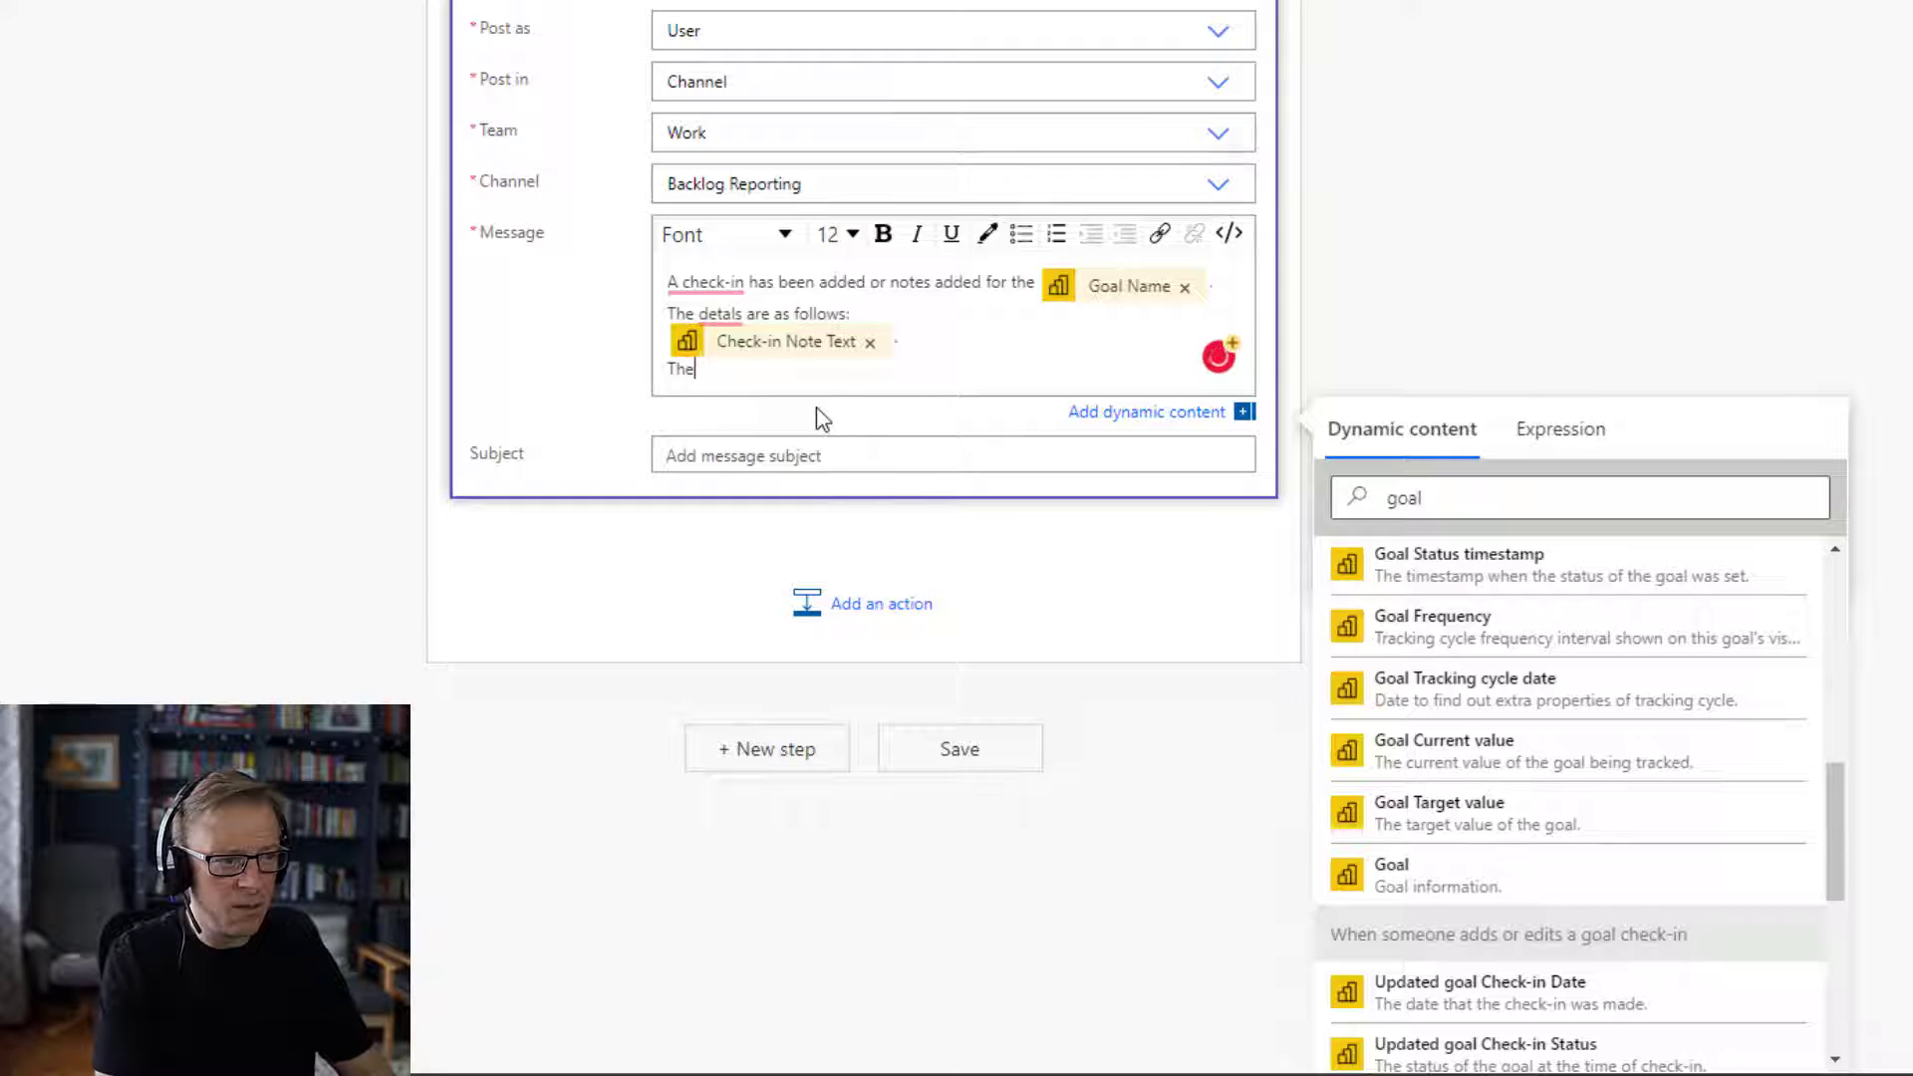
type("goal")
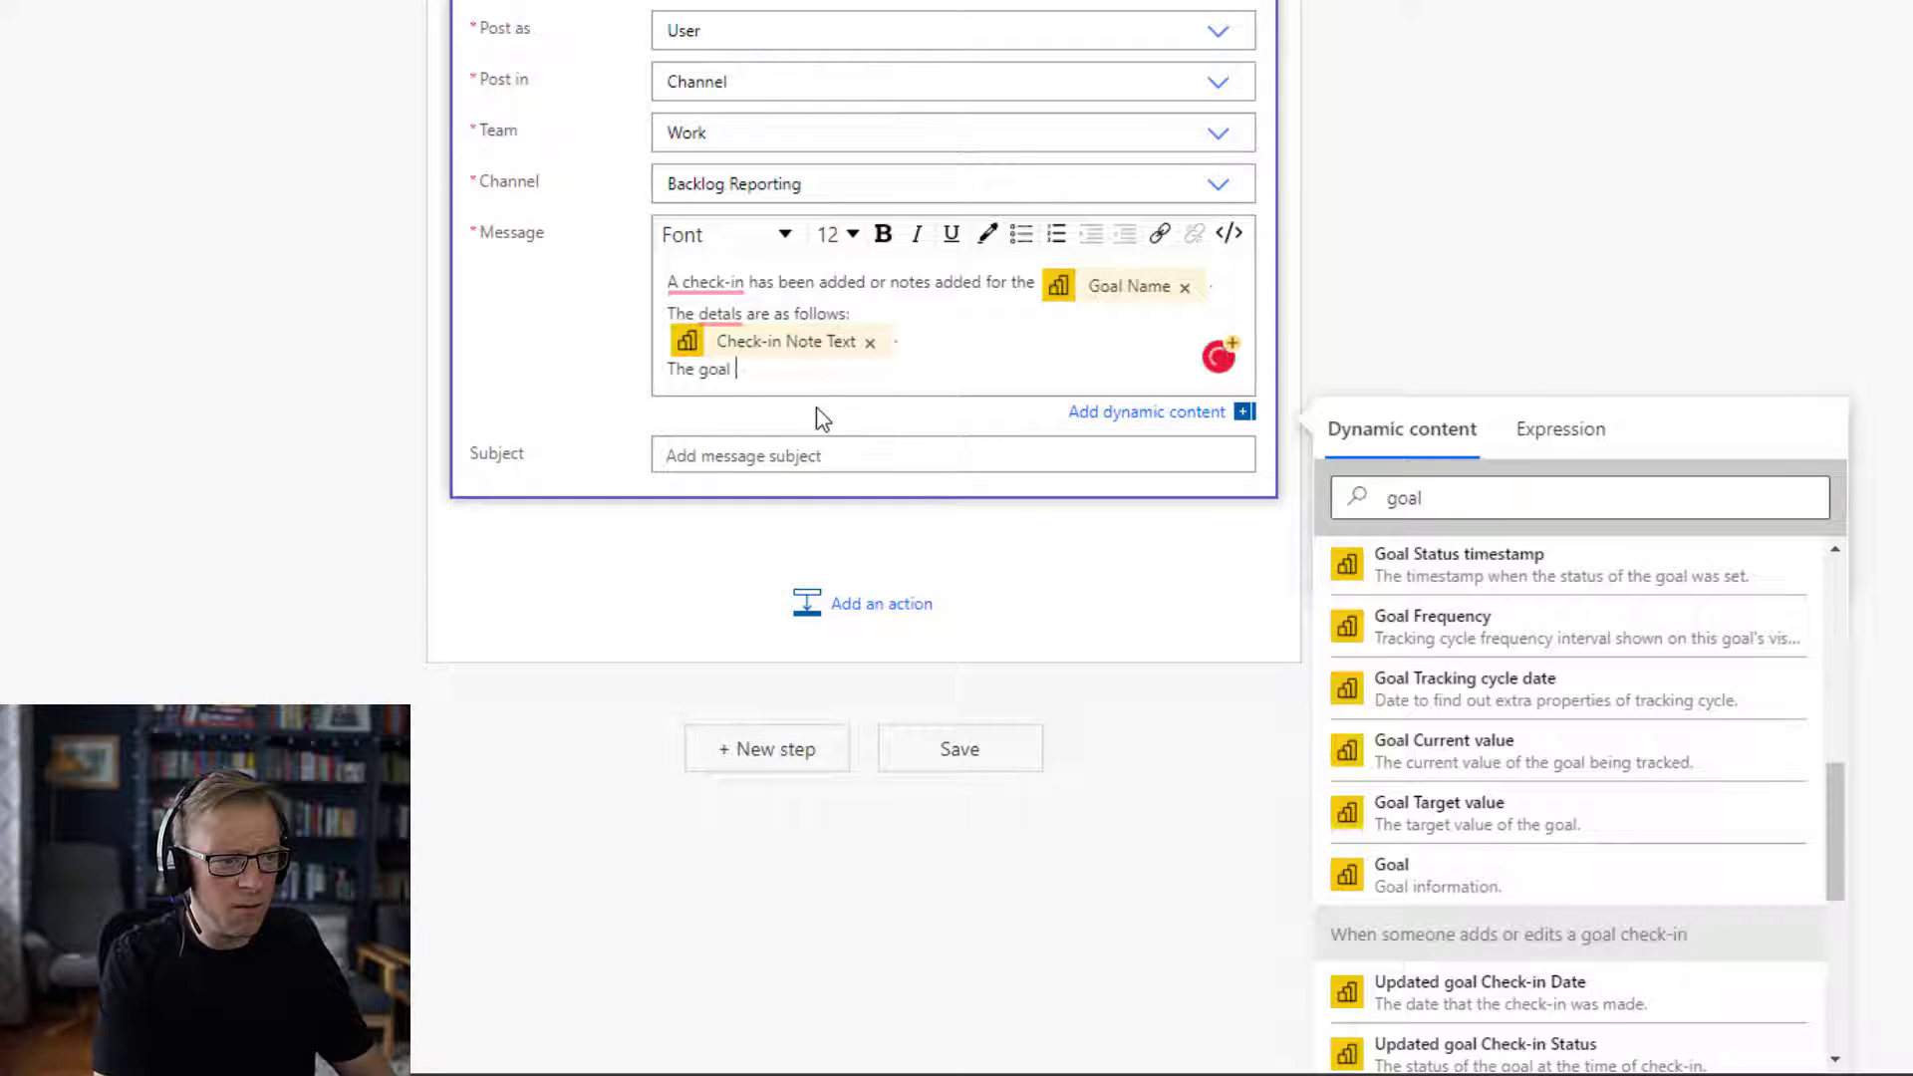
type("value is")
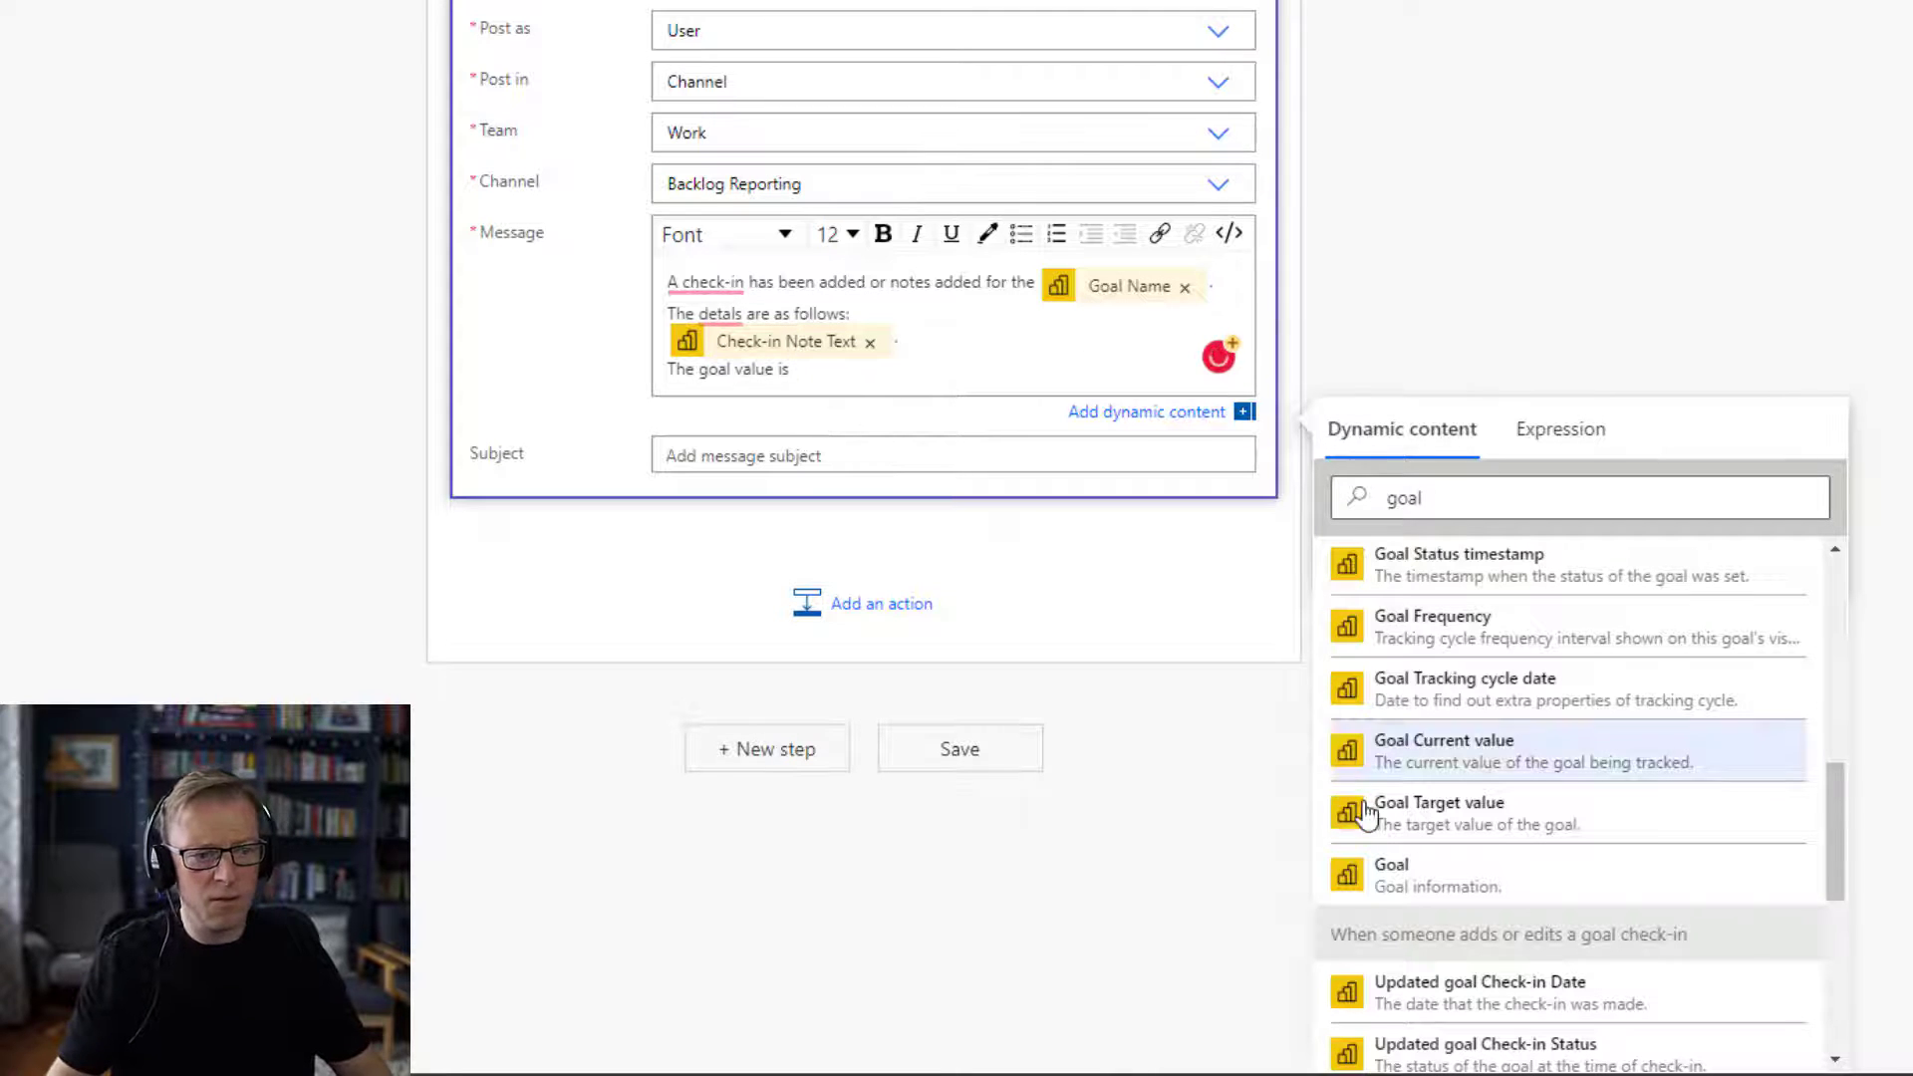
mouse_move(1440, 762)
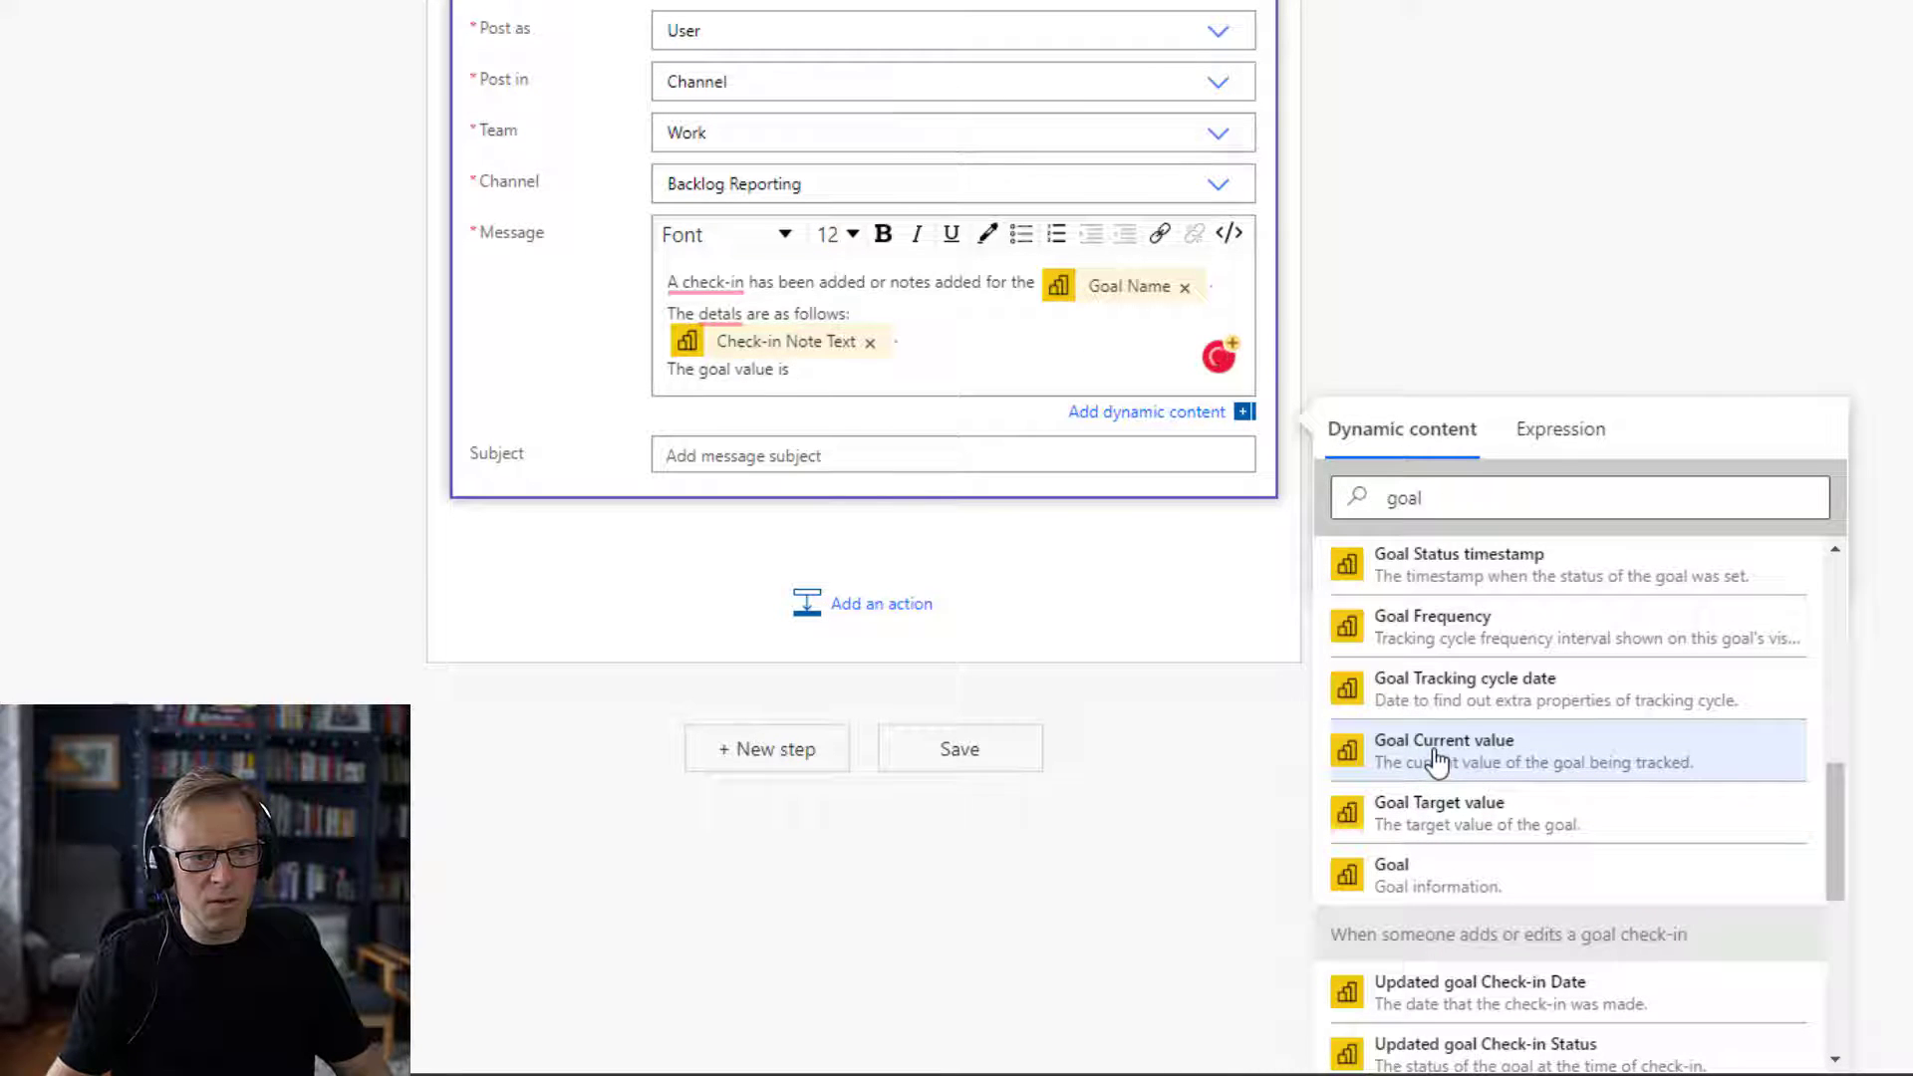
left_click(1444, 750)
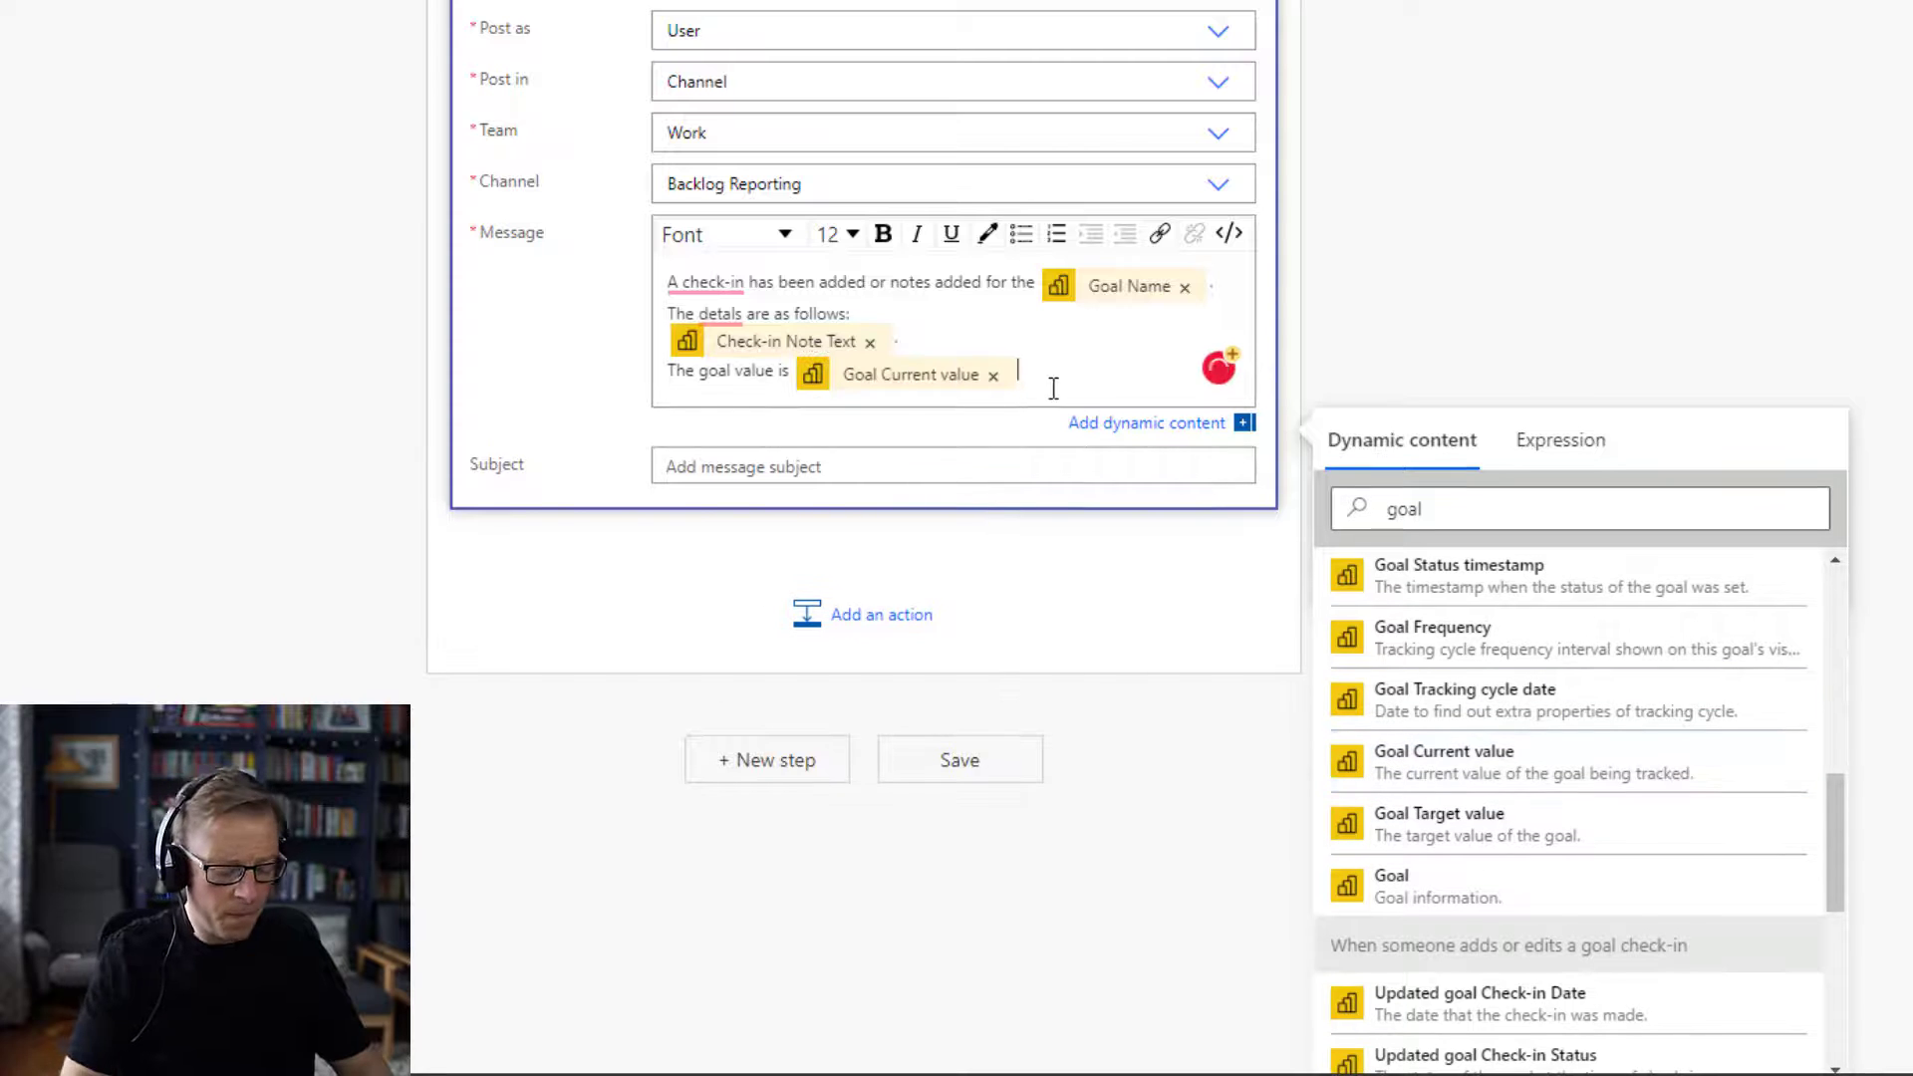
Append 'The target is' followed by the Goal Target value token.
type("Teh")
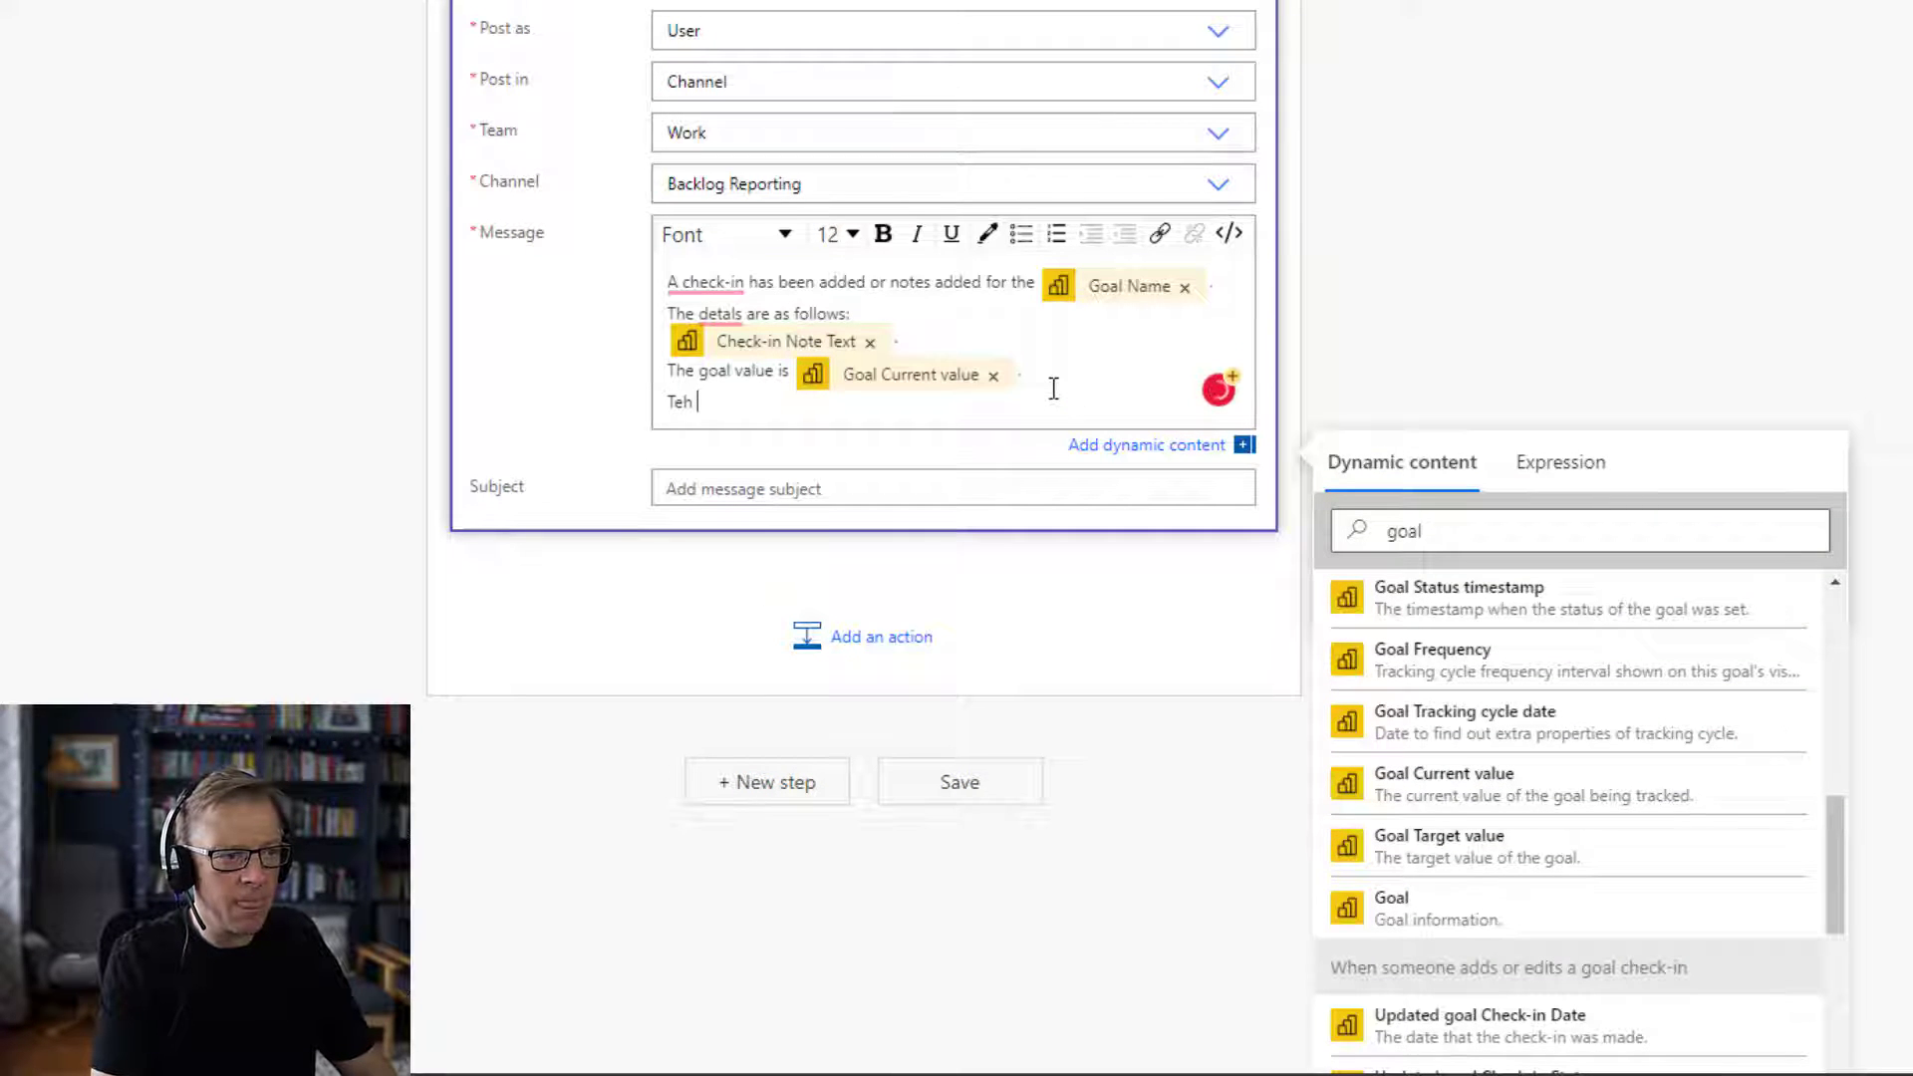
type("The target")
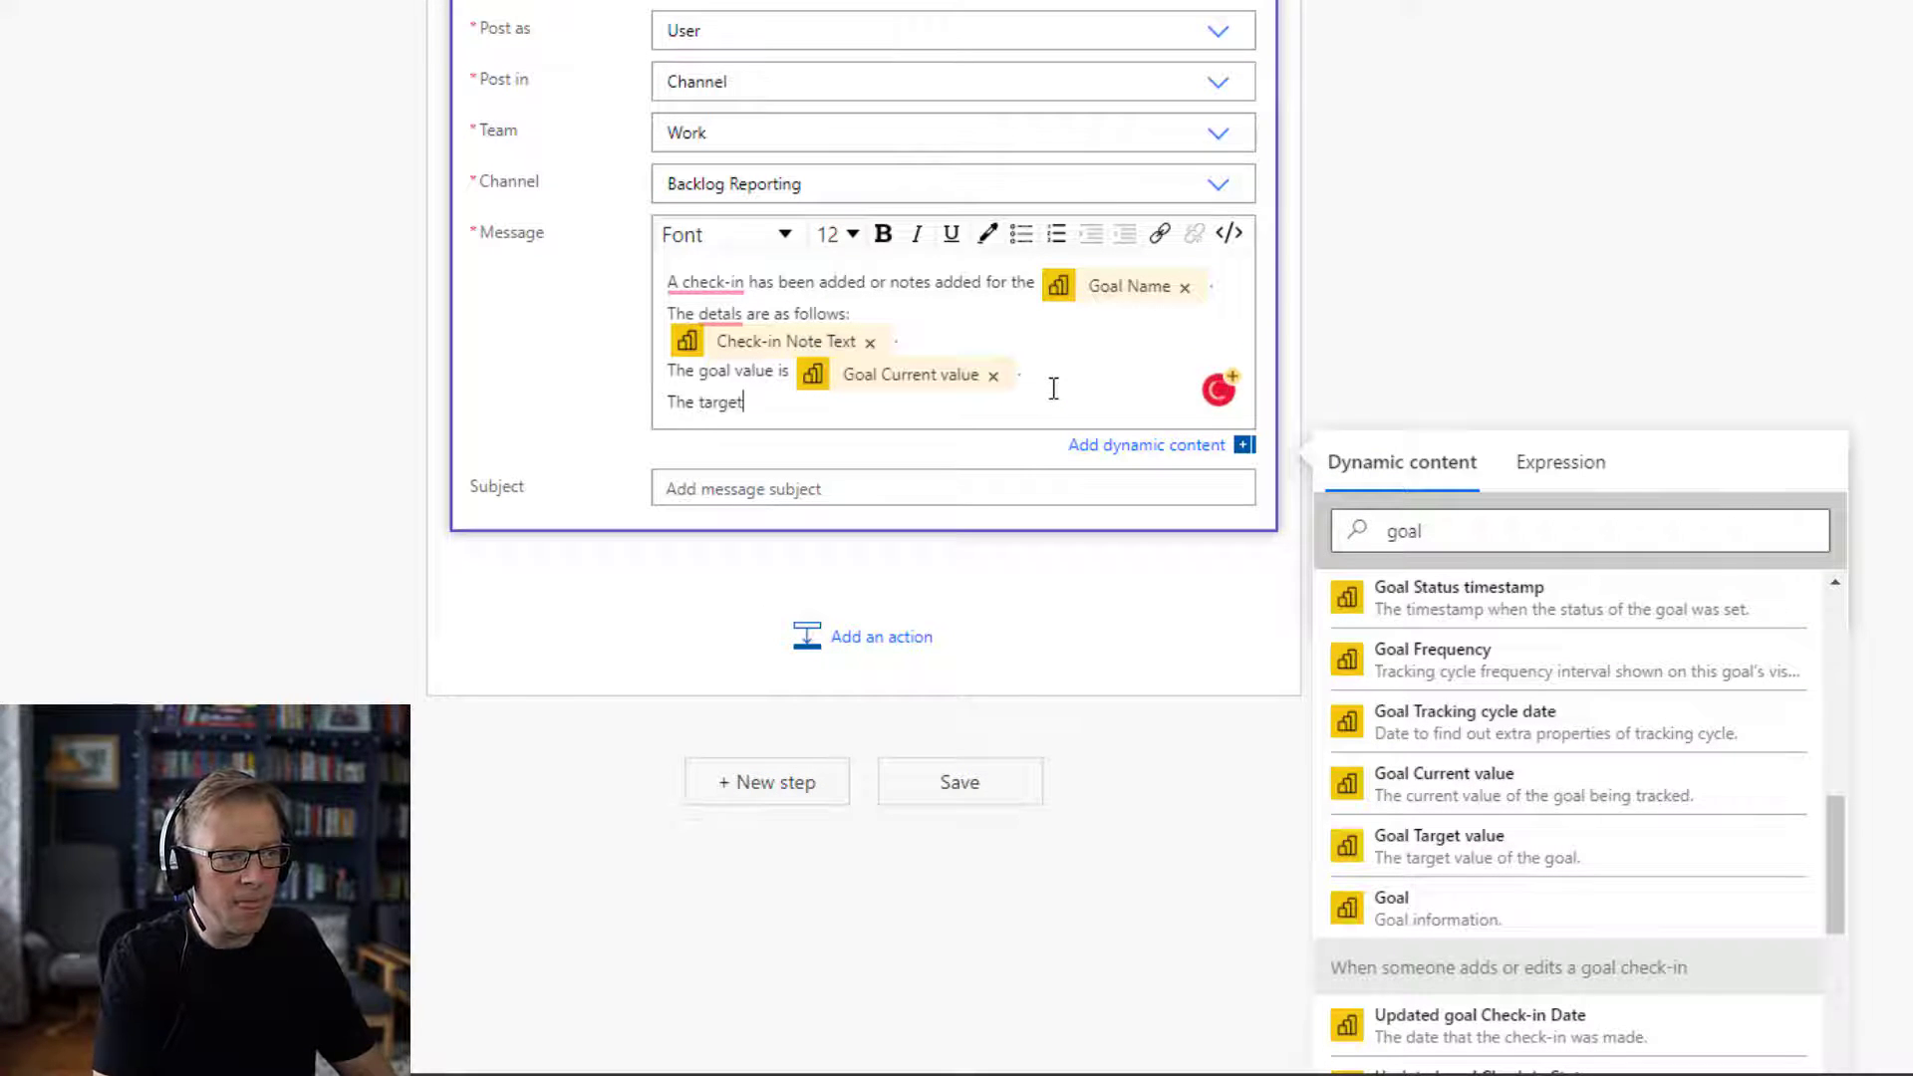
type("is")
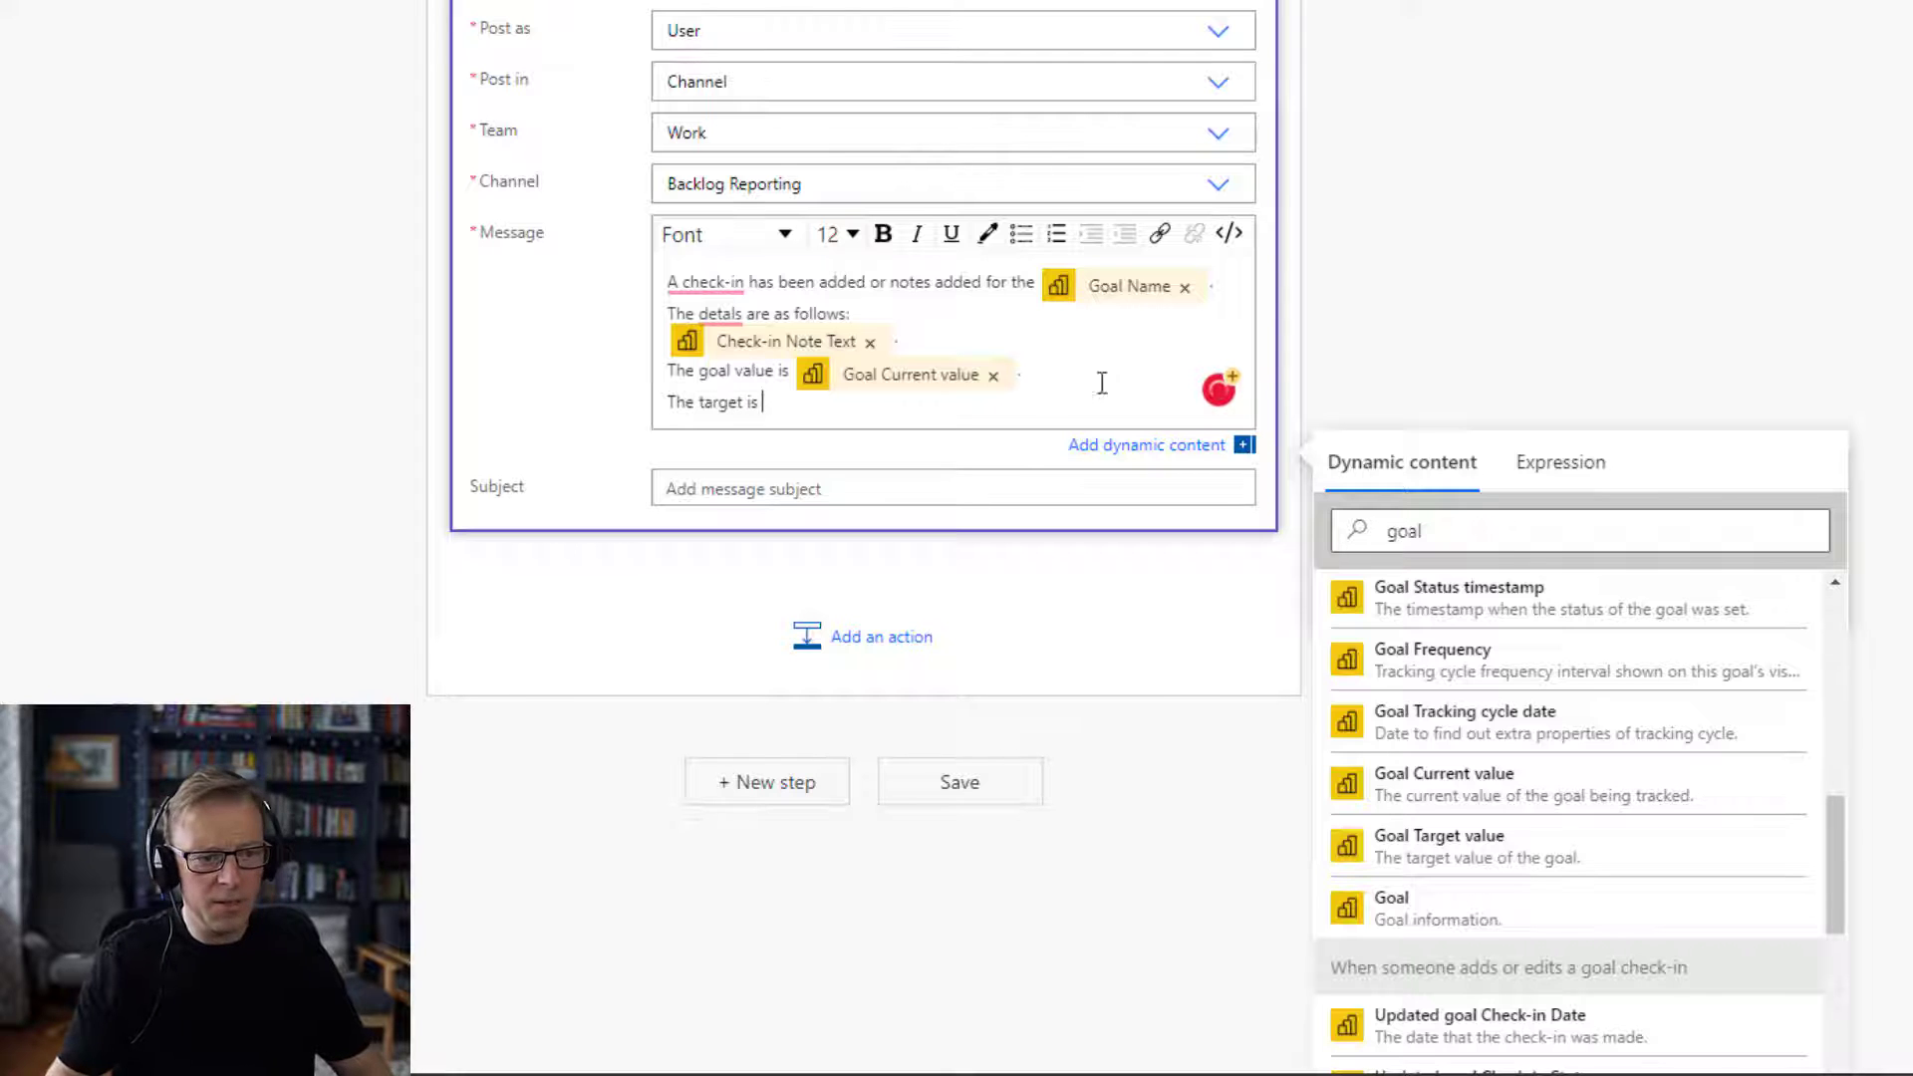
left_click(1437, 846)
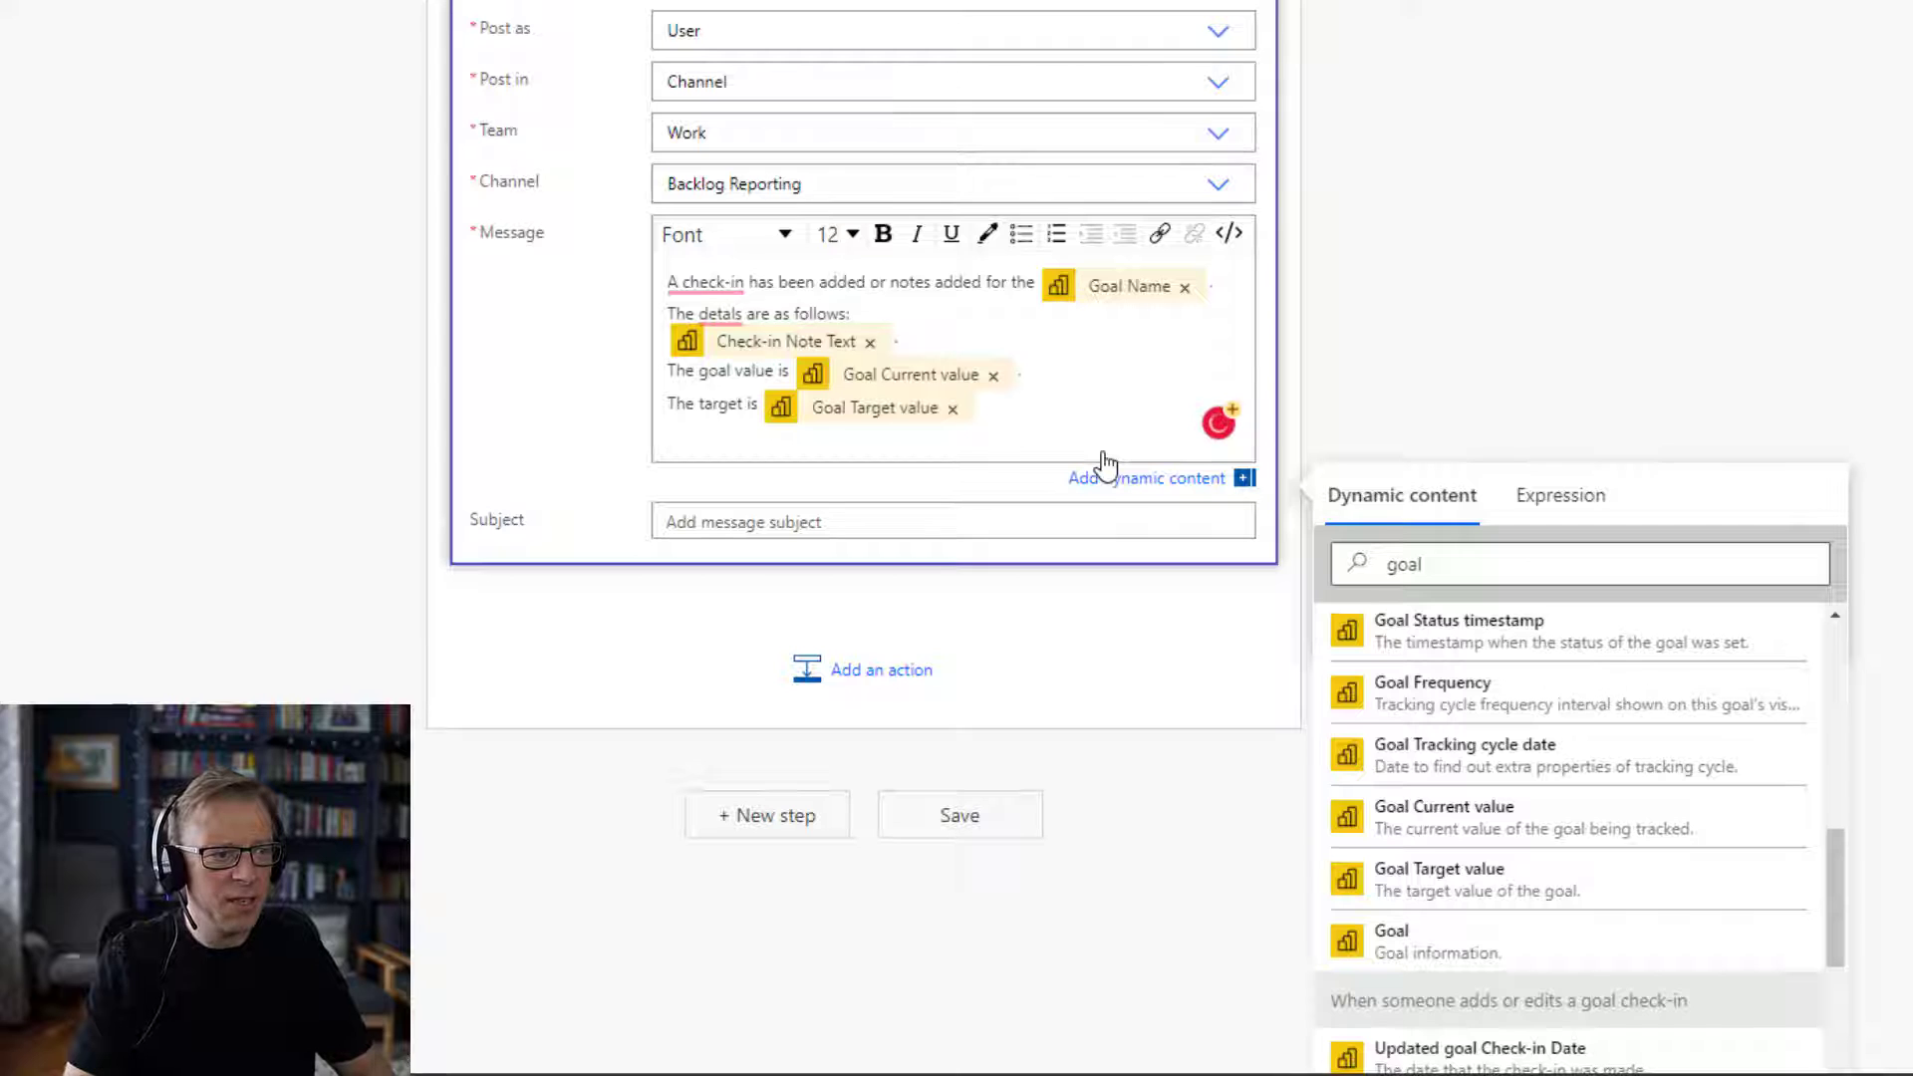
mouse_move(762, 337)
type("i")
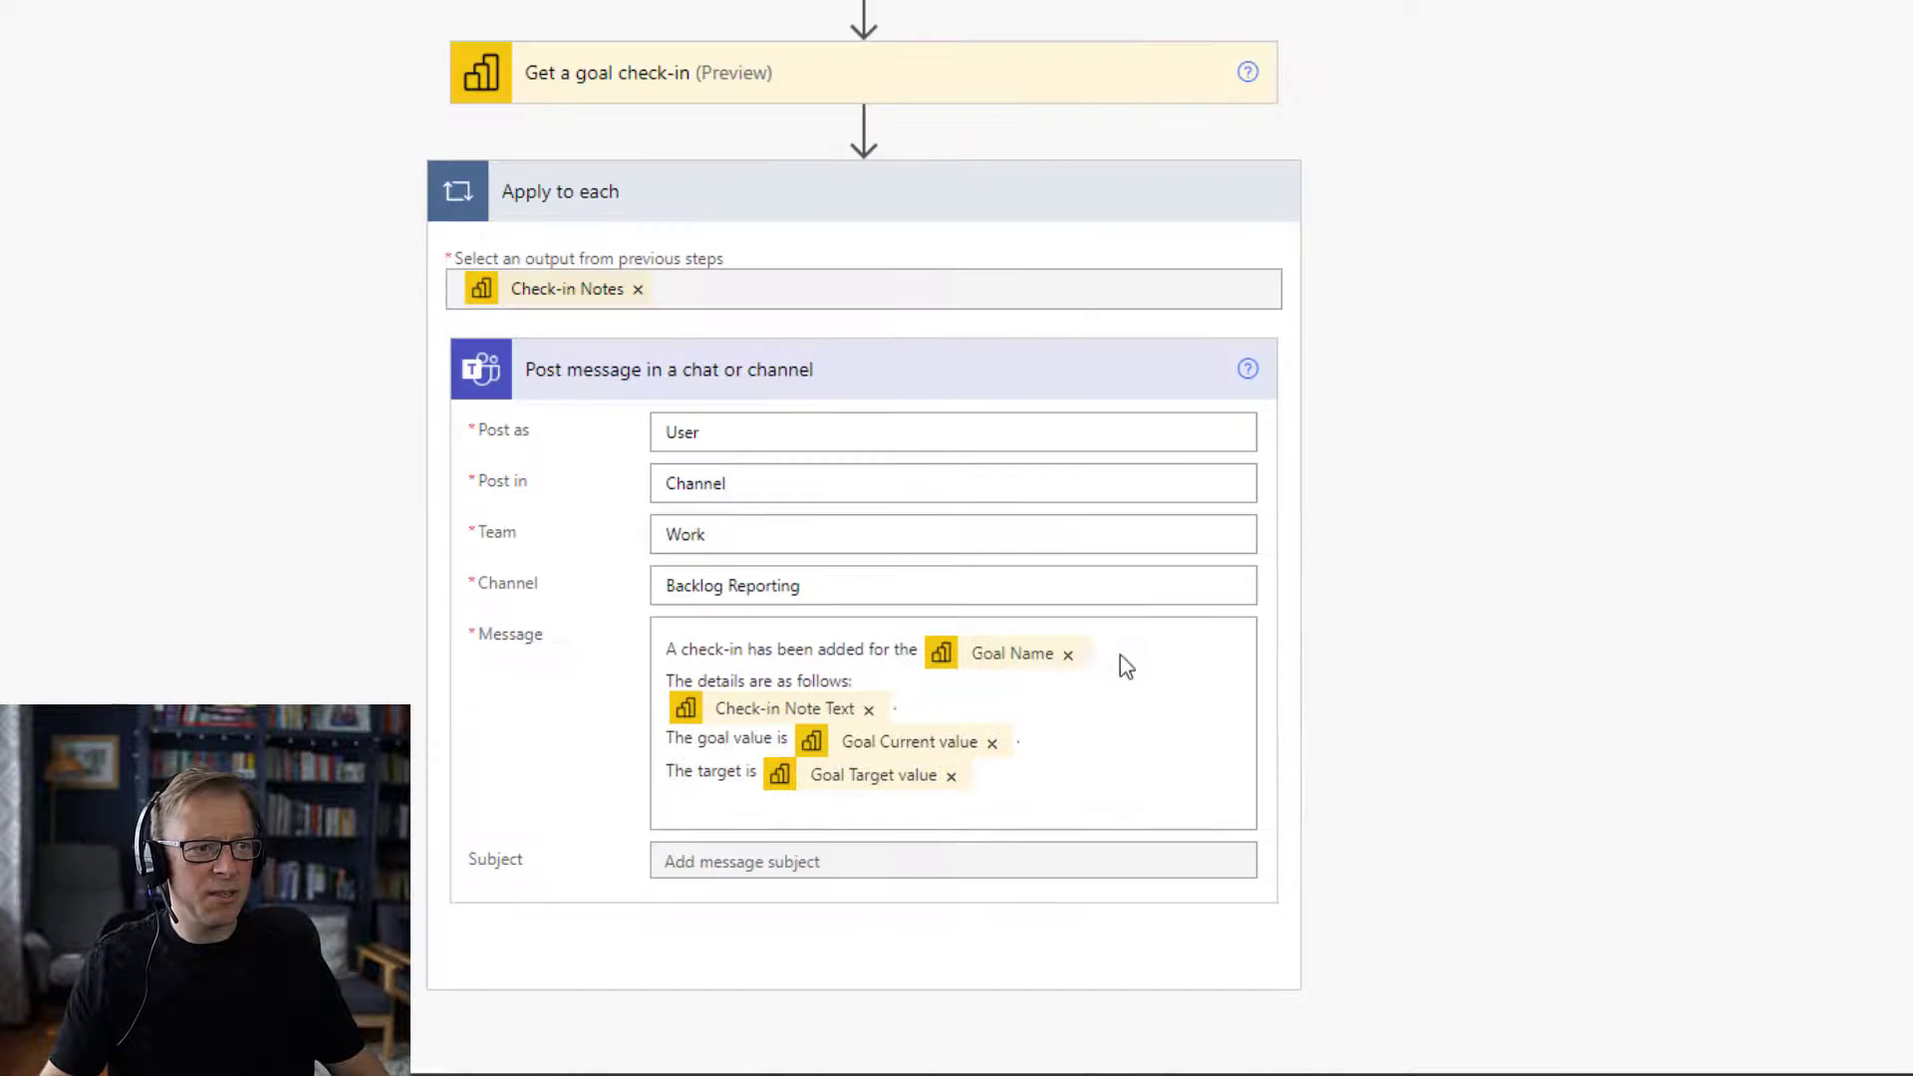
mouse_move(1123, 110)
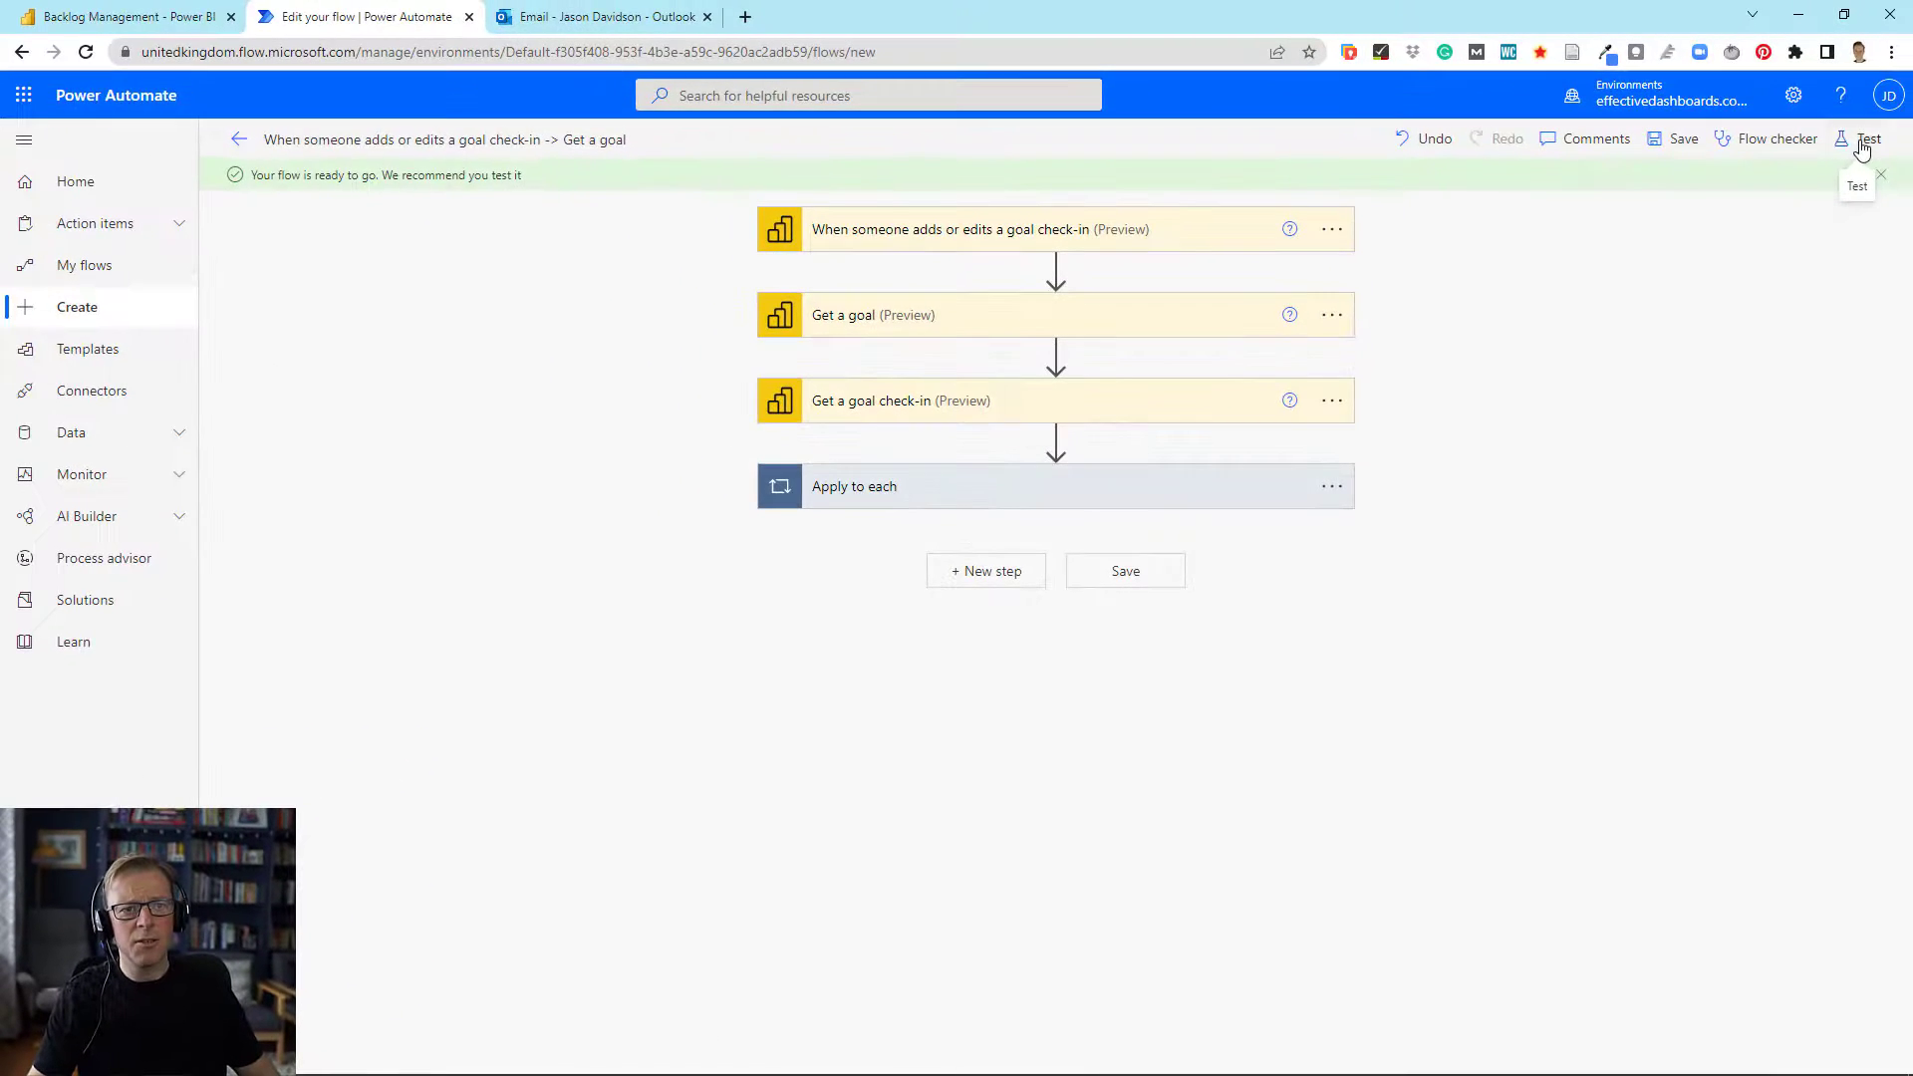
Start a test run of the saved Power BI-to-Teams flow.
left_click(1868, 138)
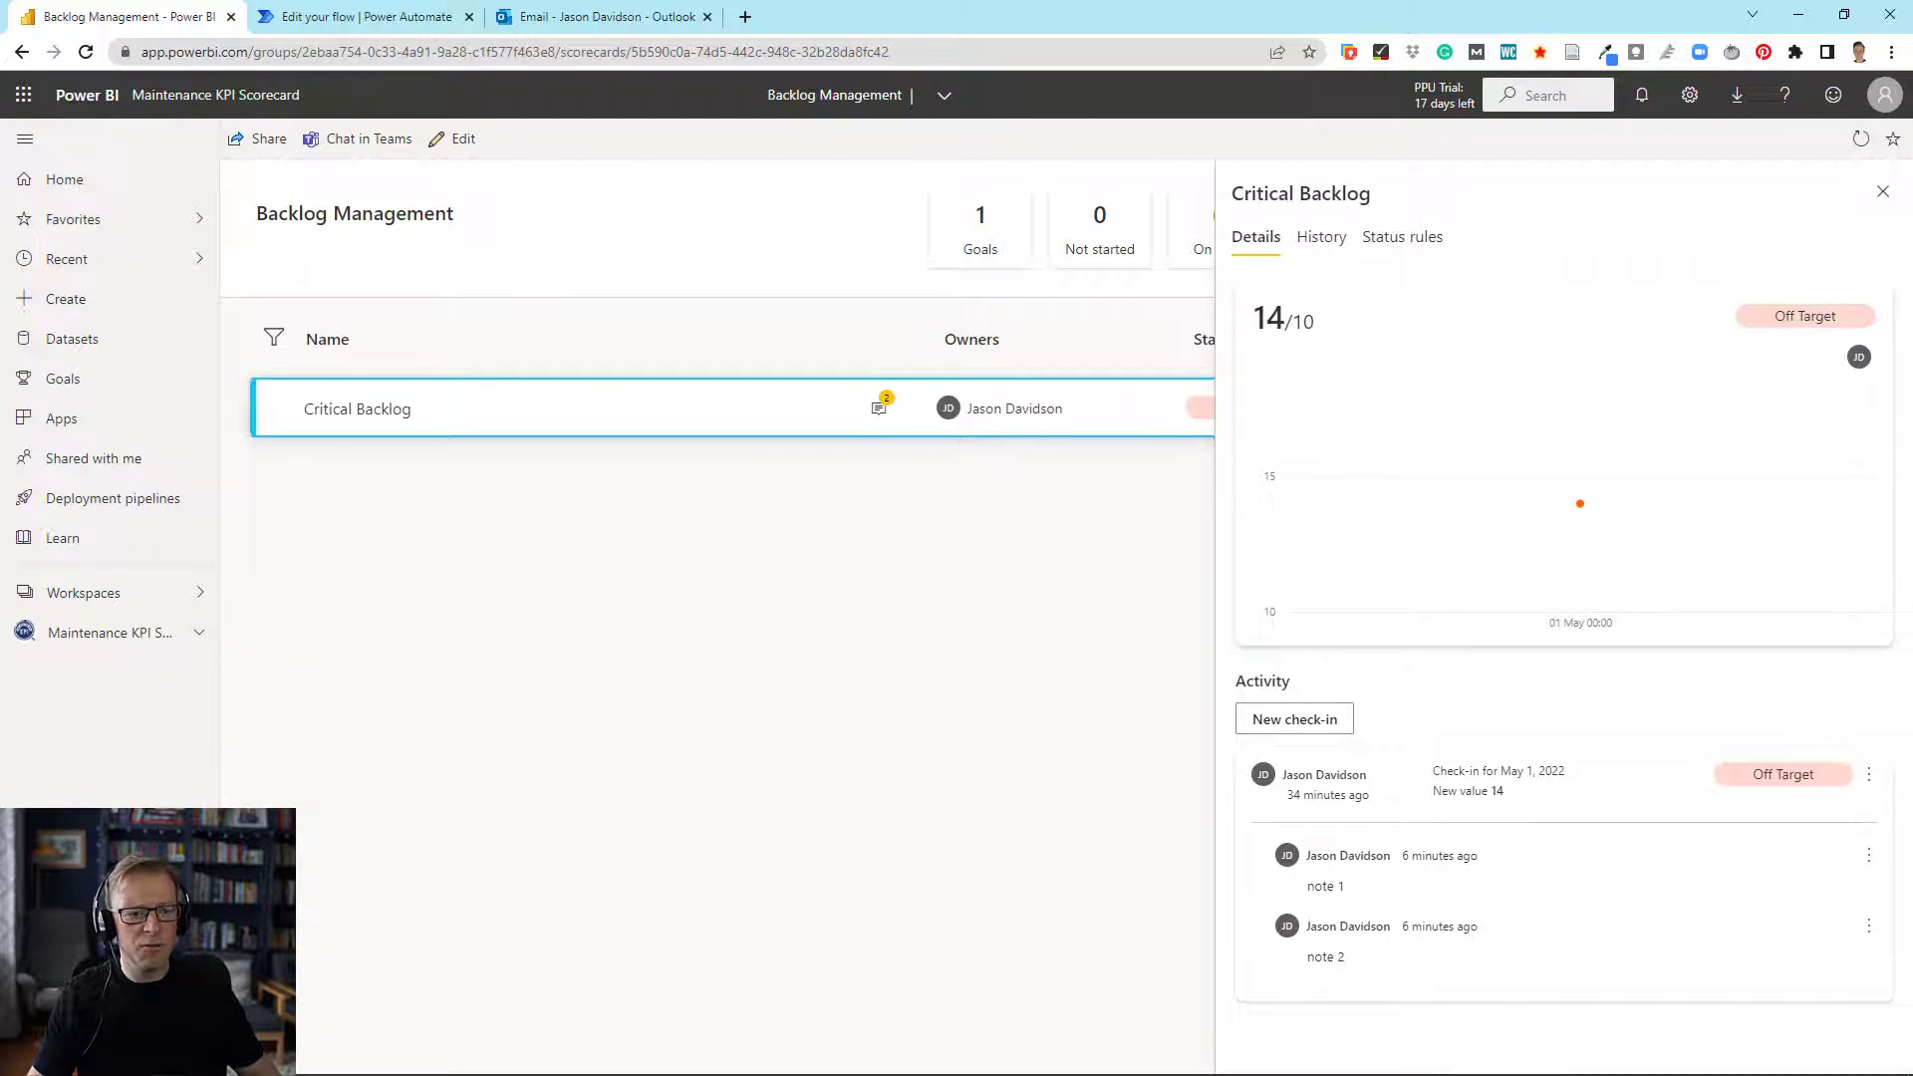
mouse_move(1867, 859)
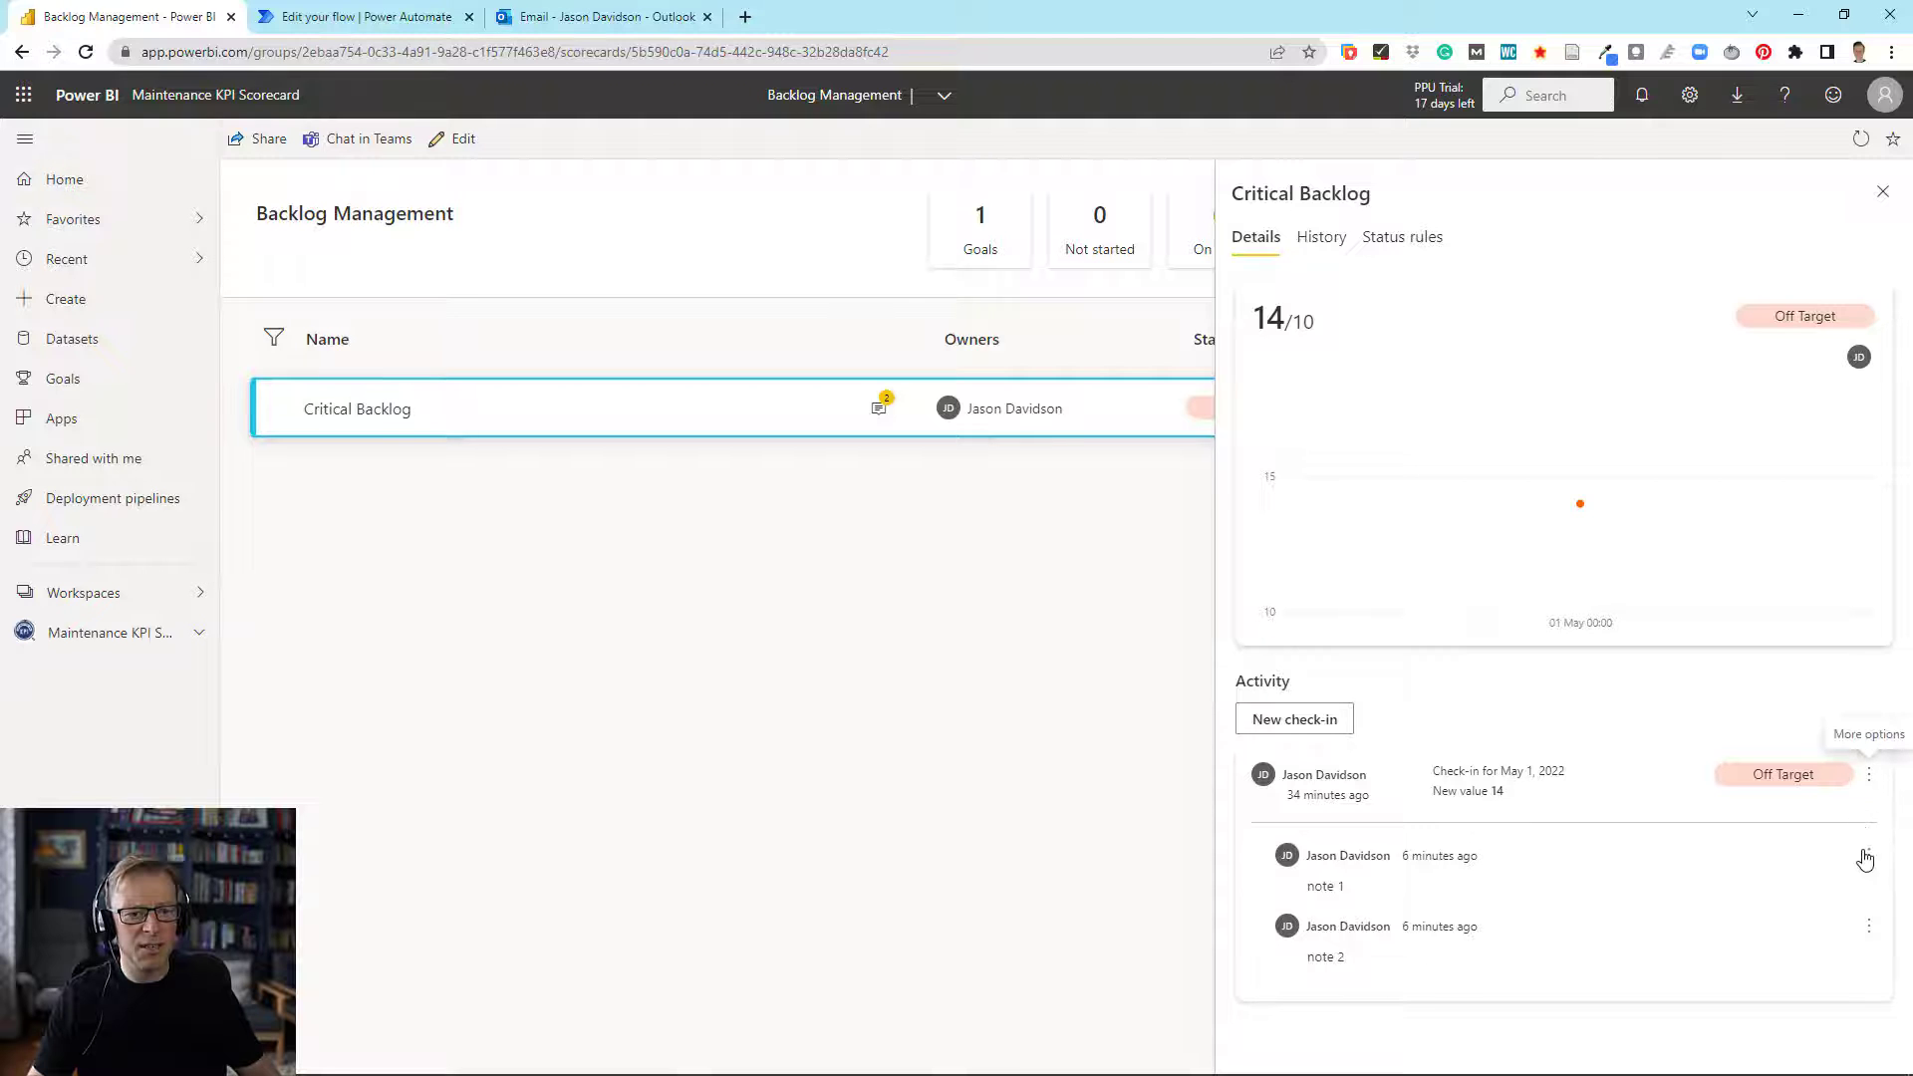
Delete the old Critical Backlog note and save a new note about two work orders due today and three tomorrow.
left_click(1869, 926)
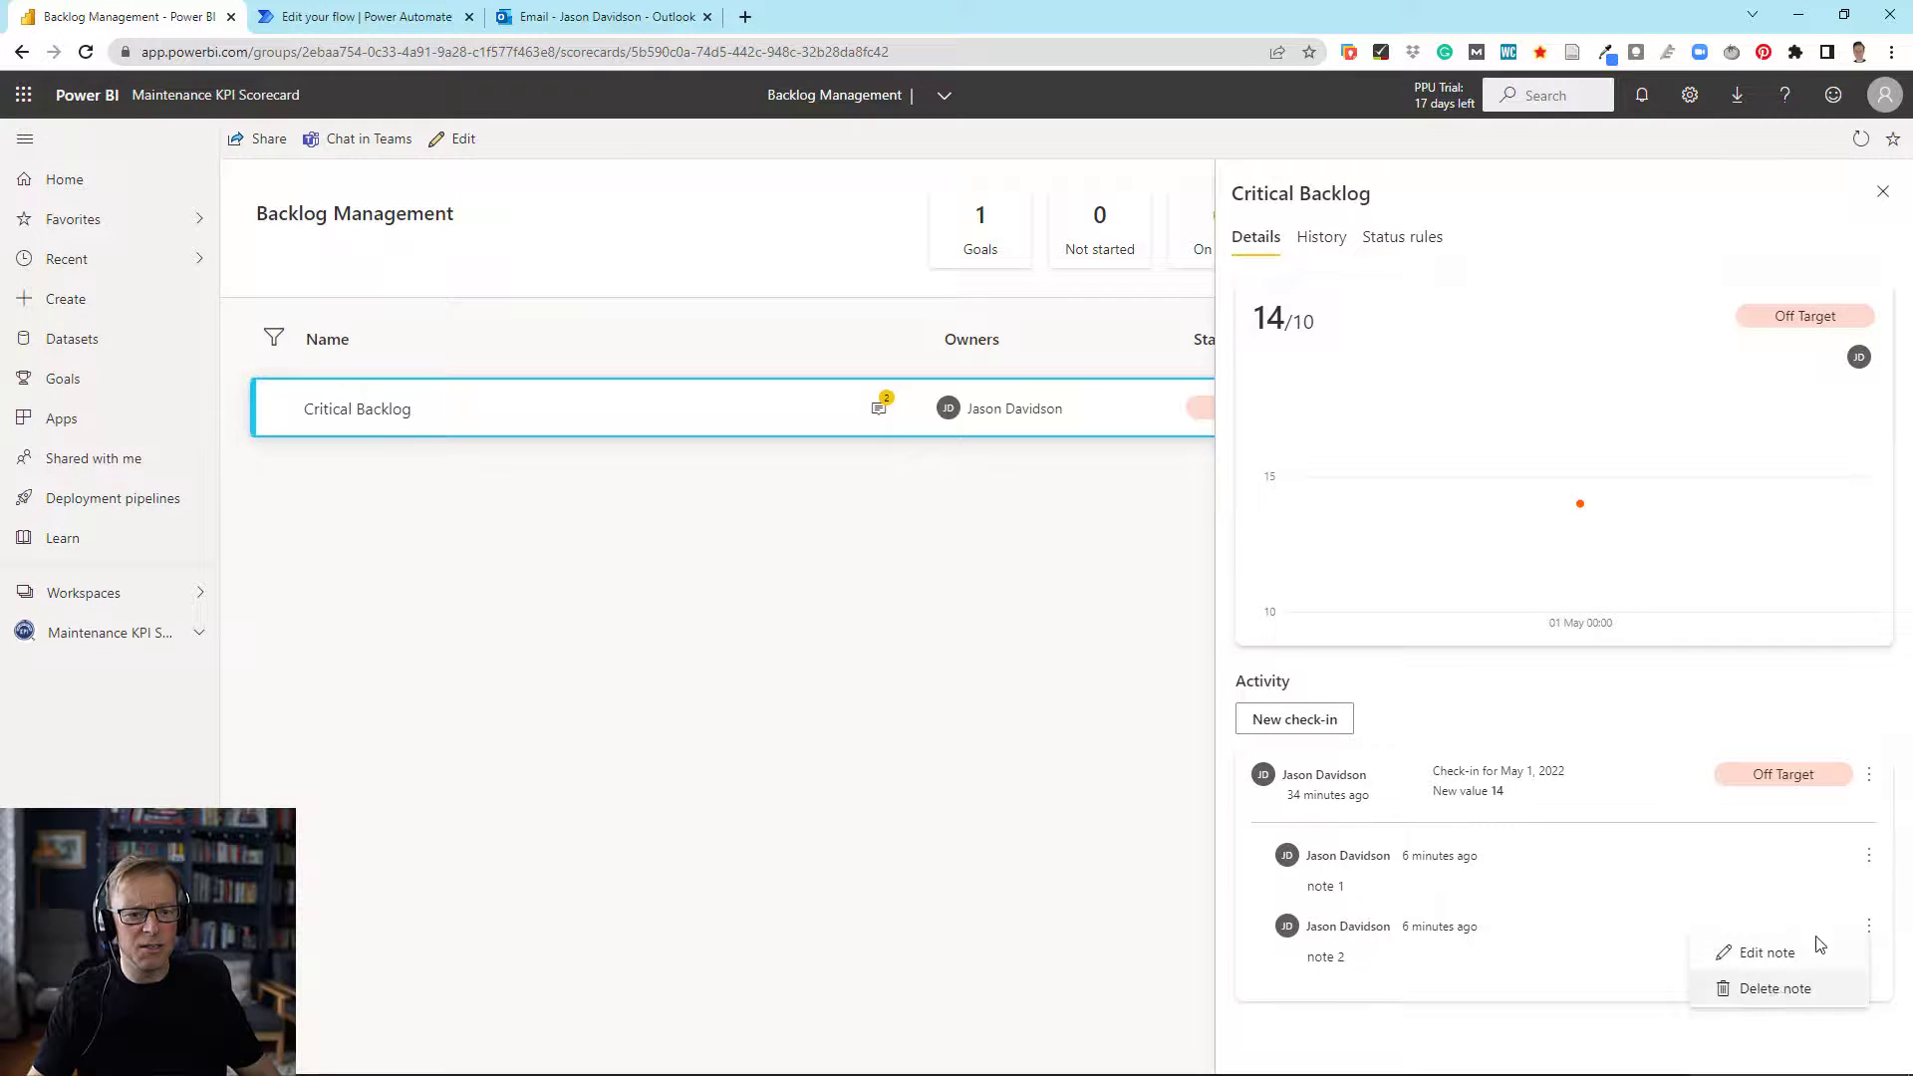
left_click(1773, 988)
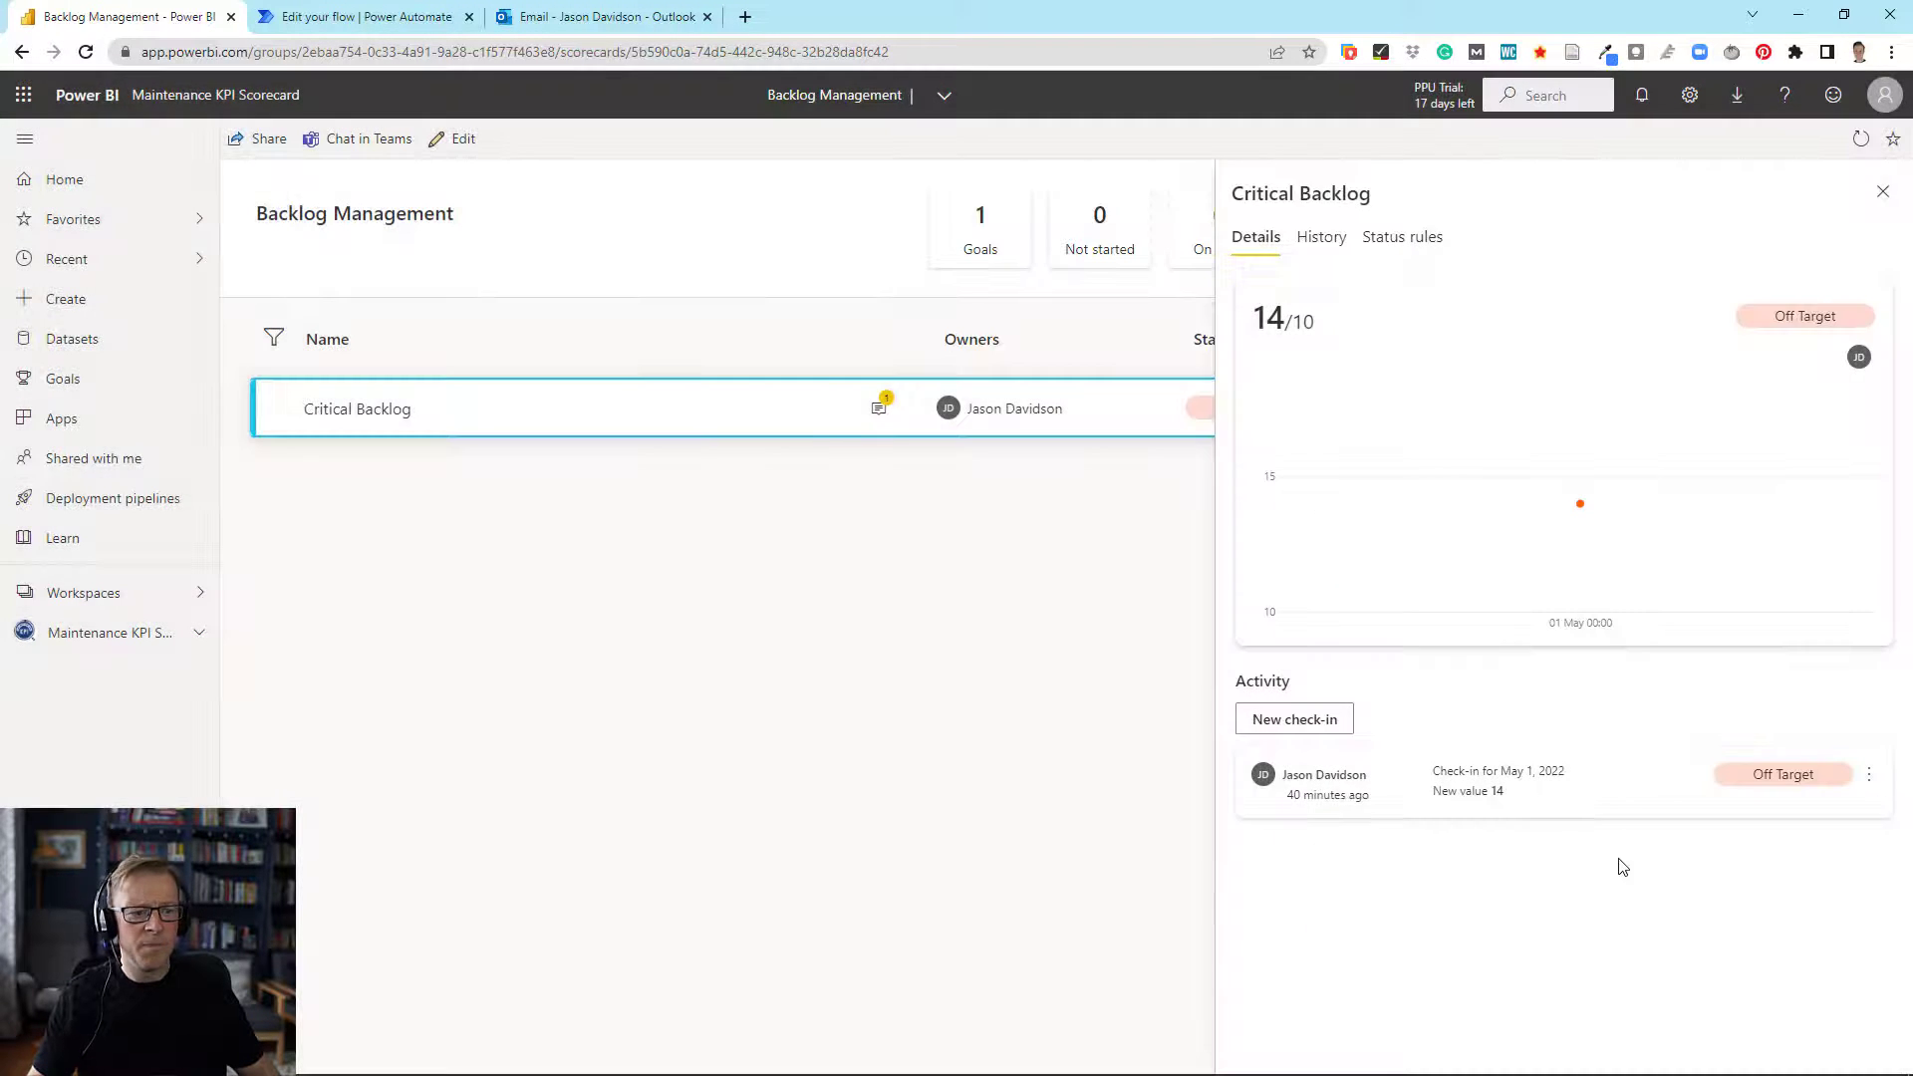
left_click(1868, 774)
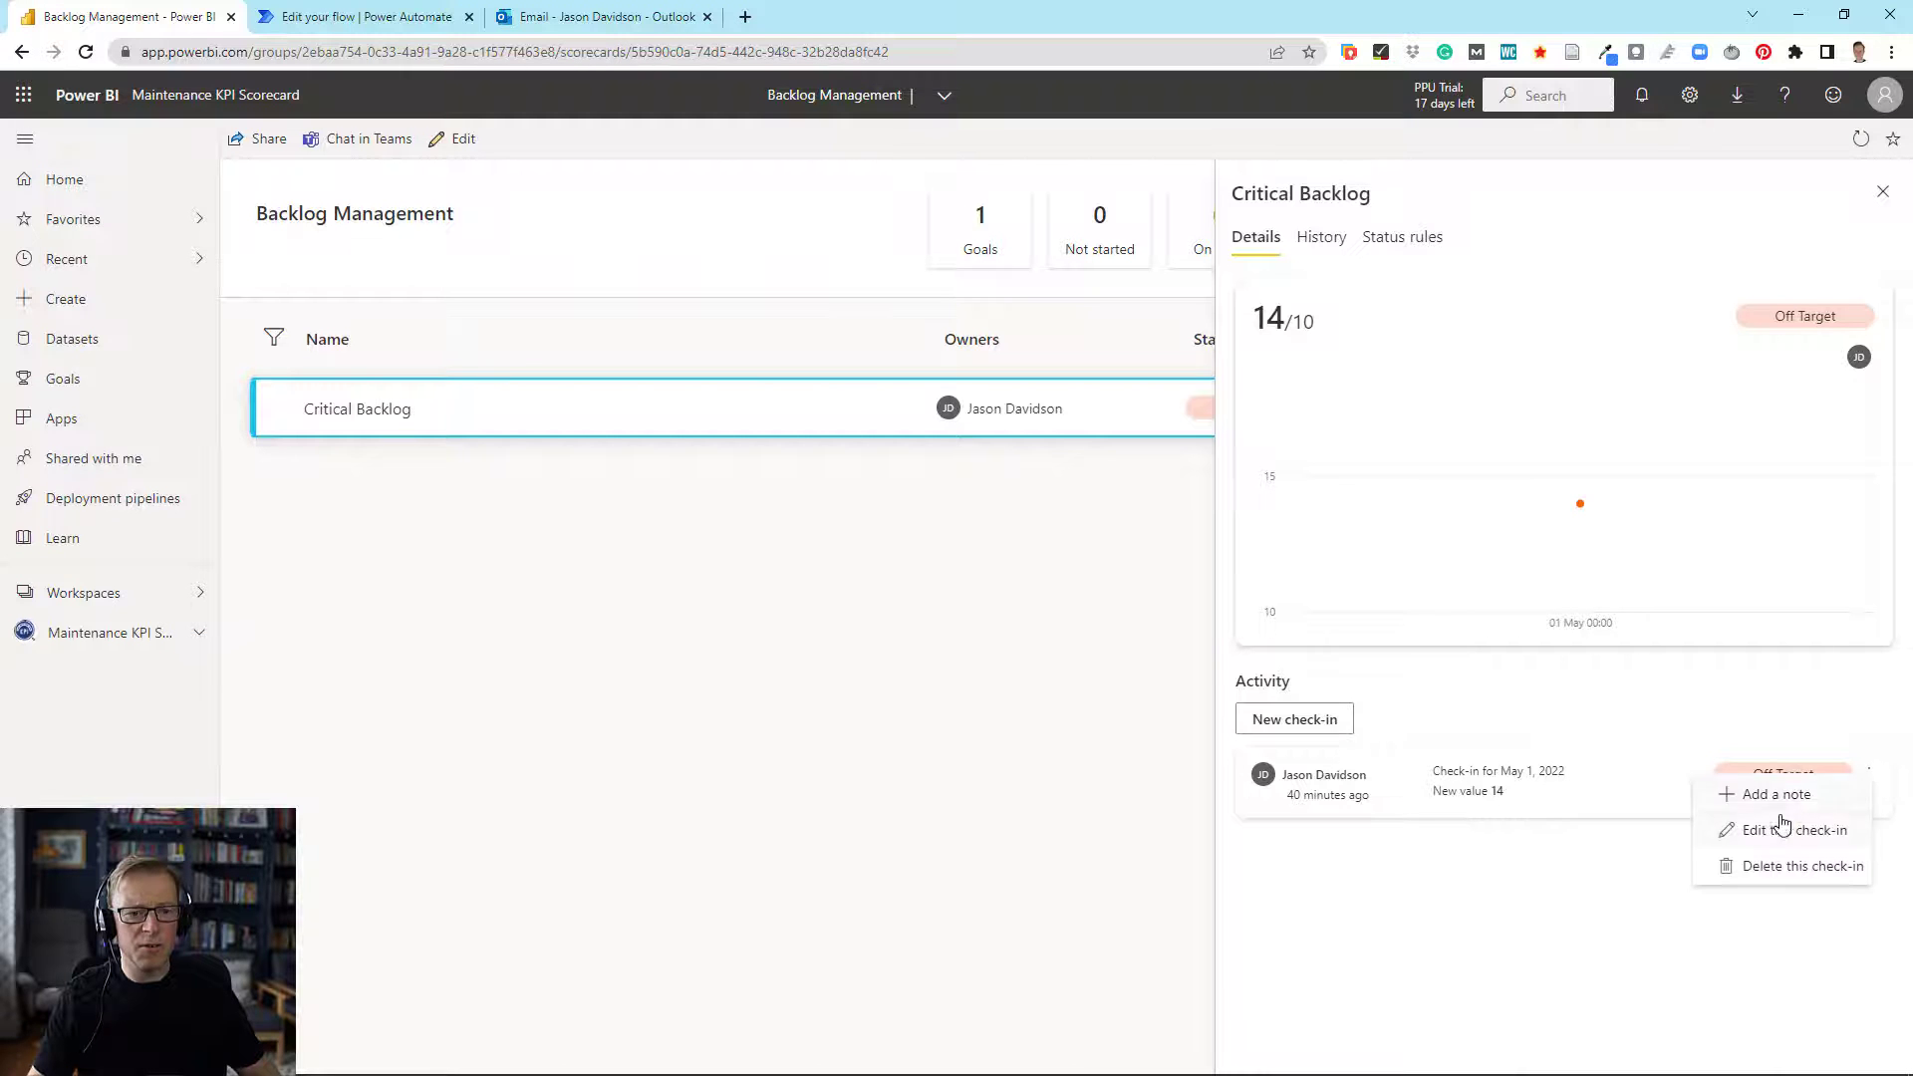
left_click(1777, 794)
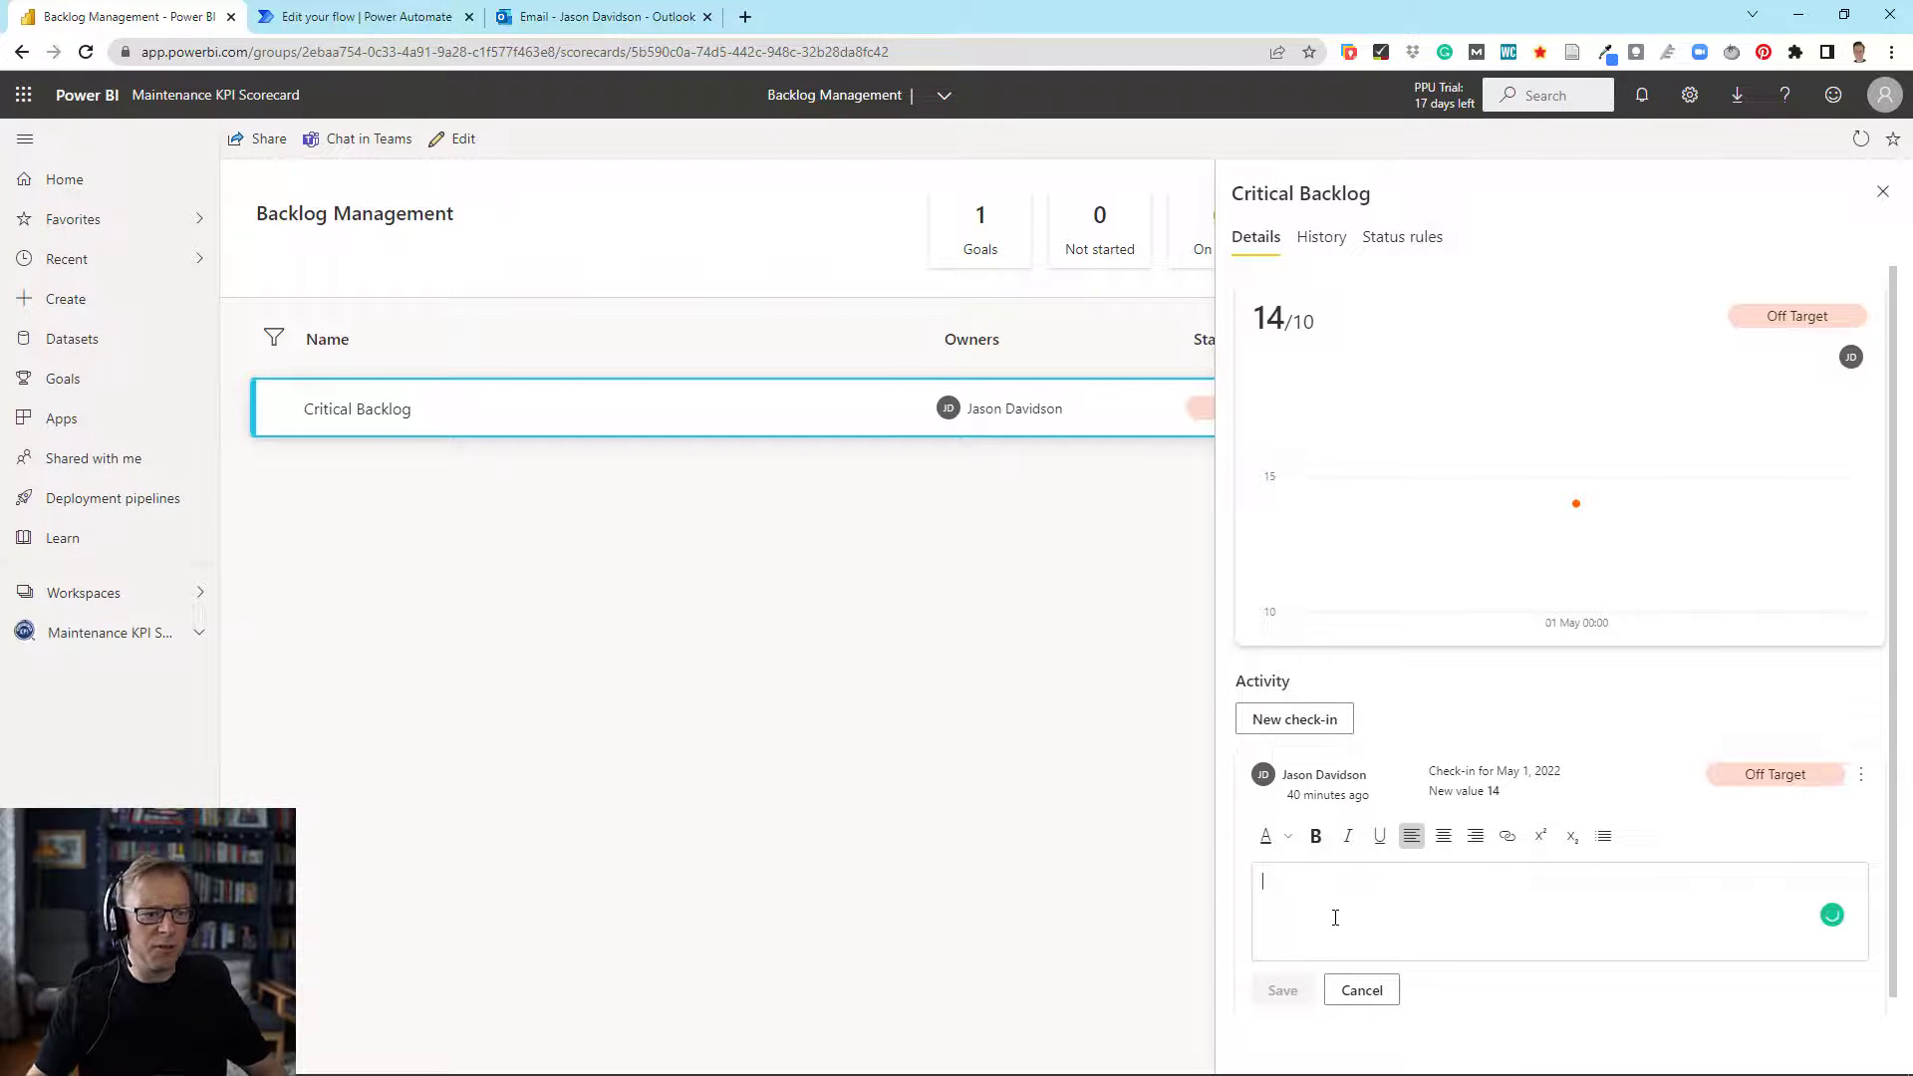
type("There are two work orders due to be completed today. With a further 3 for tomorrow. The values should be below 10 by the 3rd of May.")
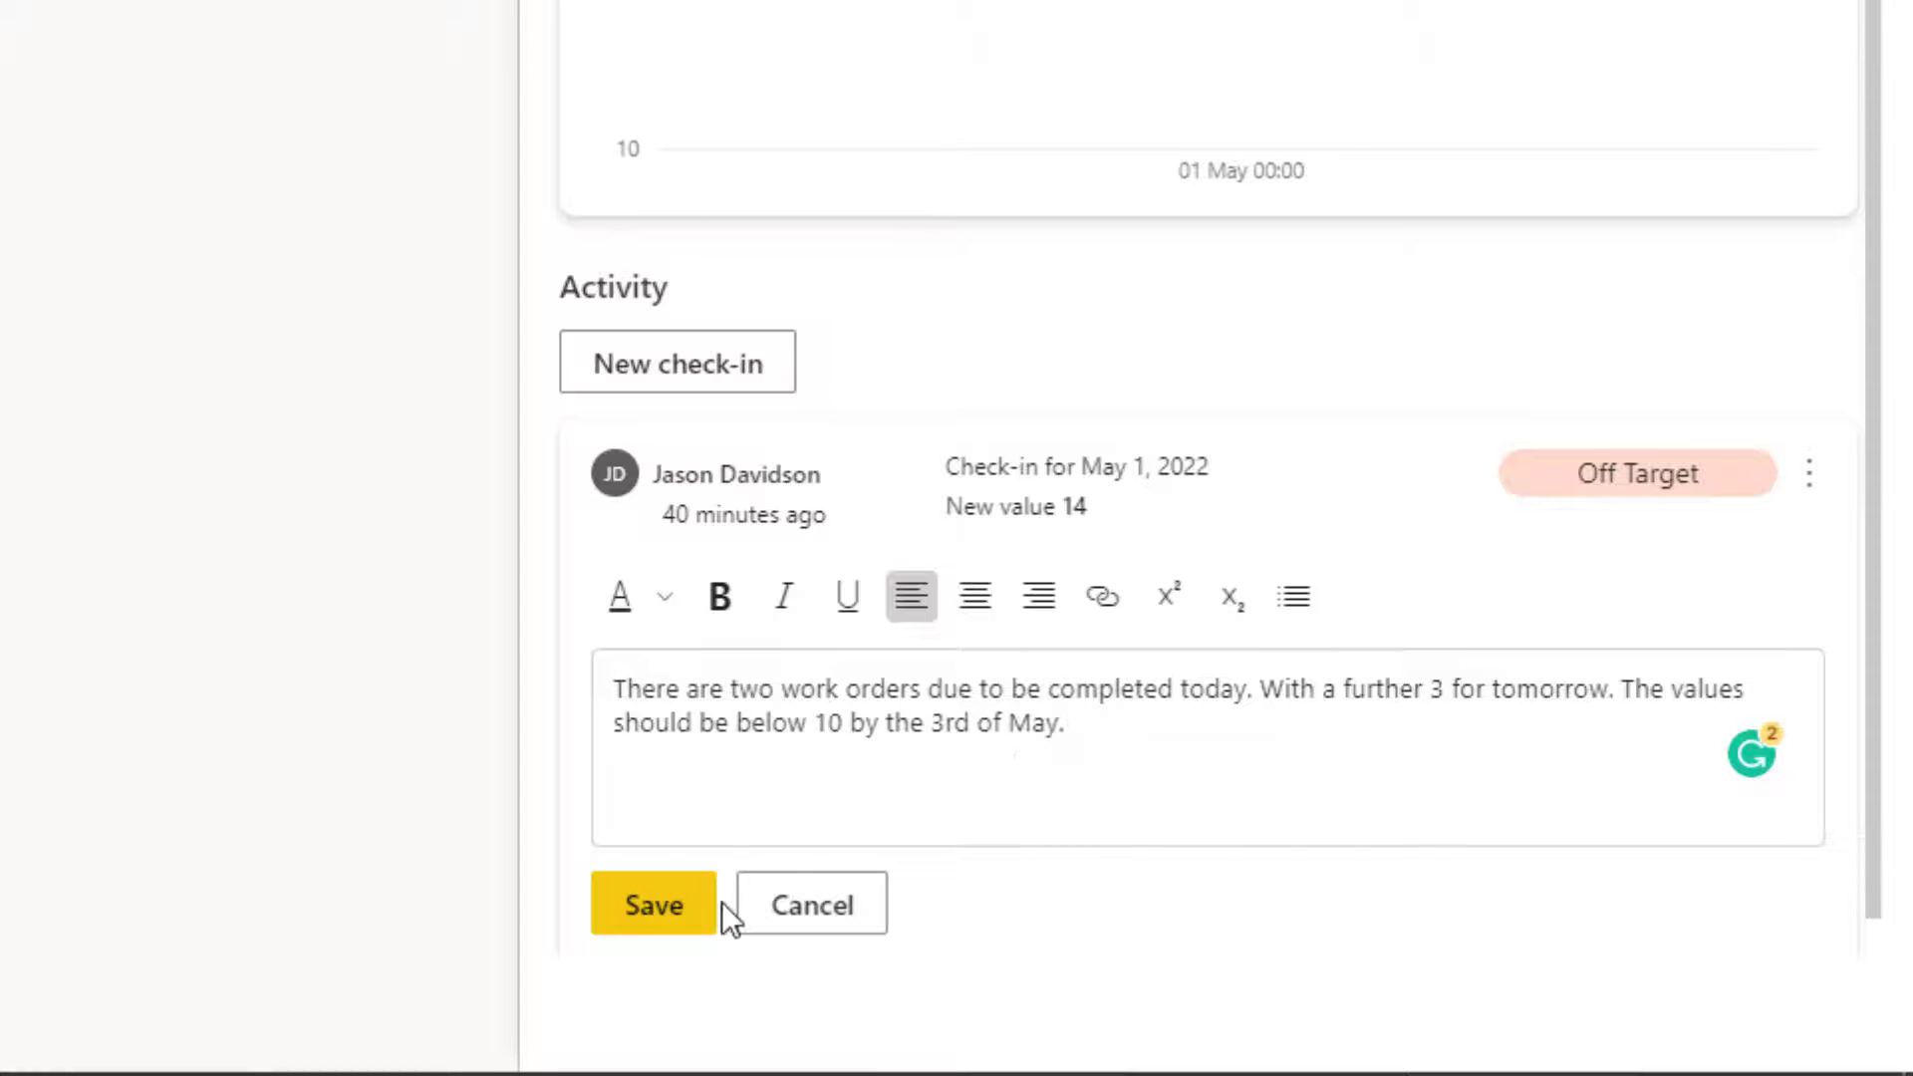
left_click(653, 903)
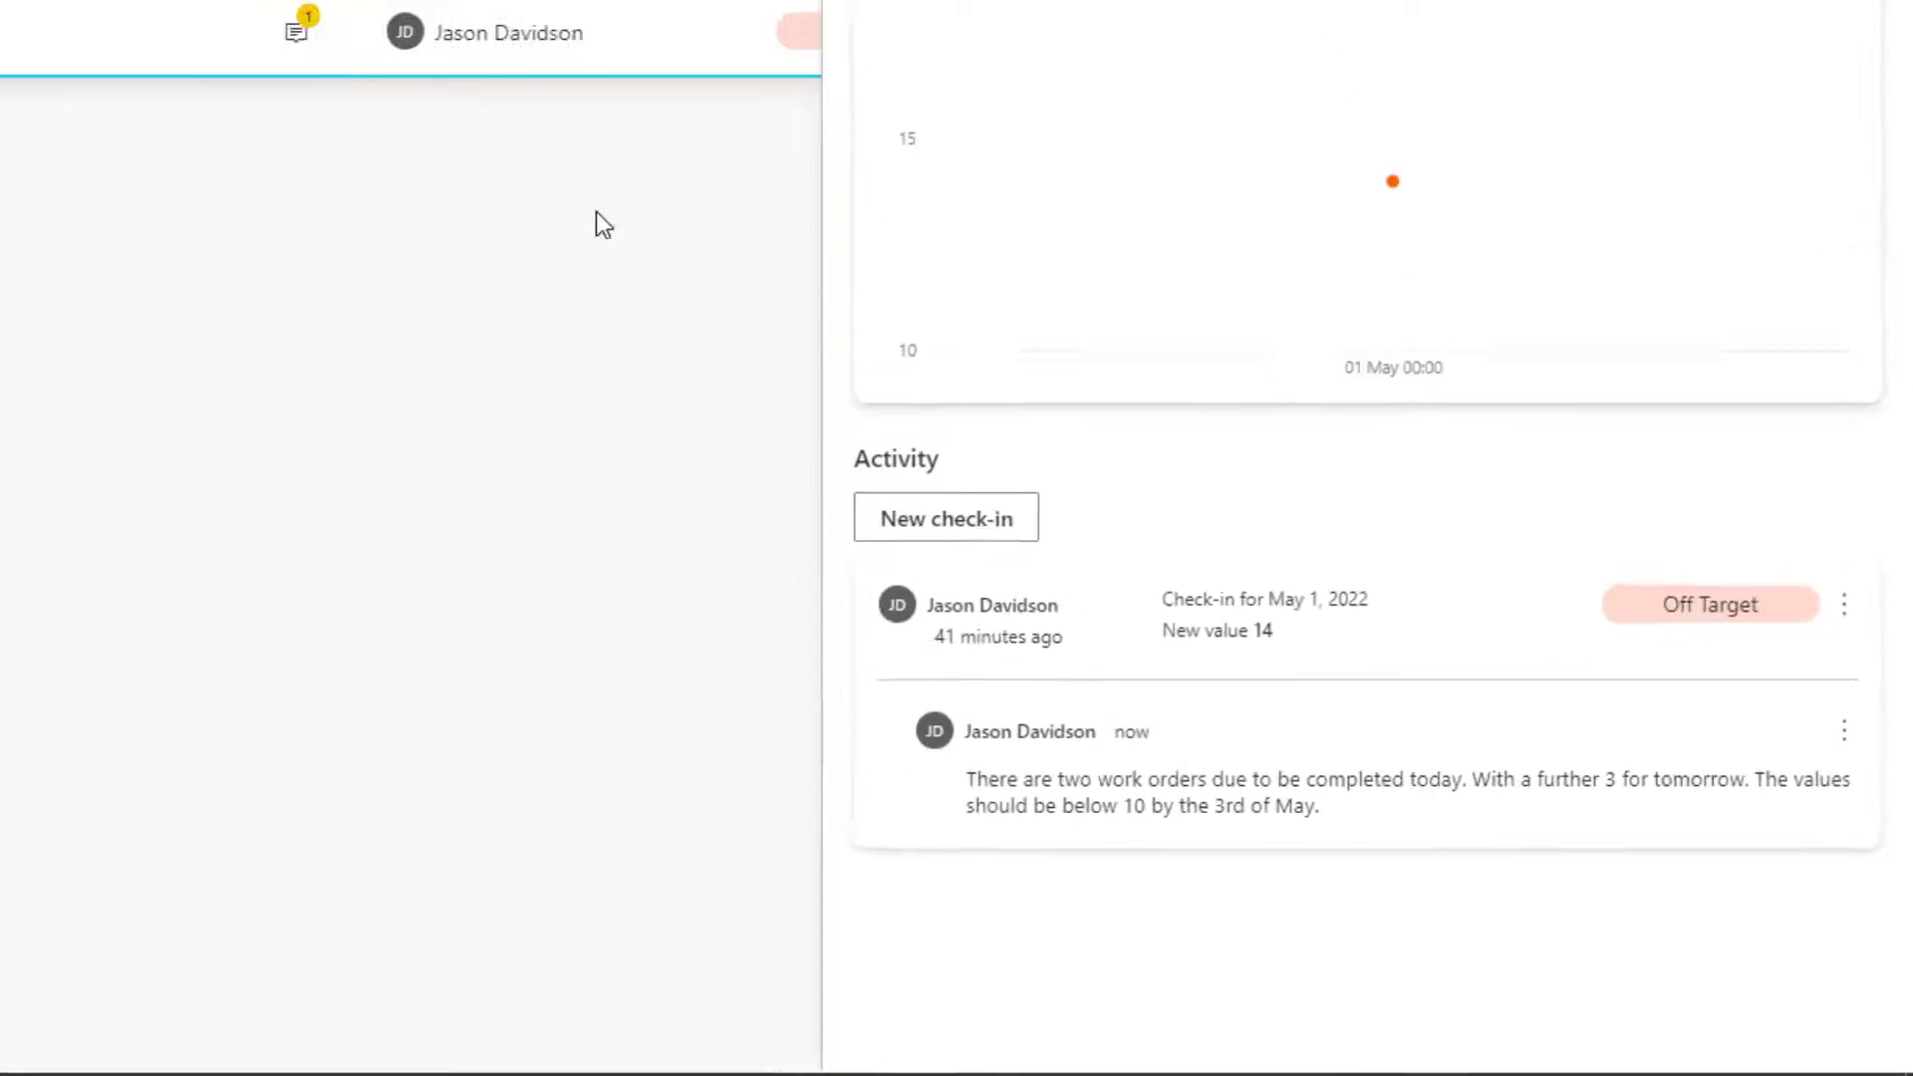
left_click(365, 16)
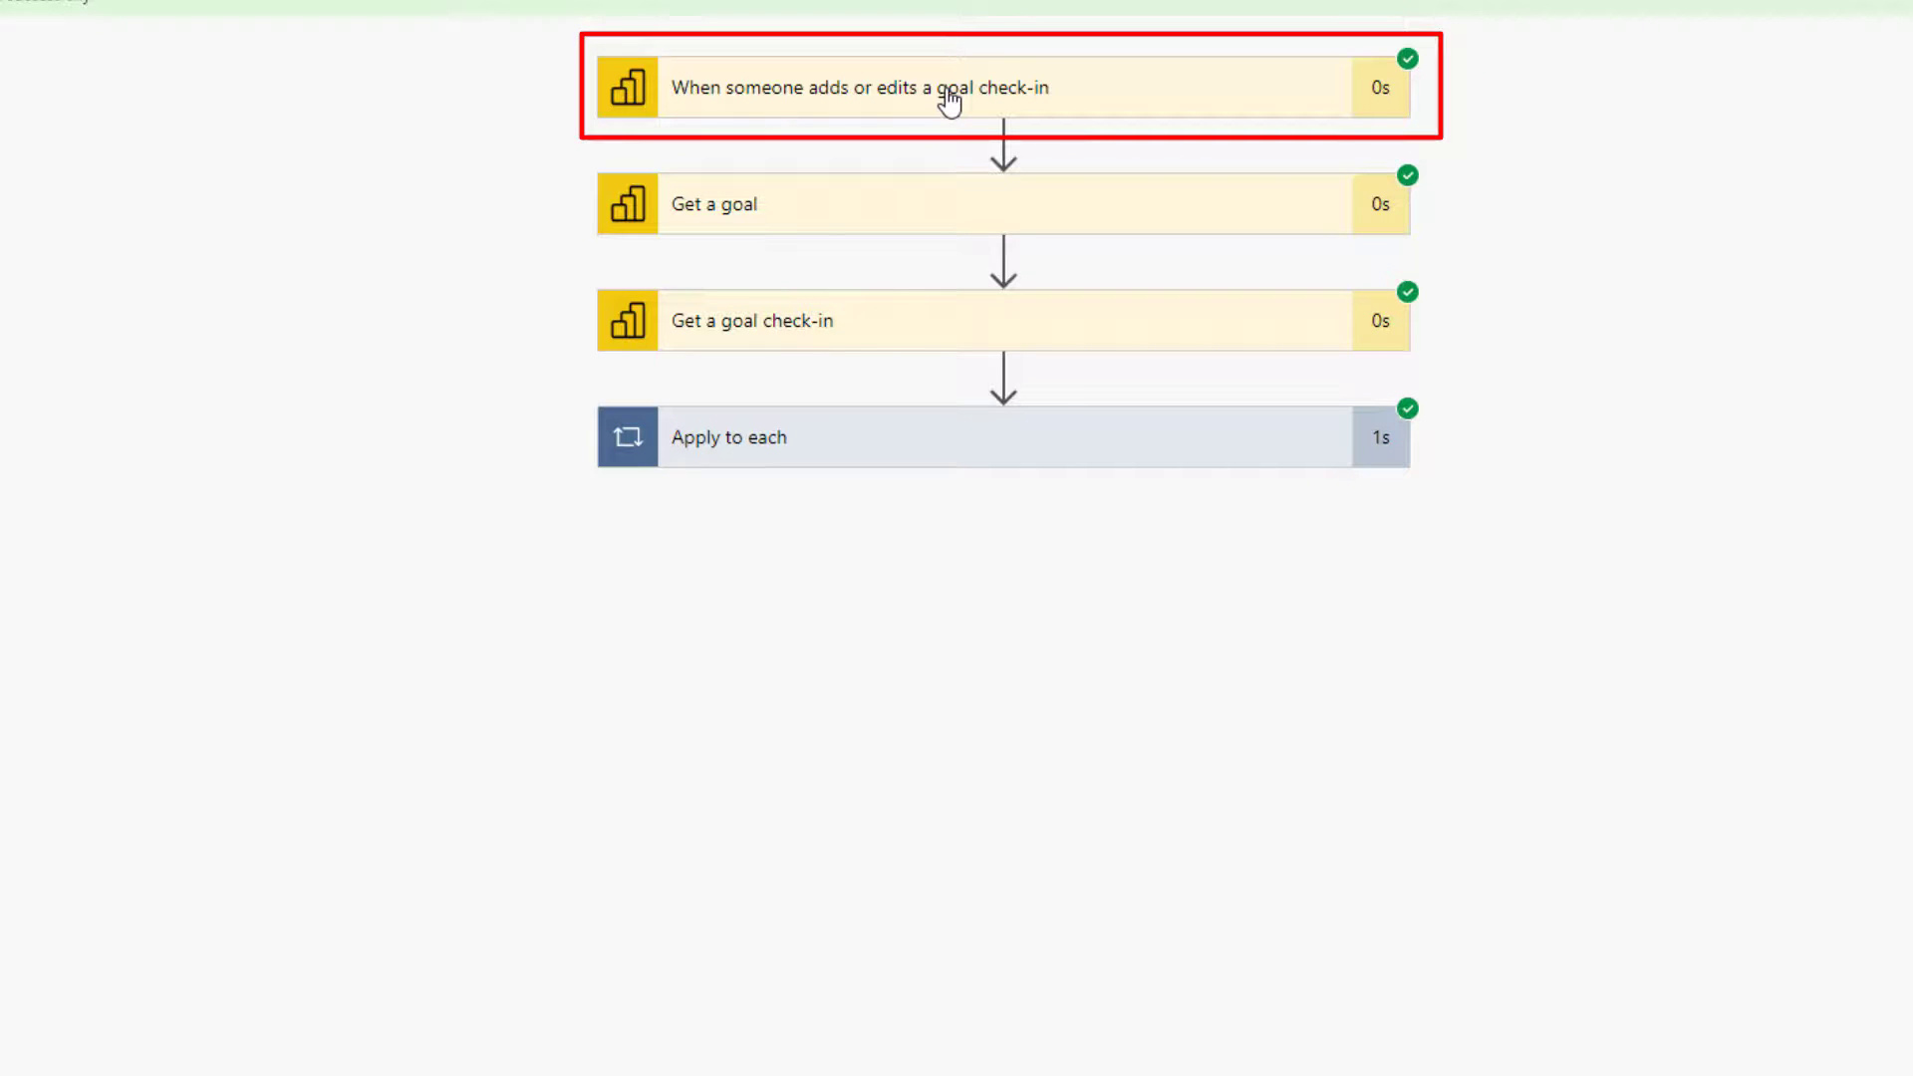
mouse_move(913, 91)
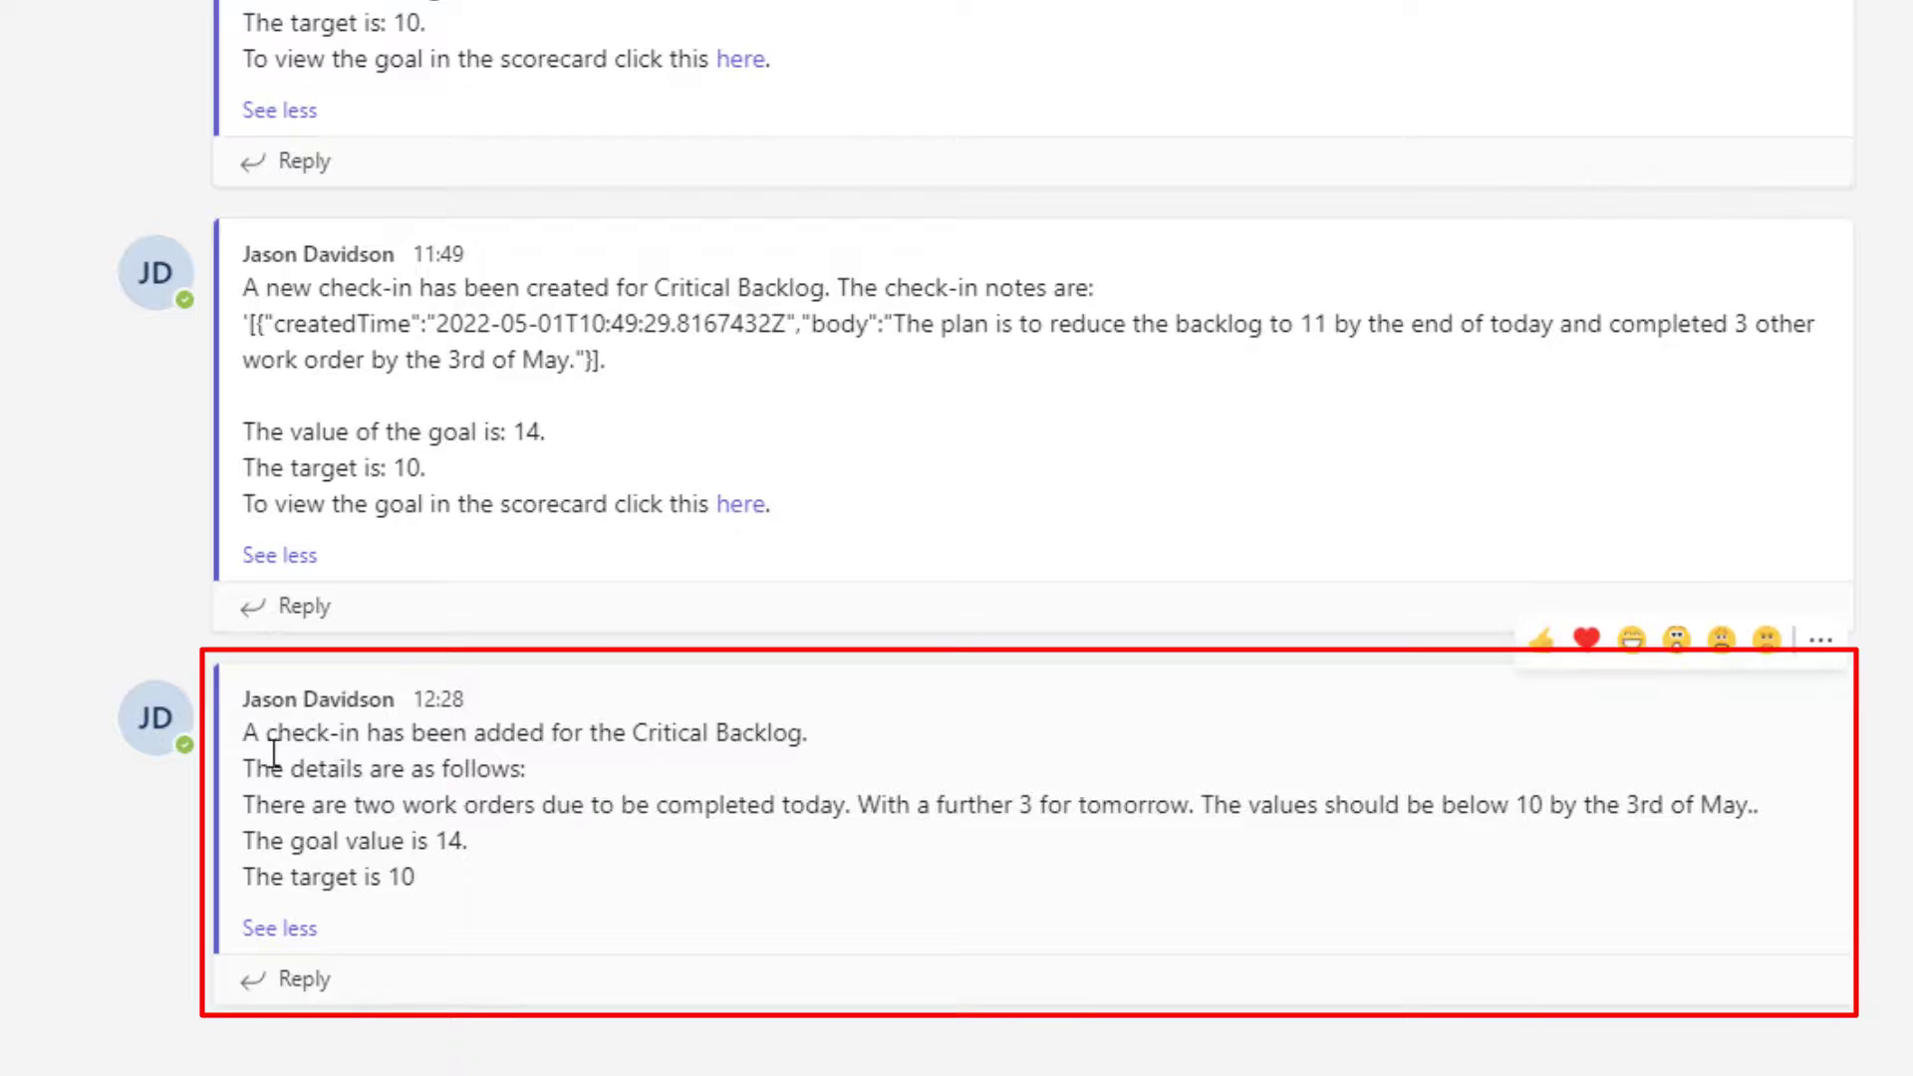
mouse_move(830, 749)
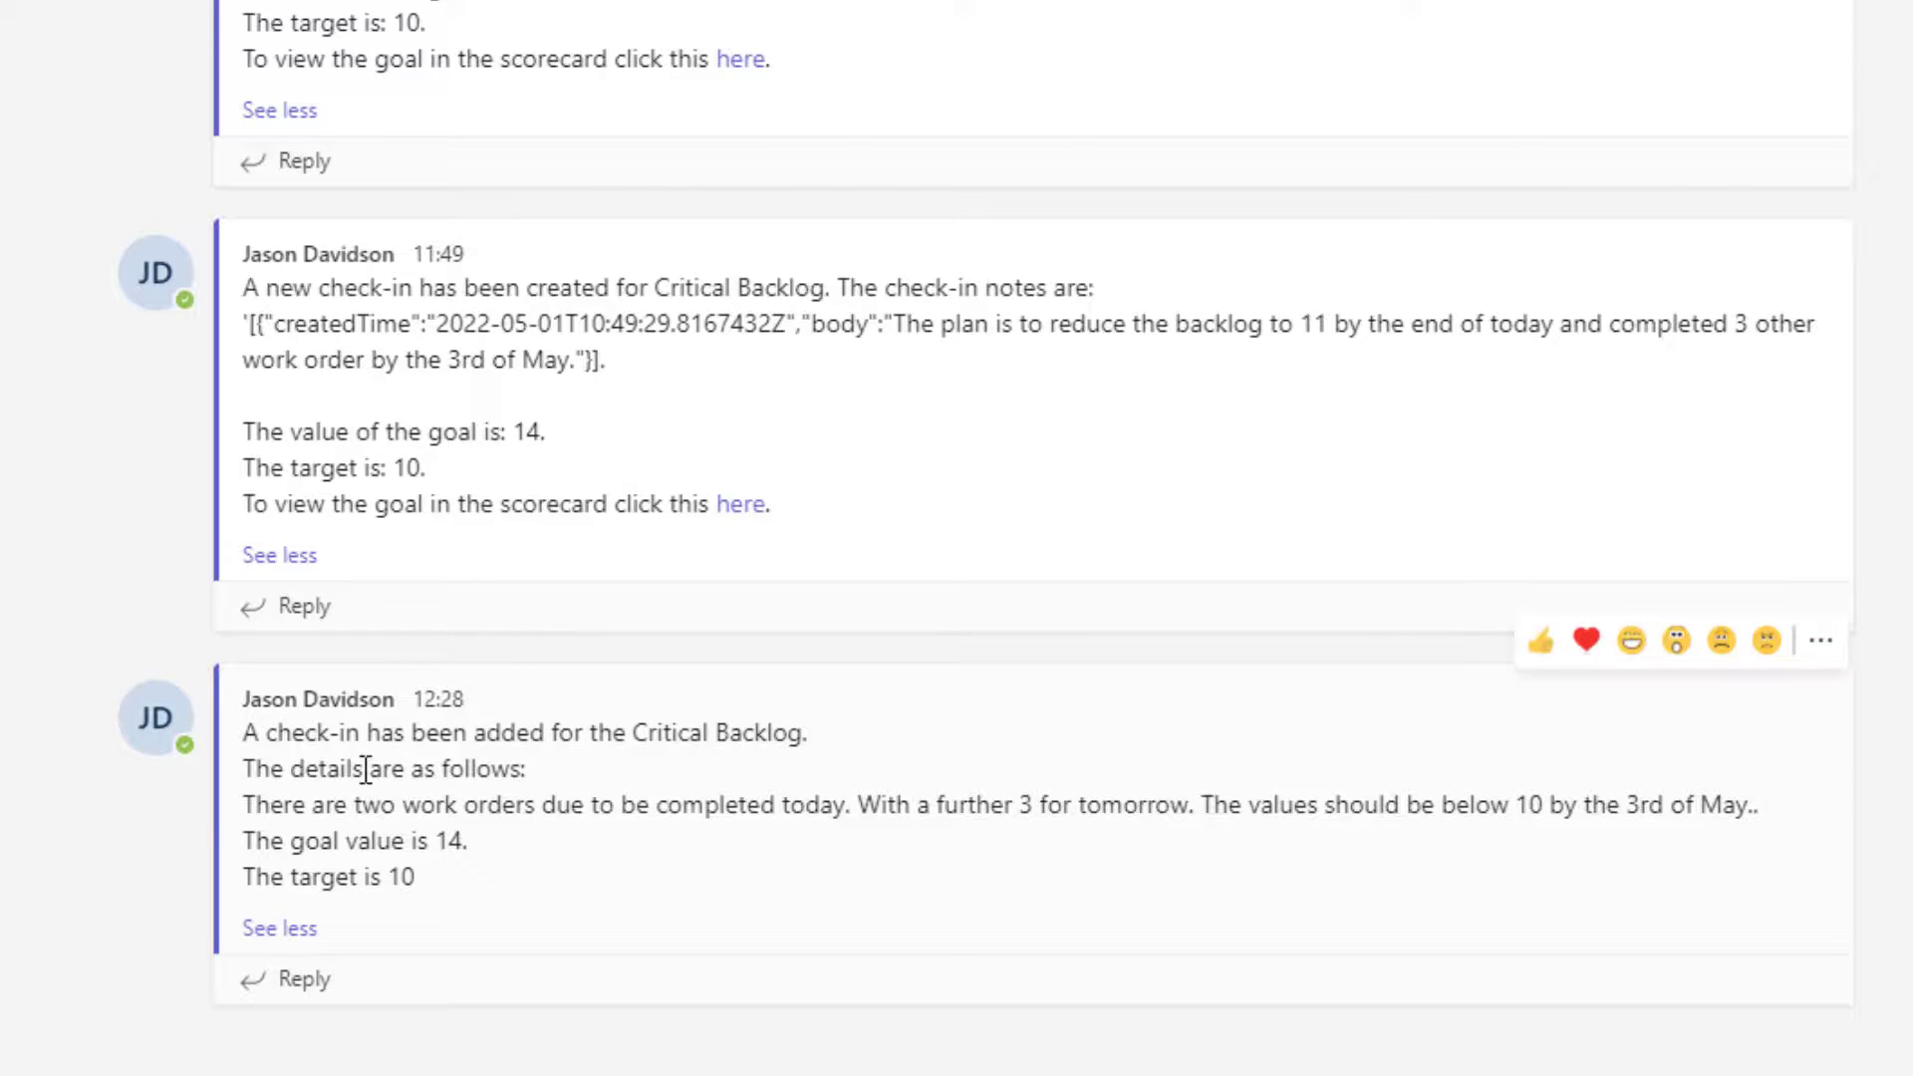
mouse_move(951, 805)
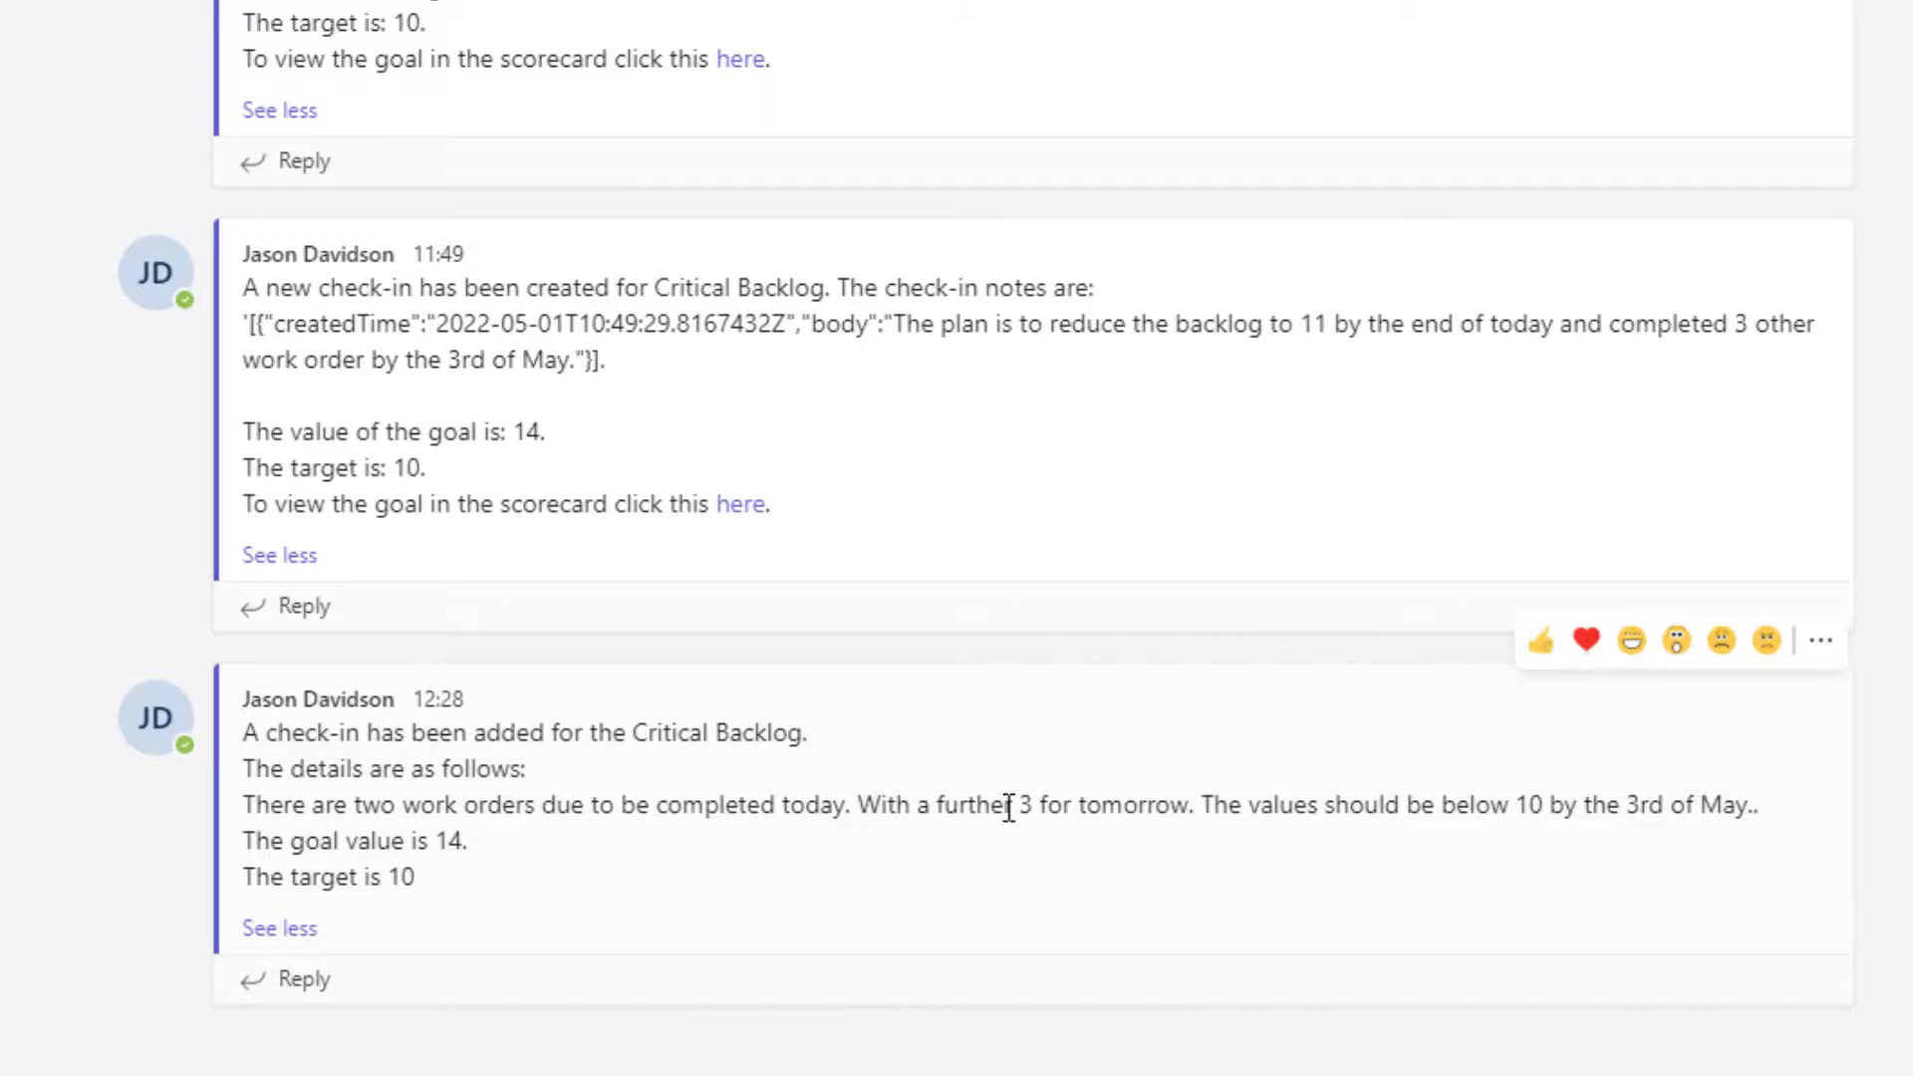
mouse_move(1757, 805)
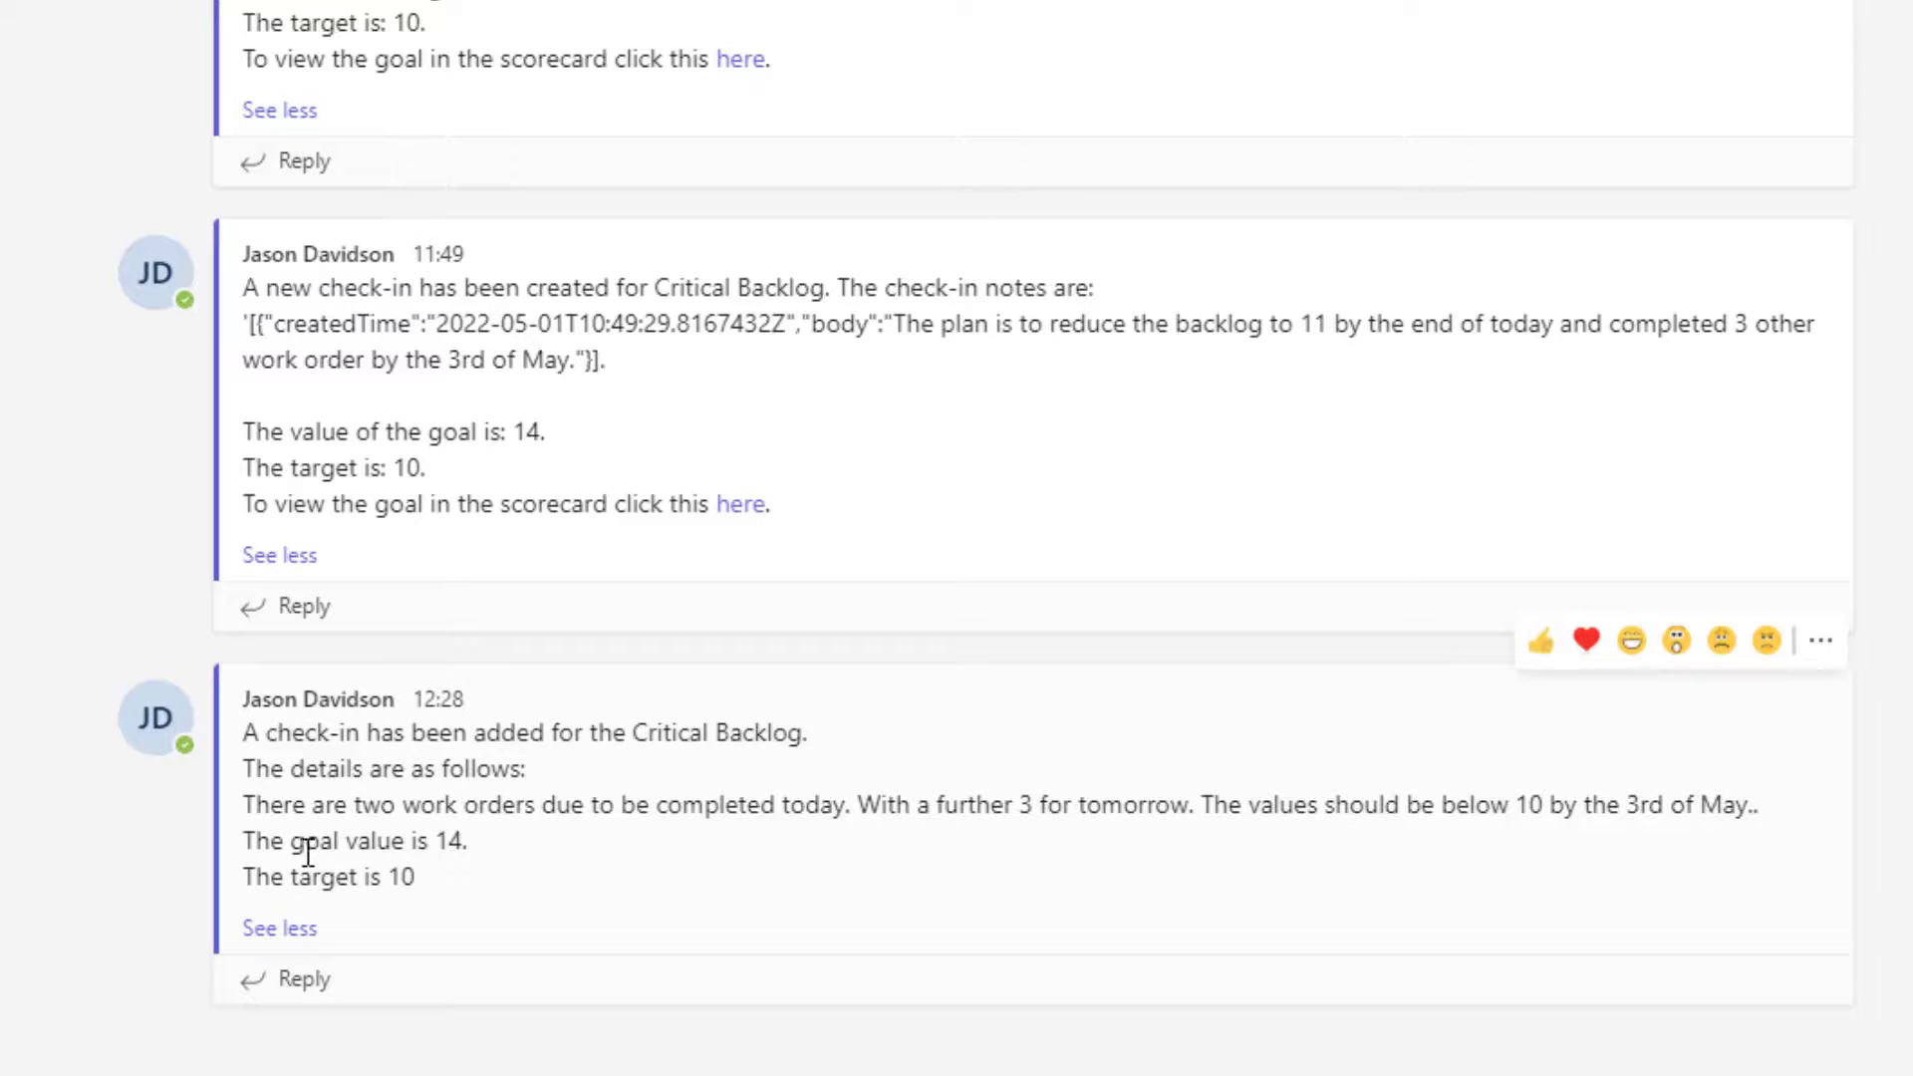
mouse_move(409, 846)
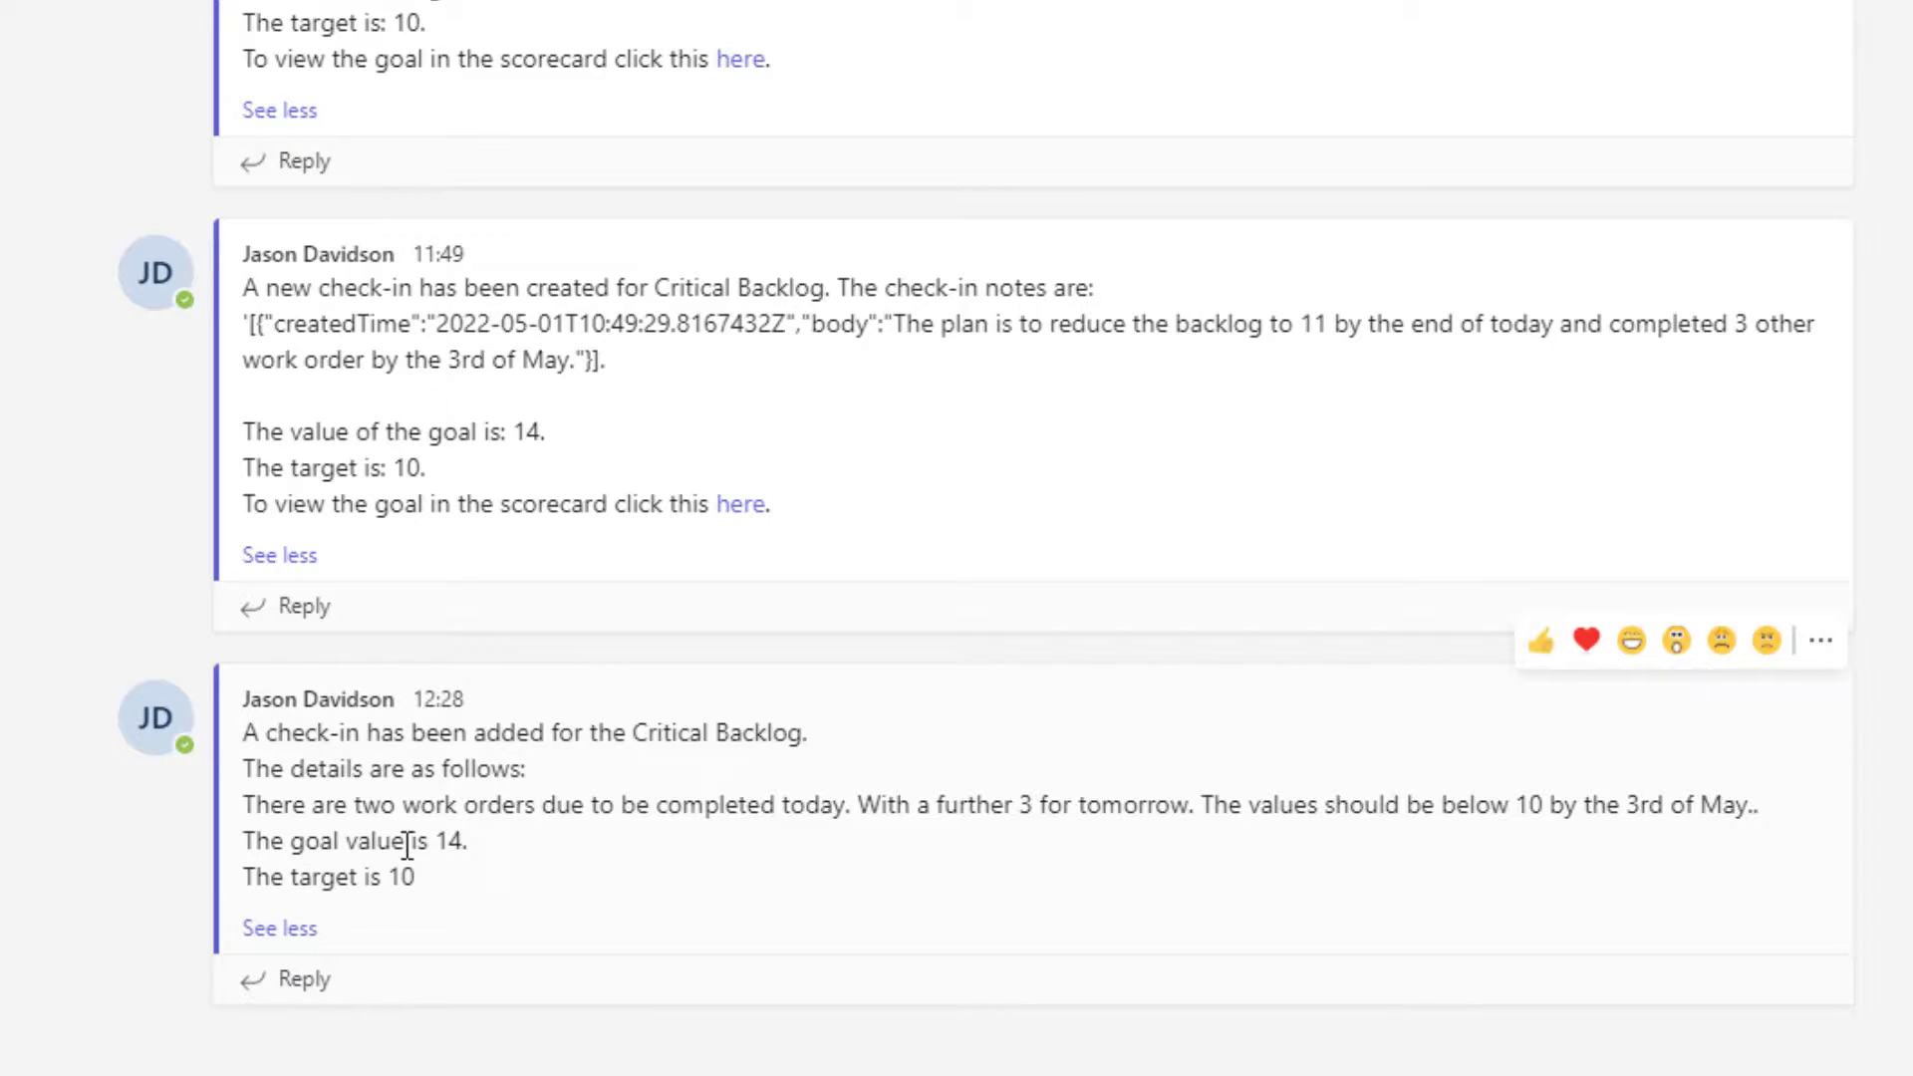
mouse_move(1428, 815)
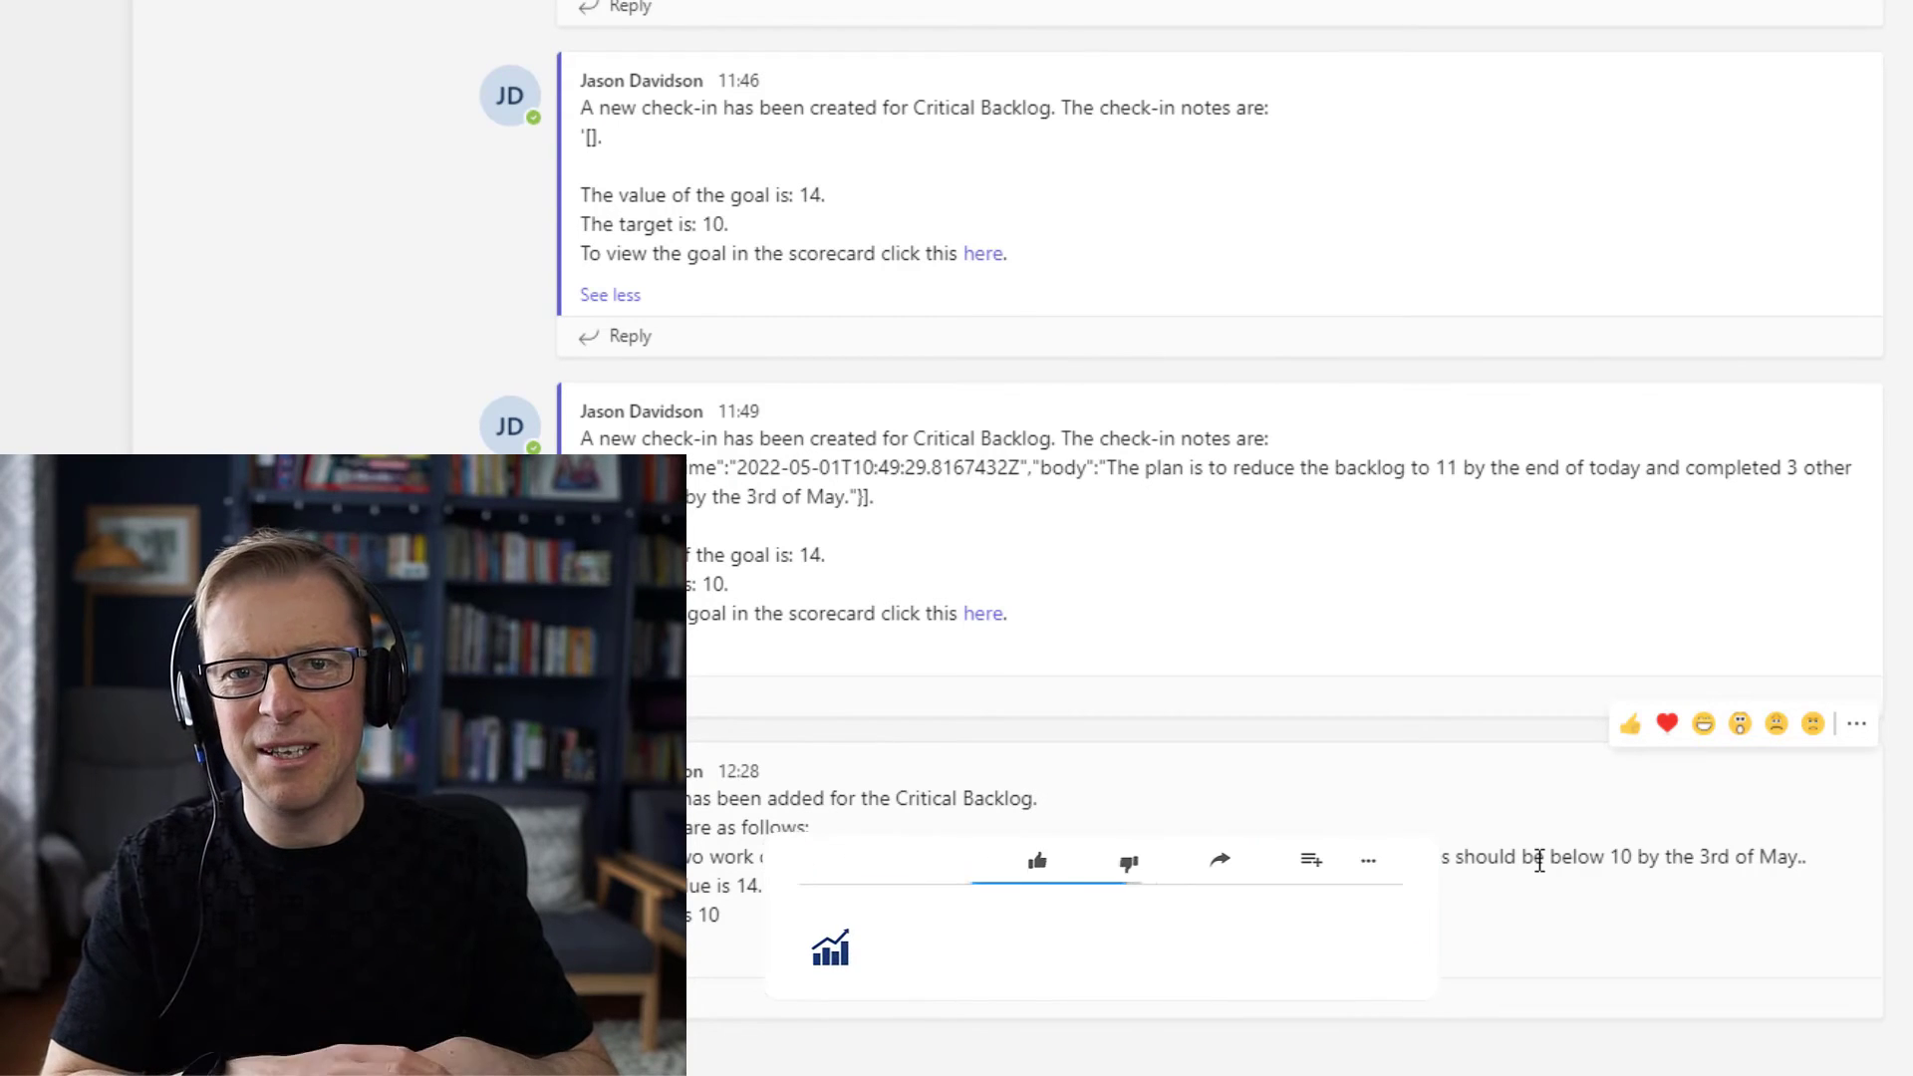
left_click(1038, 863)
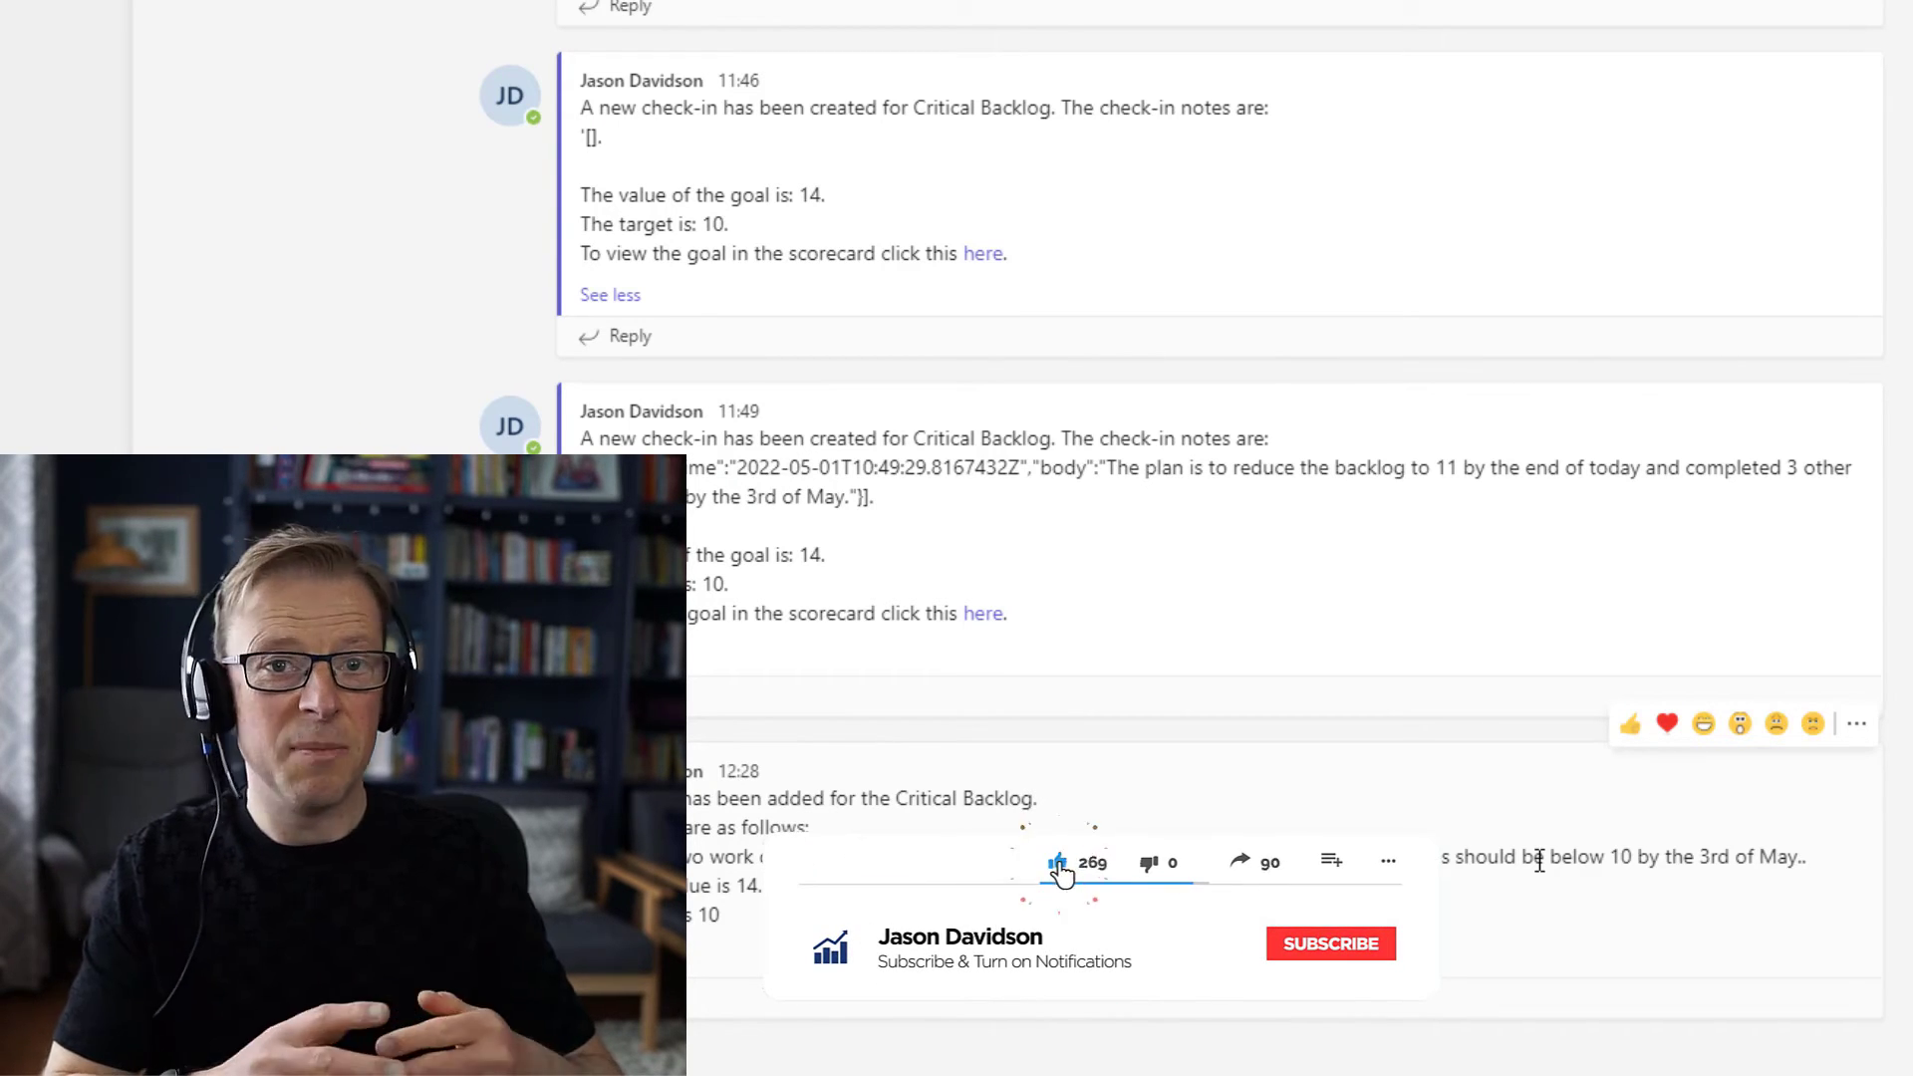
left_click(1331, 944)
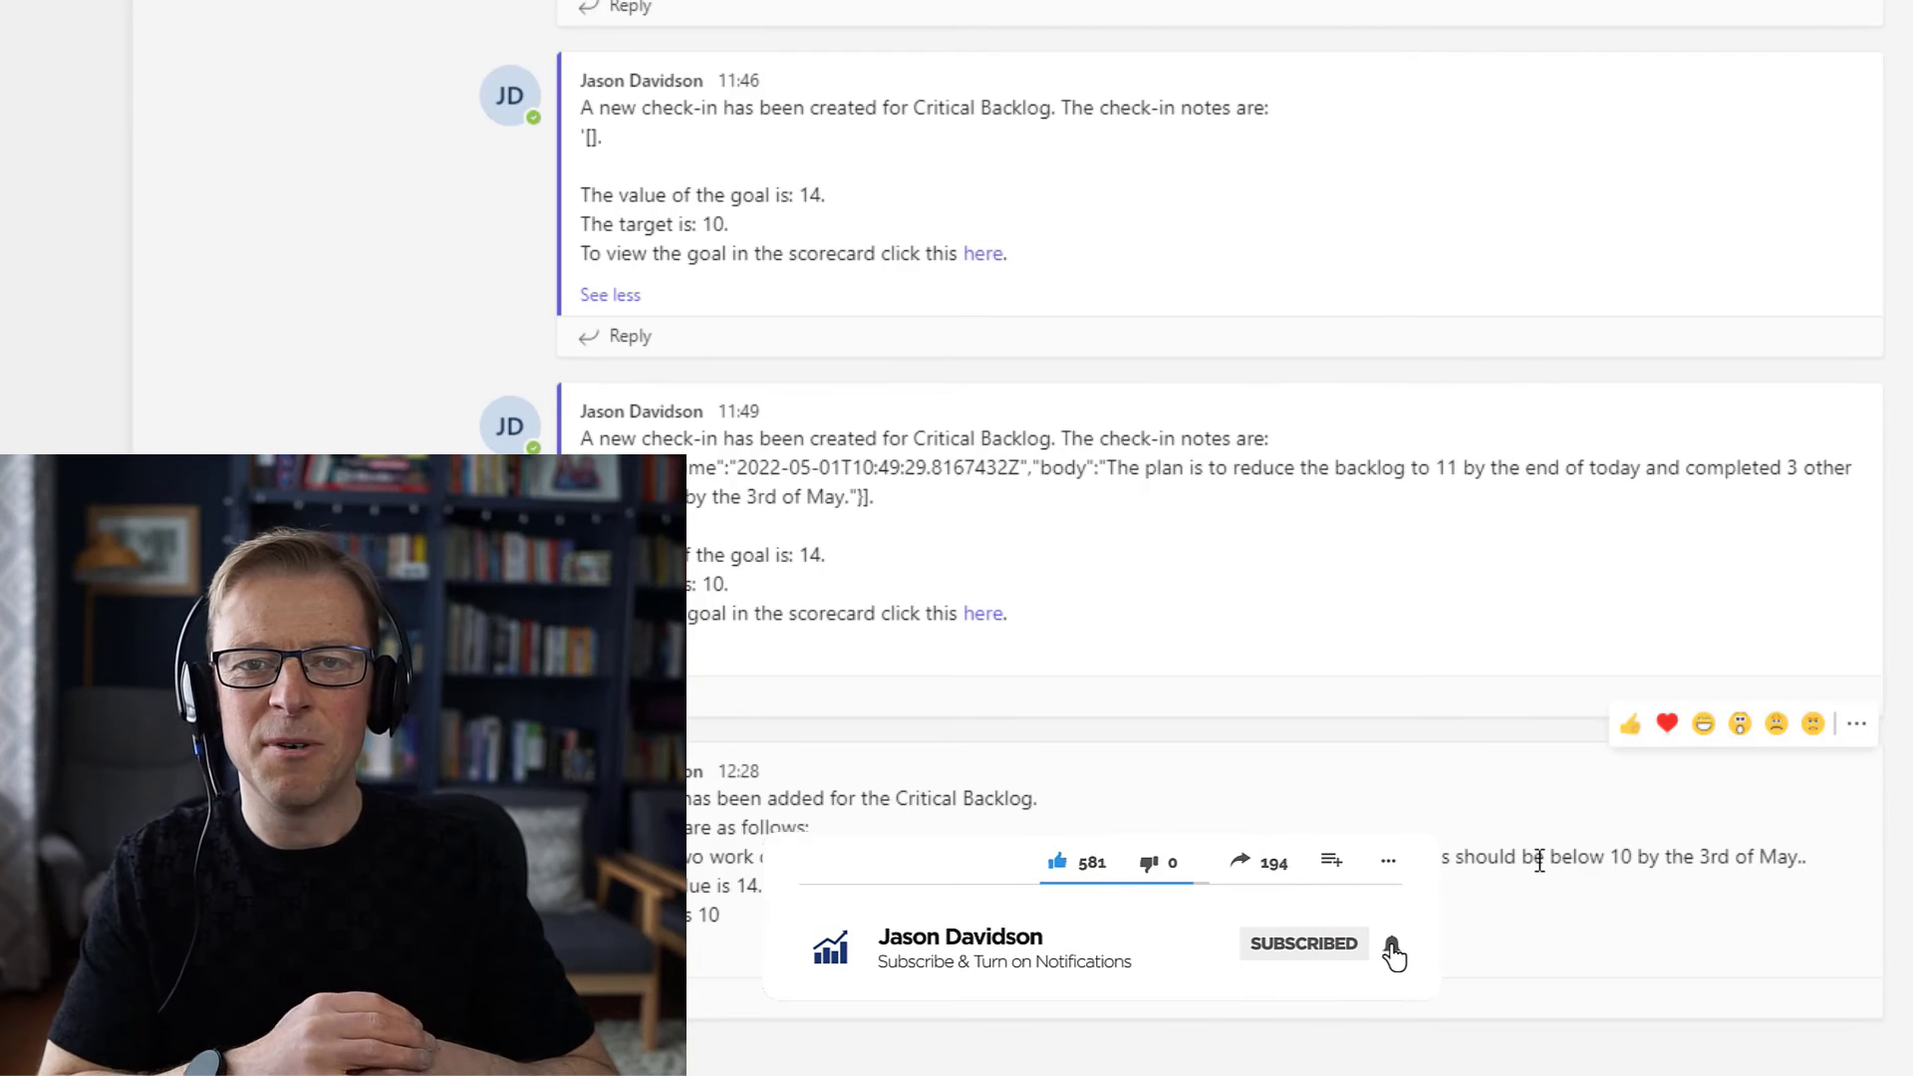